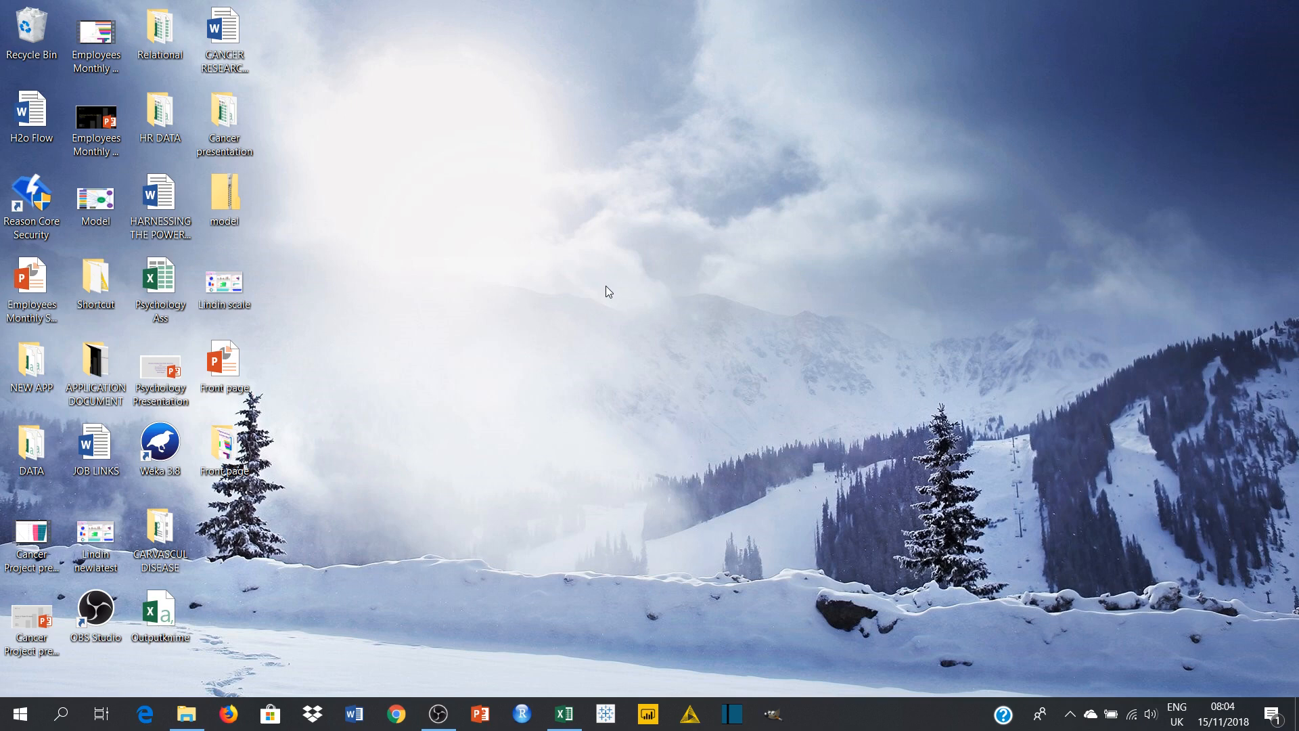
mouse_move(563, 354)
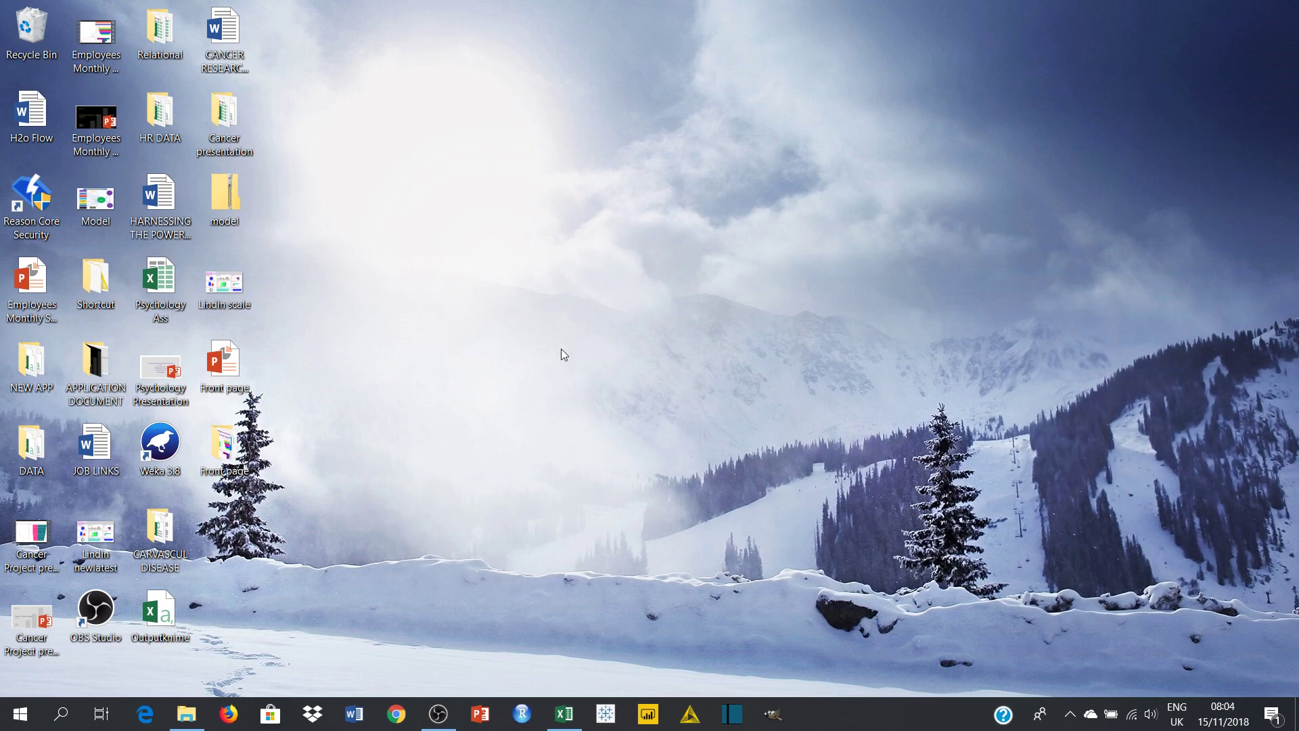
mouse_move(689, 667)
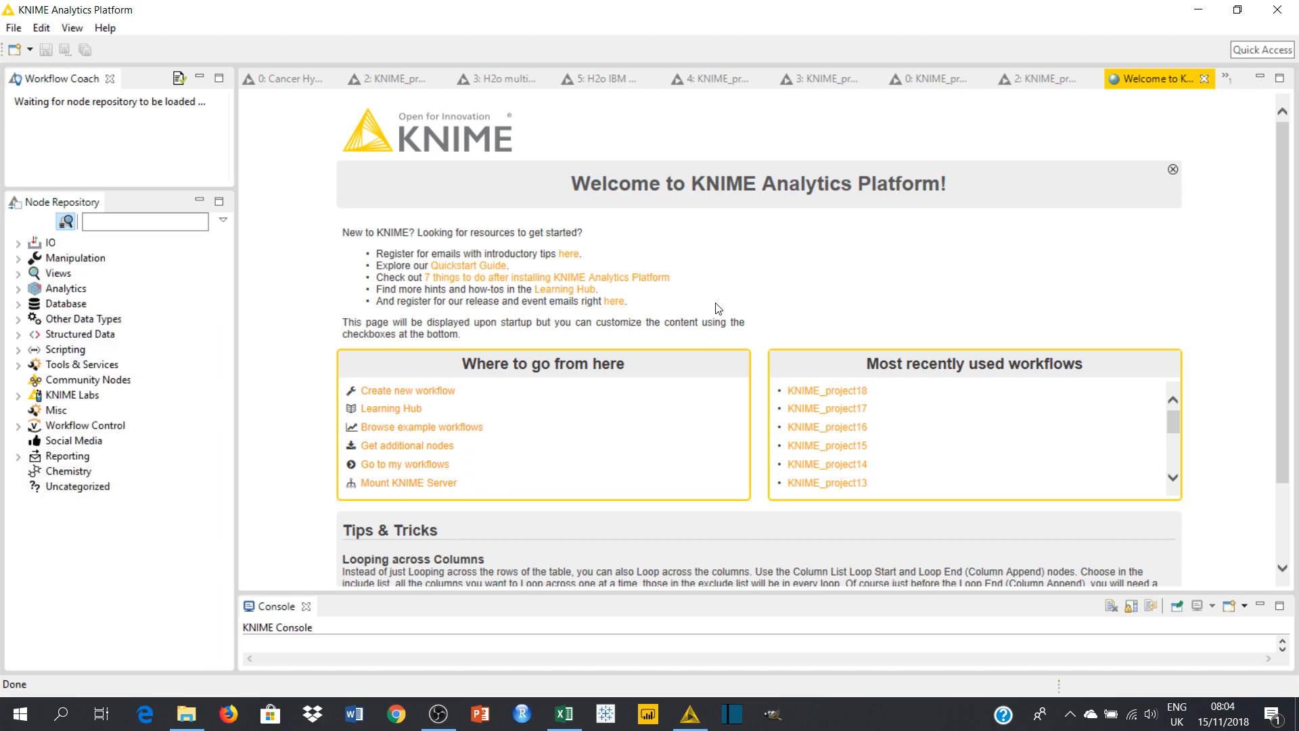
mouse_move(437, 284)
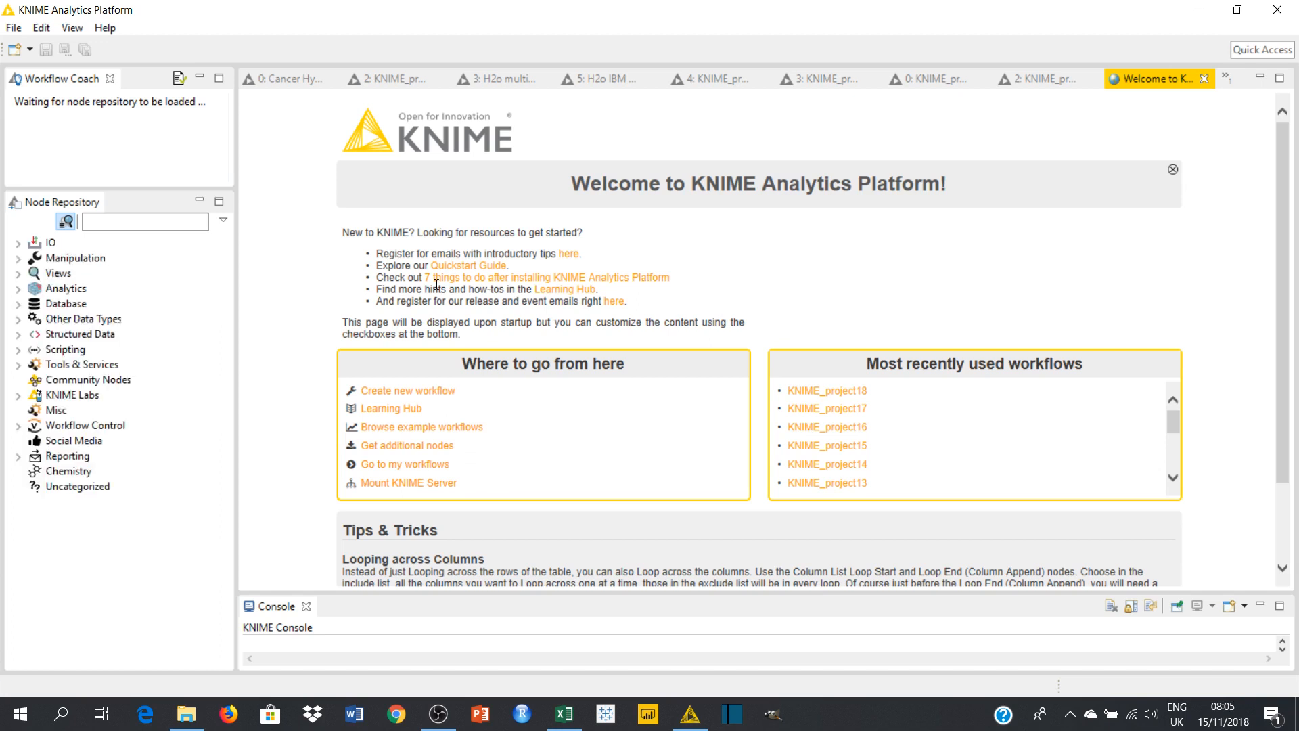
- Create a new workflow named KNIME_project19 at LOCAL:/ via File > New
click(12, 27)
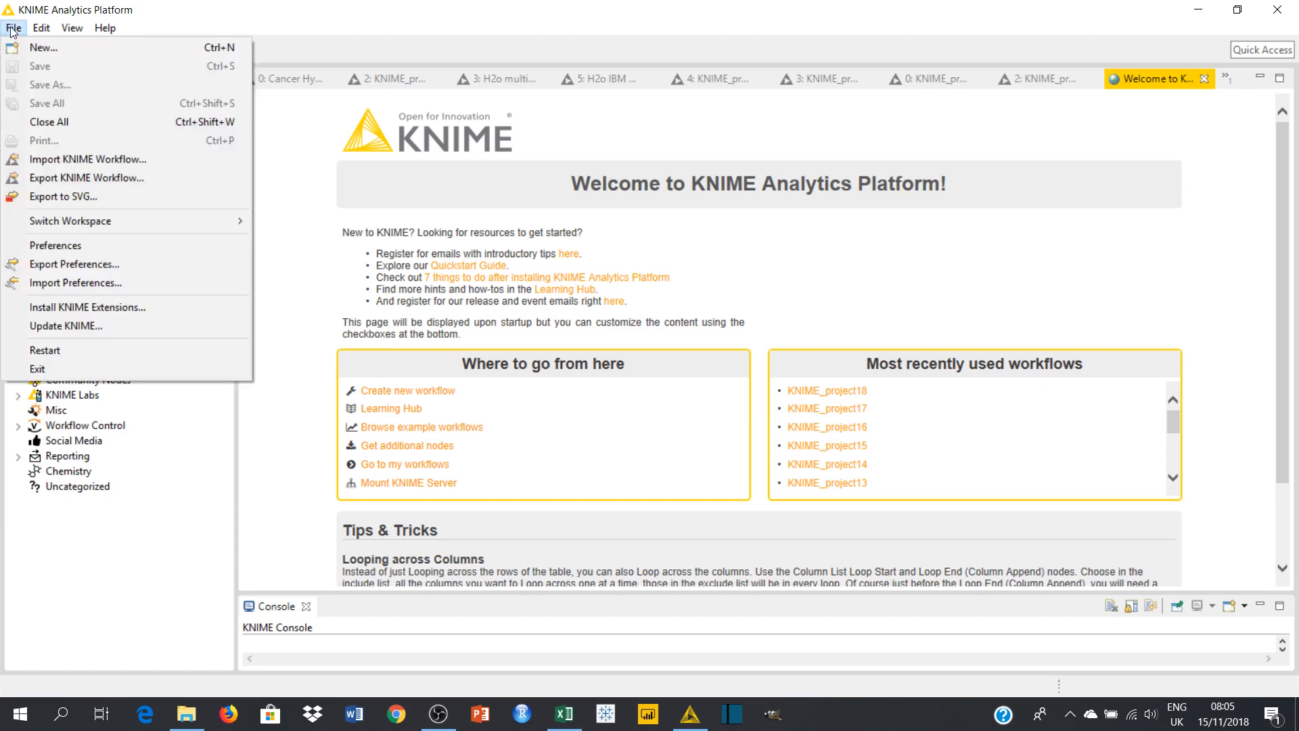
mouse_move(43, 47)
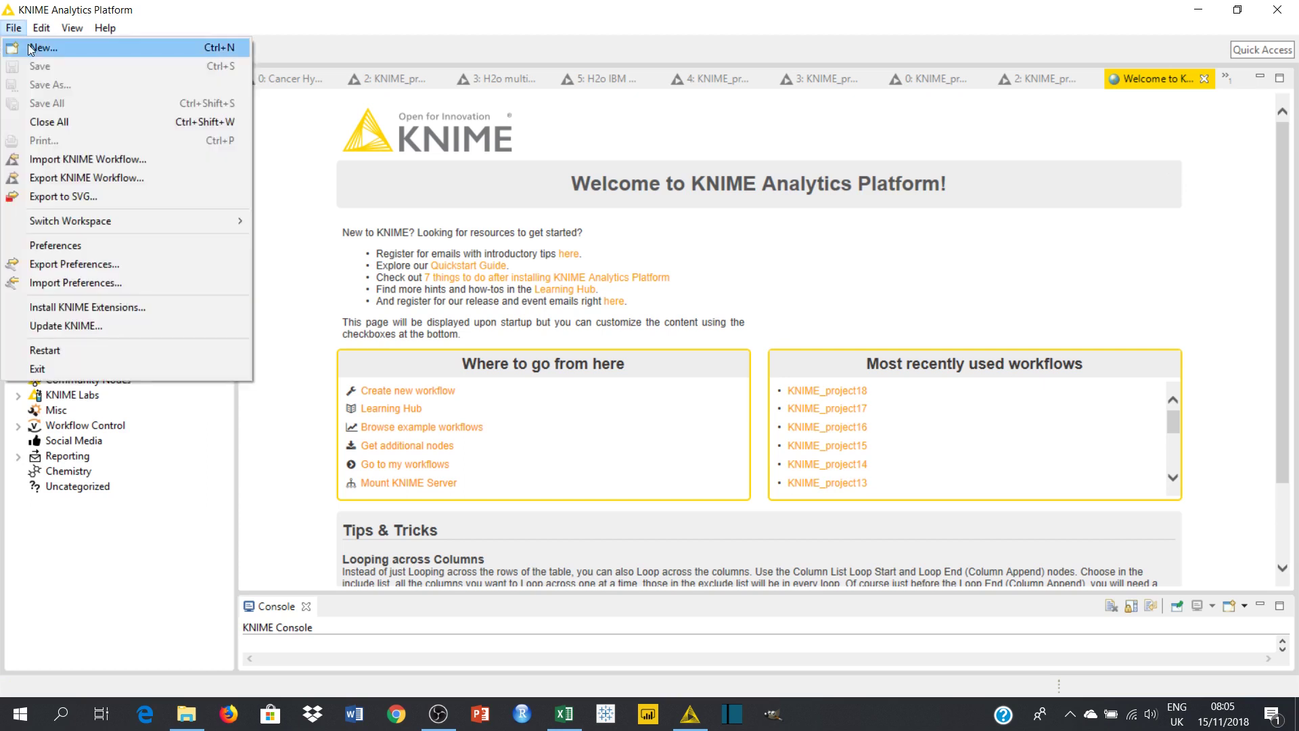
click(39, 46)
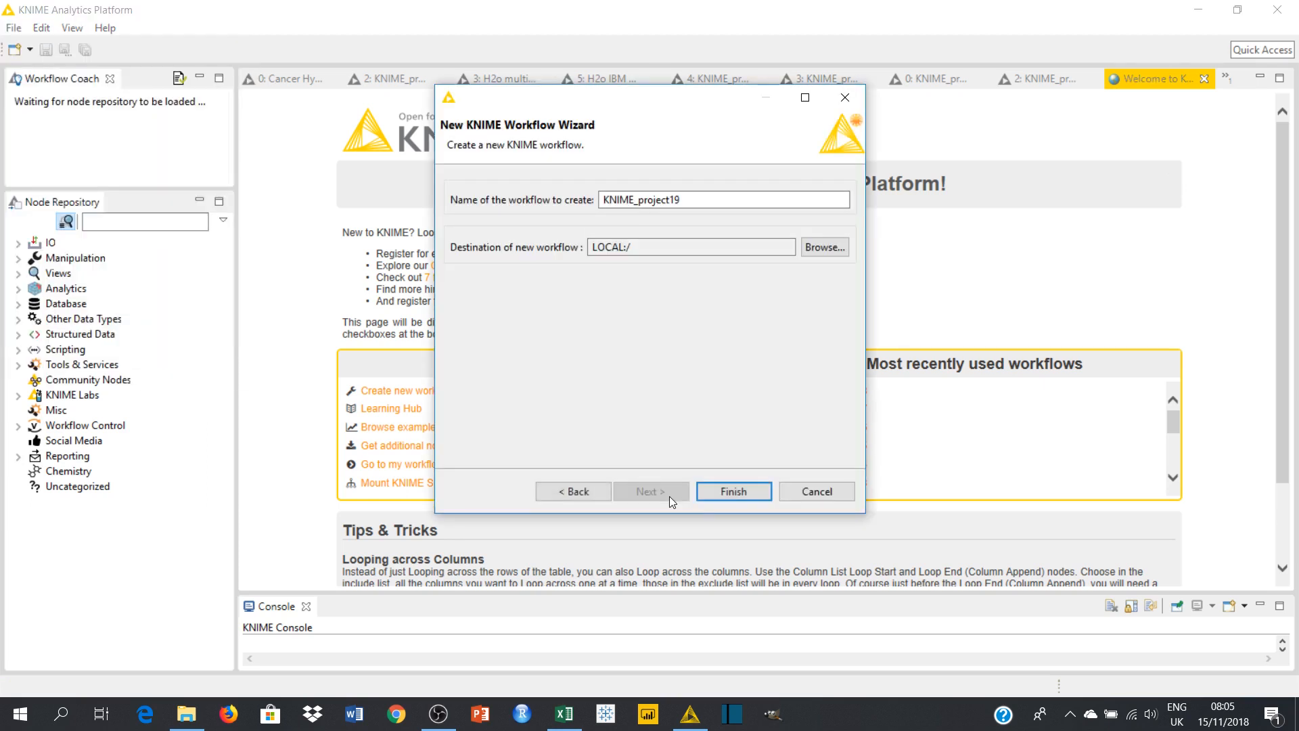
mouse_move(733, 492)
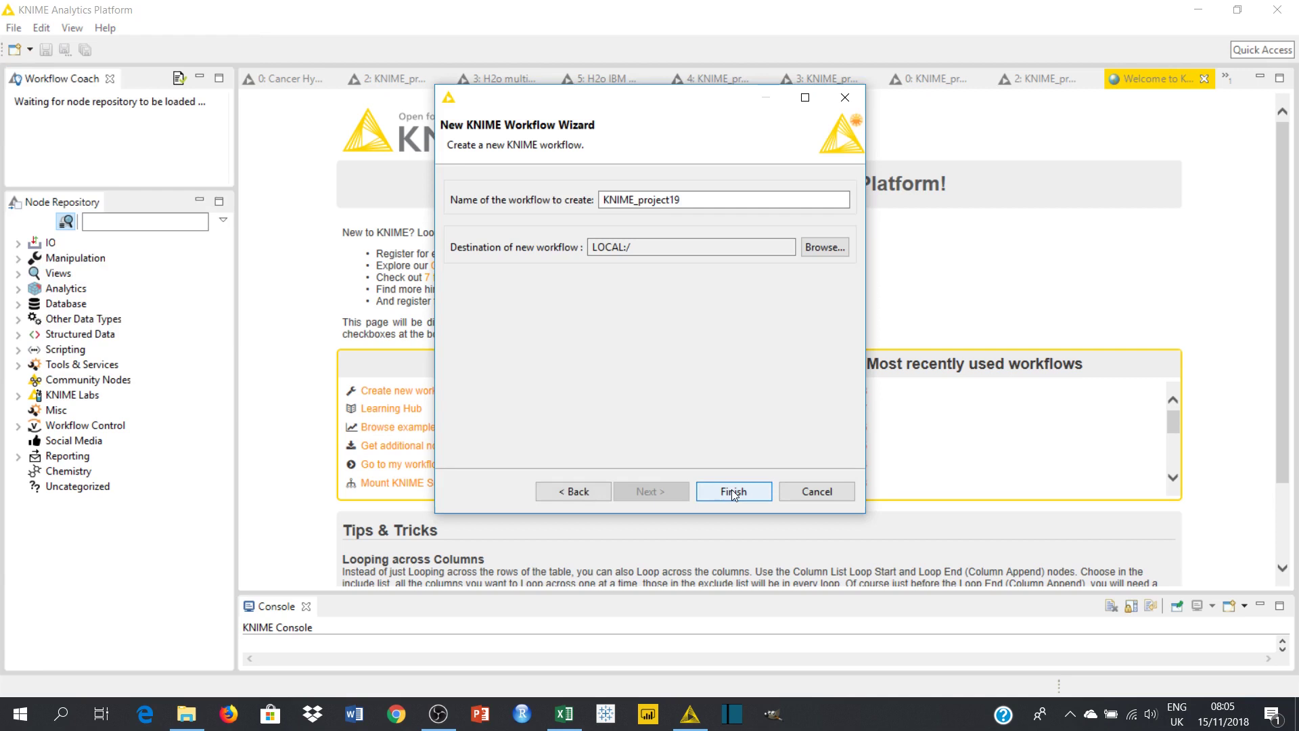
click(732, 492)
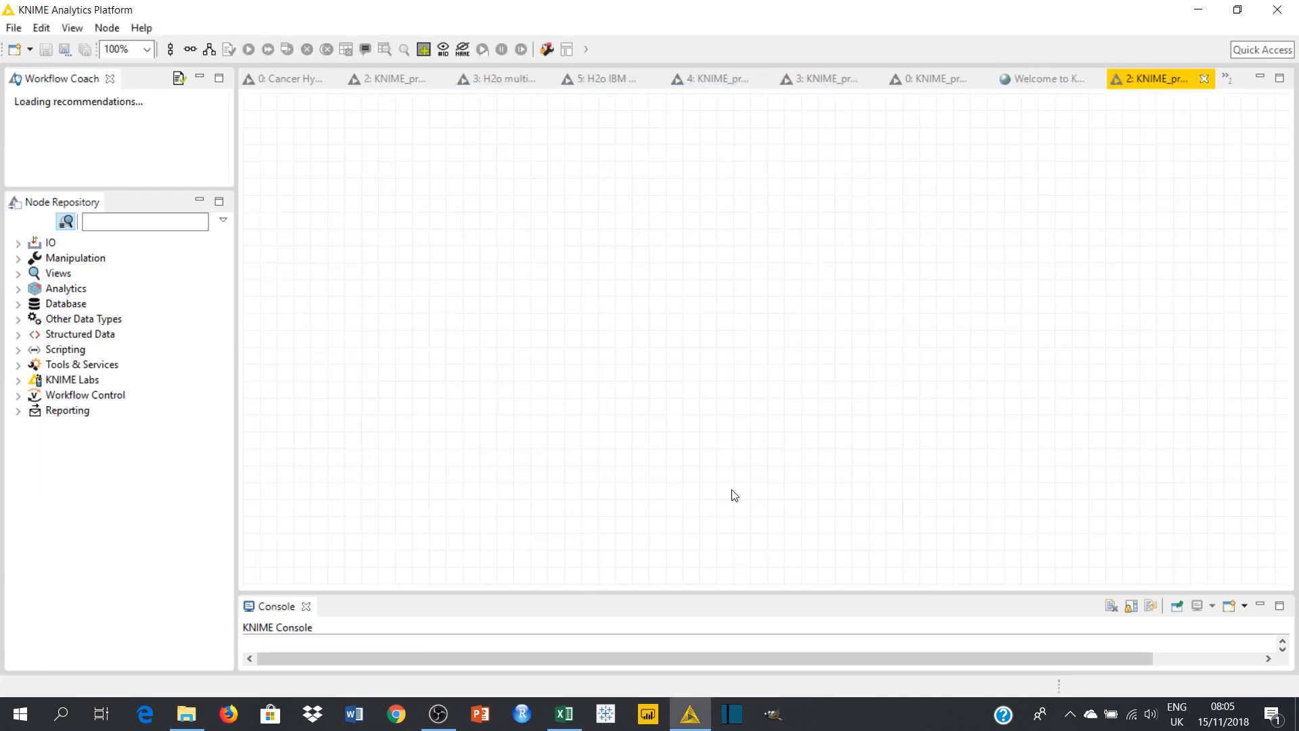
mouse_move(423, 272)
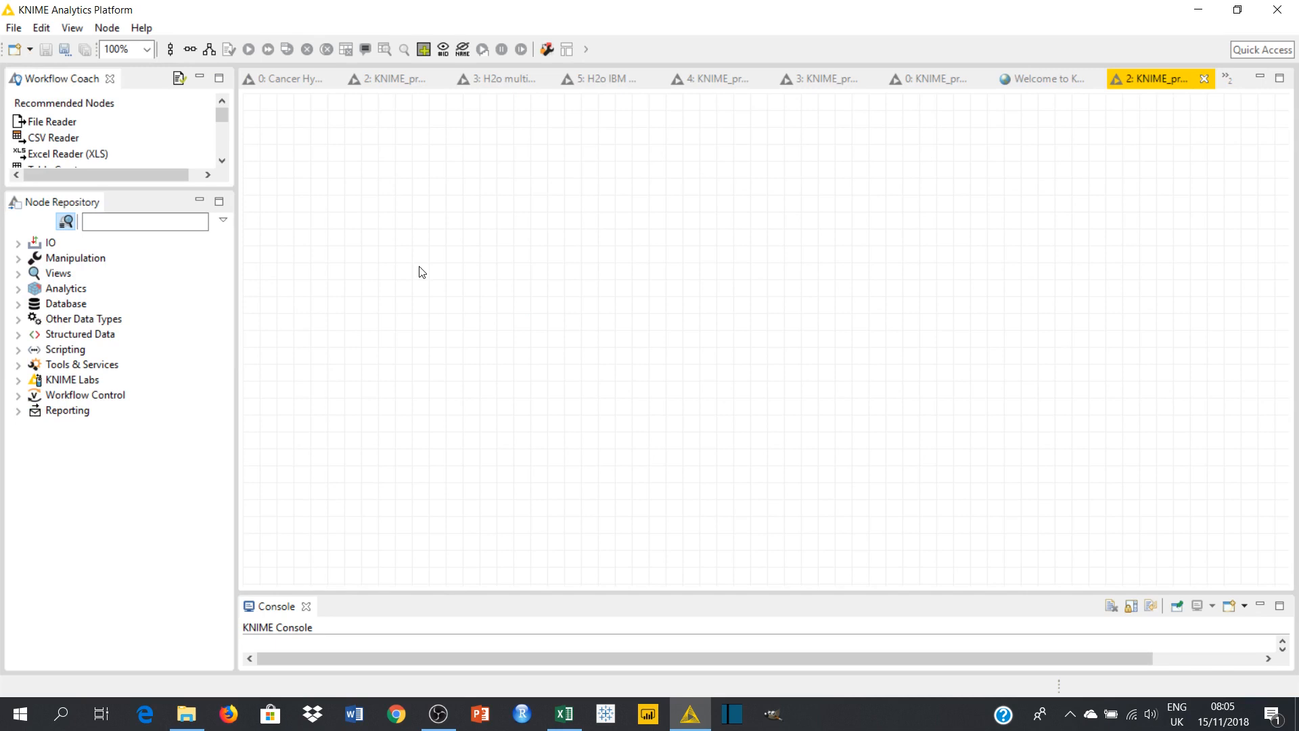
mouse_move(369, 241)
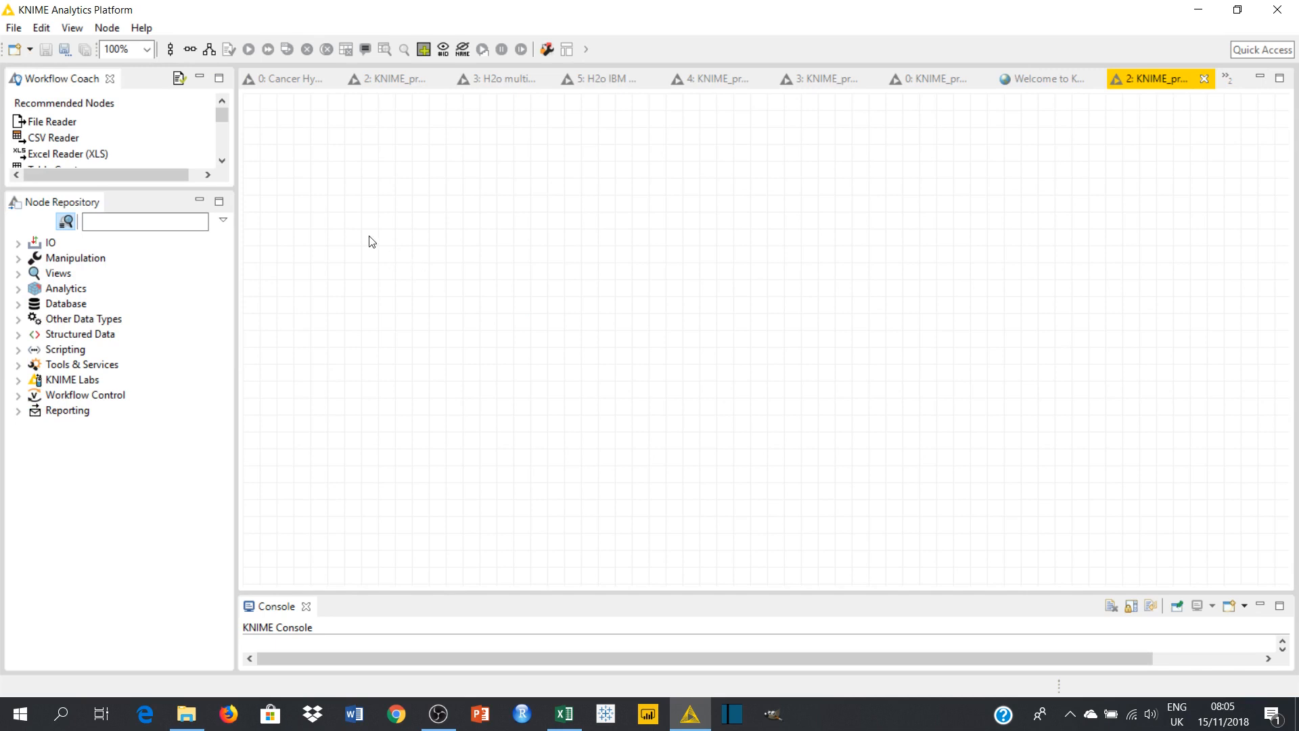
mouse_move(308, 260)
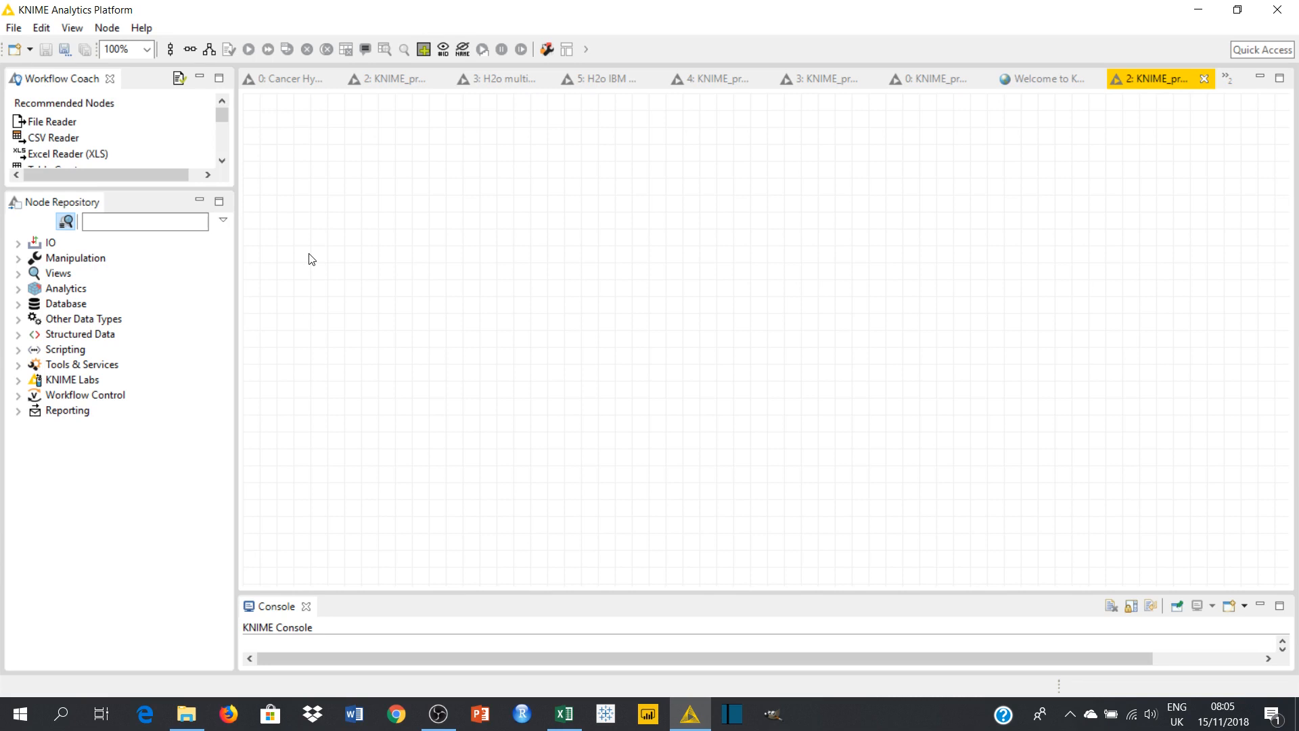
mouse_move(187, 713)
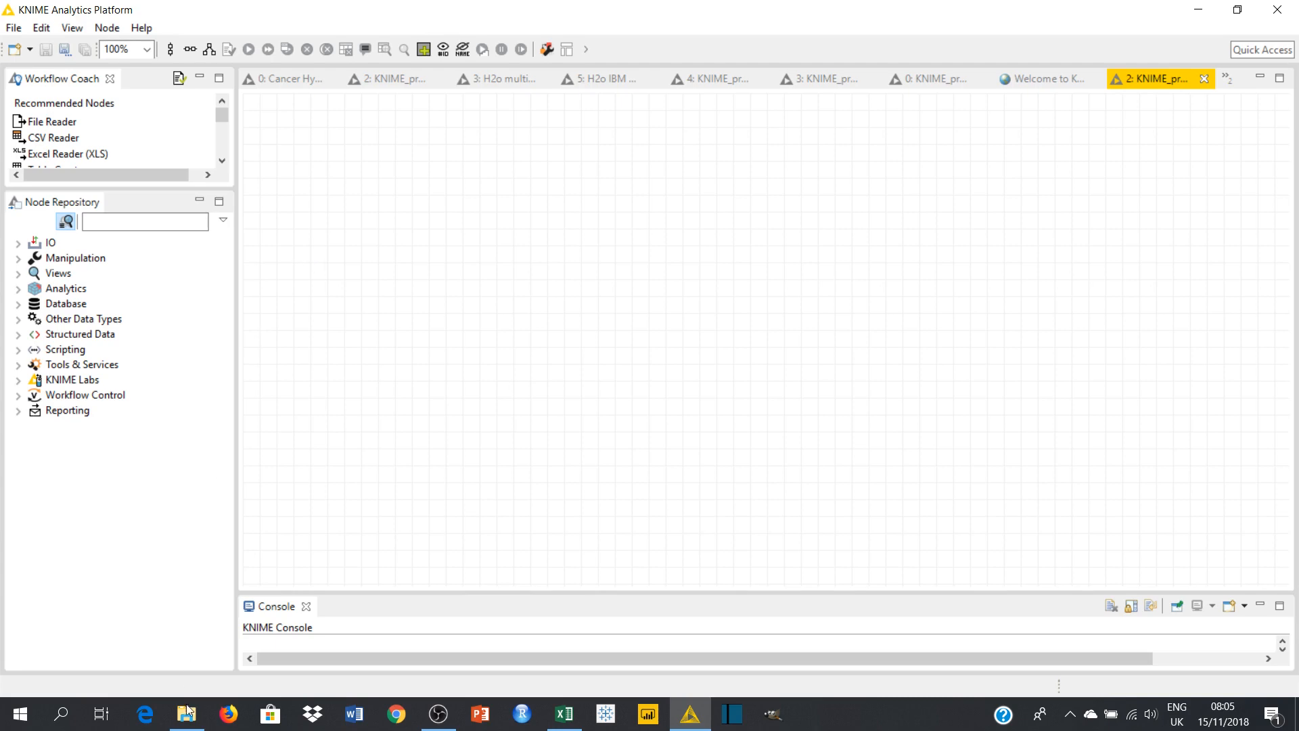
- Browse to the HR DATA folder holding the IBM_WatsonKnime spreadsheet
click(187, 714)
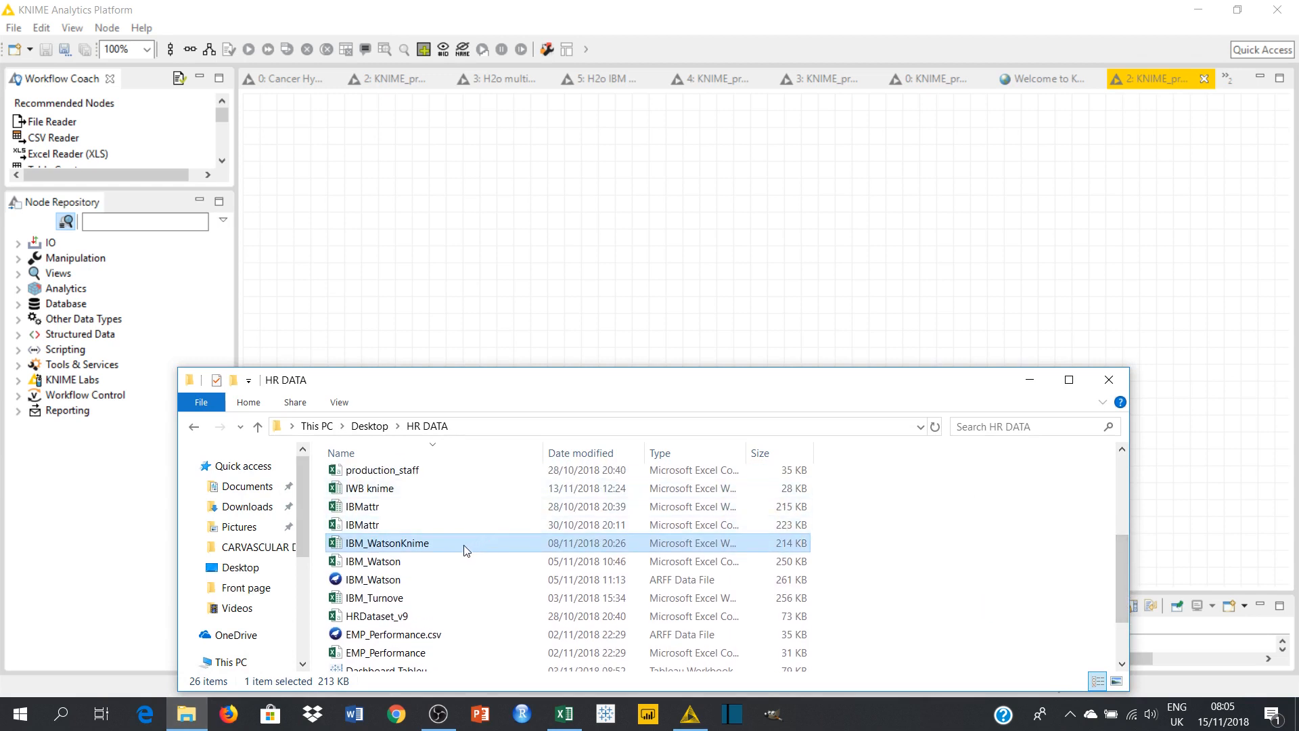
mouse_move(429, 547)
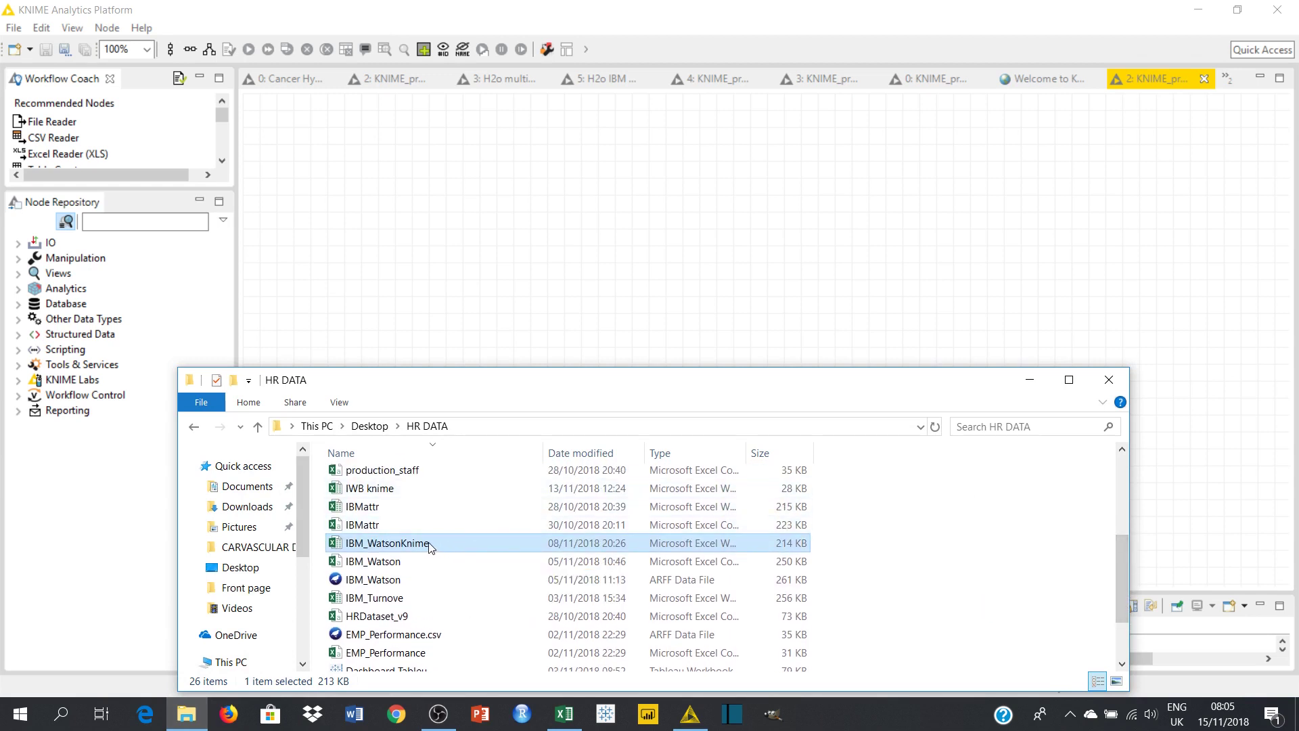
mouse_move(325, 245)
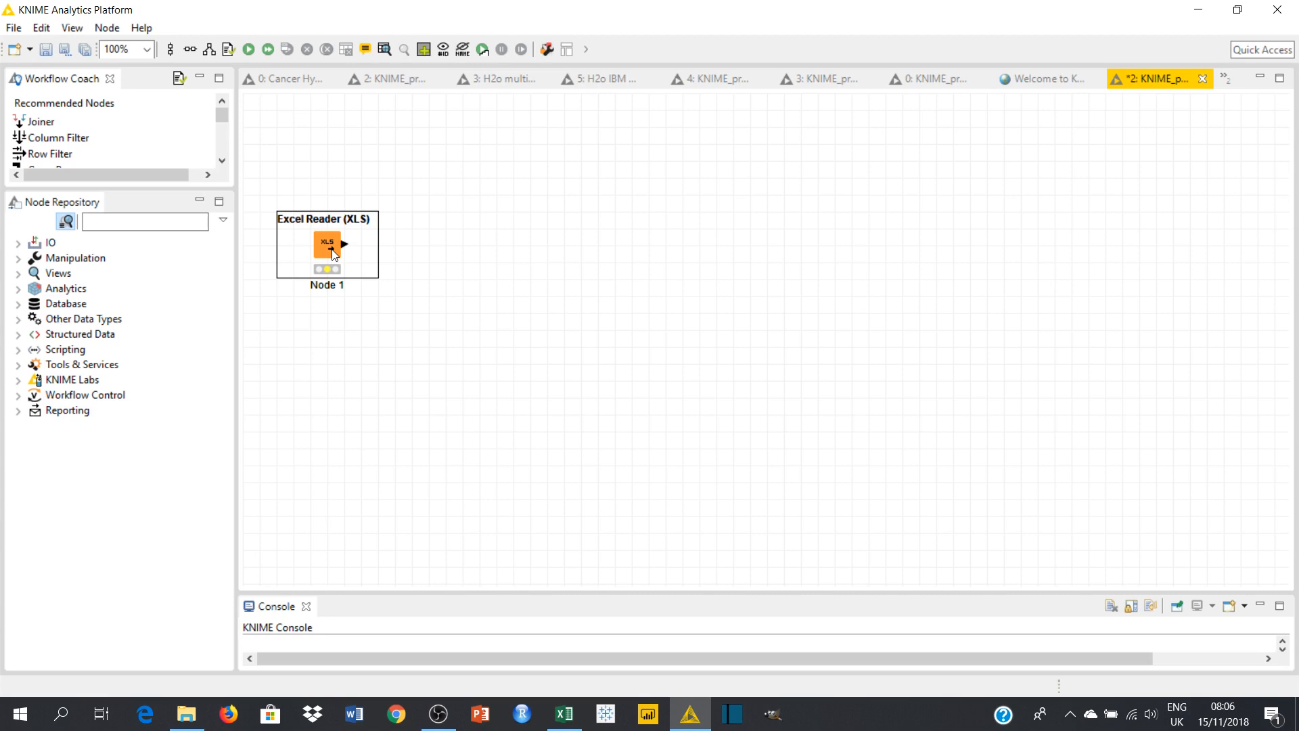
- Configure the Excel Reader to use row 1 as column names and refresh the preview
right_click(330, 253)
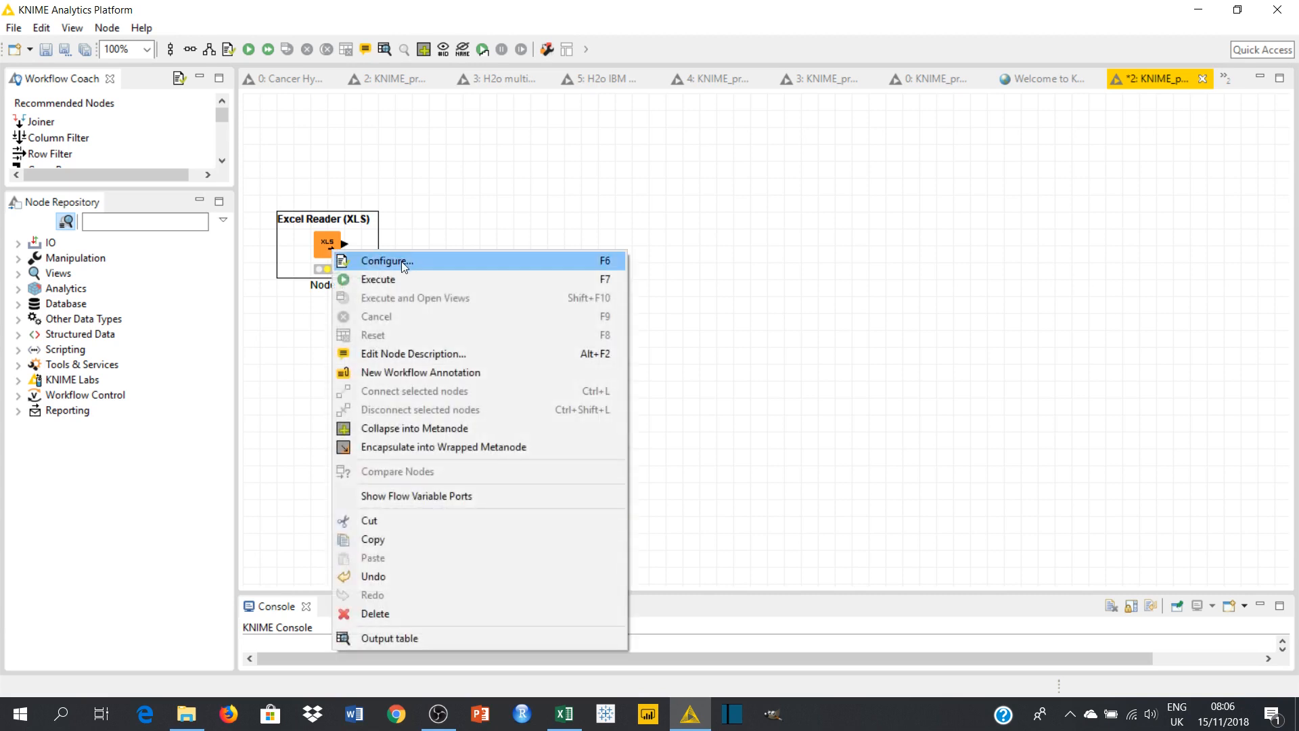
click(385, 260)
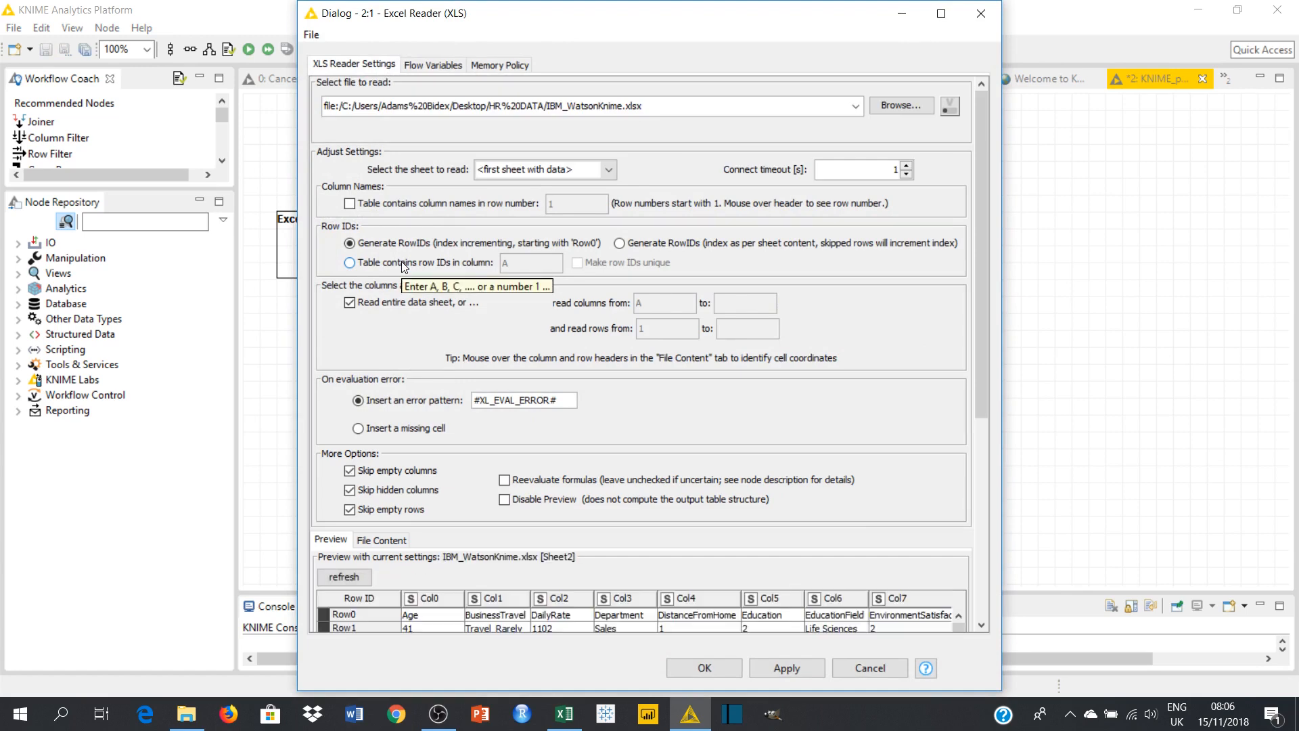
mouse_move(986, 246)
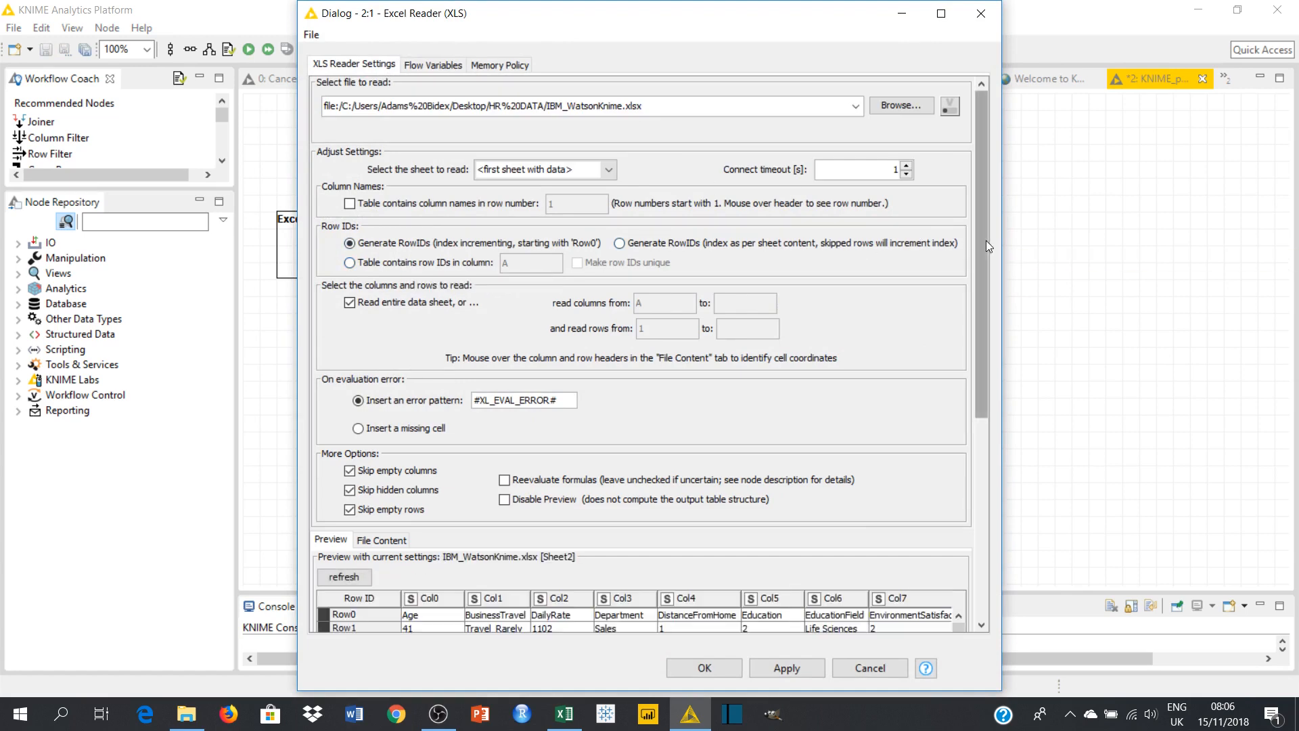
scroll(down, 3)
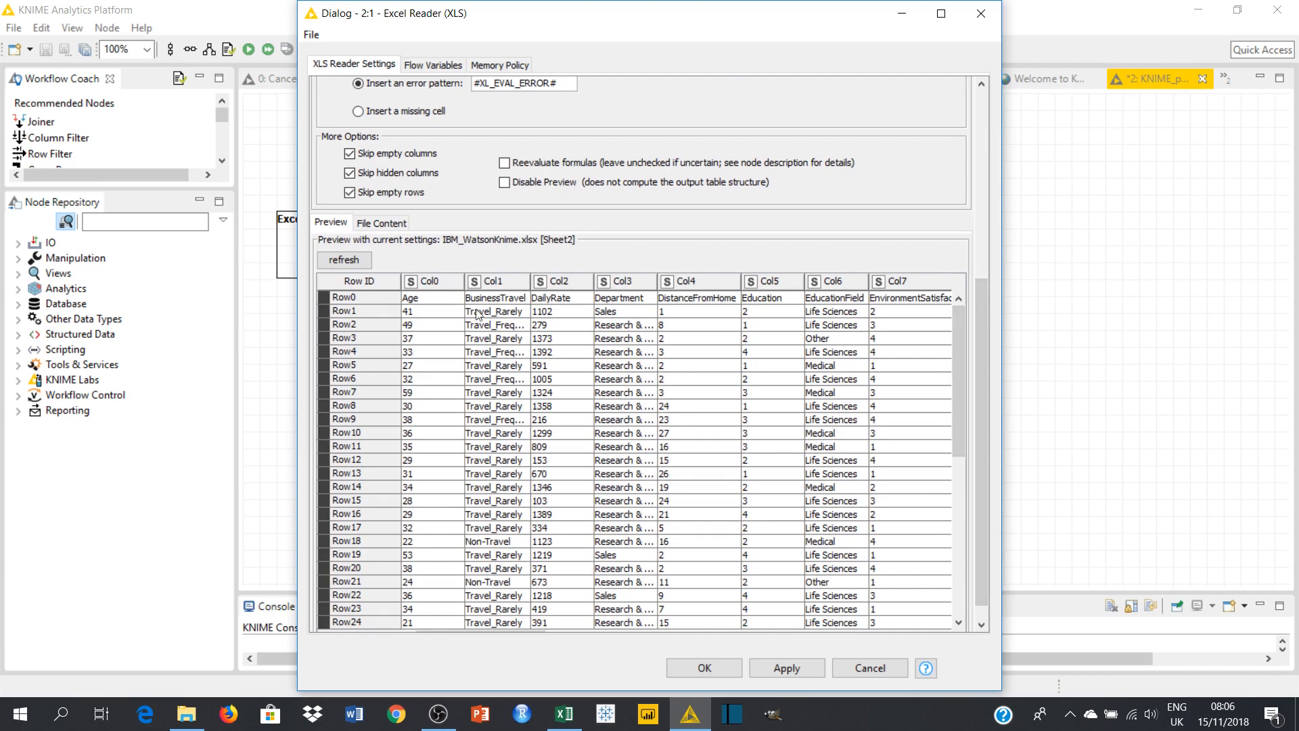
mouse_move(437, 303)
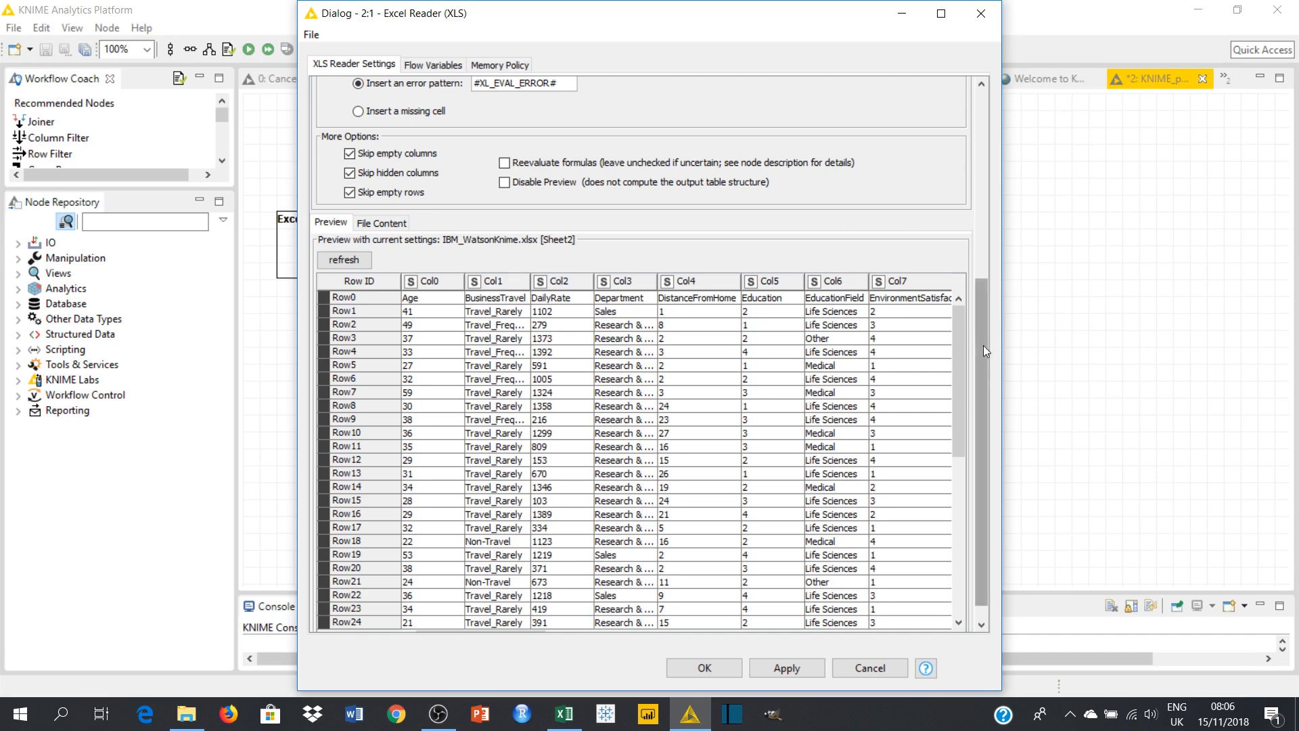
scroll(up, 3)
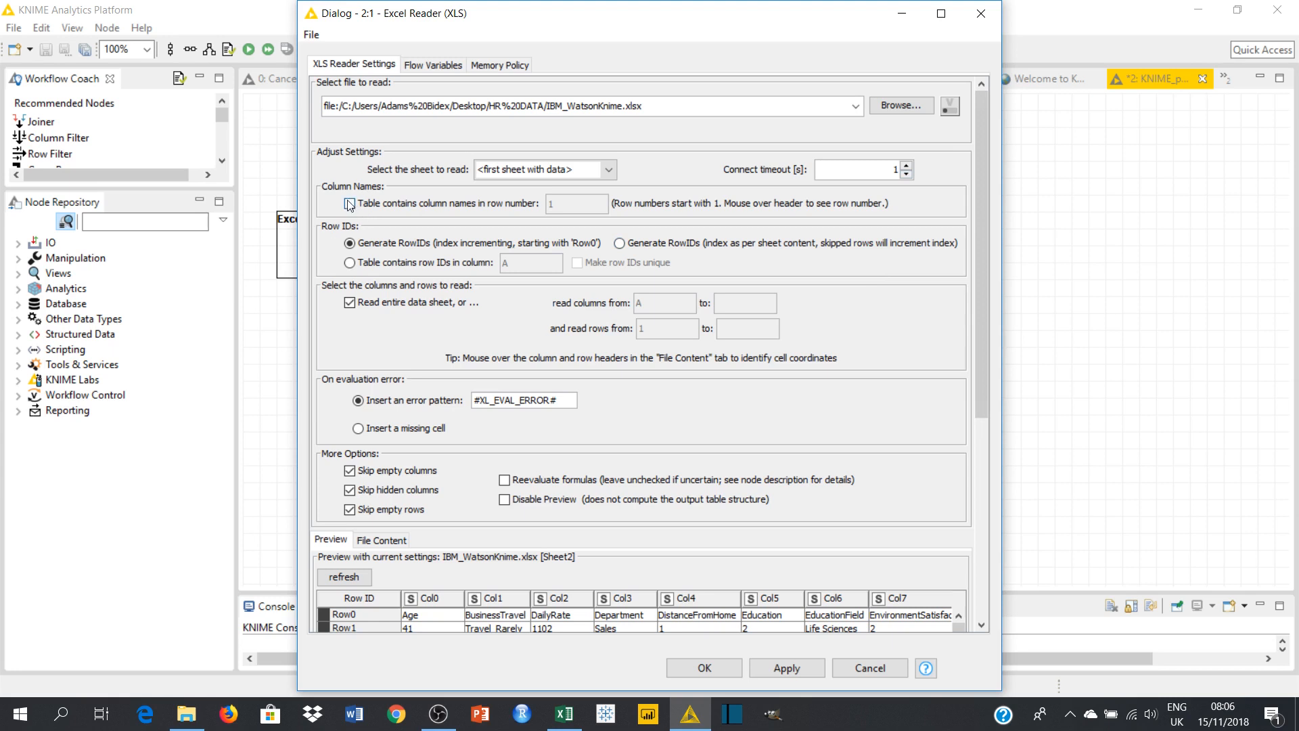
click(349, 205)
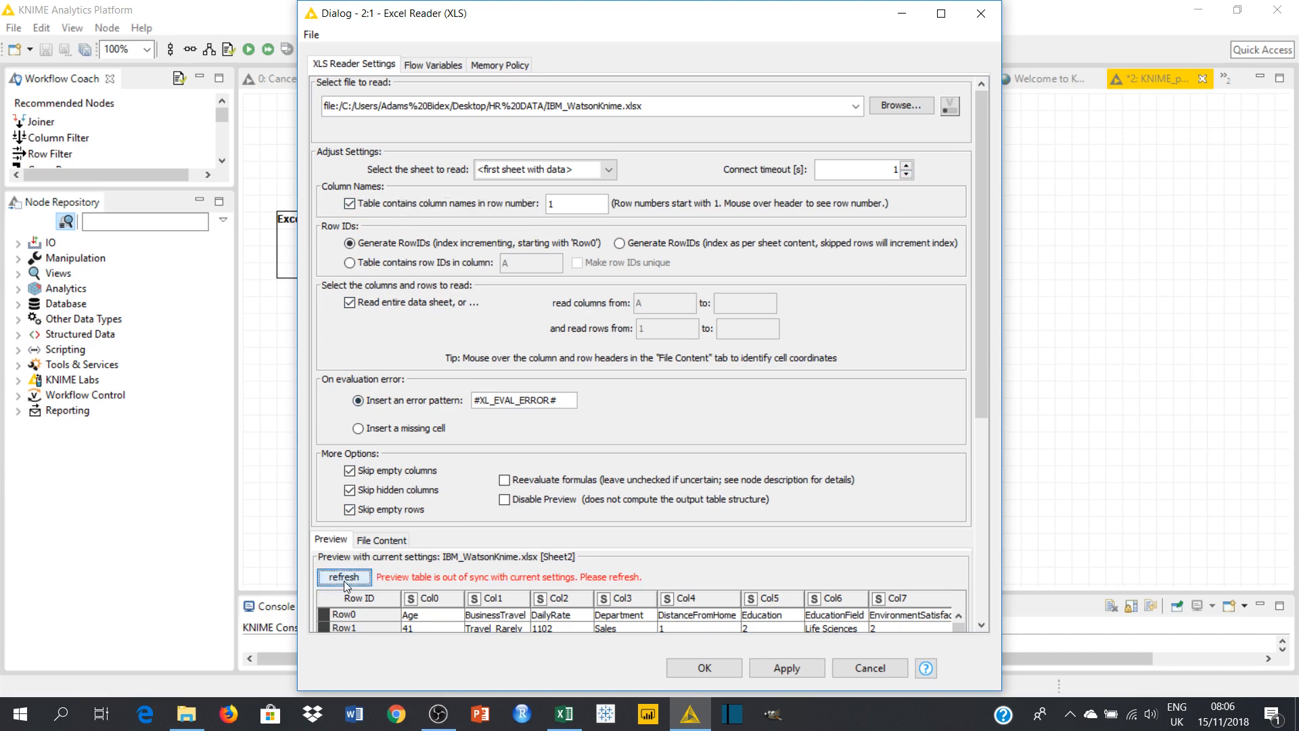
click(342, 576)
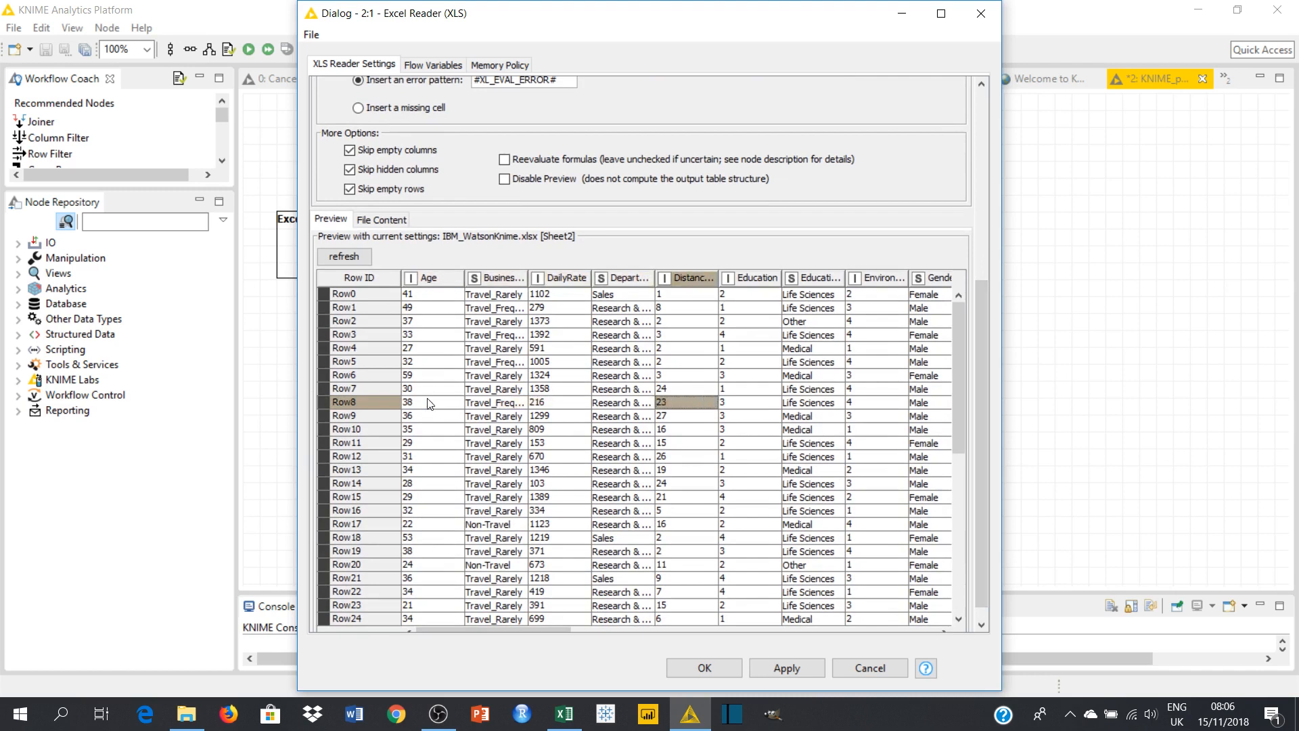
scroll(right, 3)
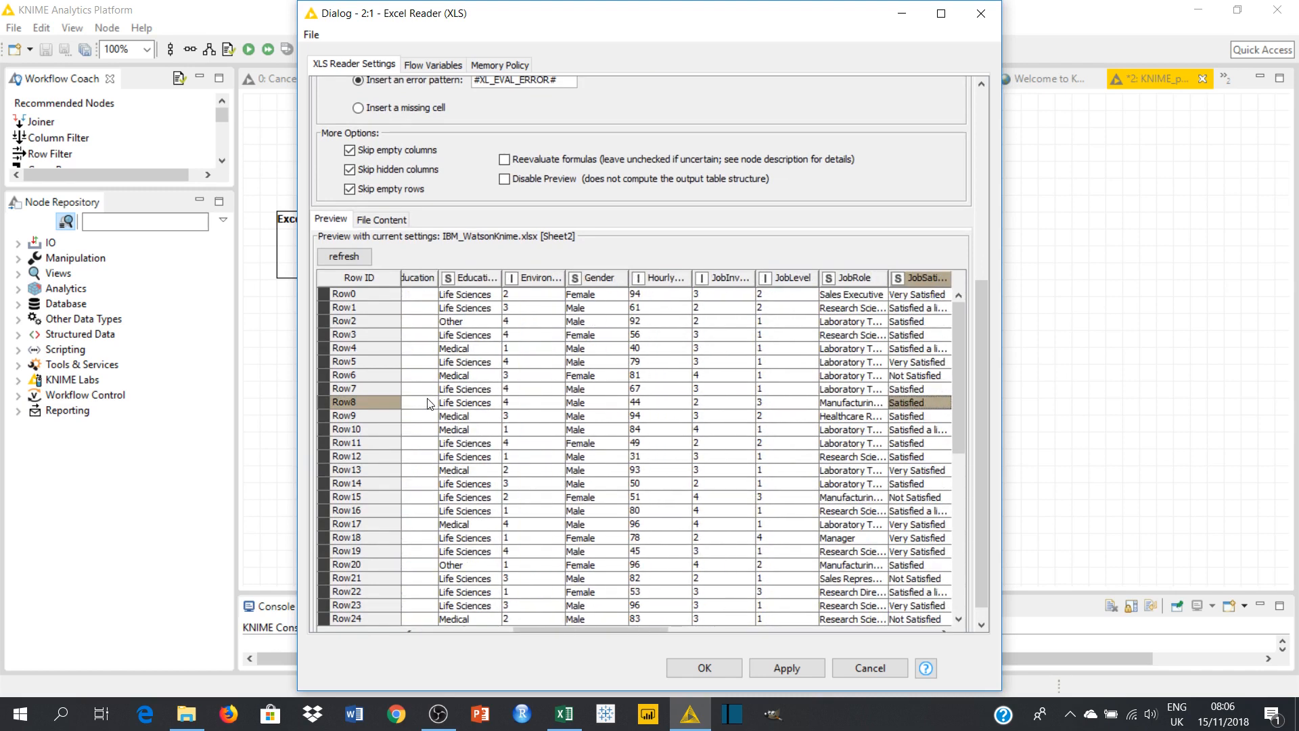
scroll(right, 3)
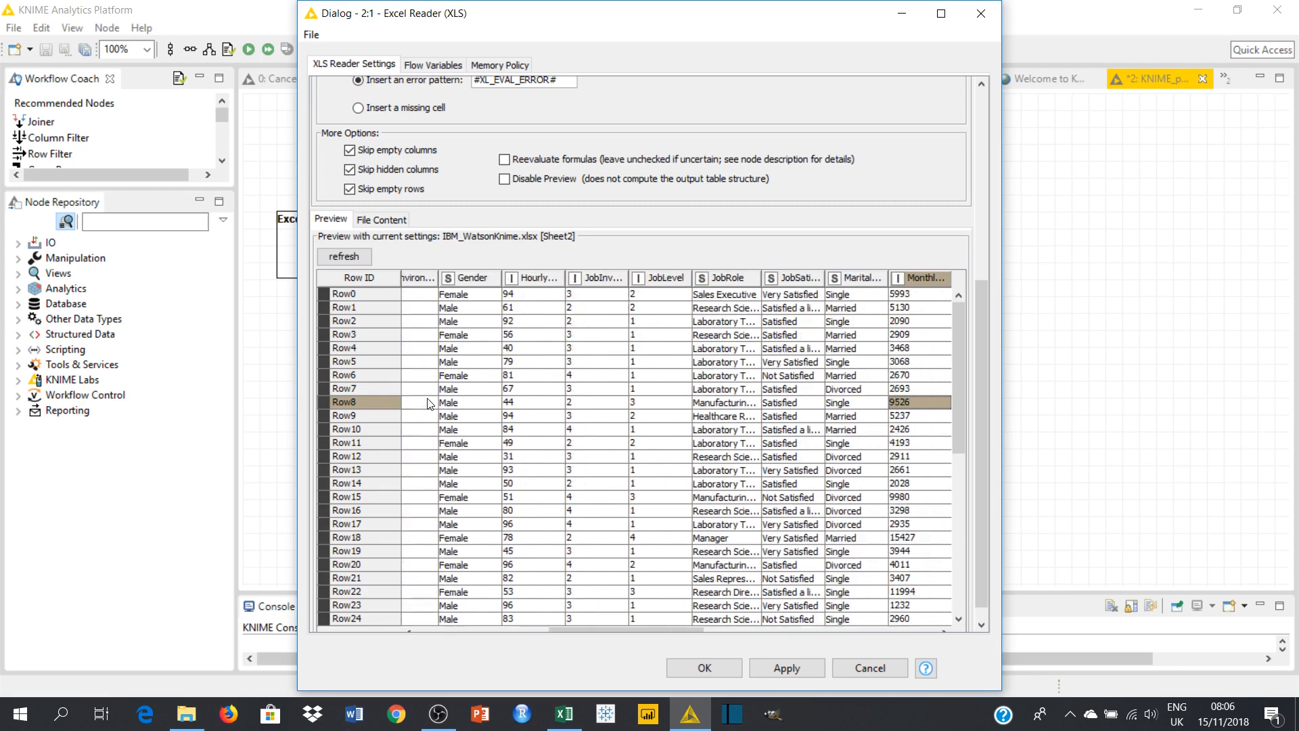
scroll(right, 3)
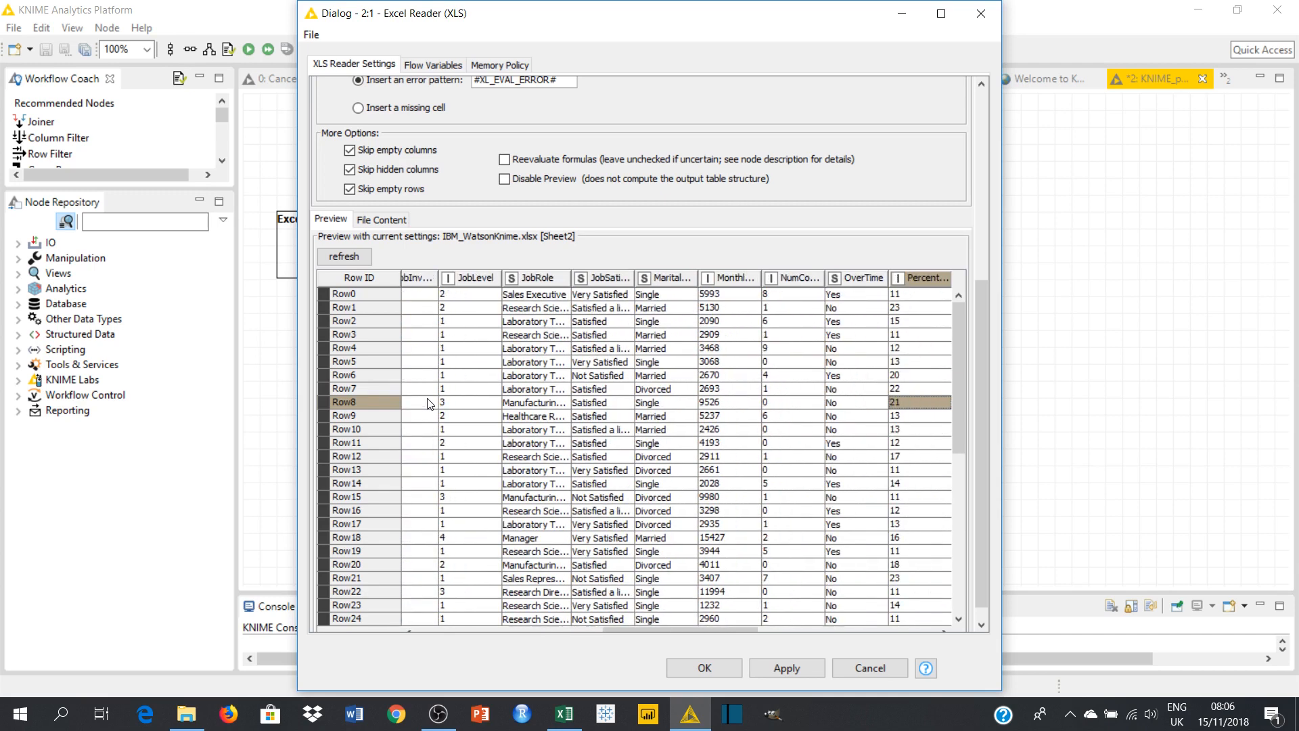
scroll(right, 3)
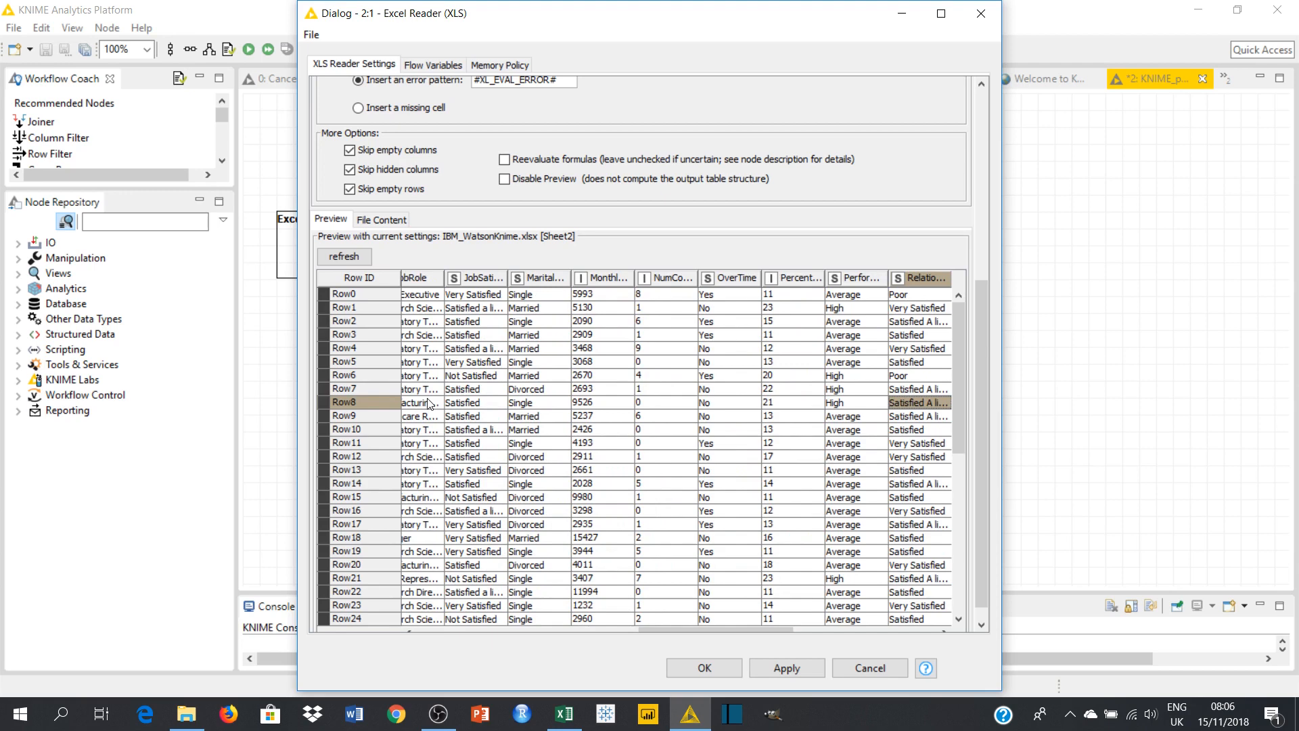
scroll(right, 3)
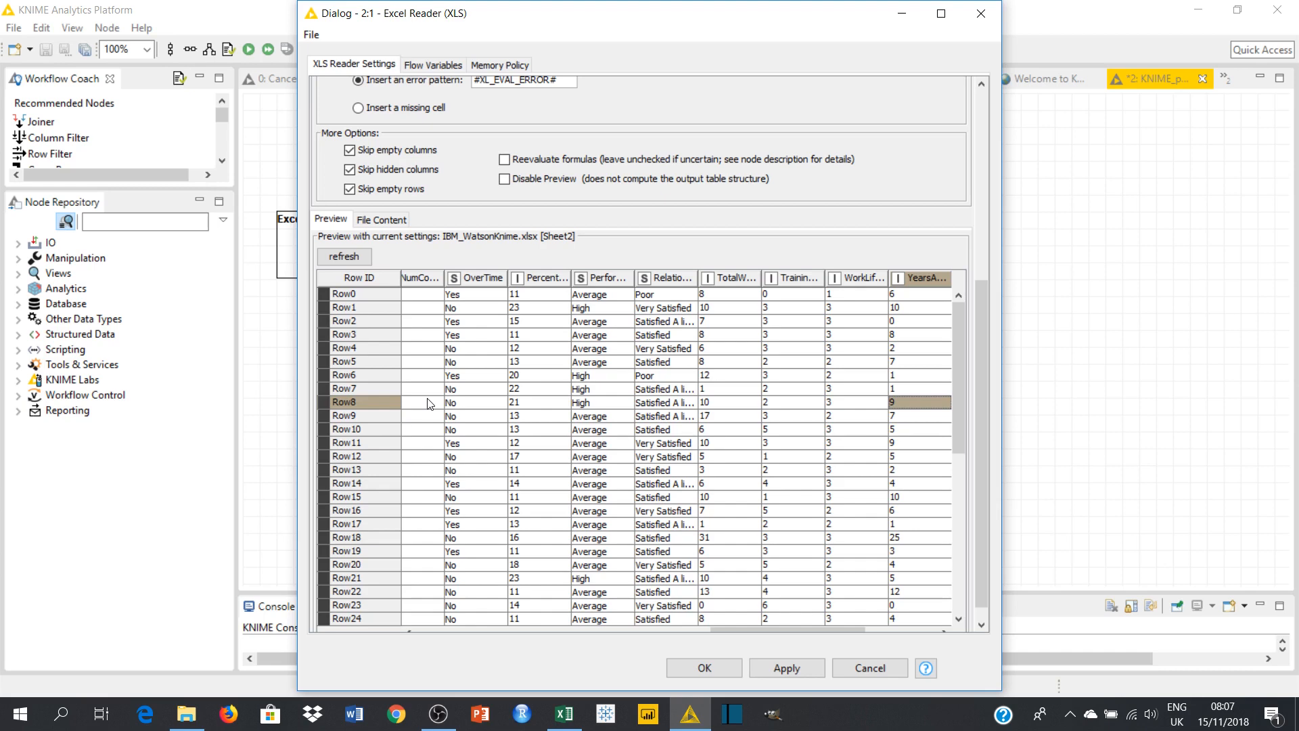
scroll(right, 3)
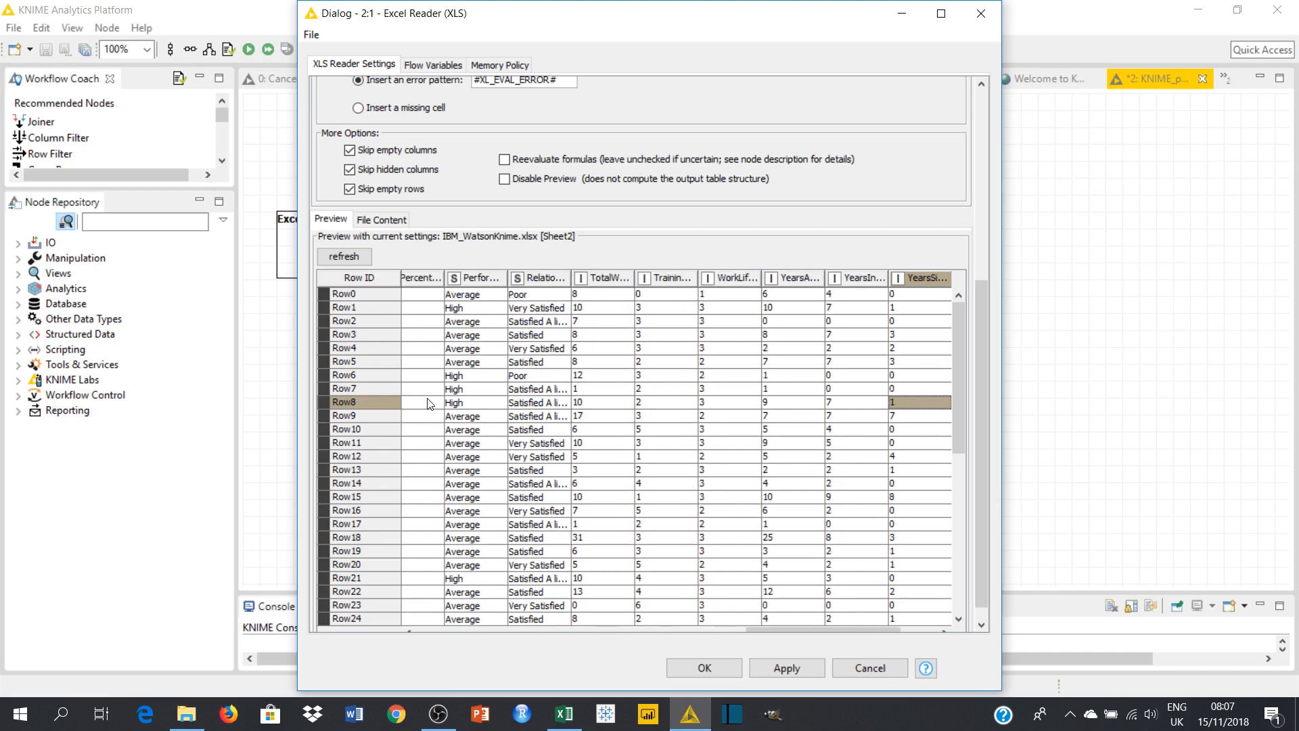
scroll(right, 3)
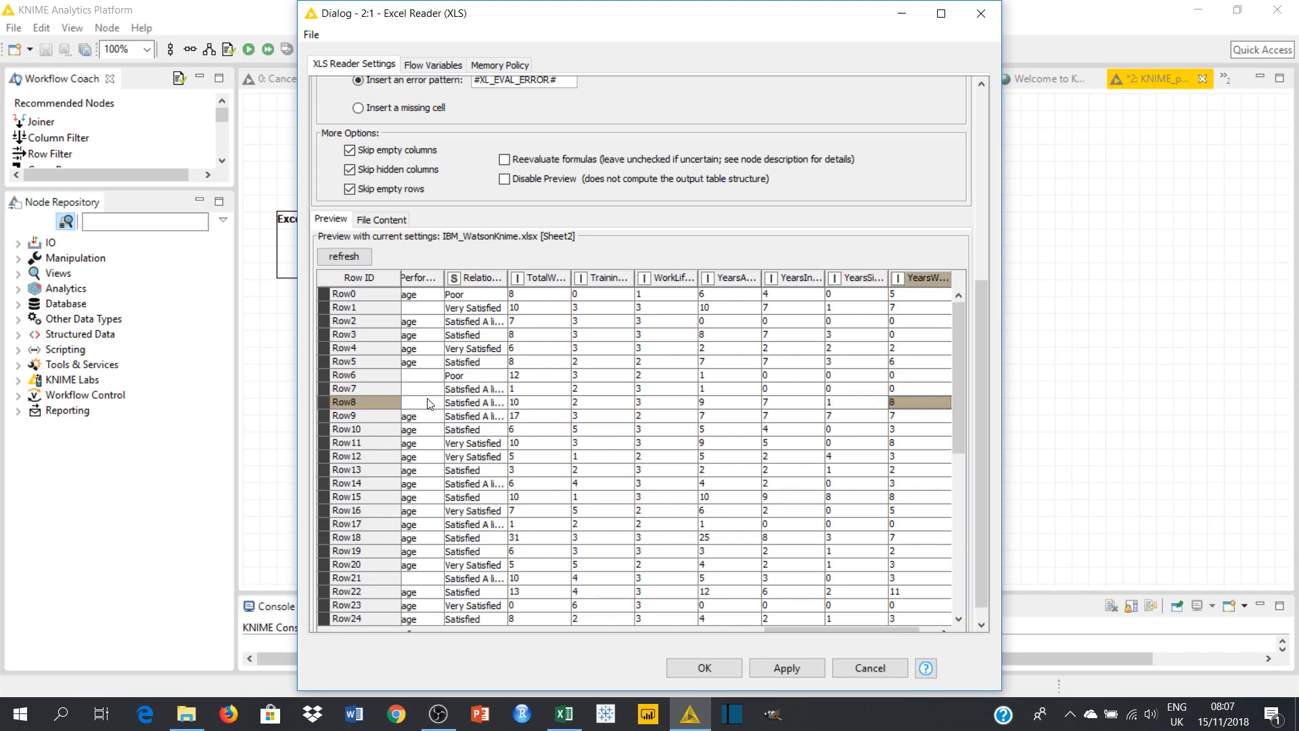
scroll(right, 3)
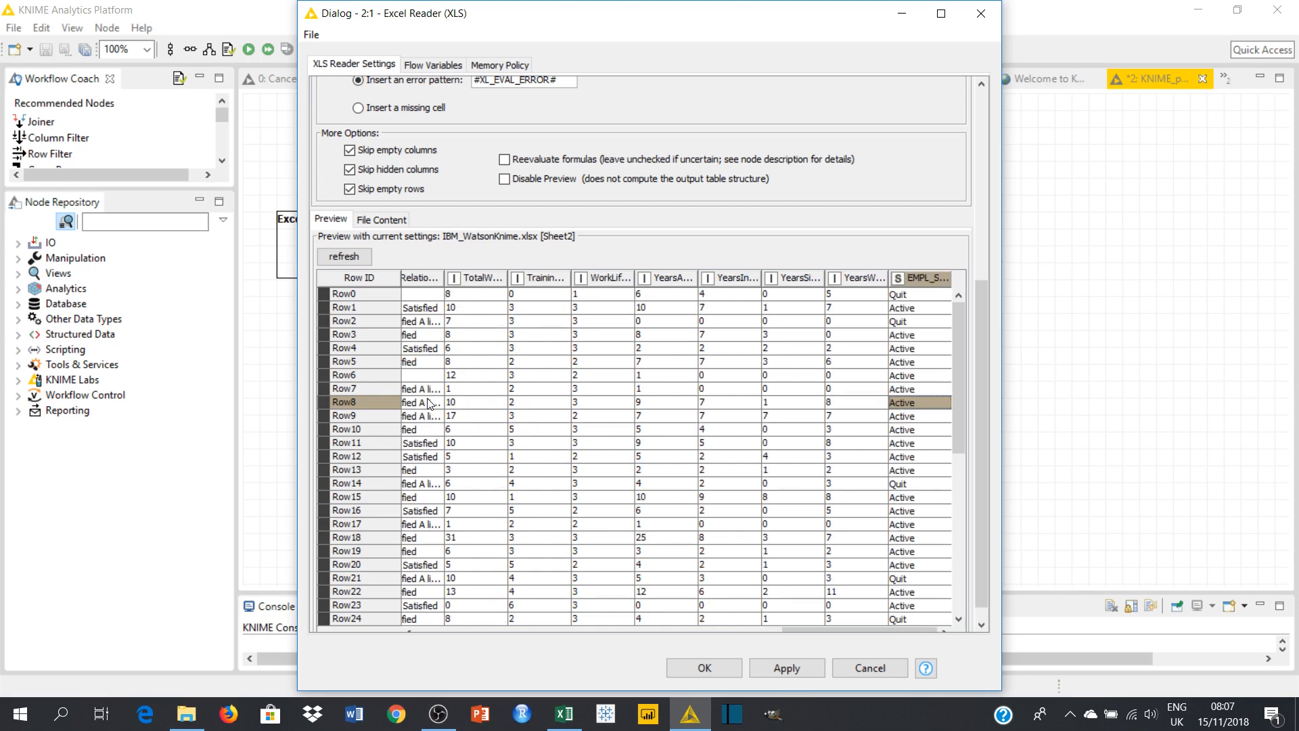
click(364, 375)
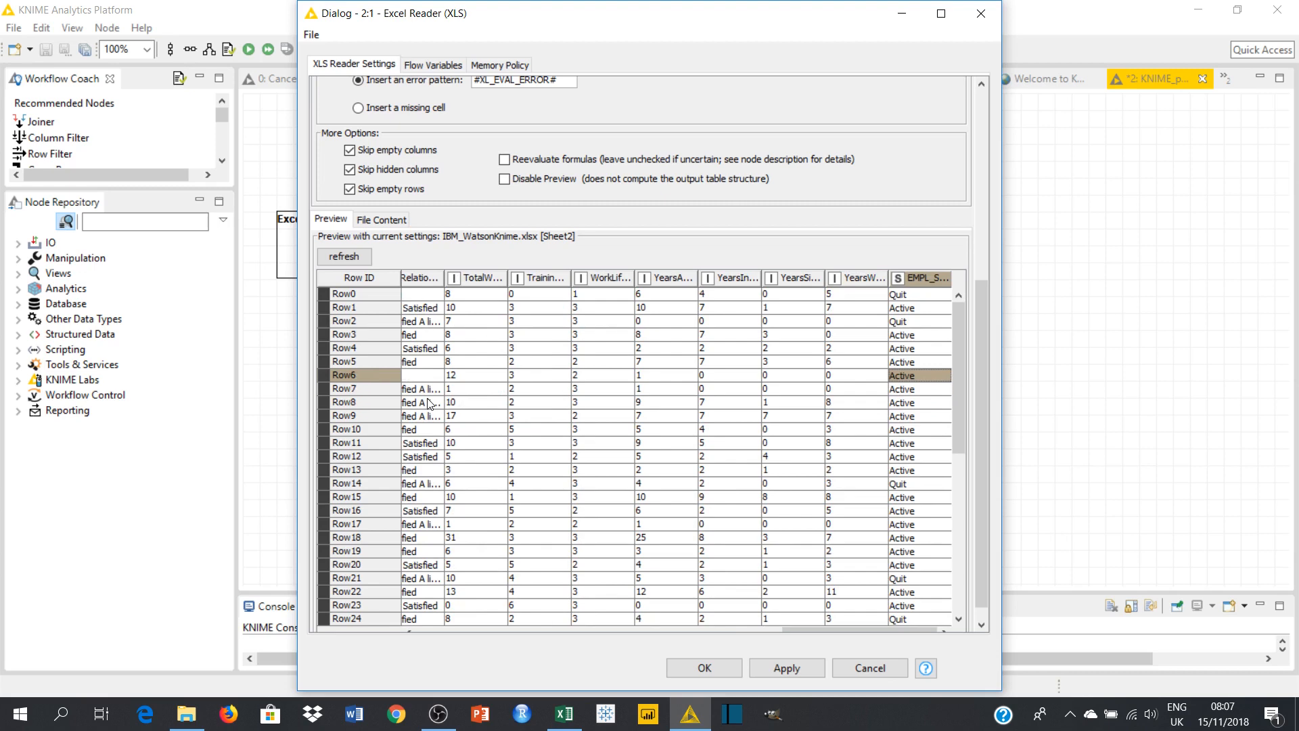
click(855, 321)
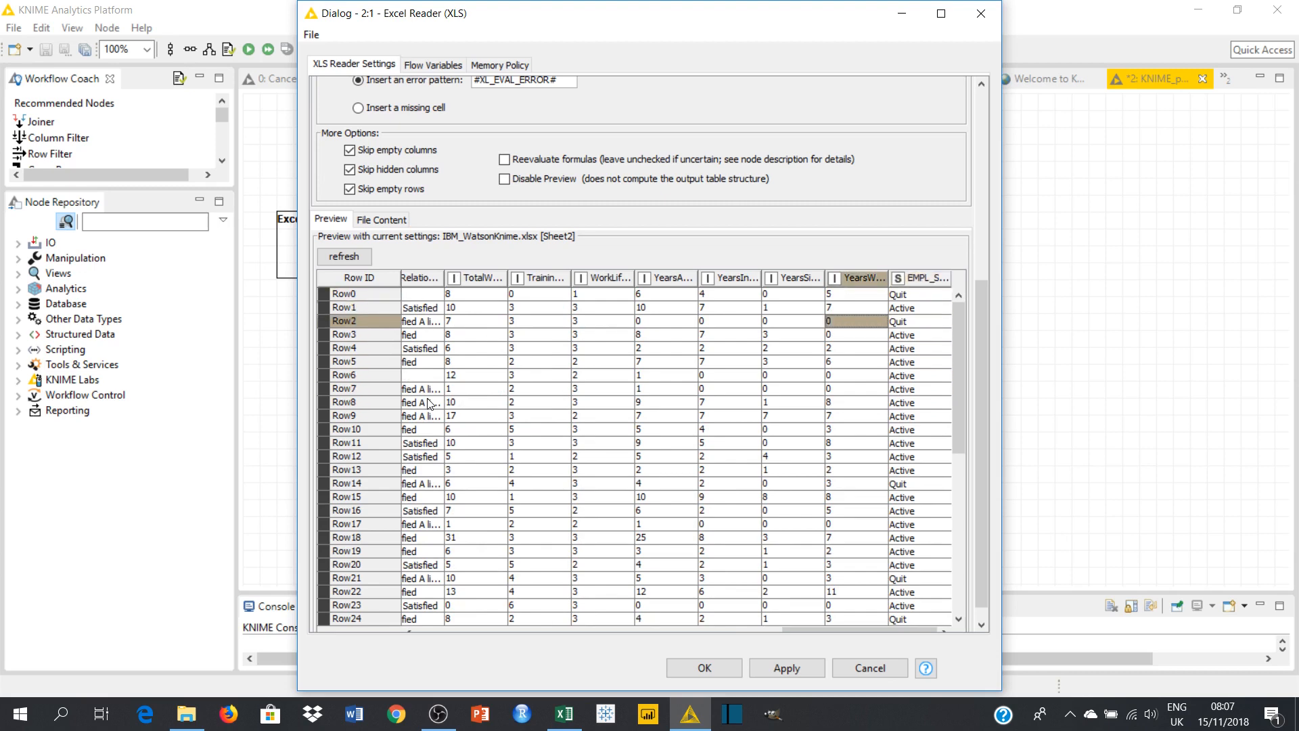
scroll(left, 3)
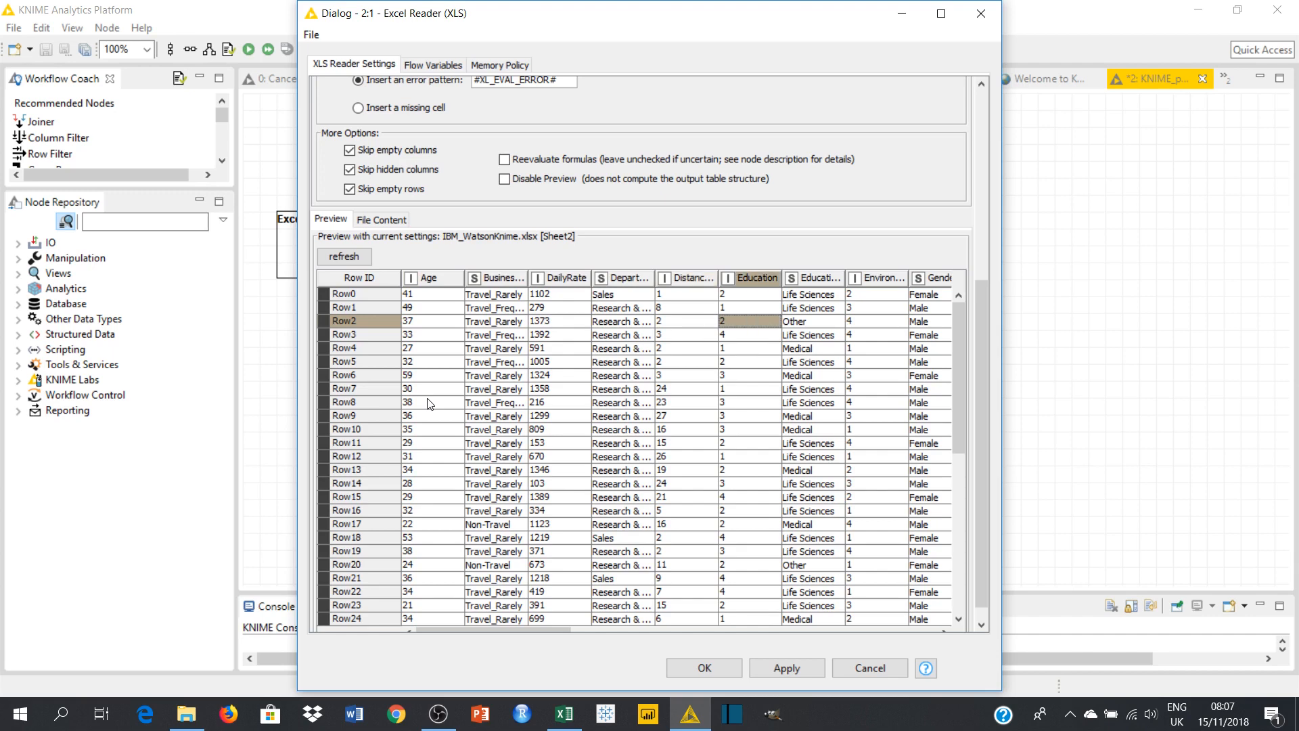
scroll(right, 3)
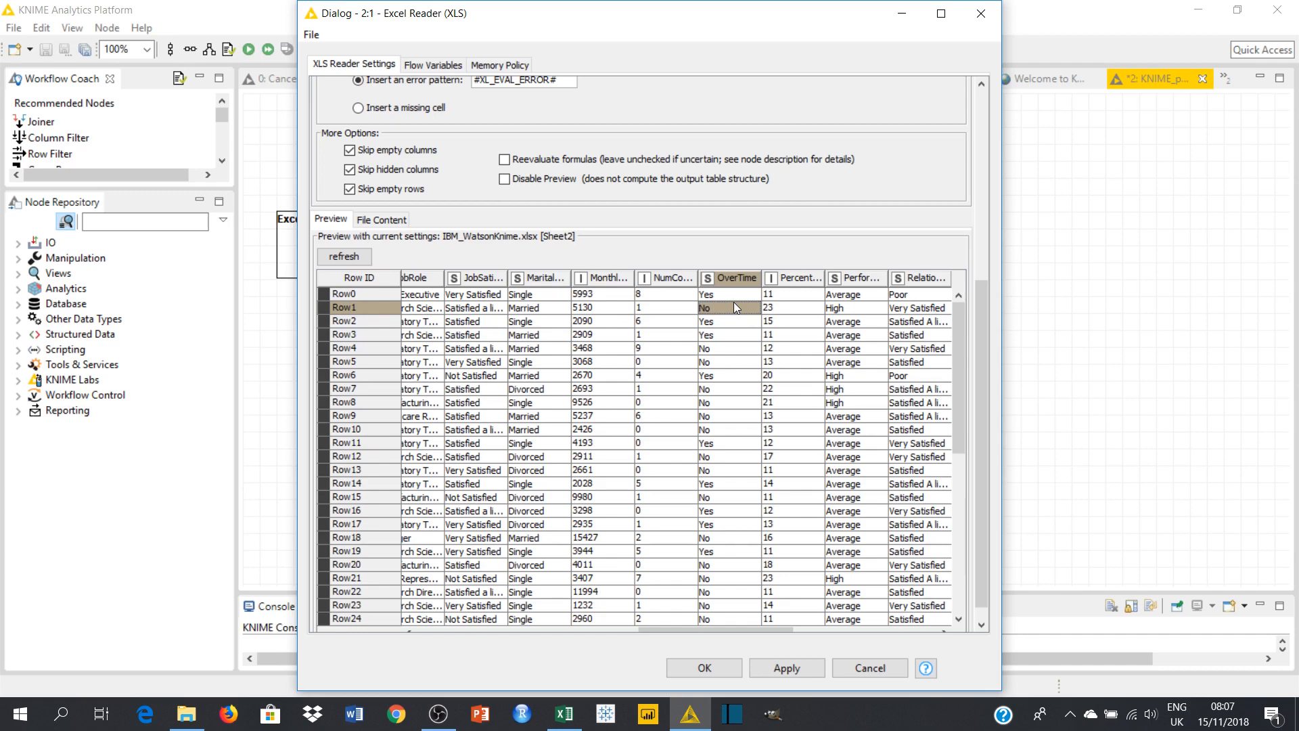
click(602, 335)
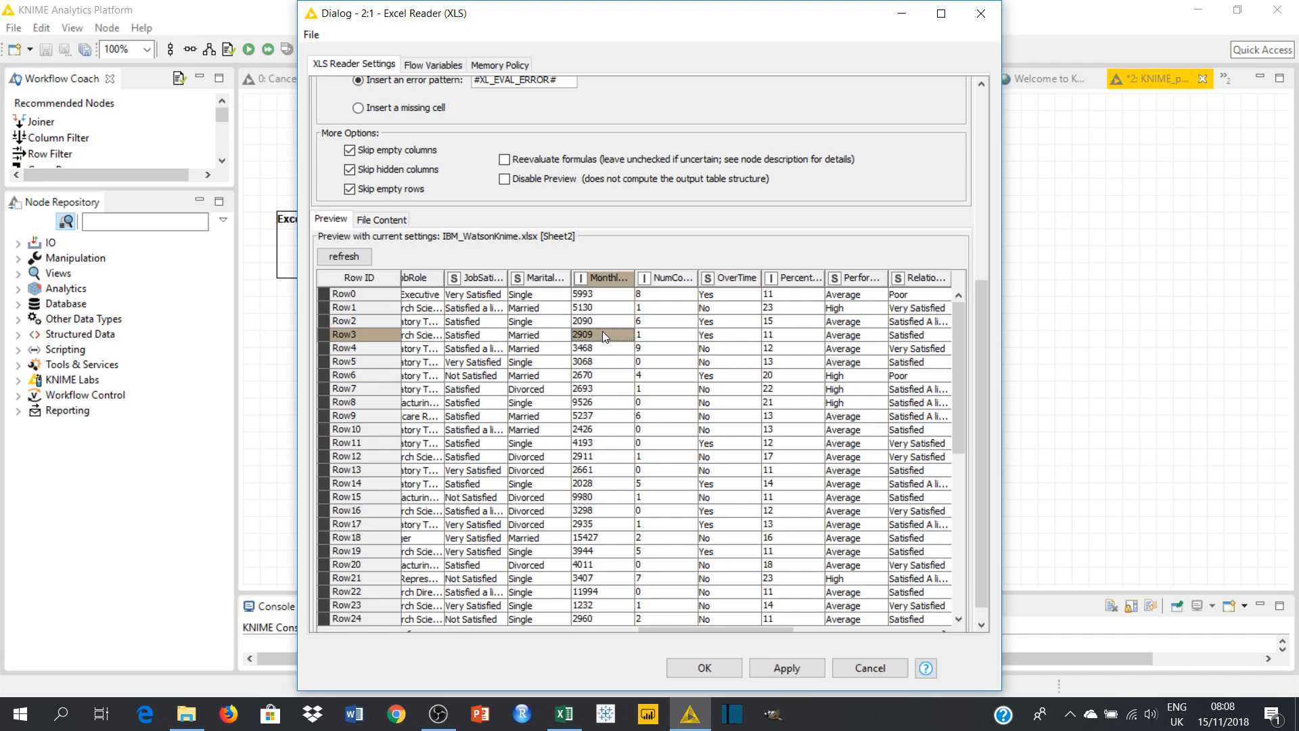
mouse_move(545, 337)
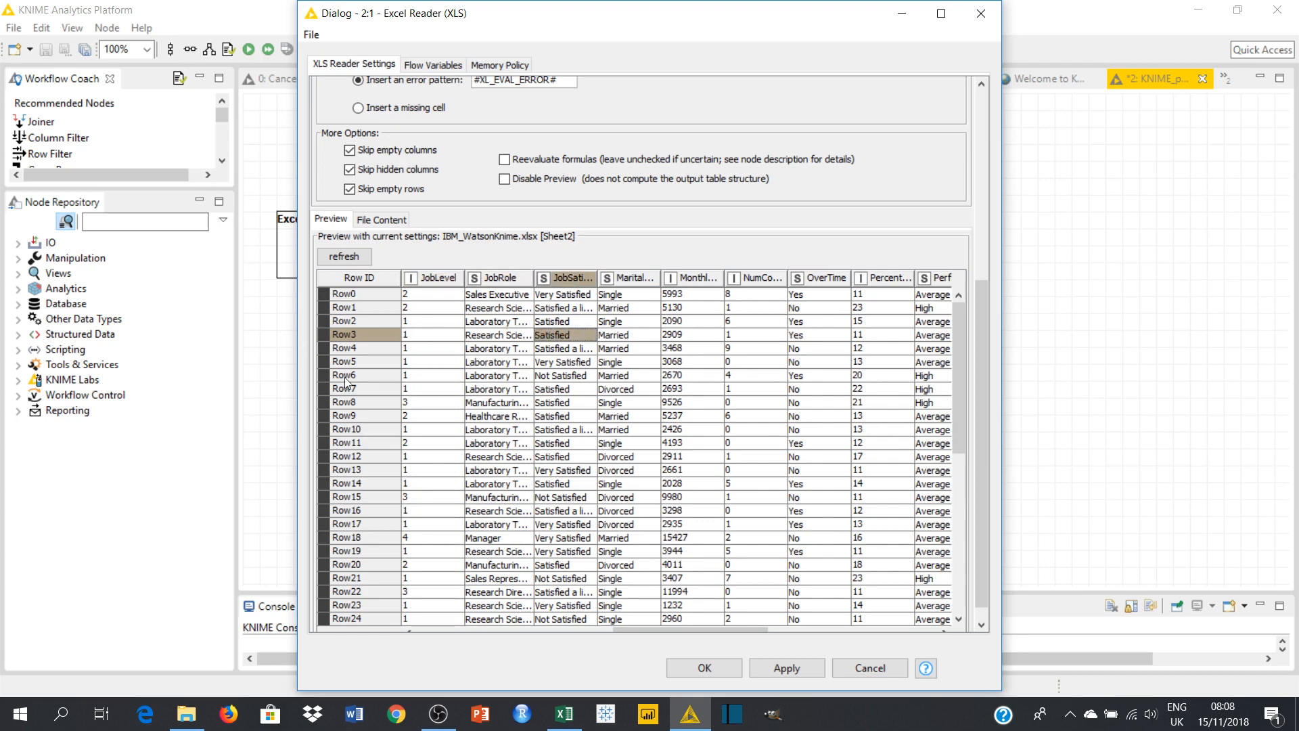
mouse_move(584, 363)
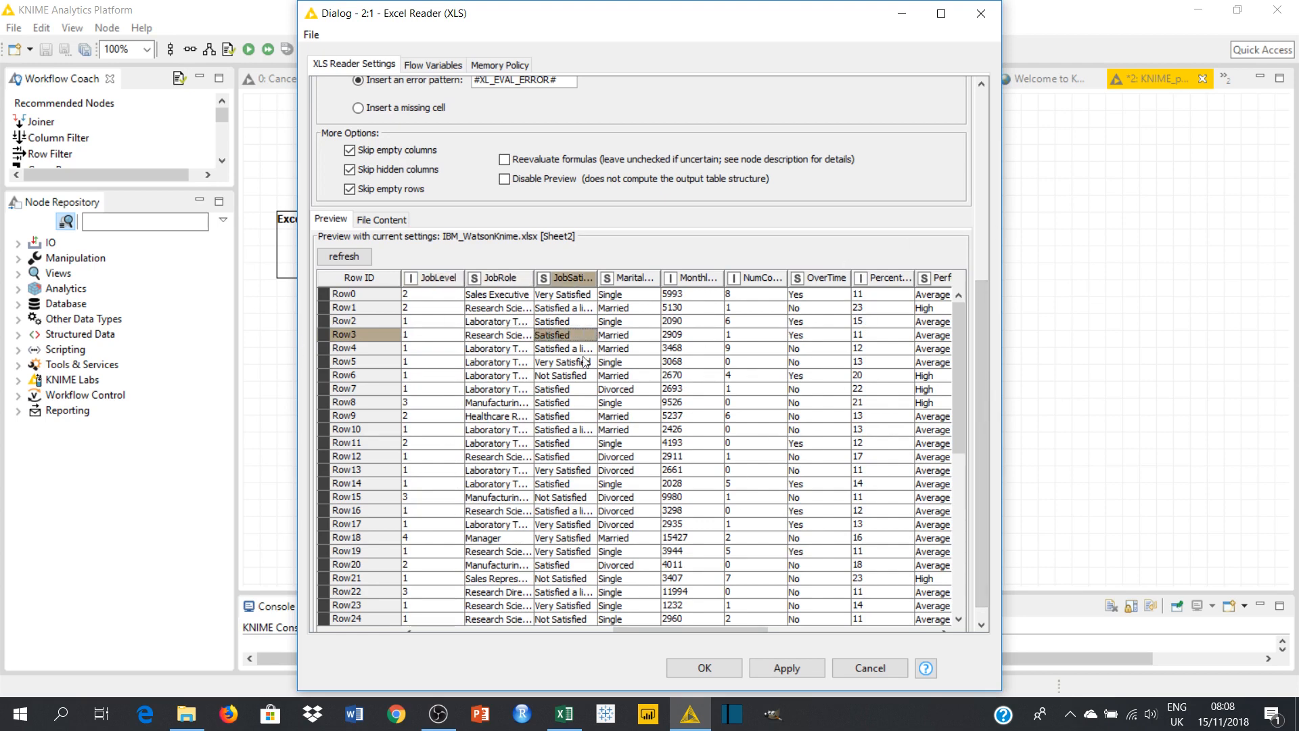
click(881, 442)
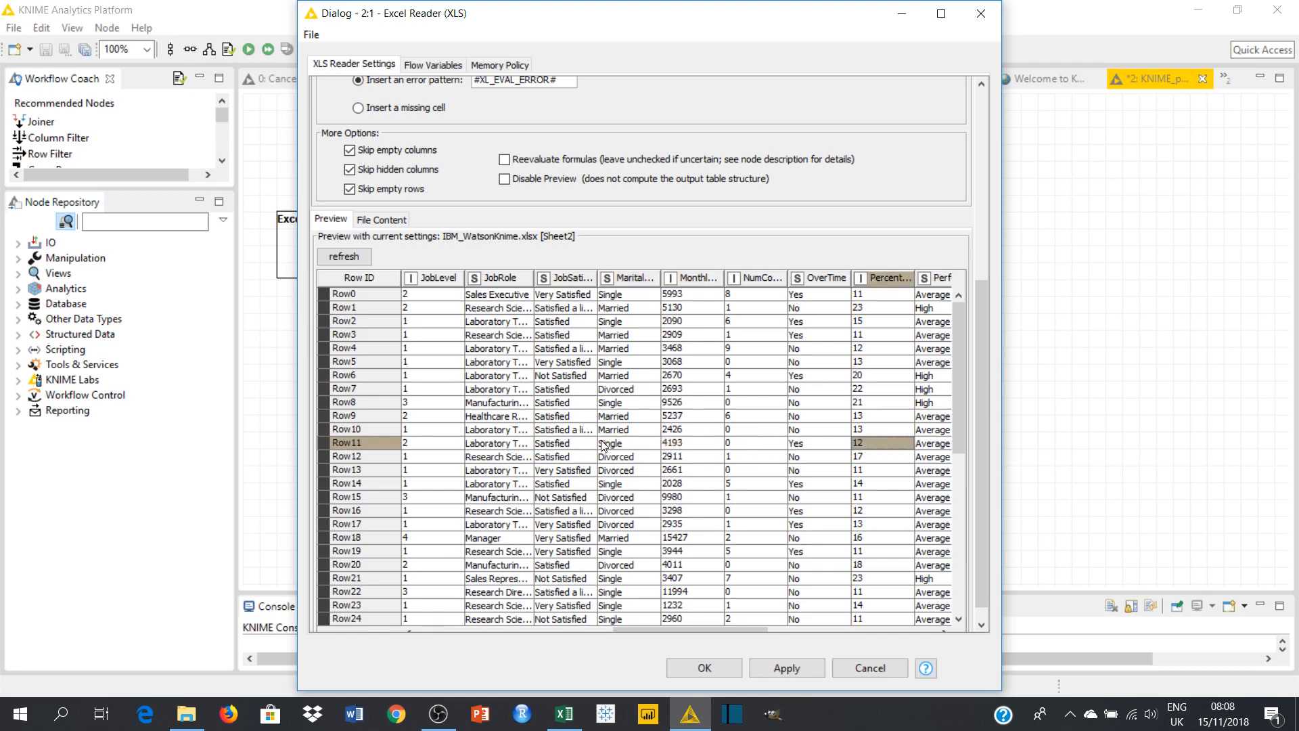
scroll(right, 3)
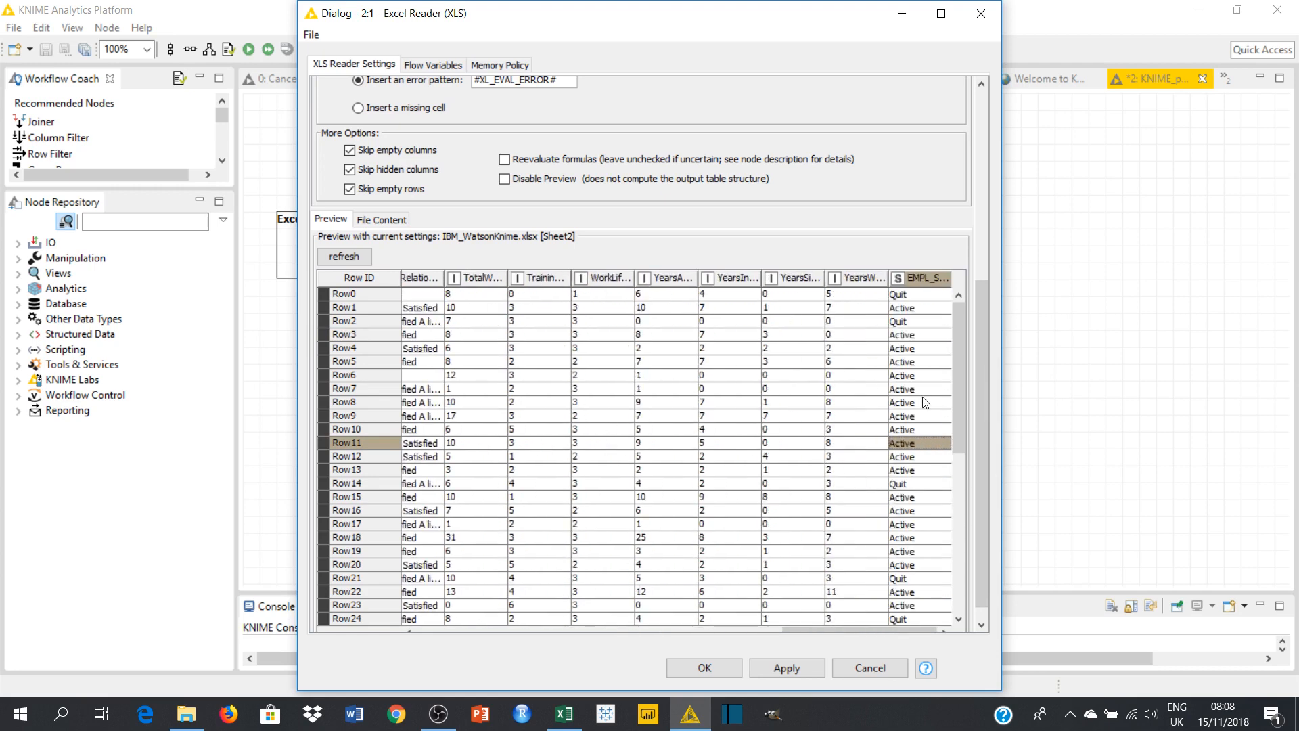
mouse_move(841, 455)
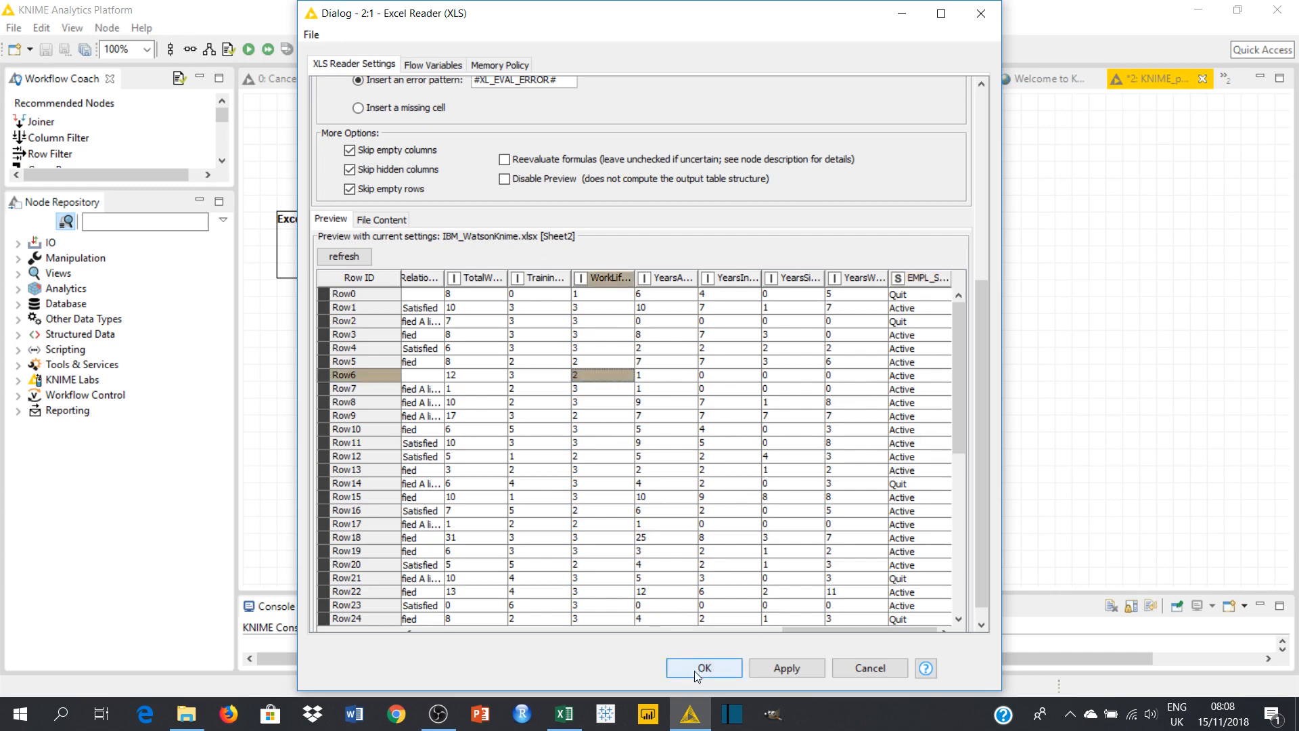
- Confirm the Excel Reader settings with OK and return to the canvas
click(704, 668)
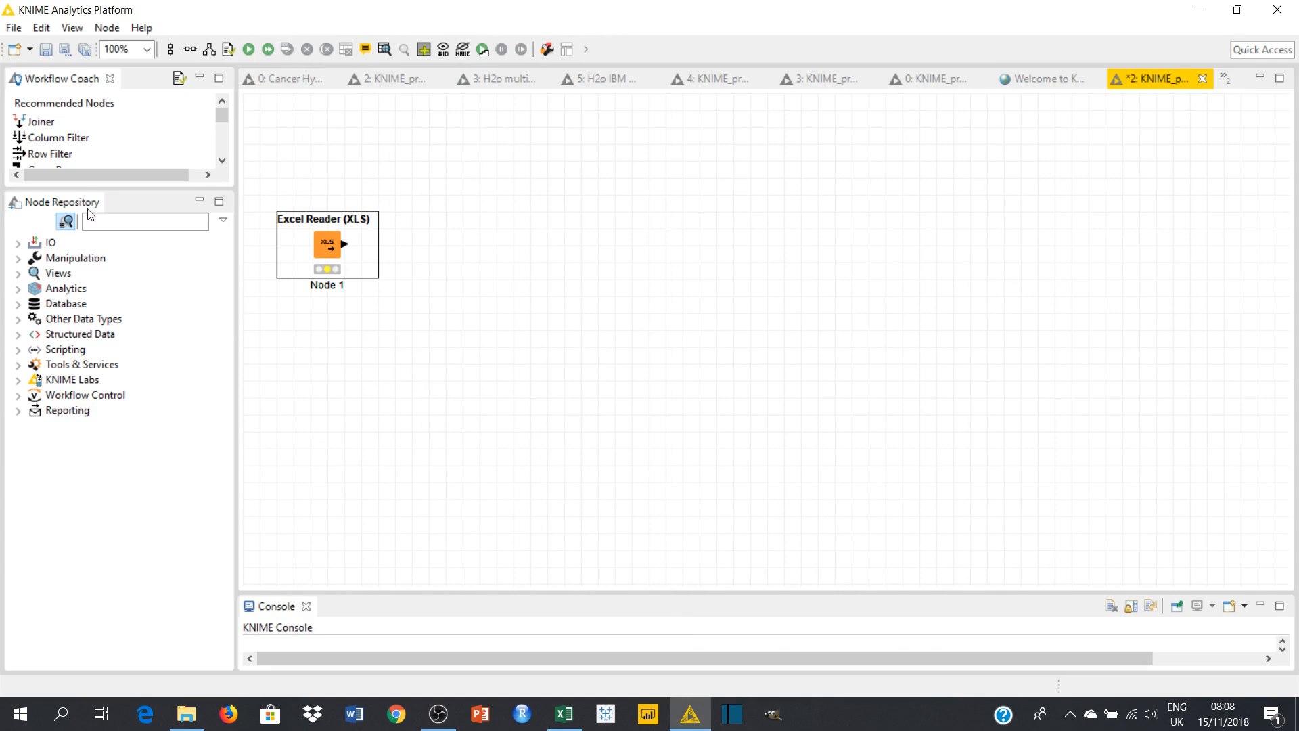
- Find 'partitioning' in the Node Repository and place a Partitioning node after the Excel Reader
click(145, 221)
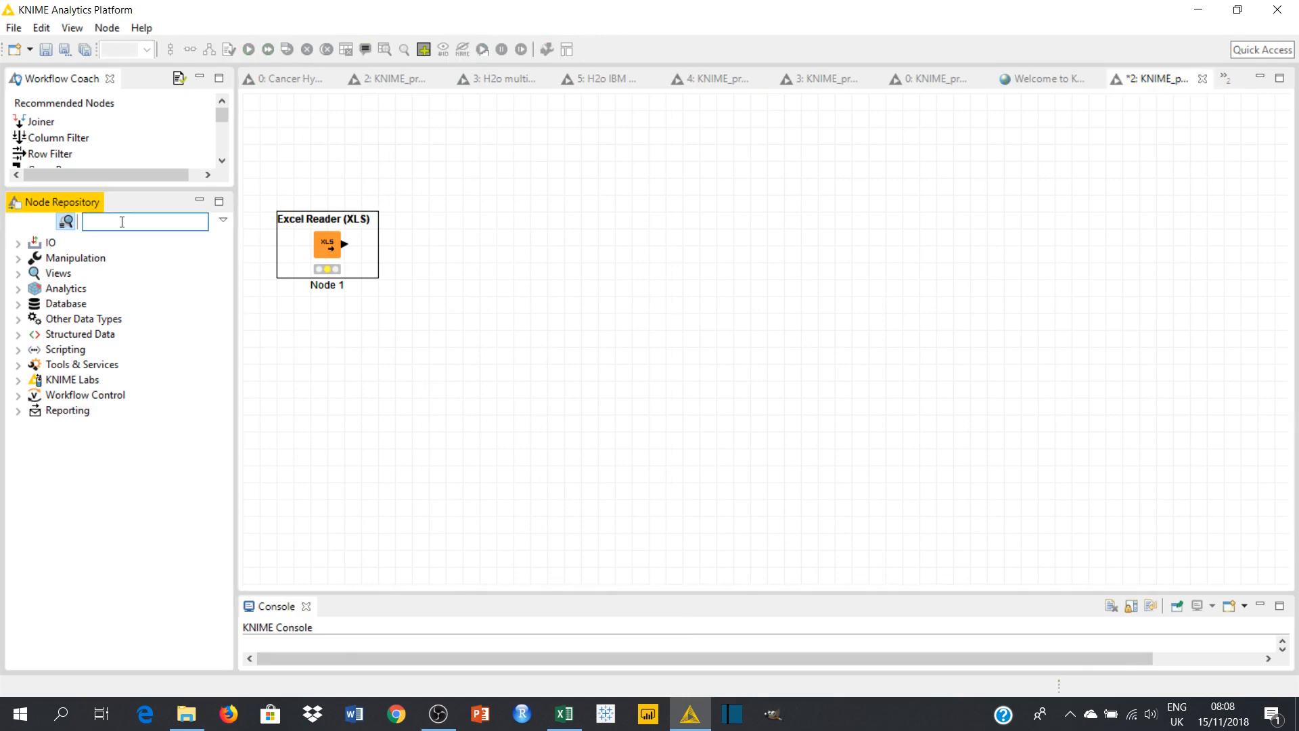
text(partitio)
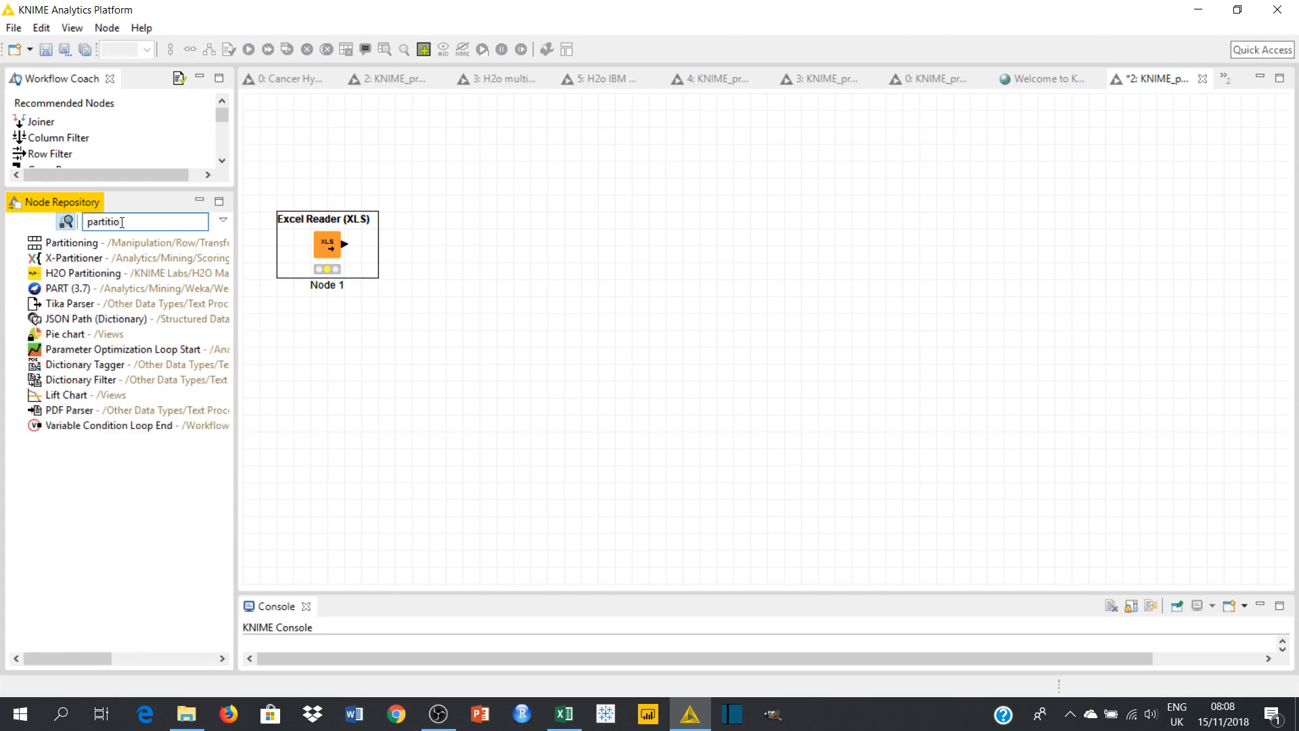
text(ning)
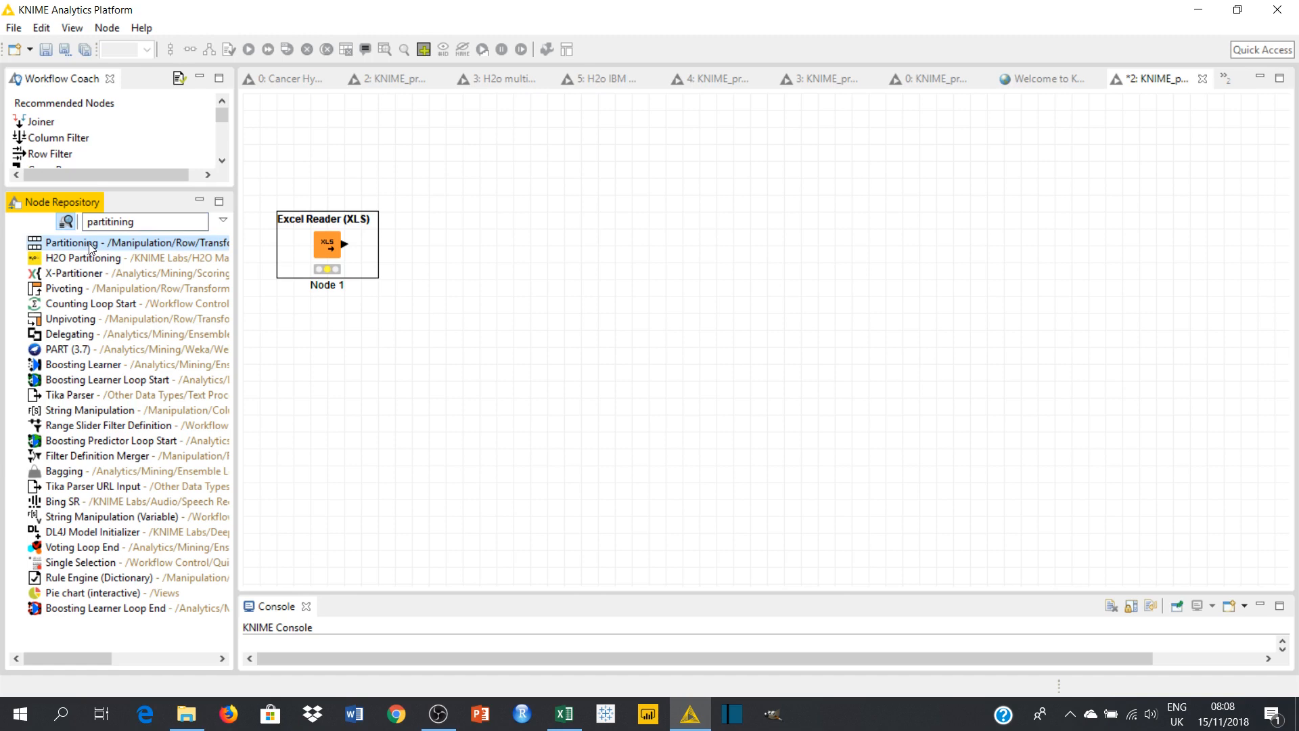
drag(89, 242, 529, 249)
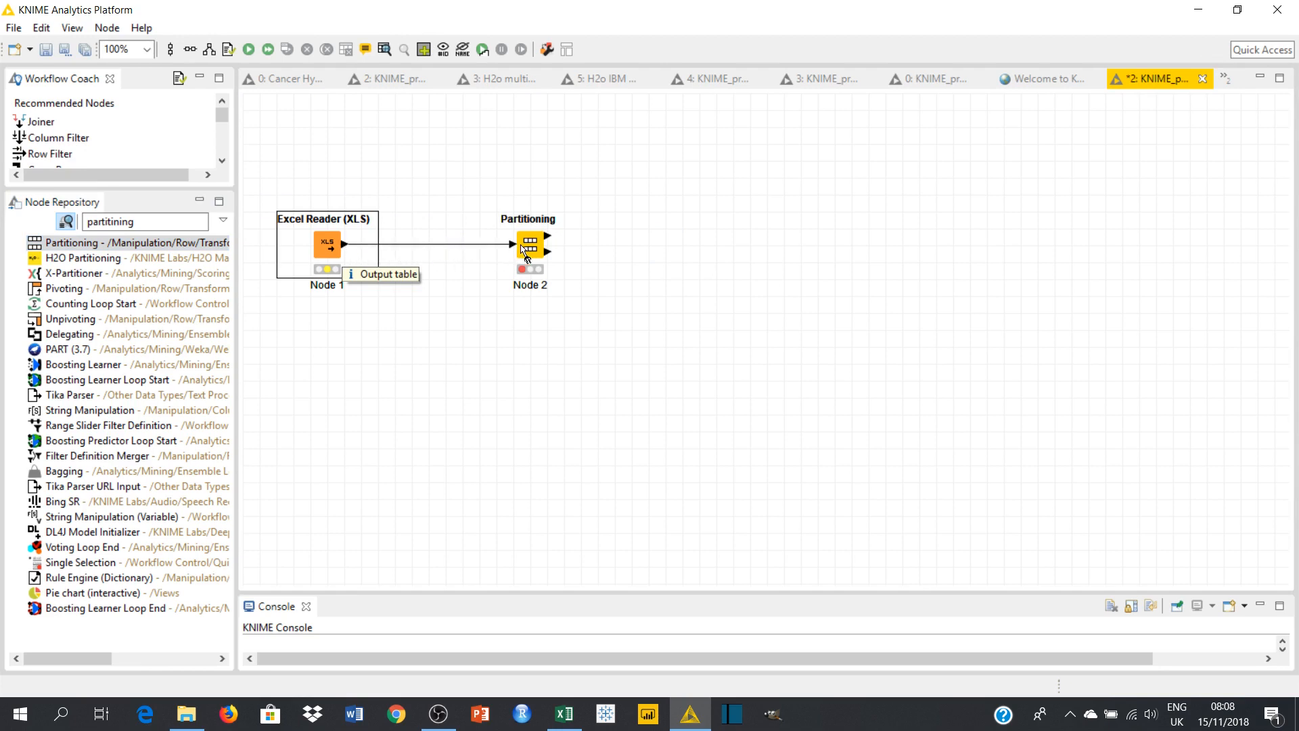
mouse_move(296, 262)
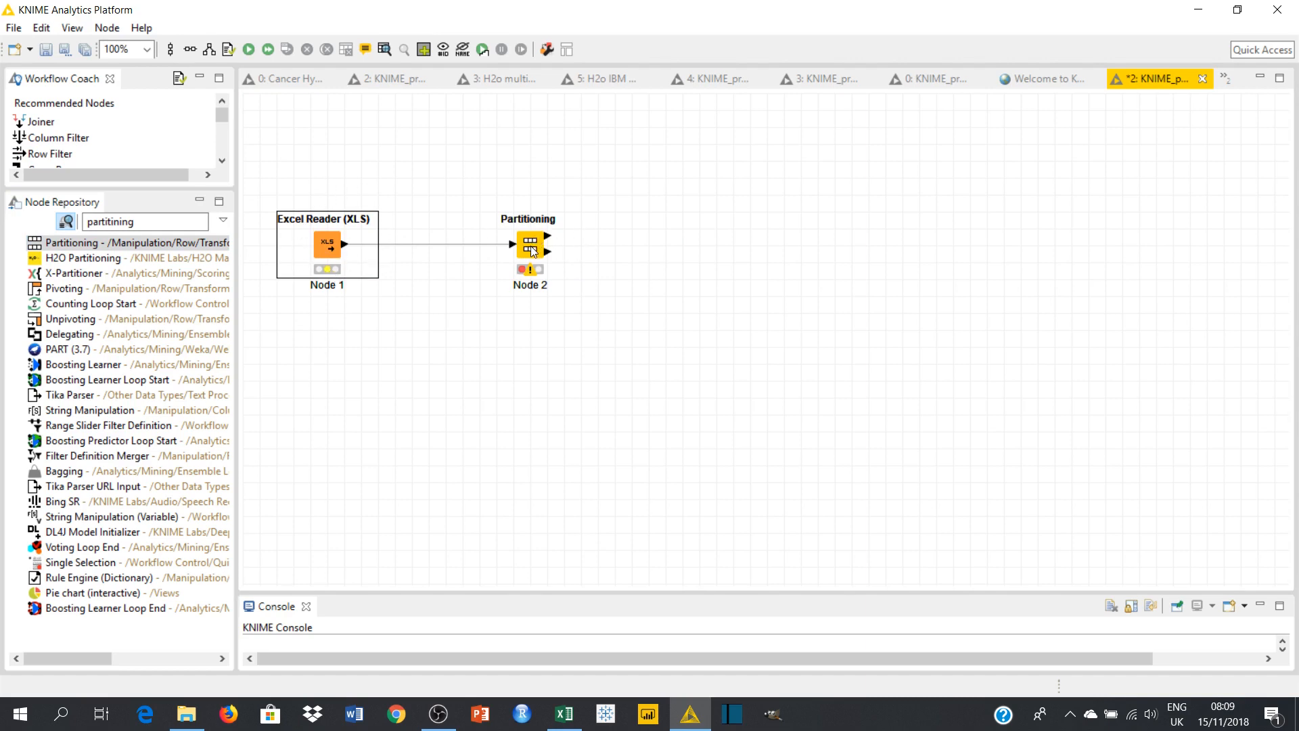
mouse_move(511, 316)
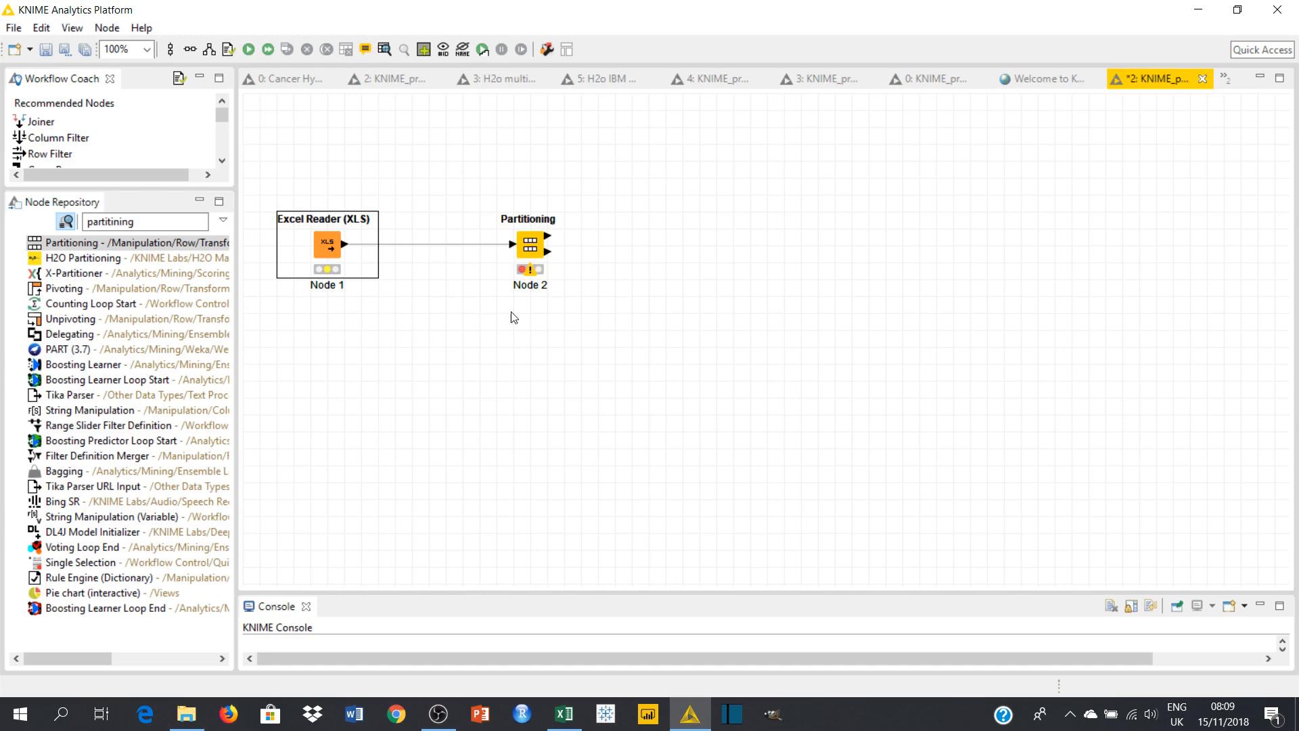
click(529, 245)
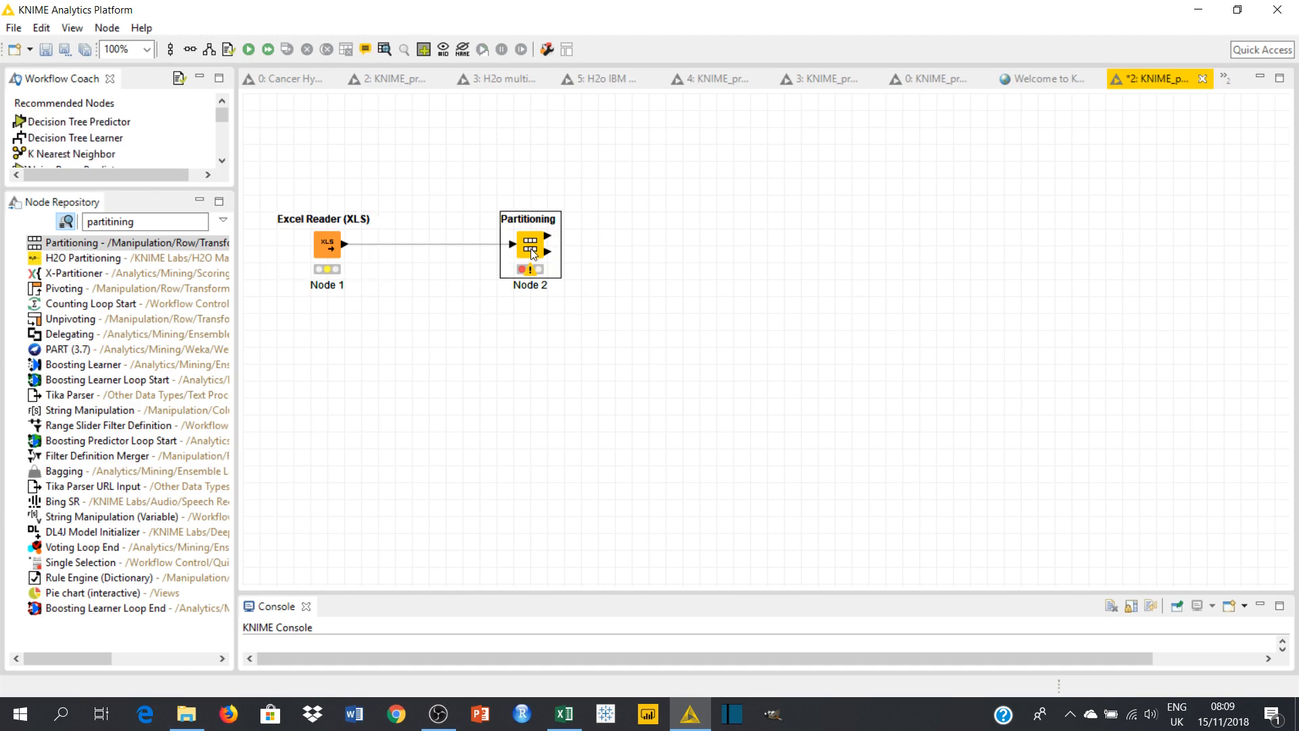
- Set Partitioning to Relative 75% with Stratified sampling on EMPL_Status and confirm
double_click(530, 245)
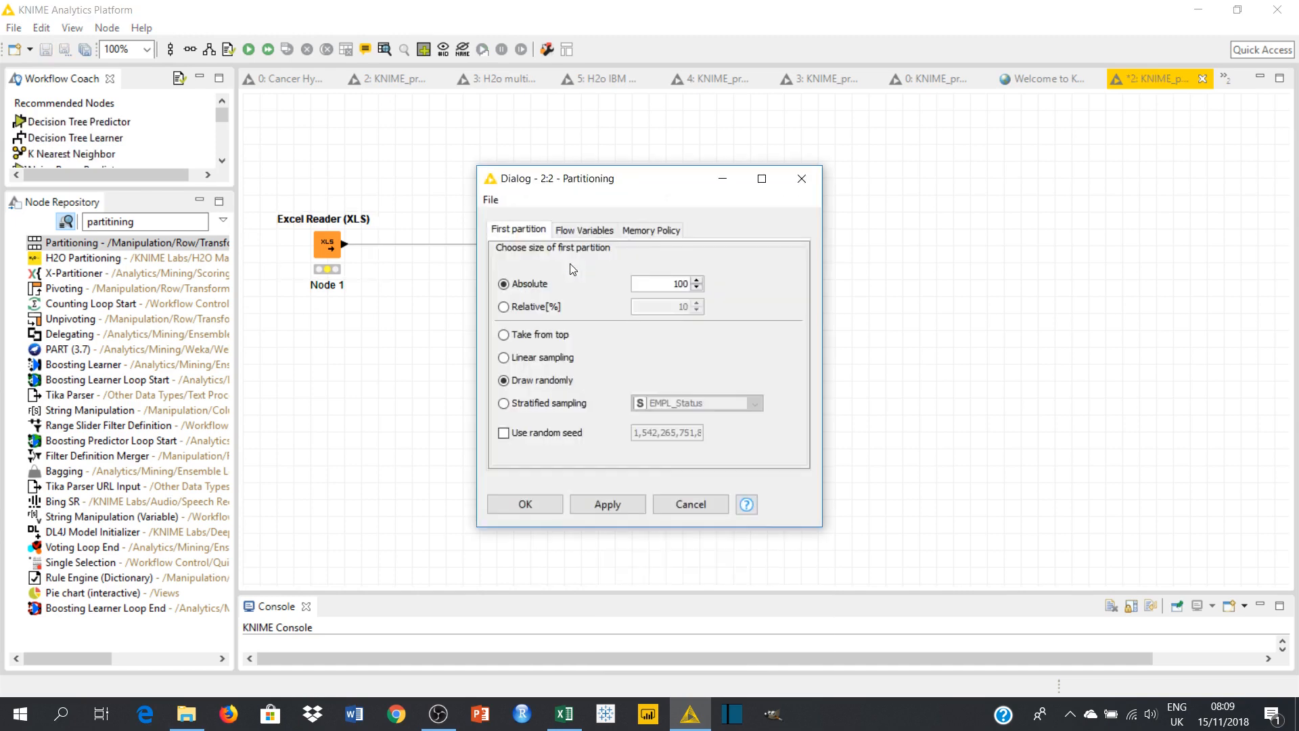
mouse_move(556, 276)
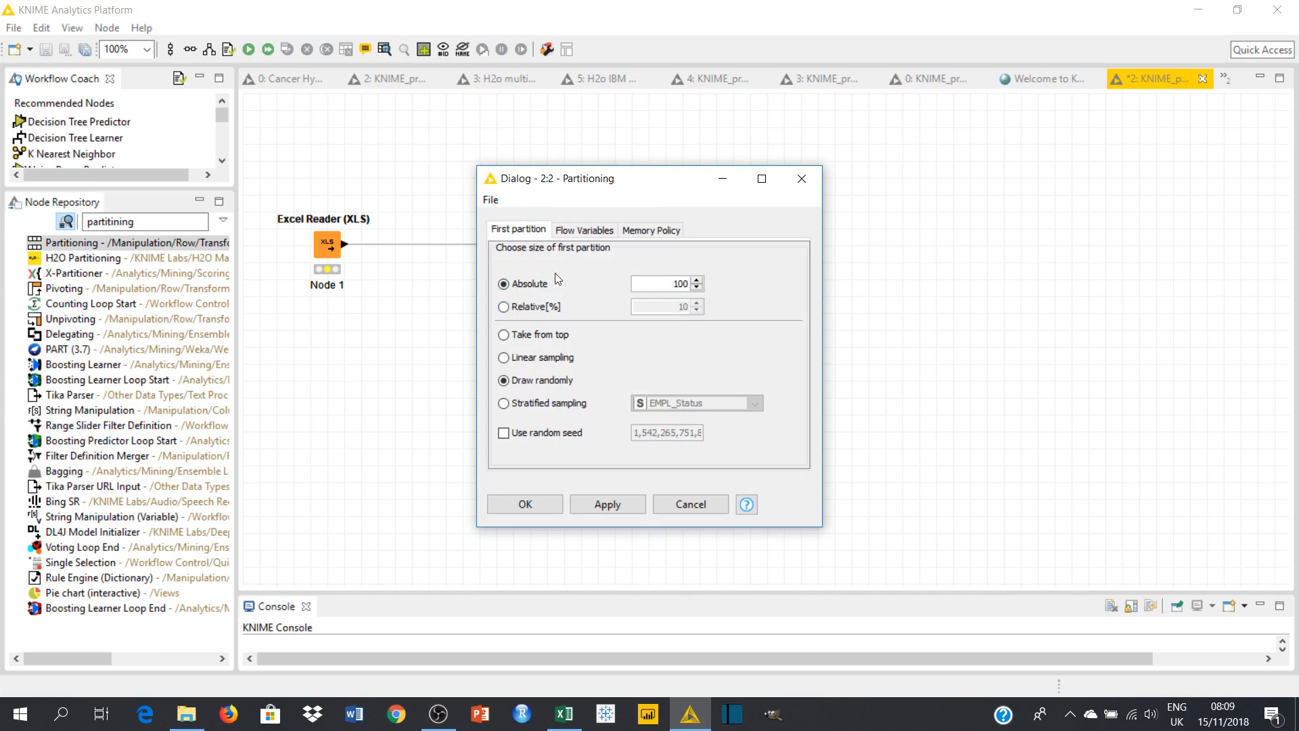
click(504, 308)
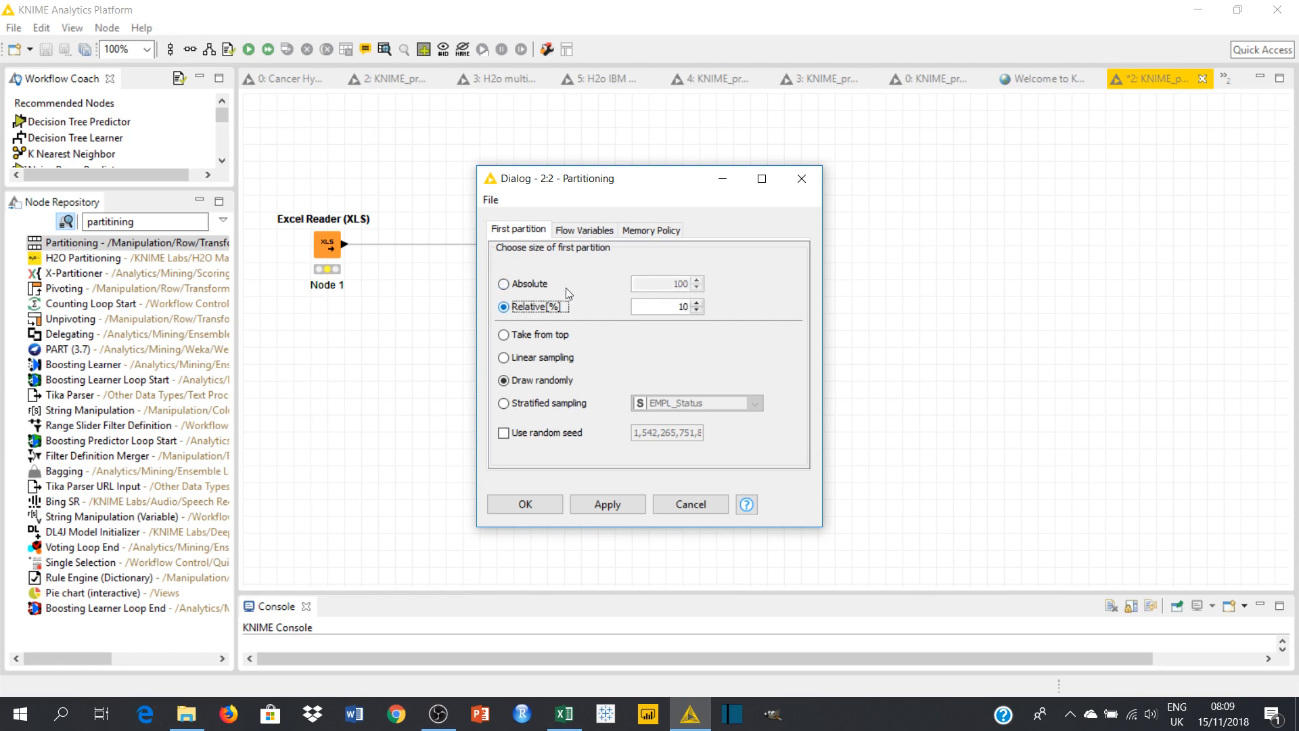
click(663, 307)
text(75)
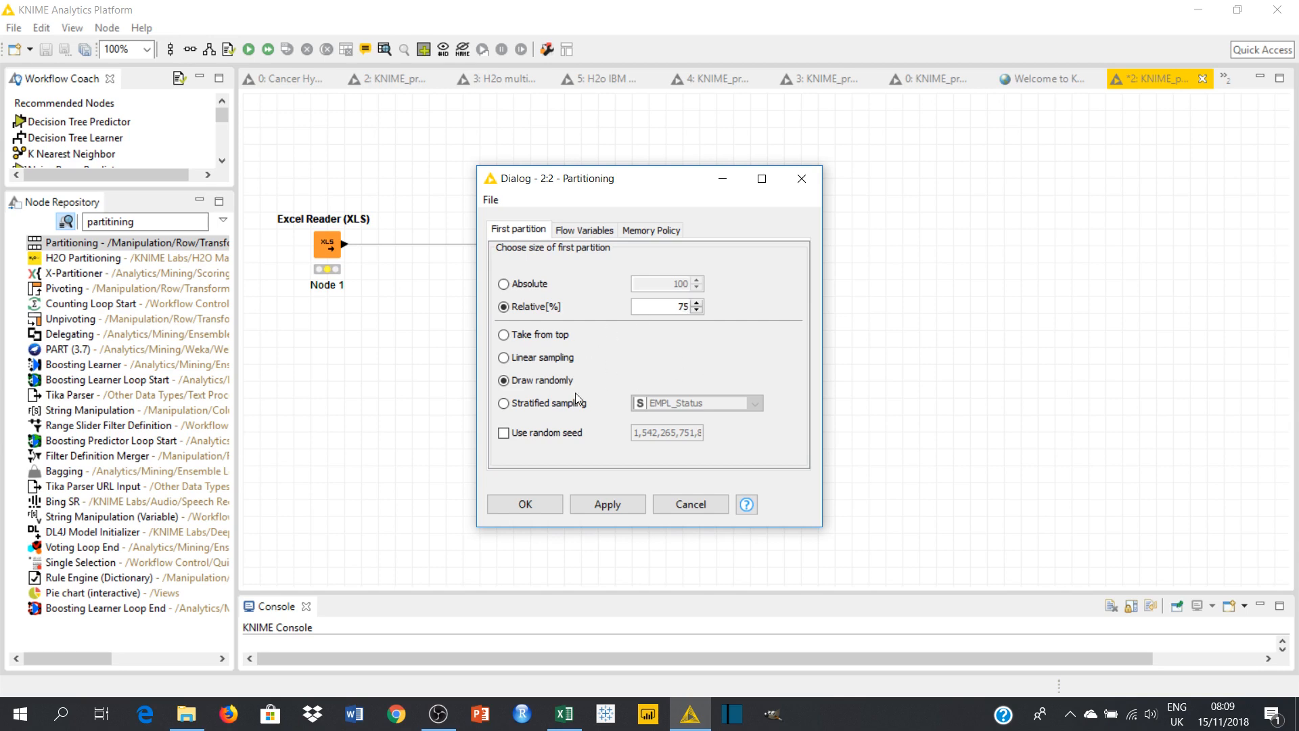
mouse_move(504, 413)
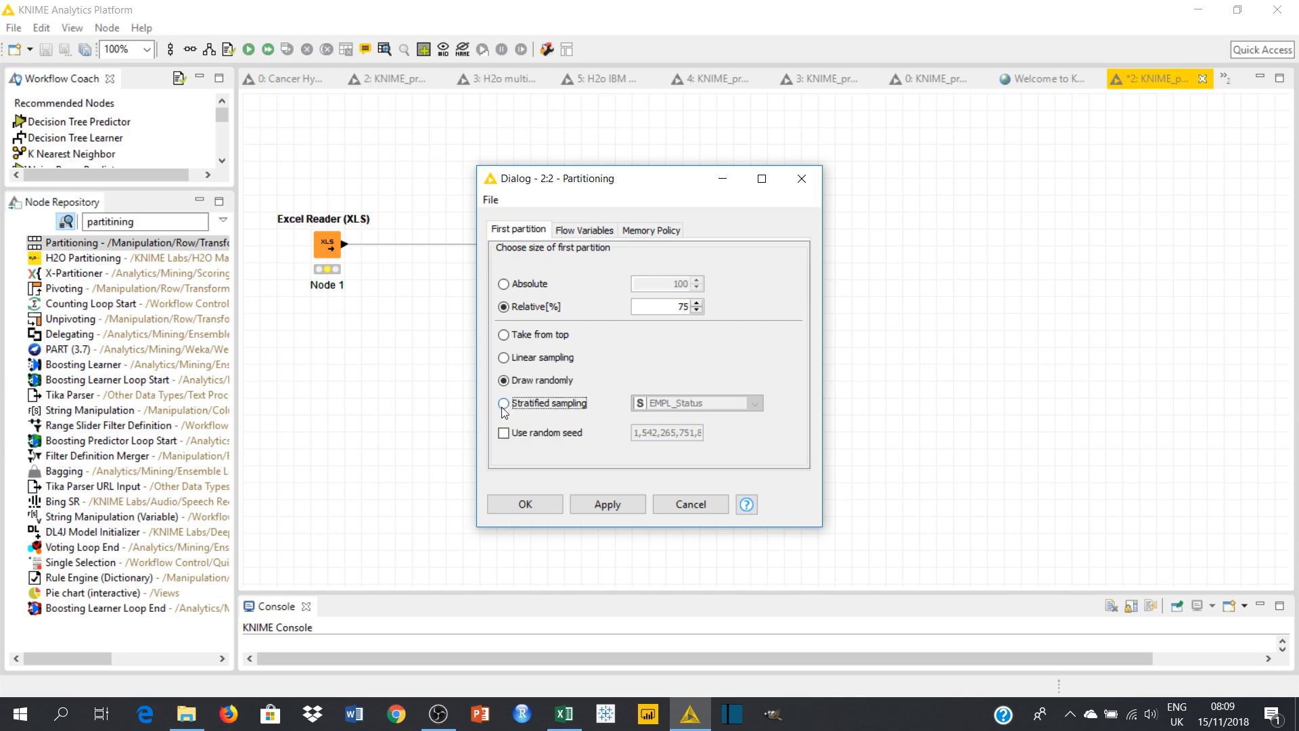
click(503, 404)
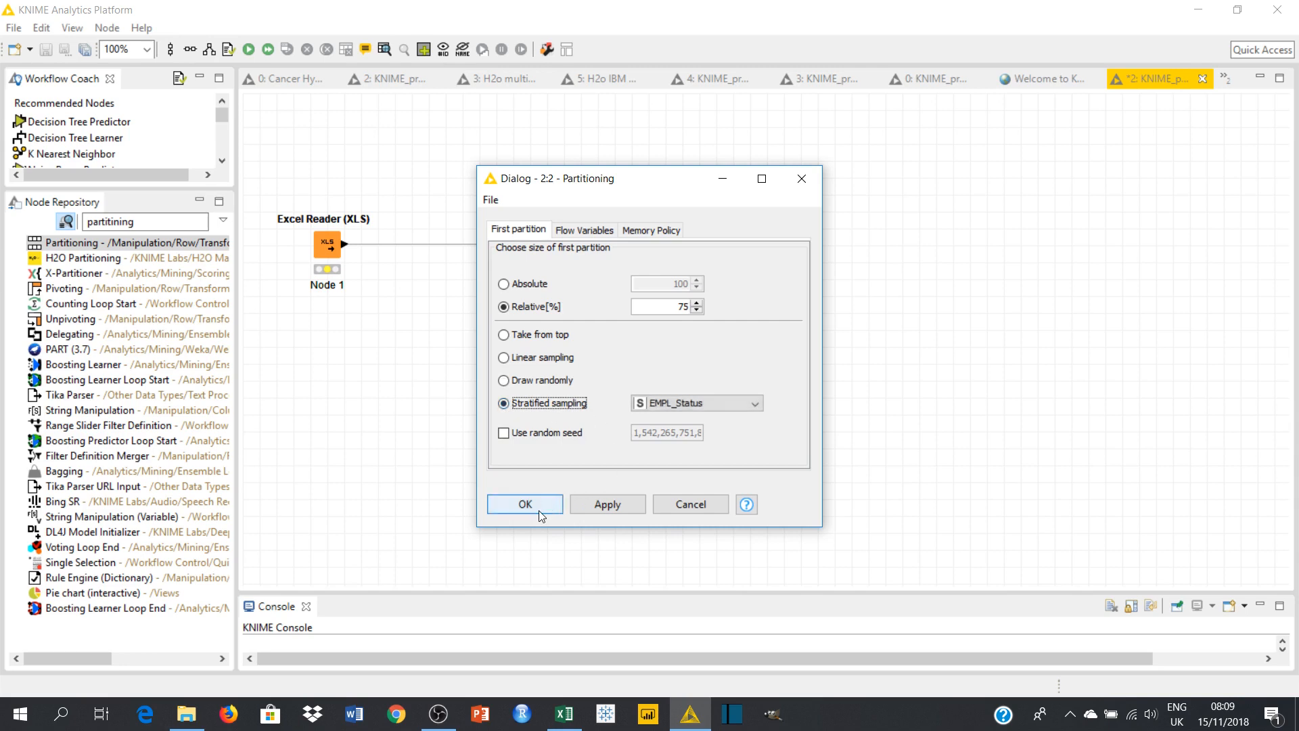
click(525, 503)
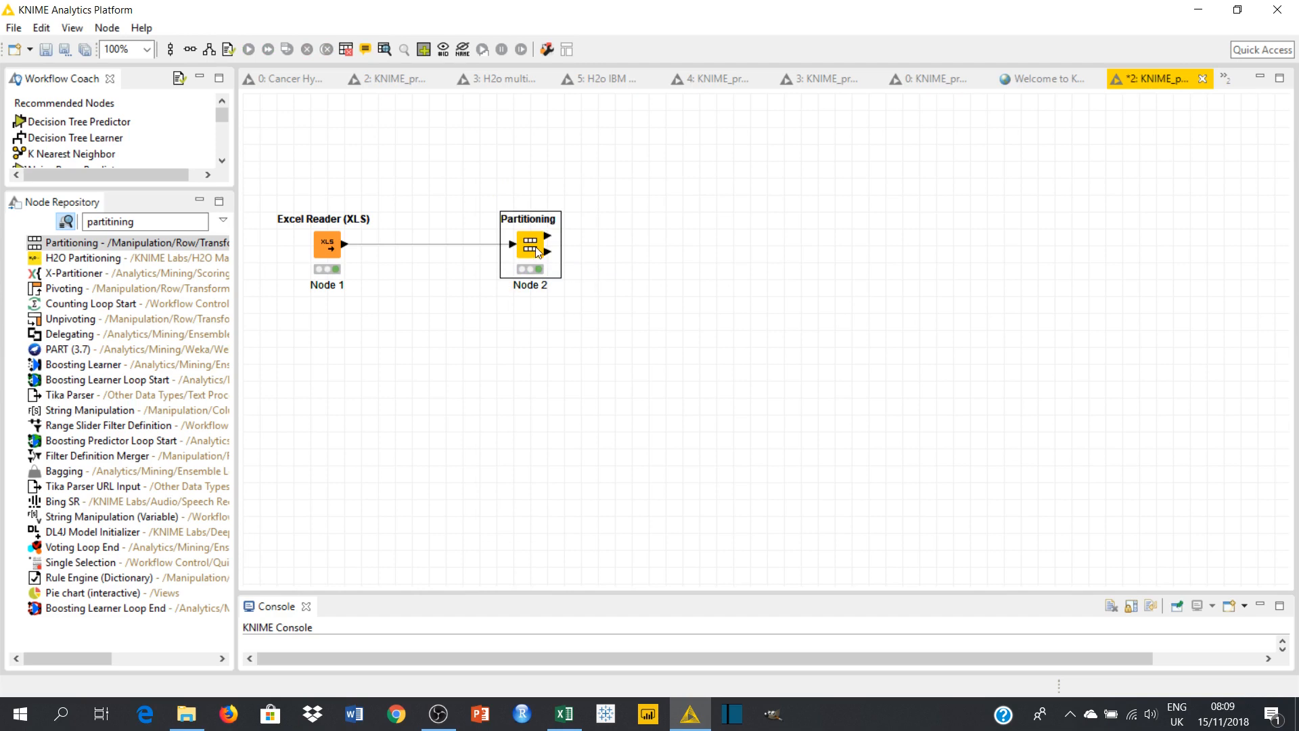
- Reposition the Partitioning node and find the Random Forest Learner via a 'learner' search
drag(530, 245, 462, 245)
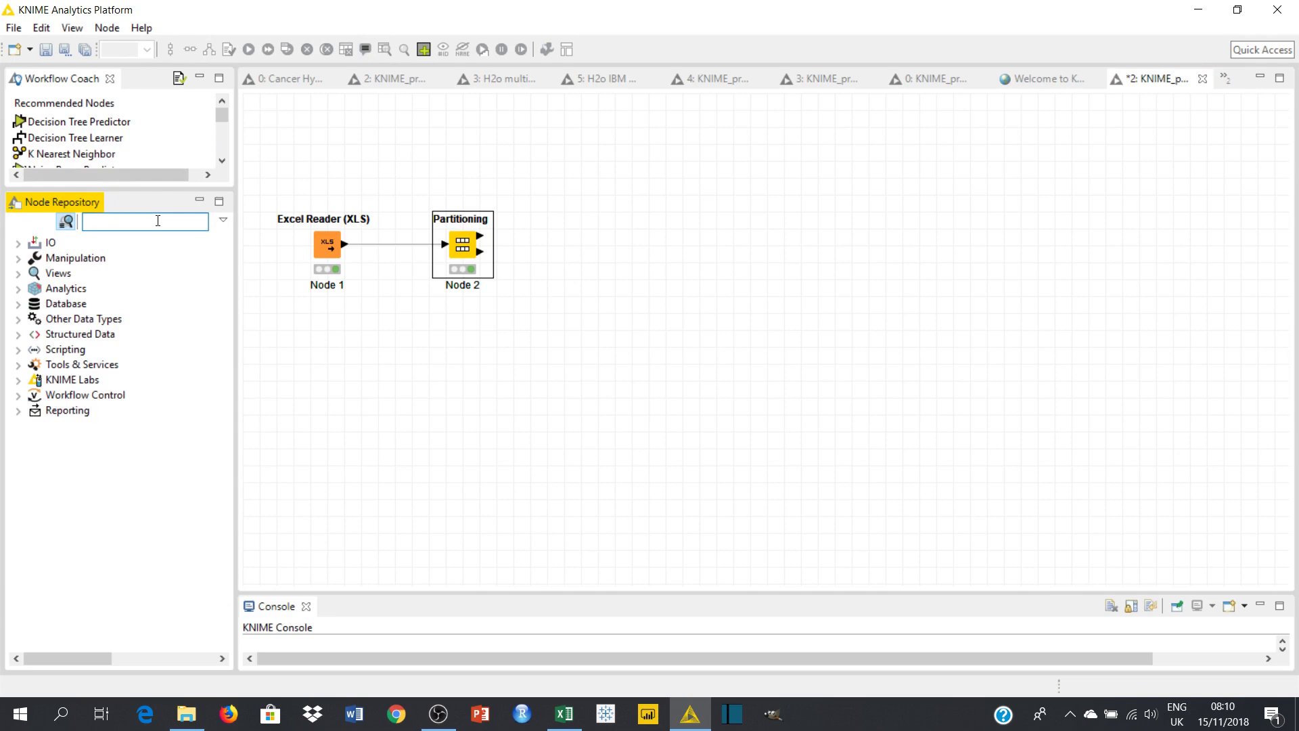
text(l)
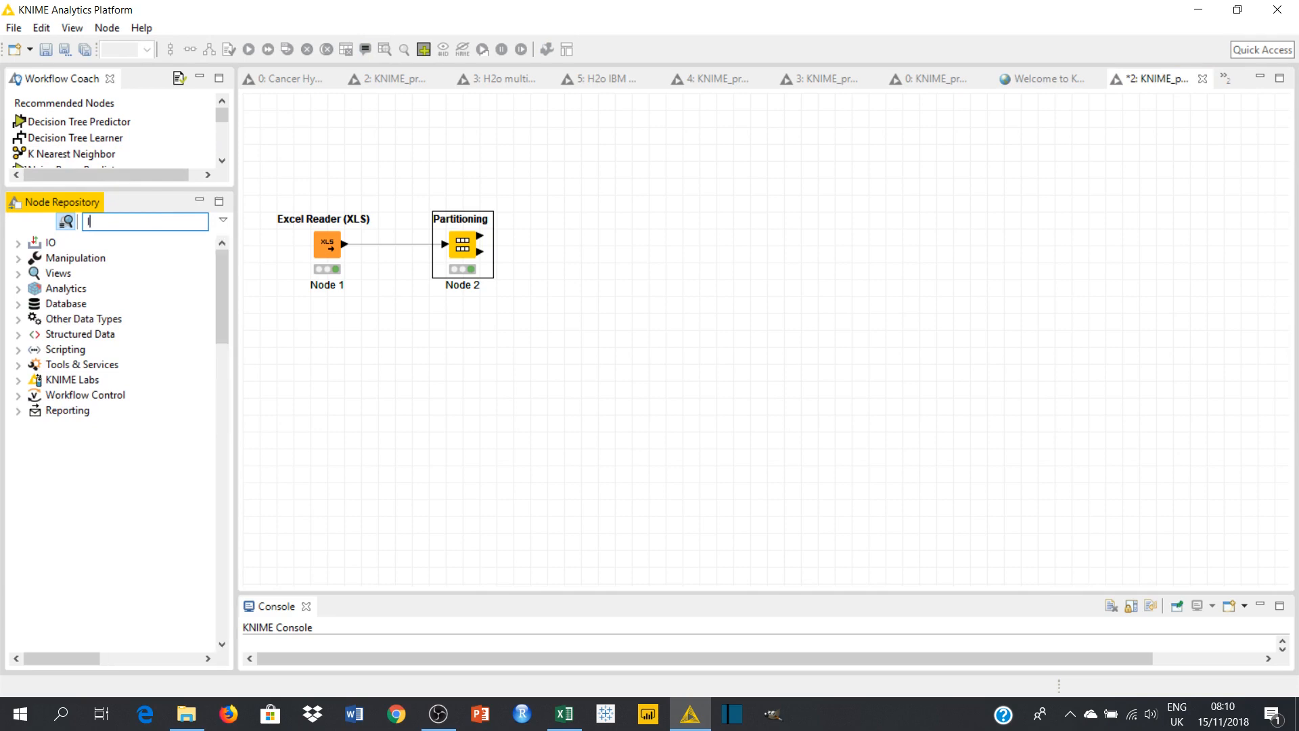
text(learner)
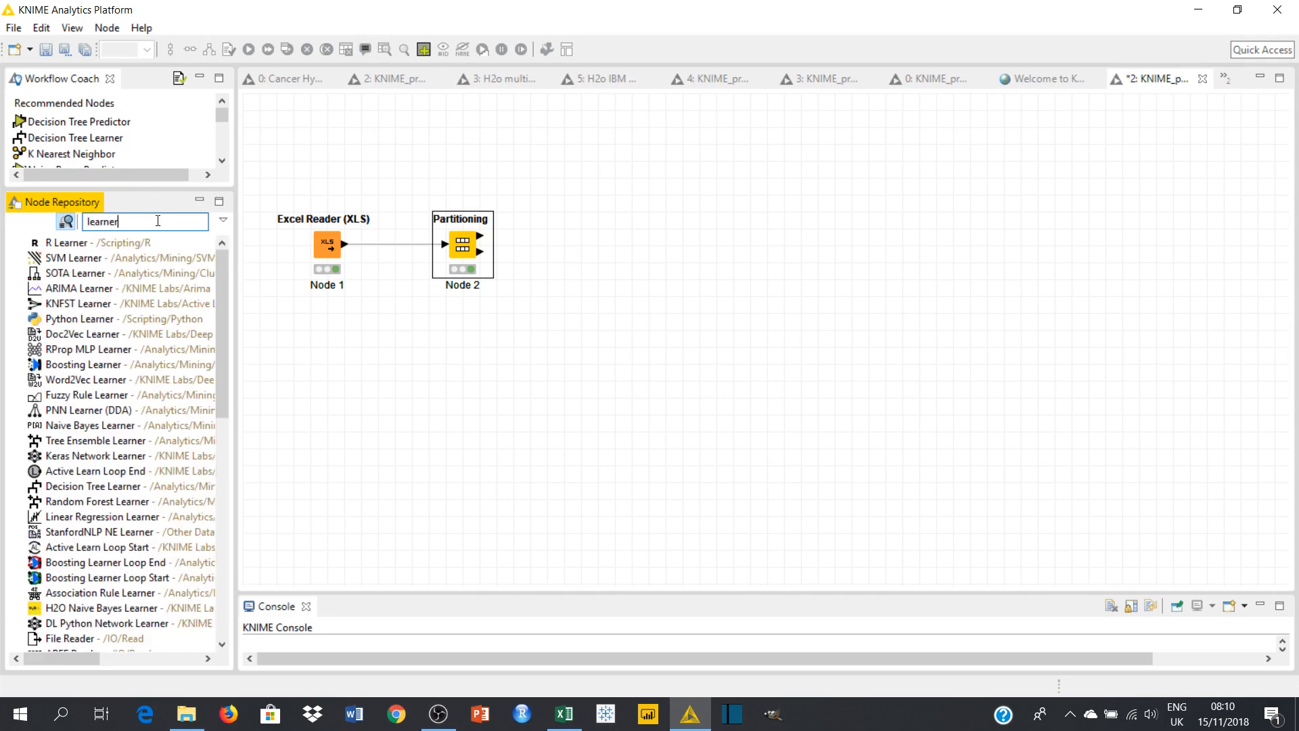
scroll(down, 3)
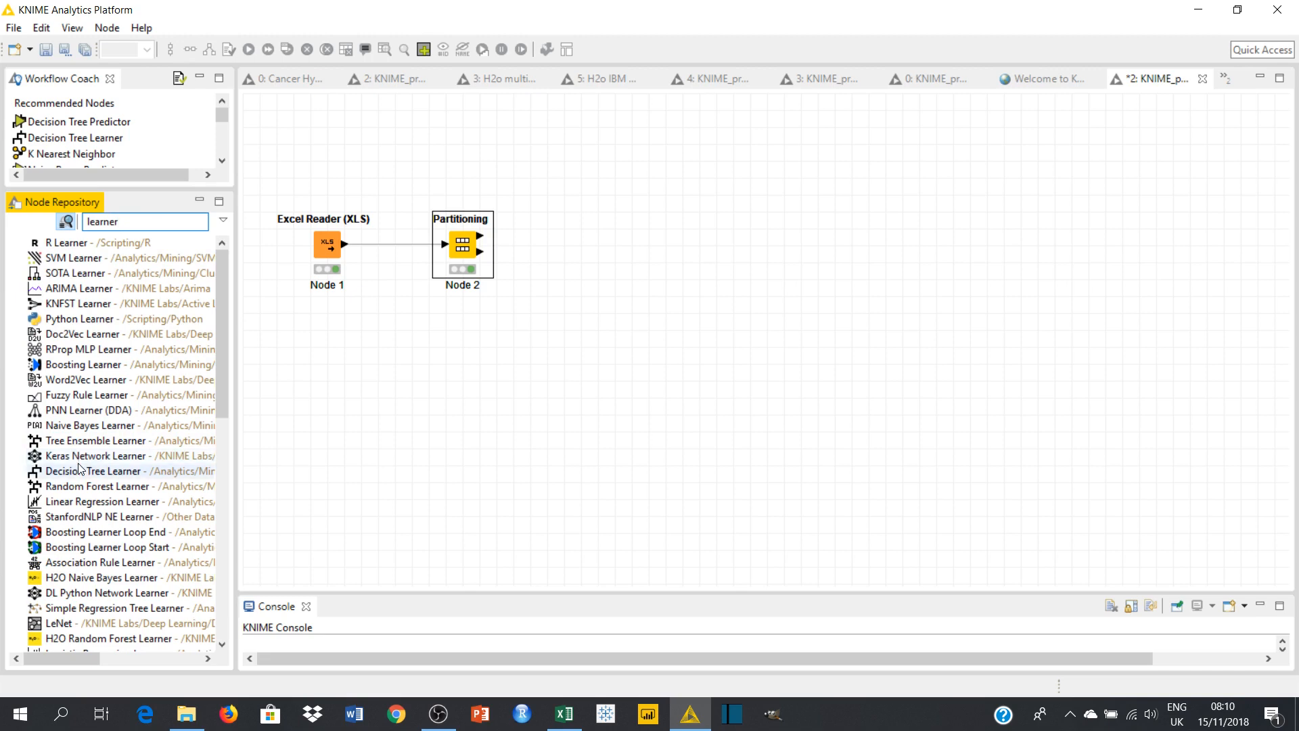
mouse_move(80, 448)
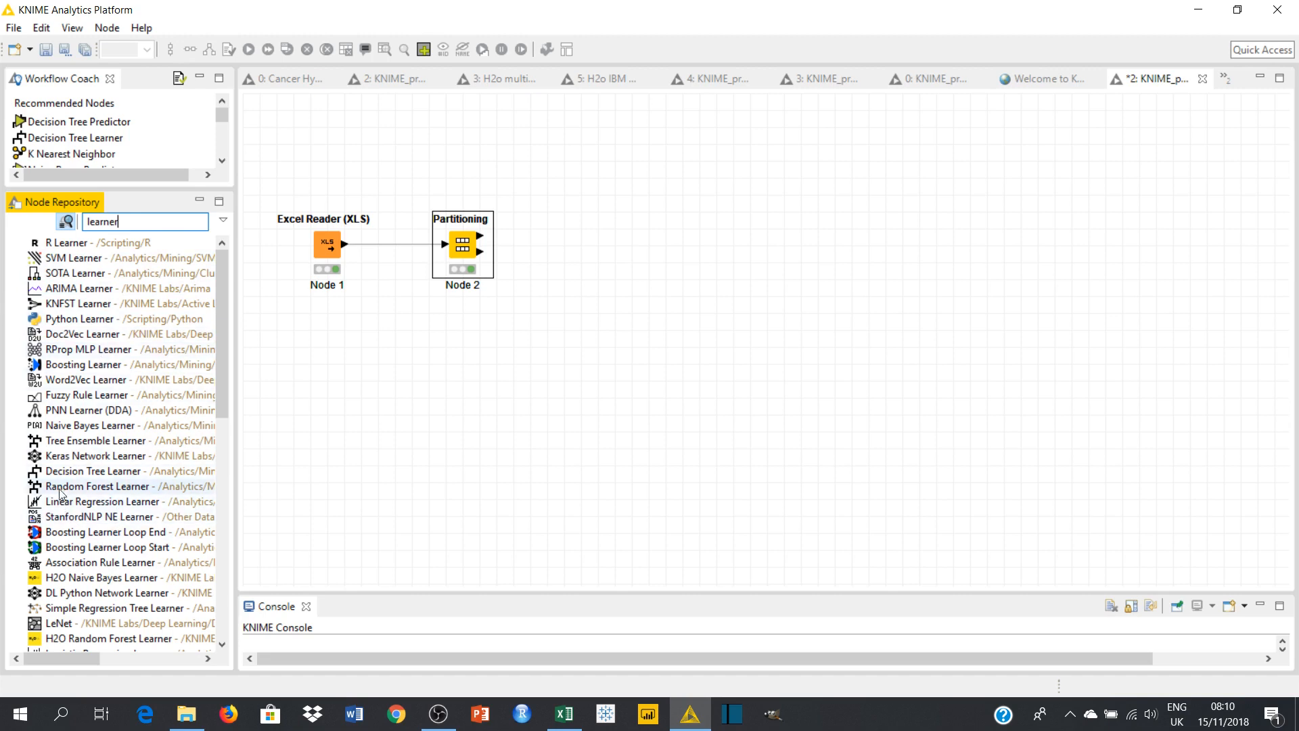
mouse_move(106, 492)
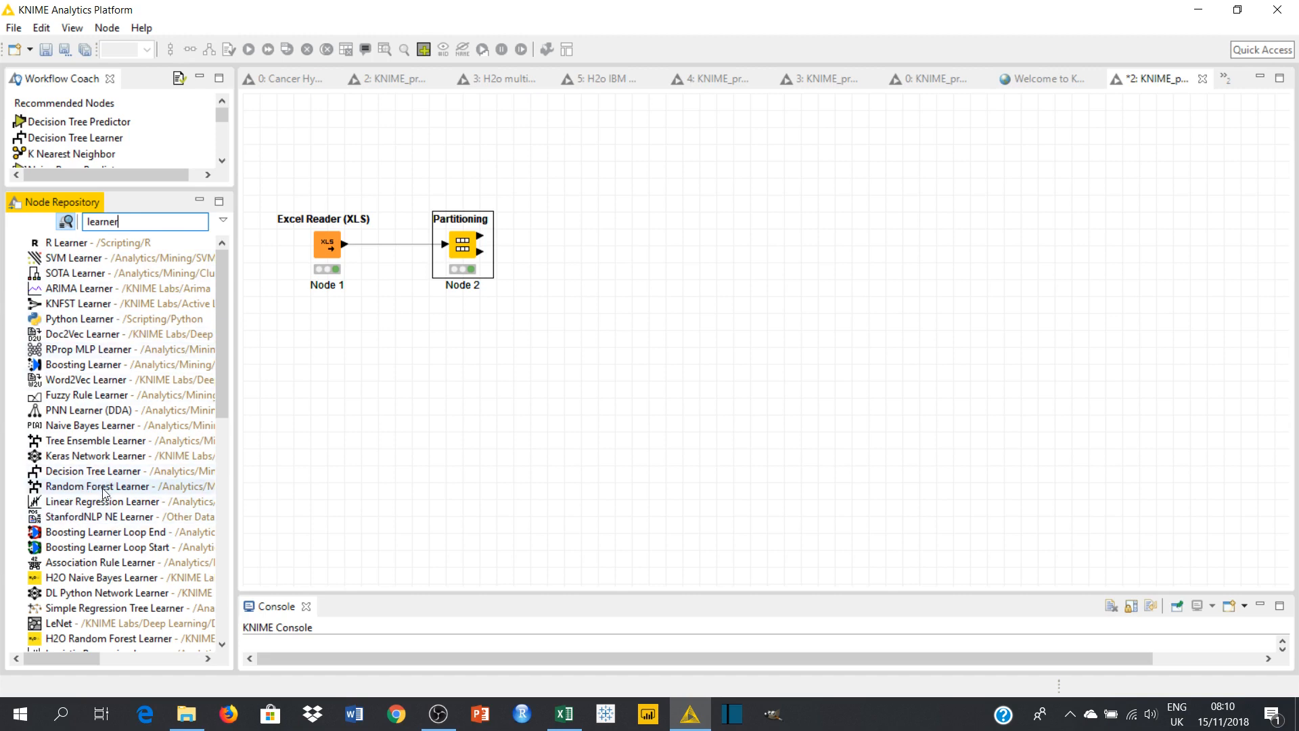
mouse_move(140, 505)
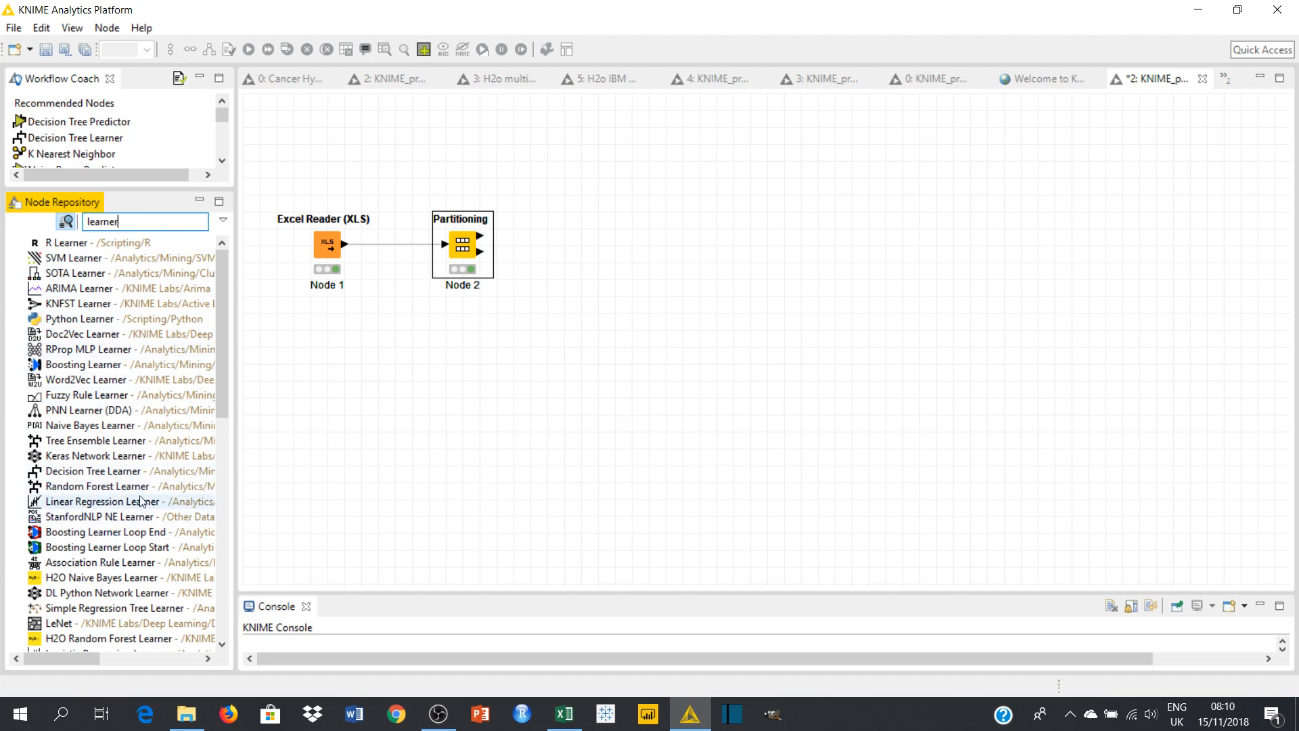
click(109, 501)
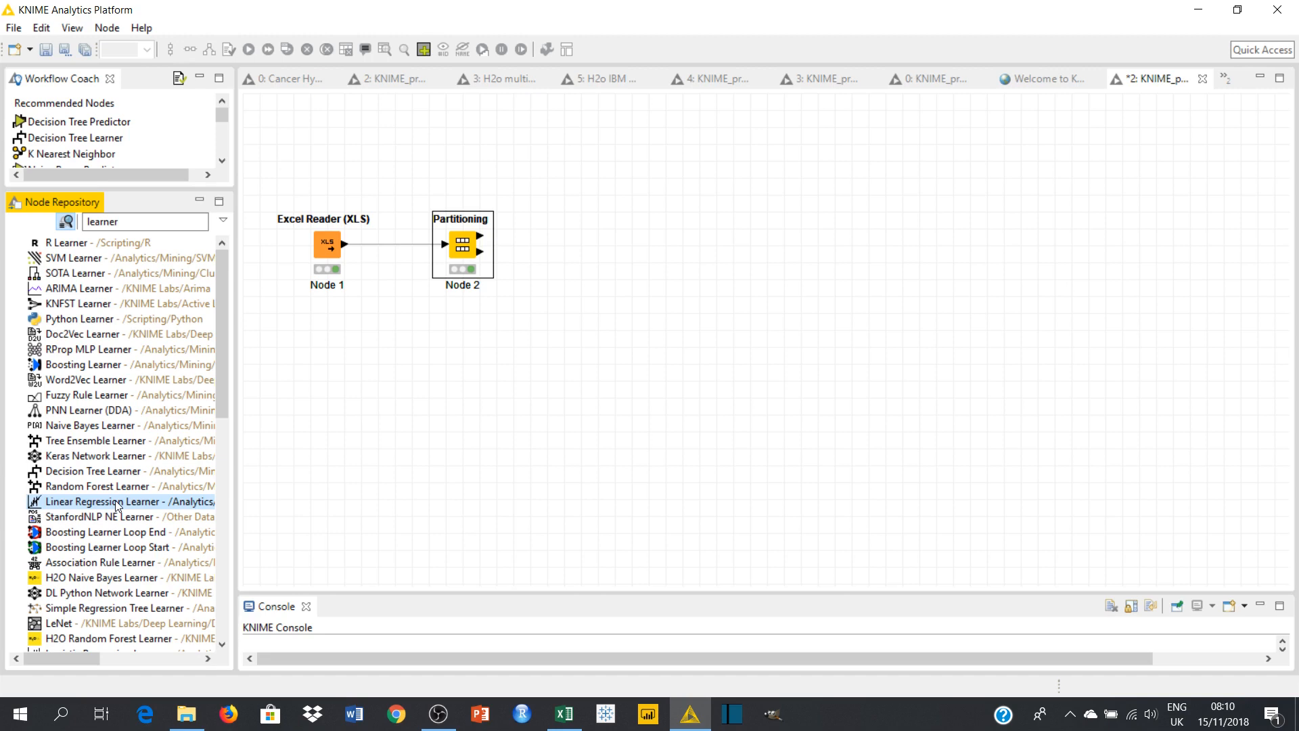
mouse_move(95, 486)
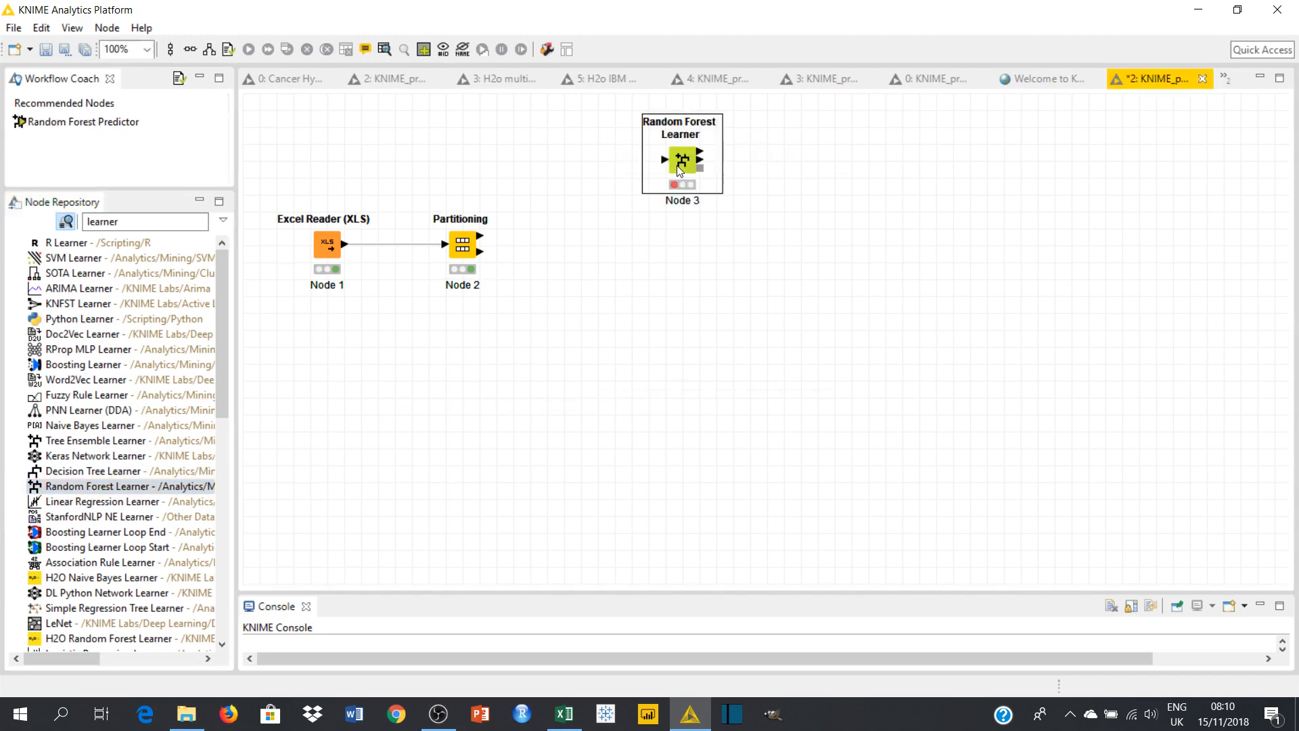
mouse_move(479, 245)
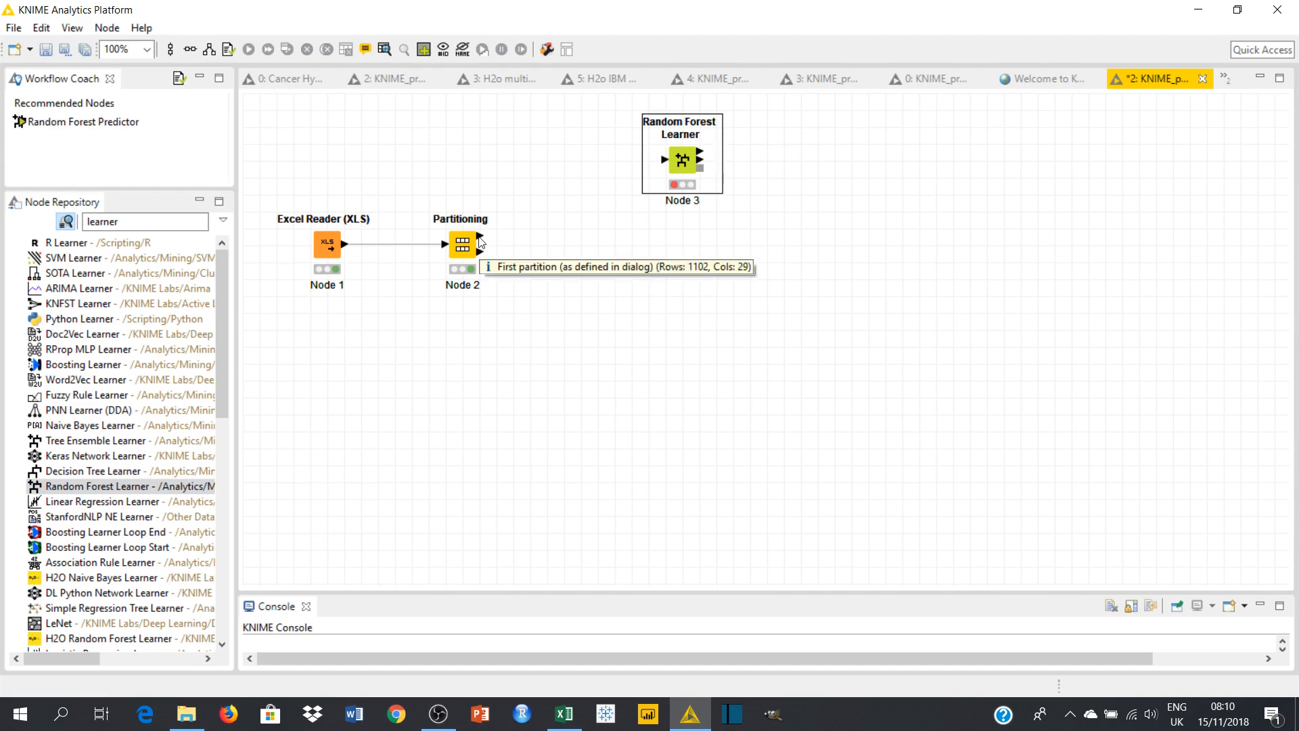
mouse_move(478, 242)
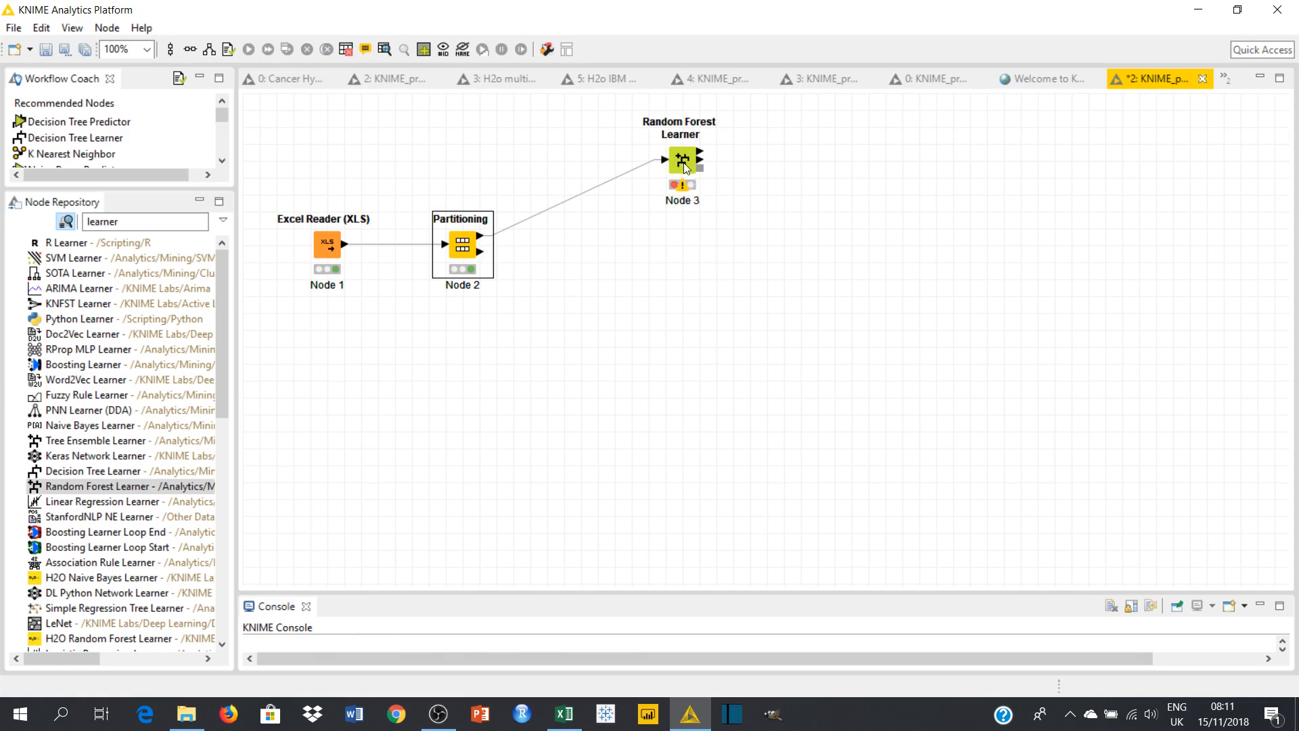
- Bring up the context menu of the Random Forest Learner node
right_click(681, 160)
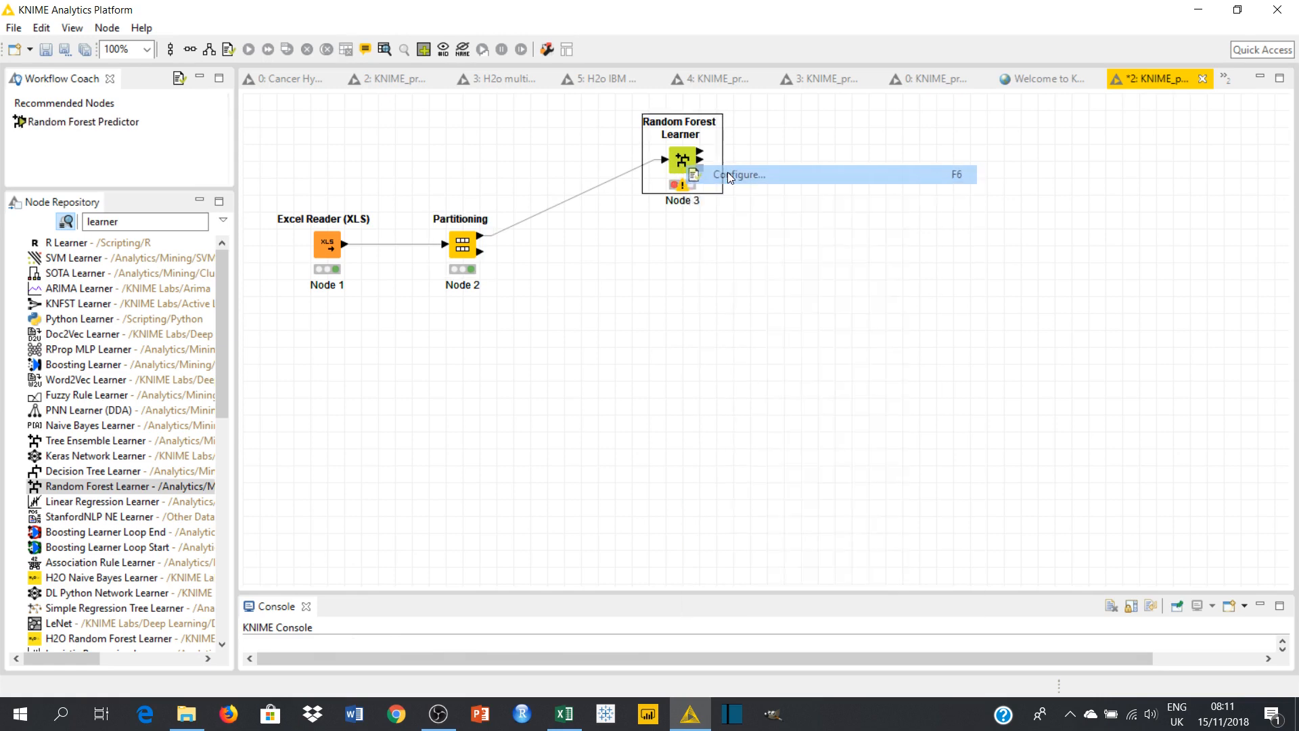
- Set the Random Forest Learner's target column to EMPL_Status with all columns included
click(739, 175)
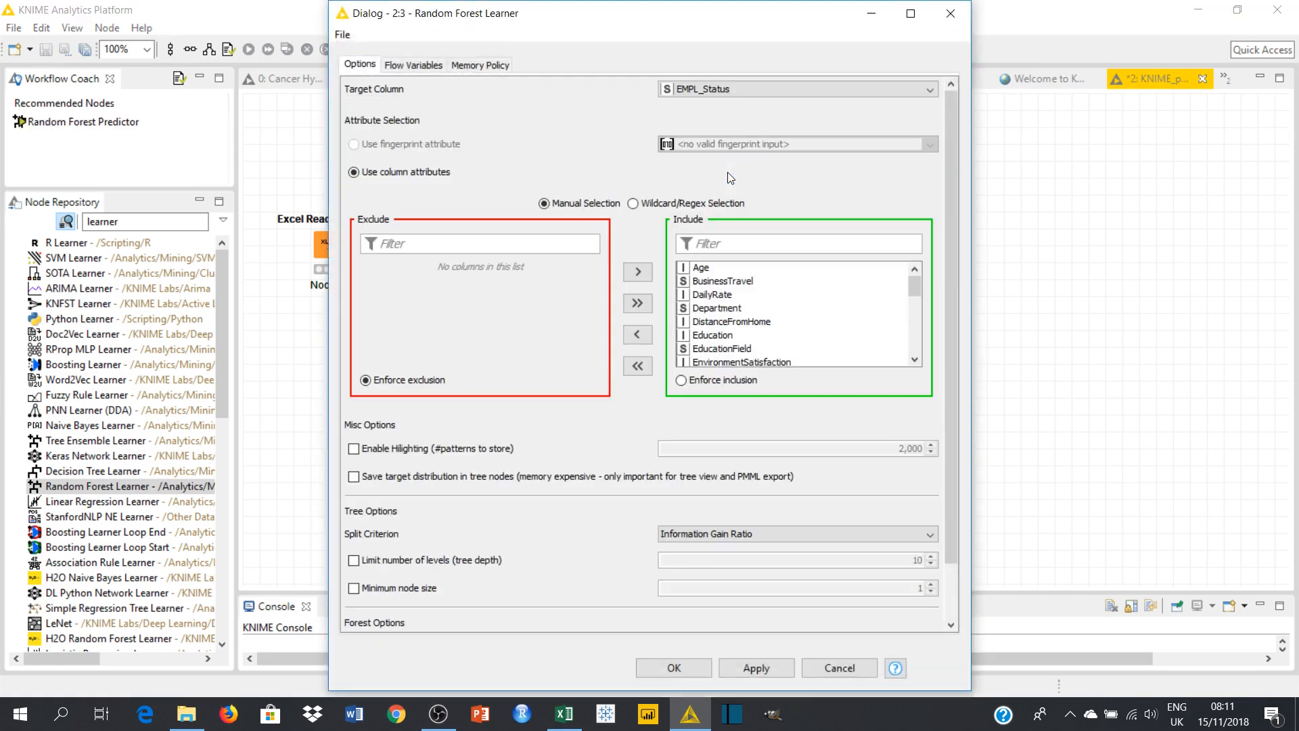
click(929, 89)
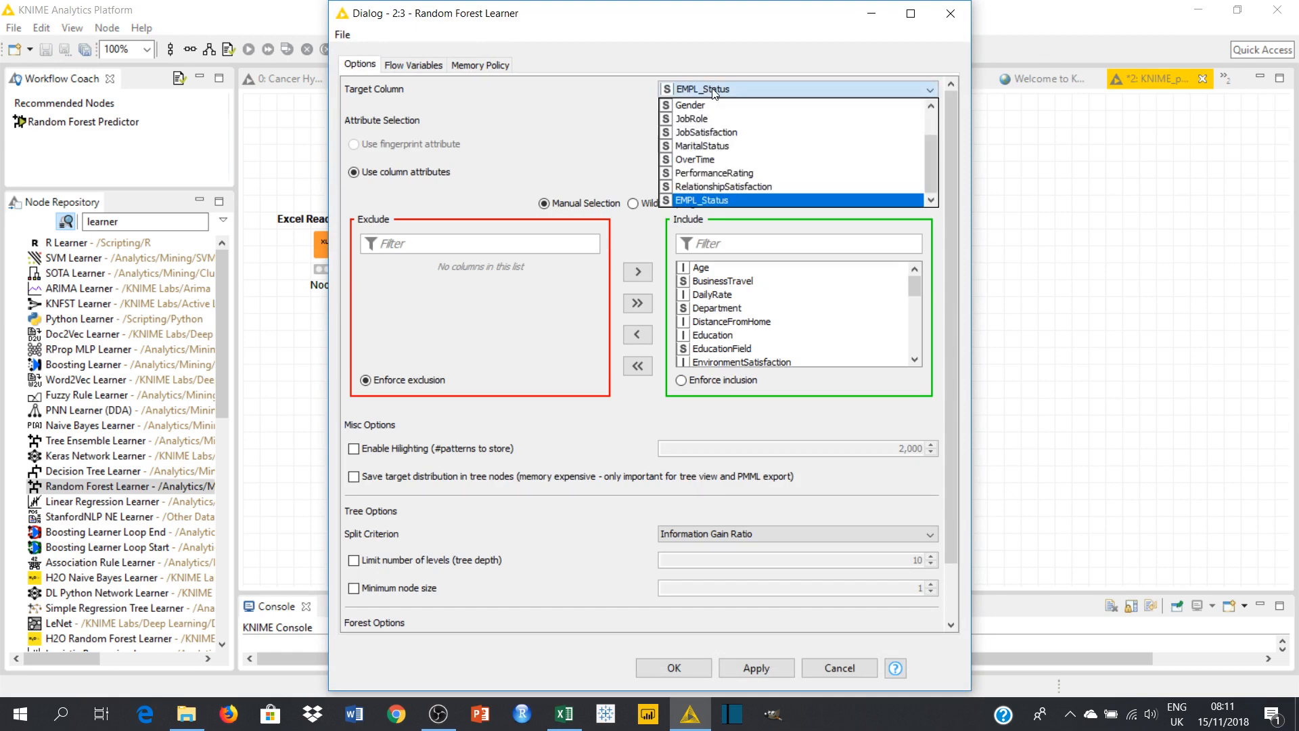
mouse_move(562, 57)
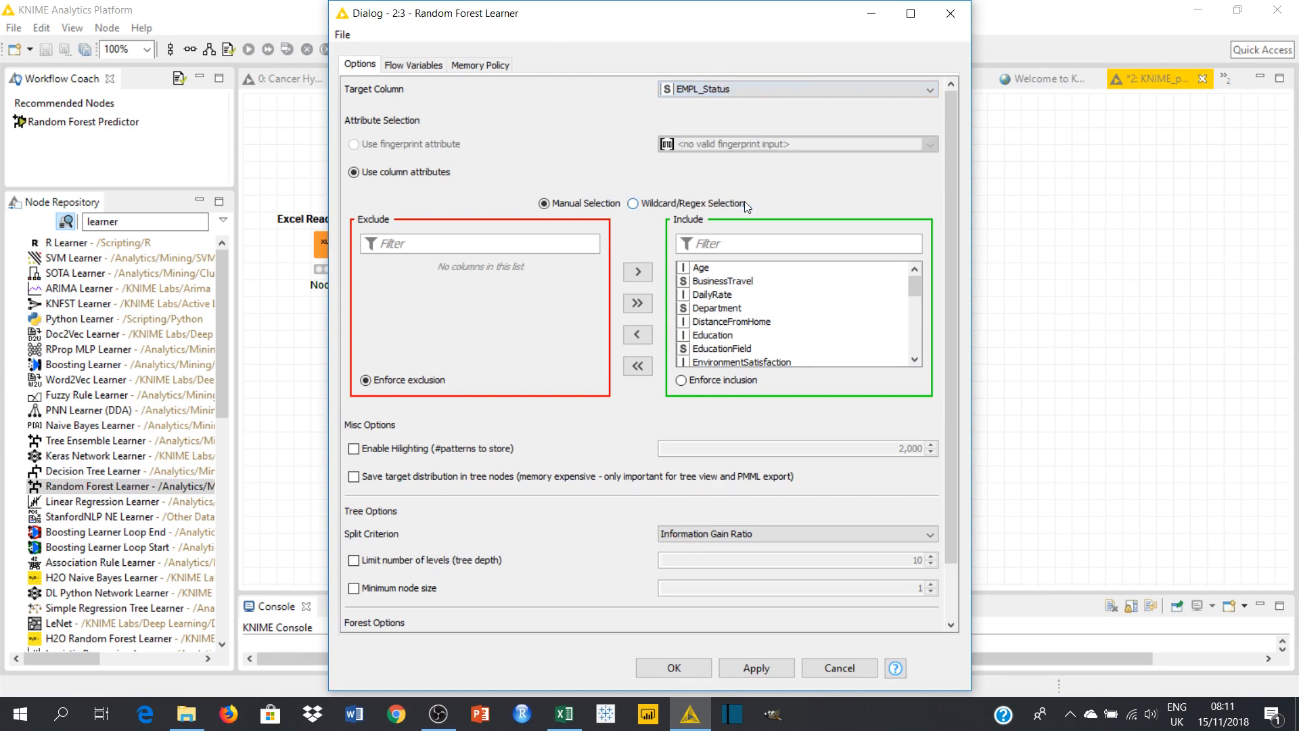
mouse_move(625, 104)
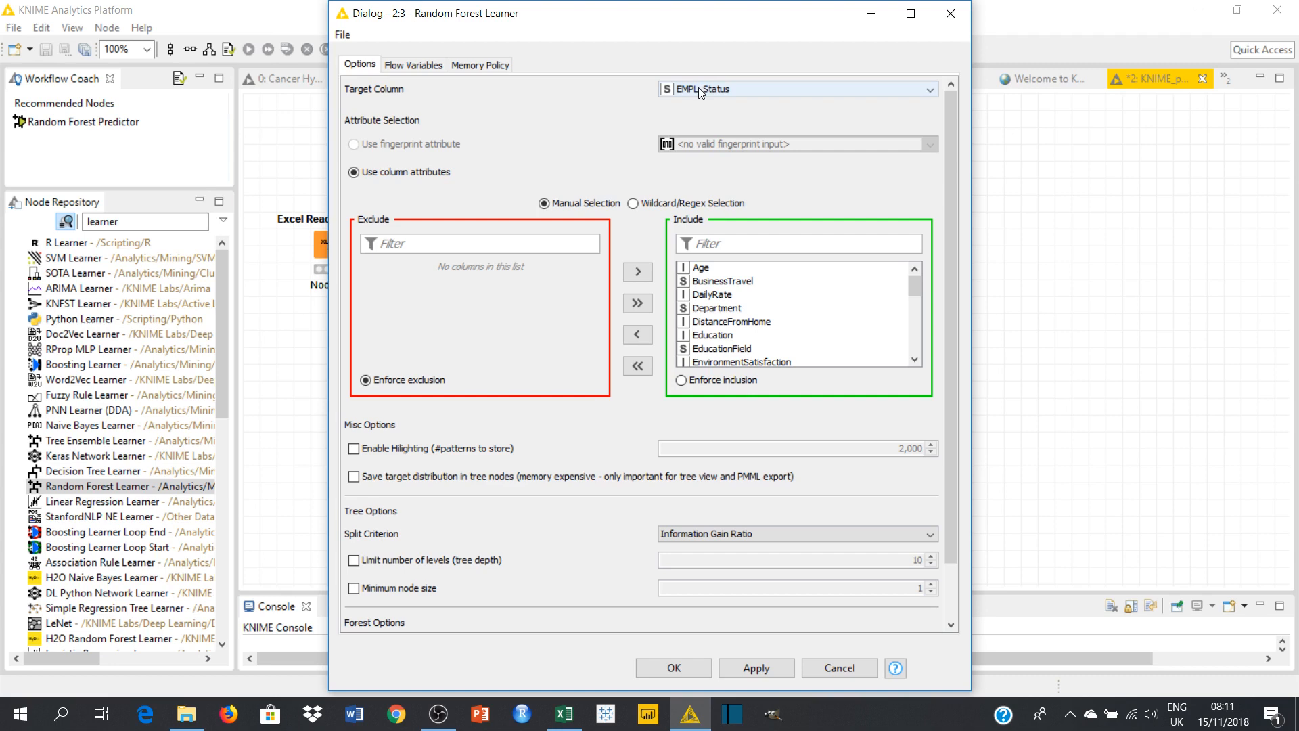
mouse_move(803, 329)
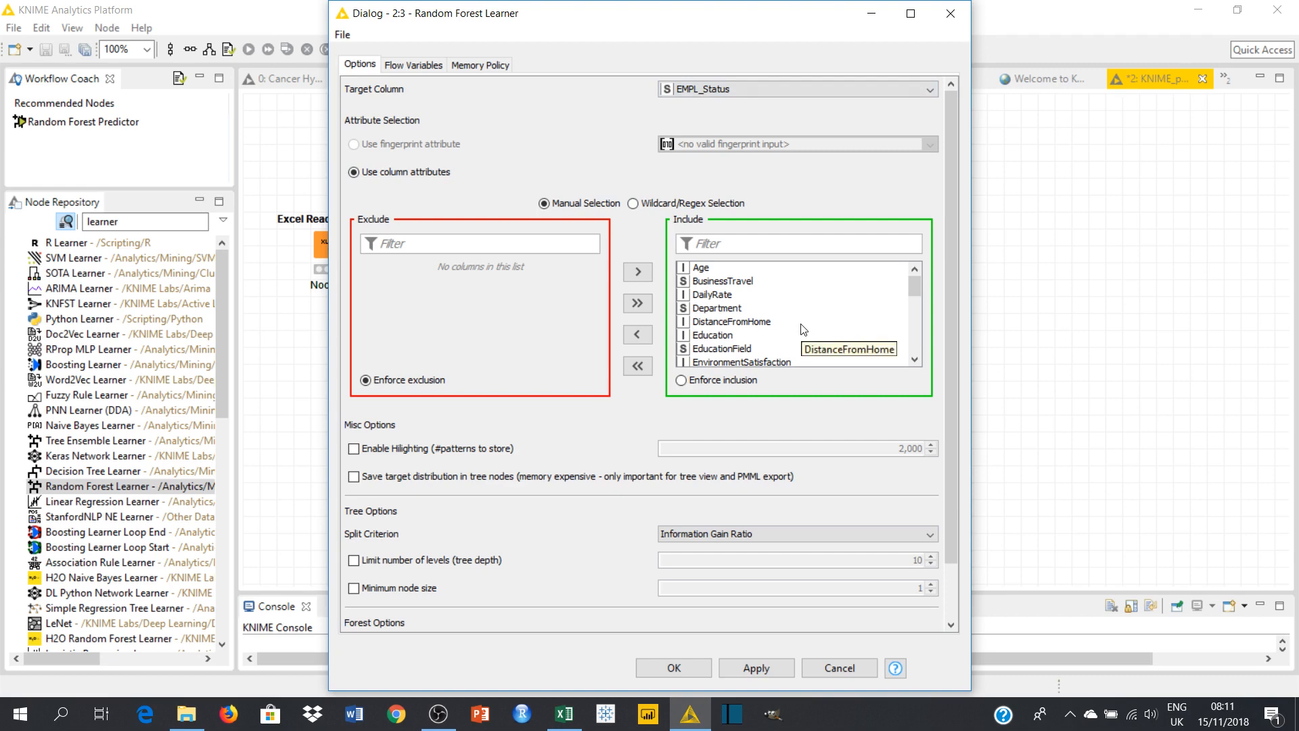
mouse_move(914, 345)
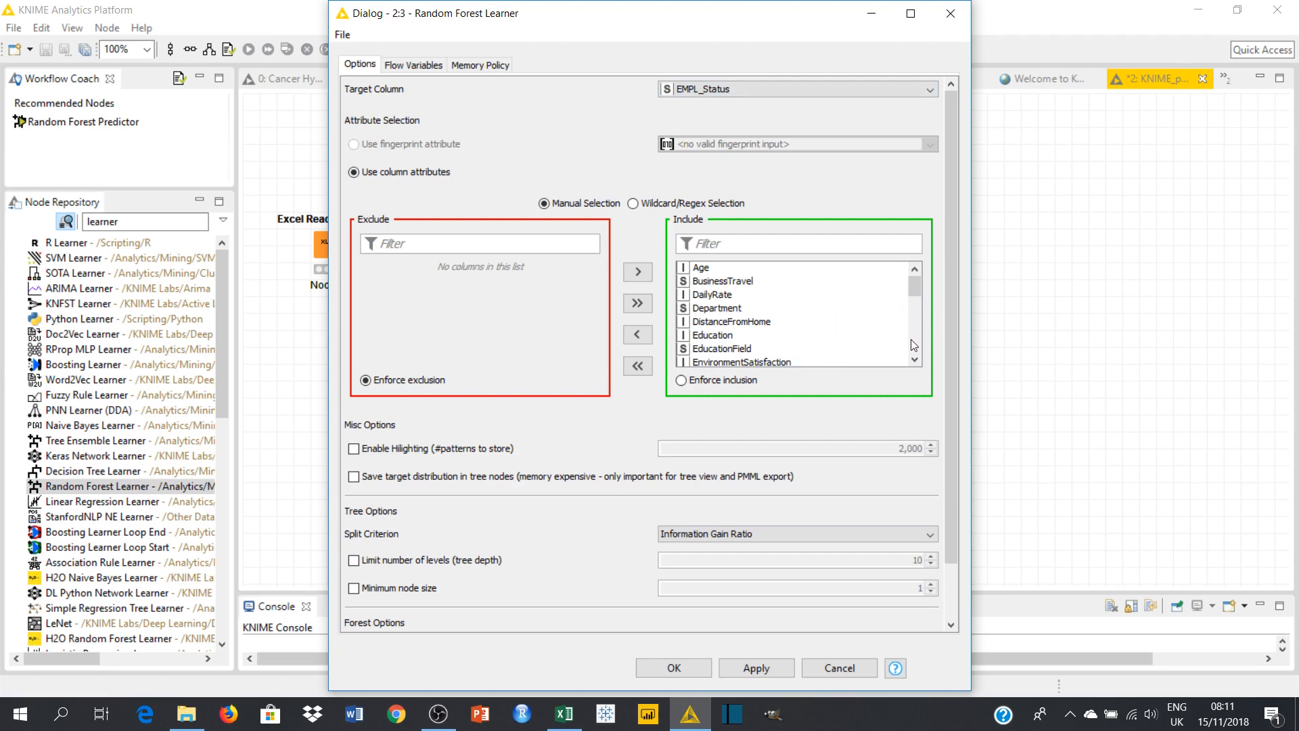
scroll(down, 3)
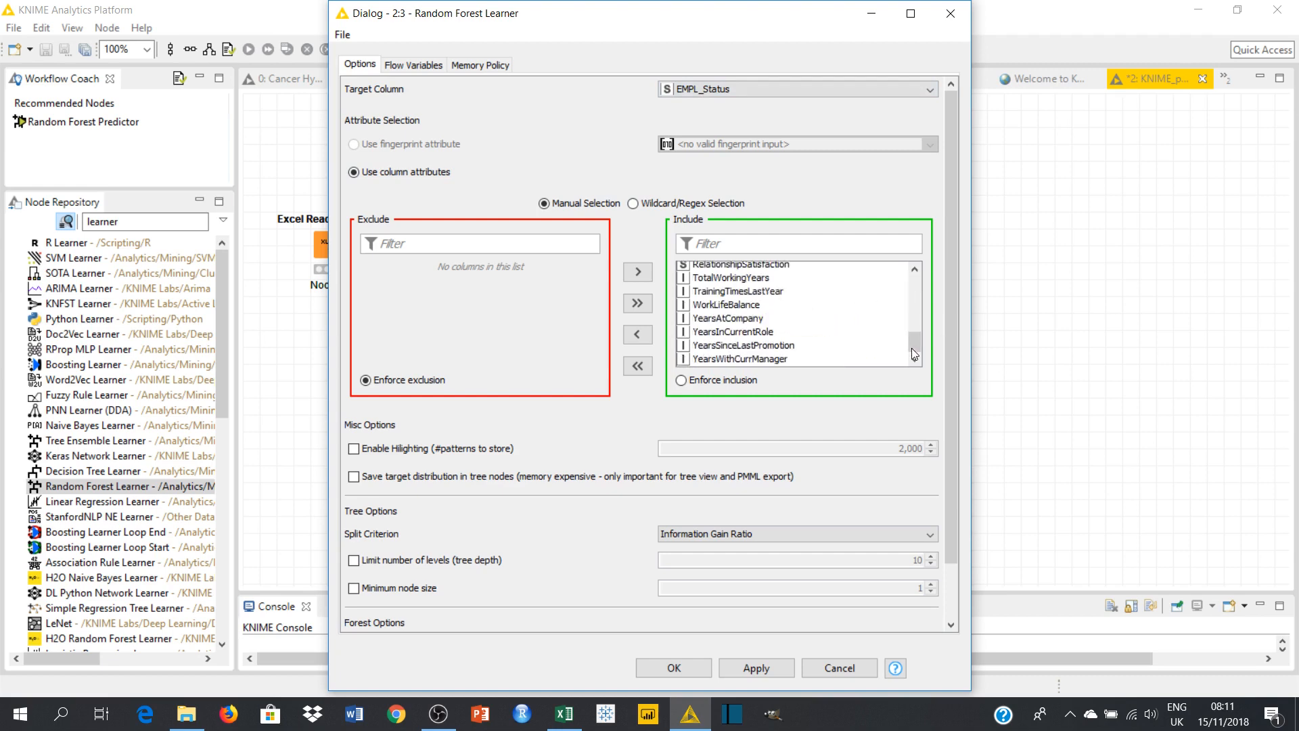
mouse_move(913, 320)
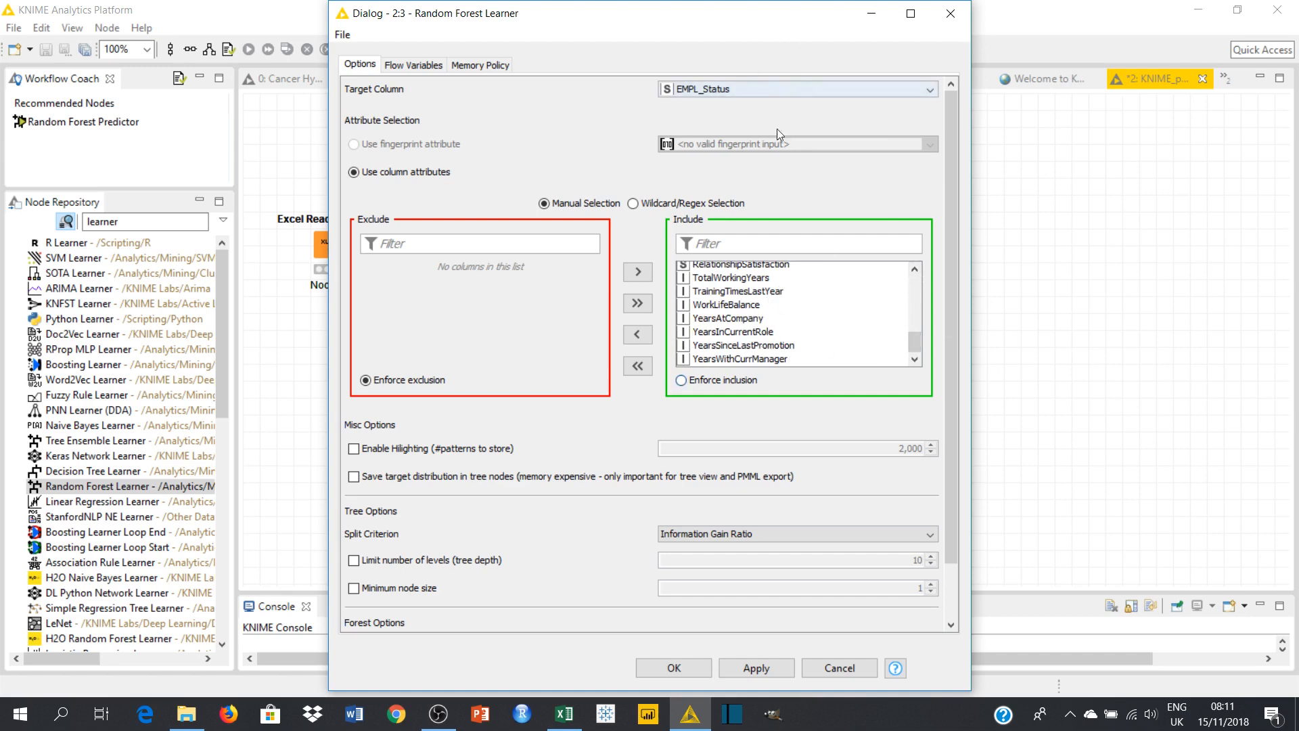
mouse_move(796, 268)
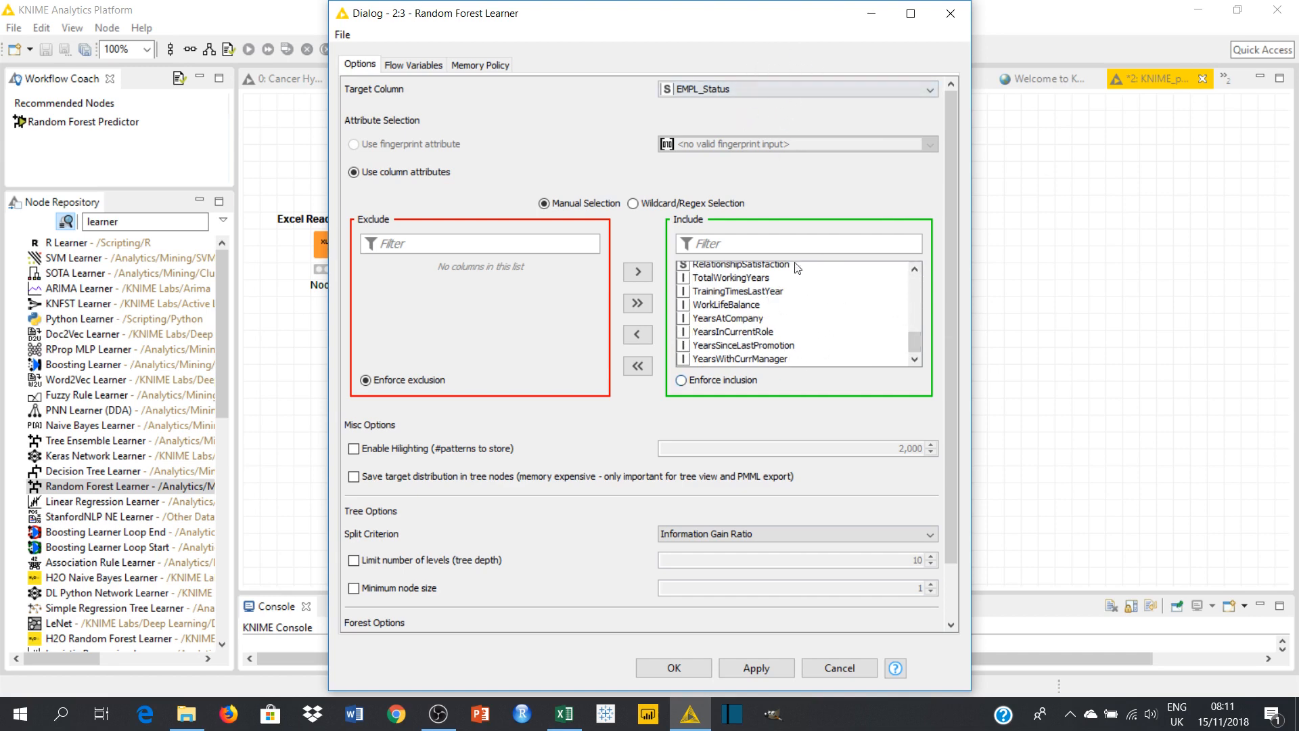
mouse_move(900, 289)
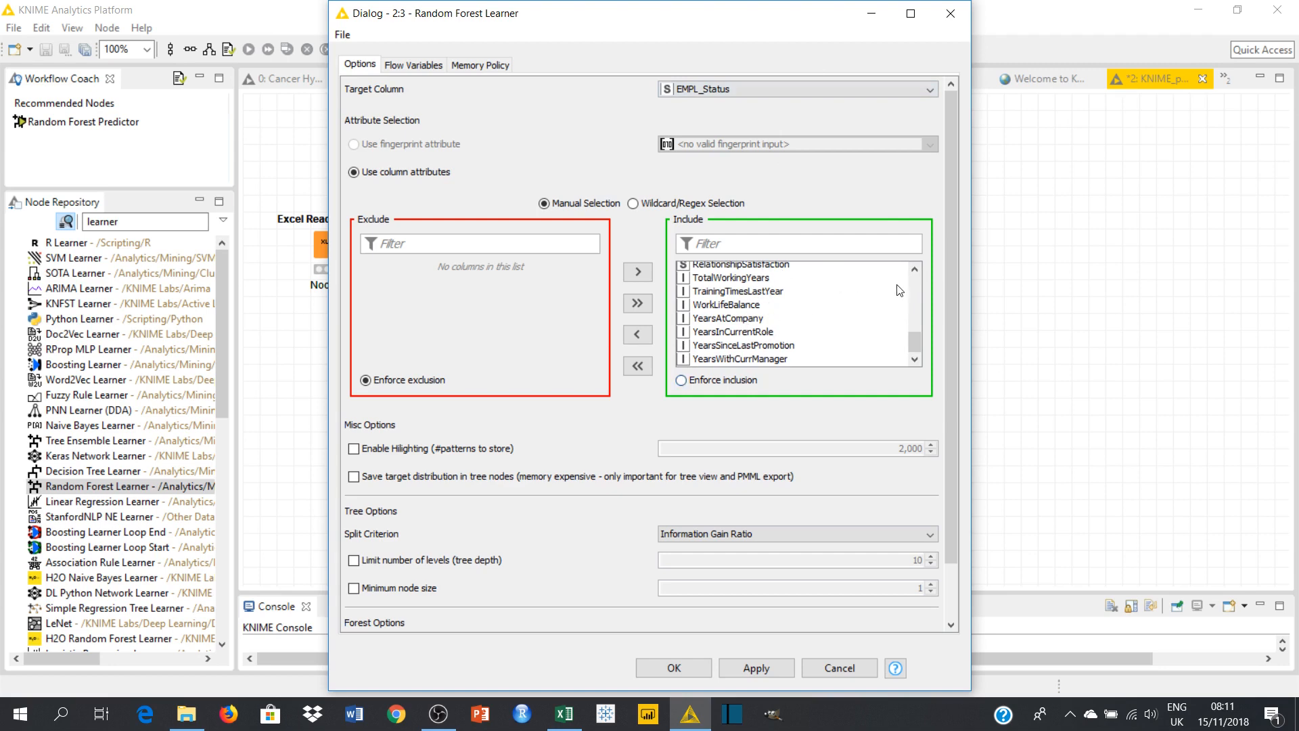
mouse_move(913, 300)
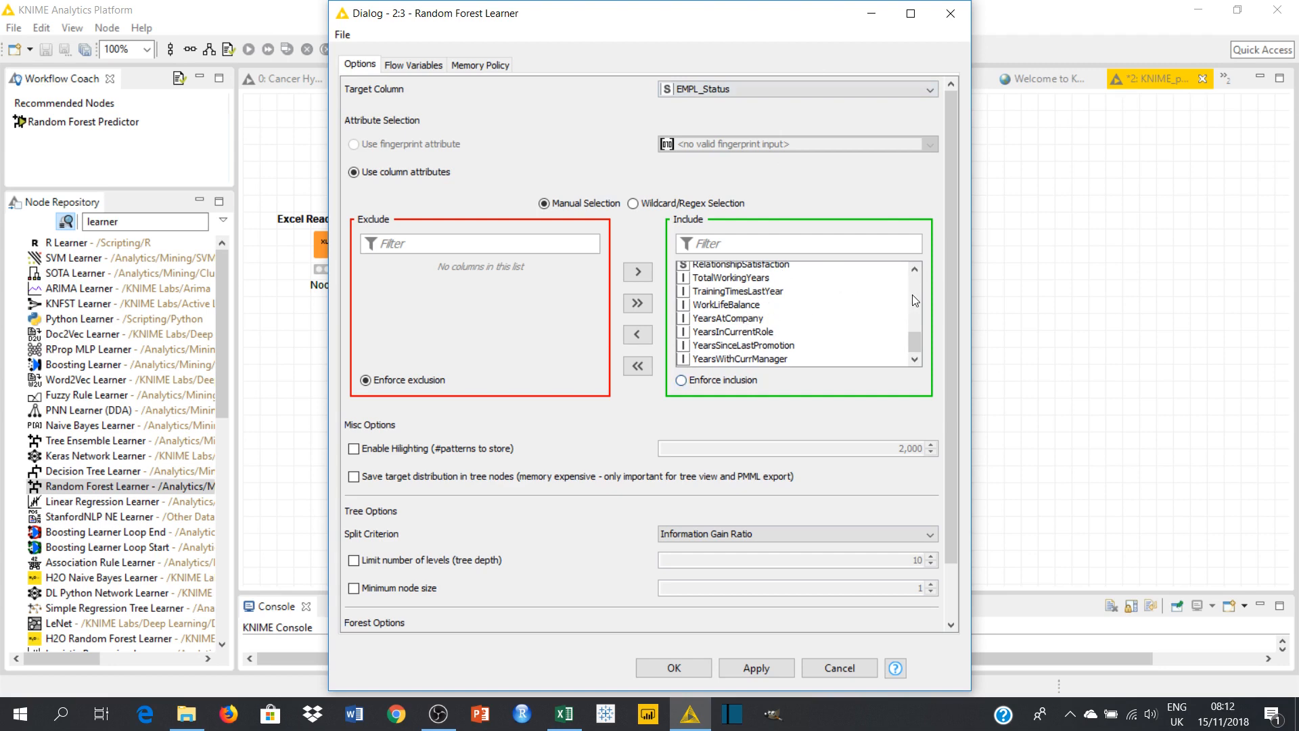
mouse_move(731, 341)
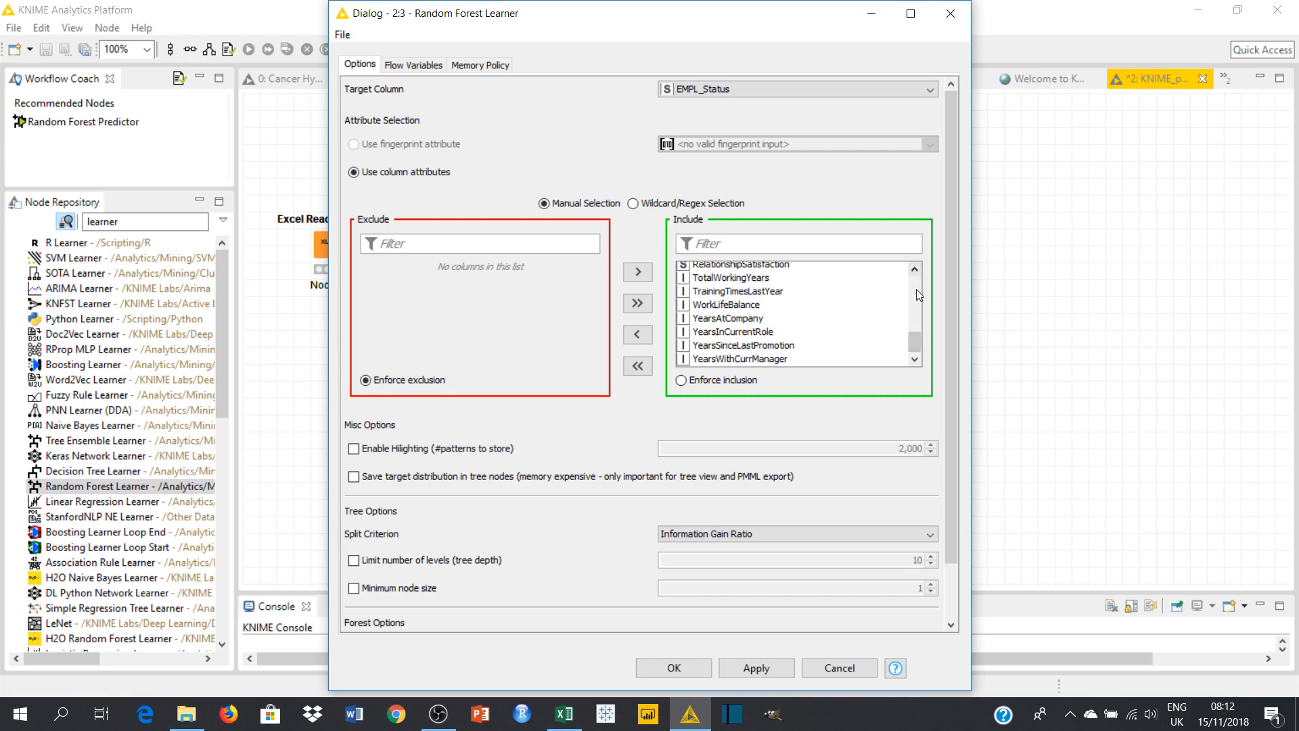
scroll(up, 3)
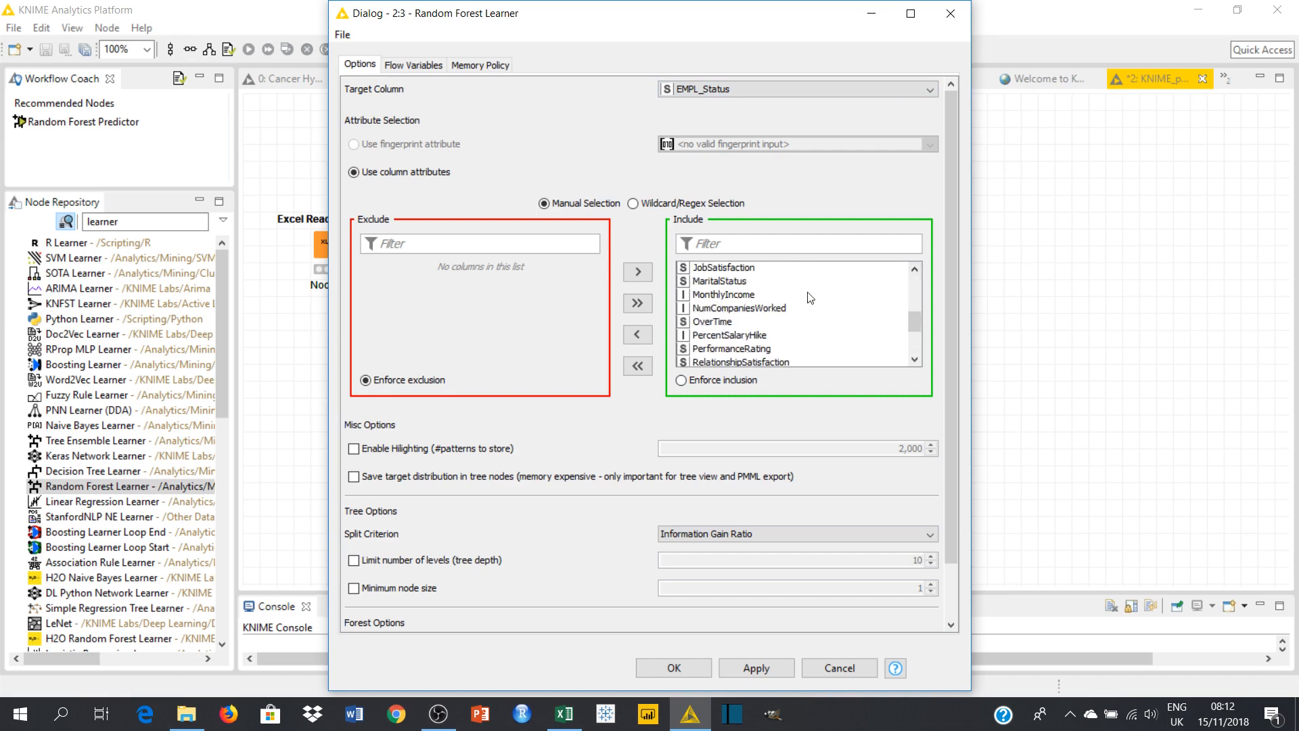
mouse_move(756, 296)
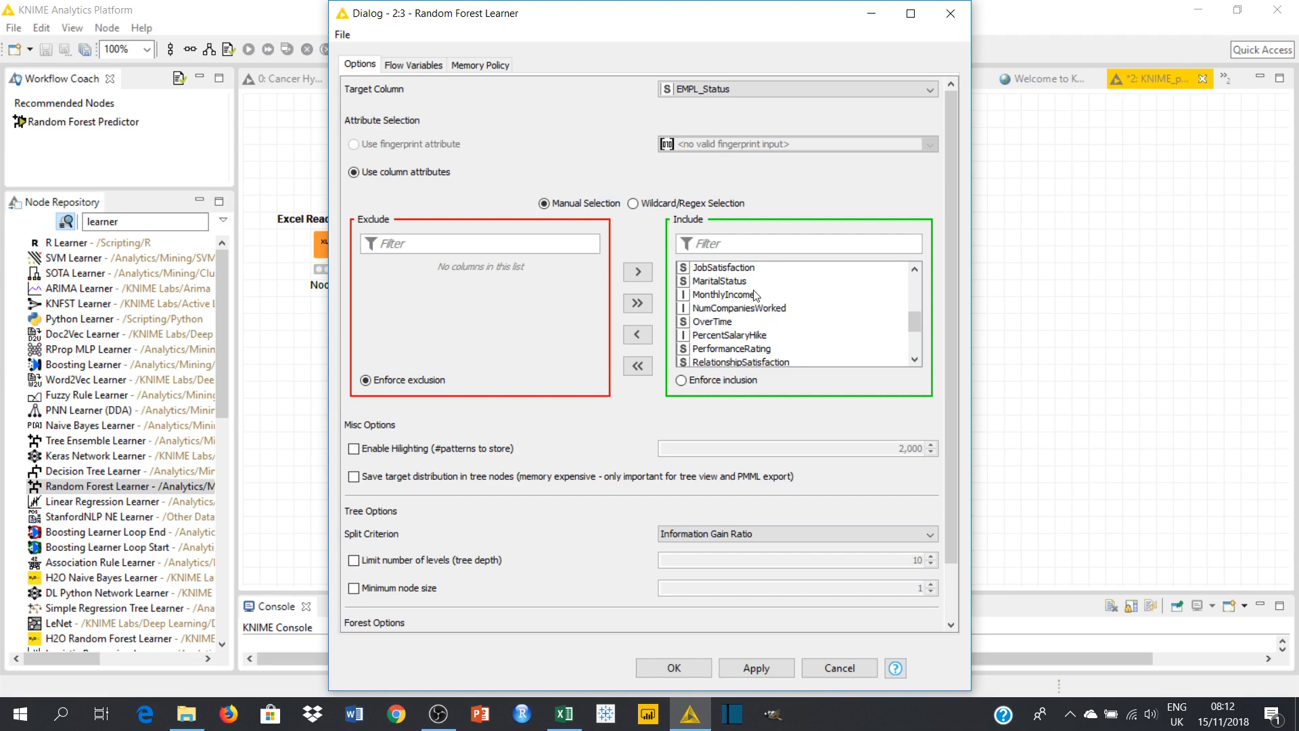
mouse_move(723, 324)
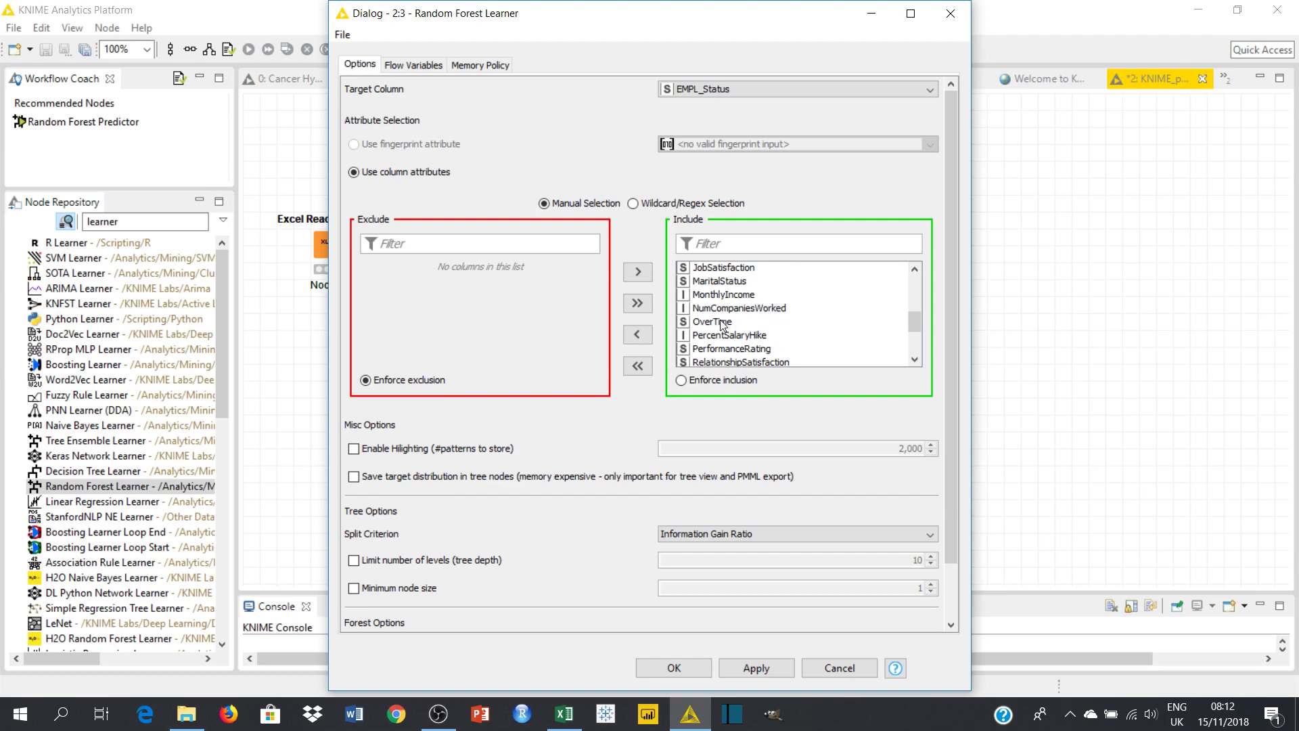
mouse_move(744, 323)
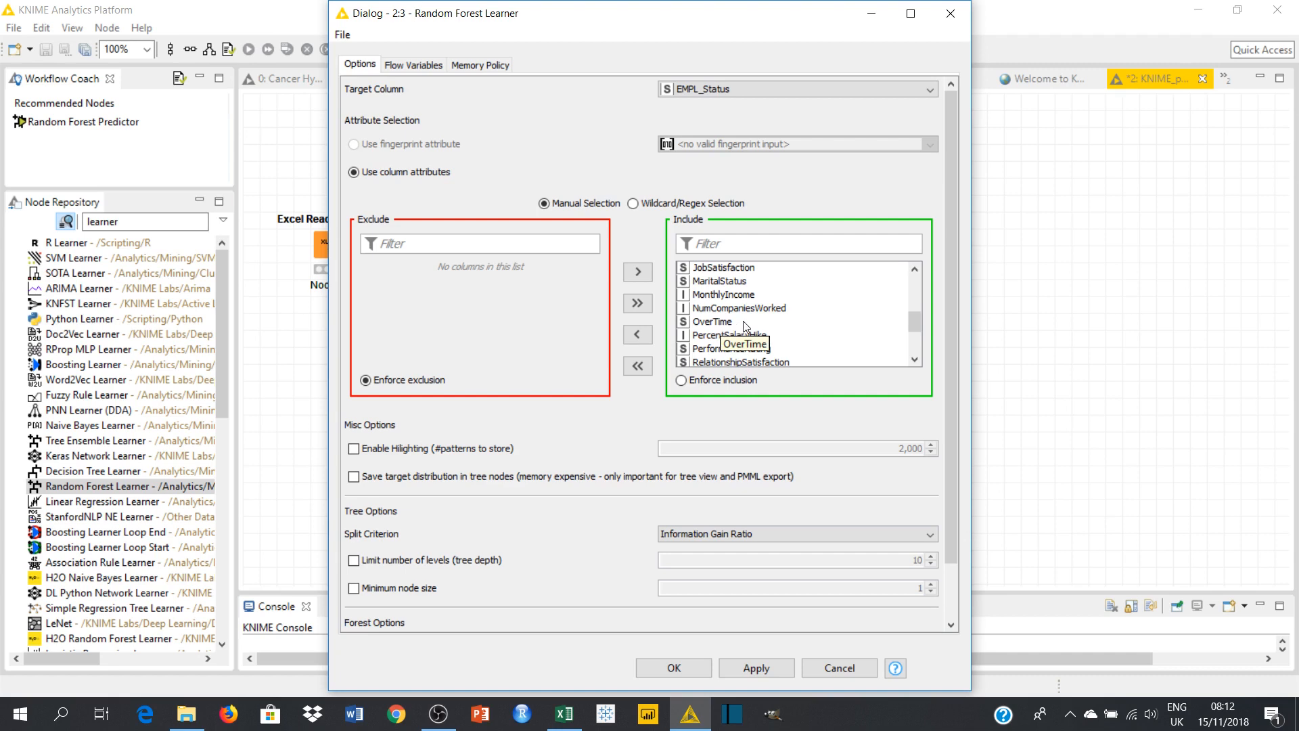
mouse_move(743, 322)
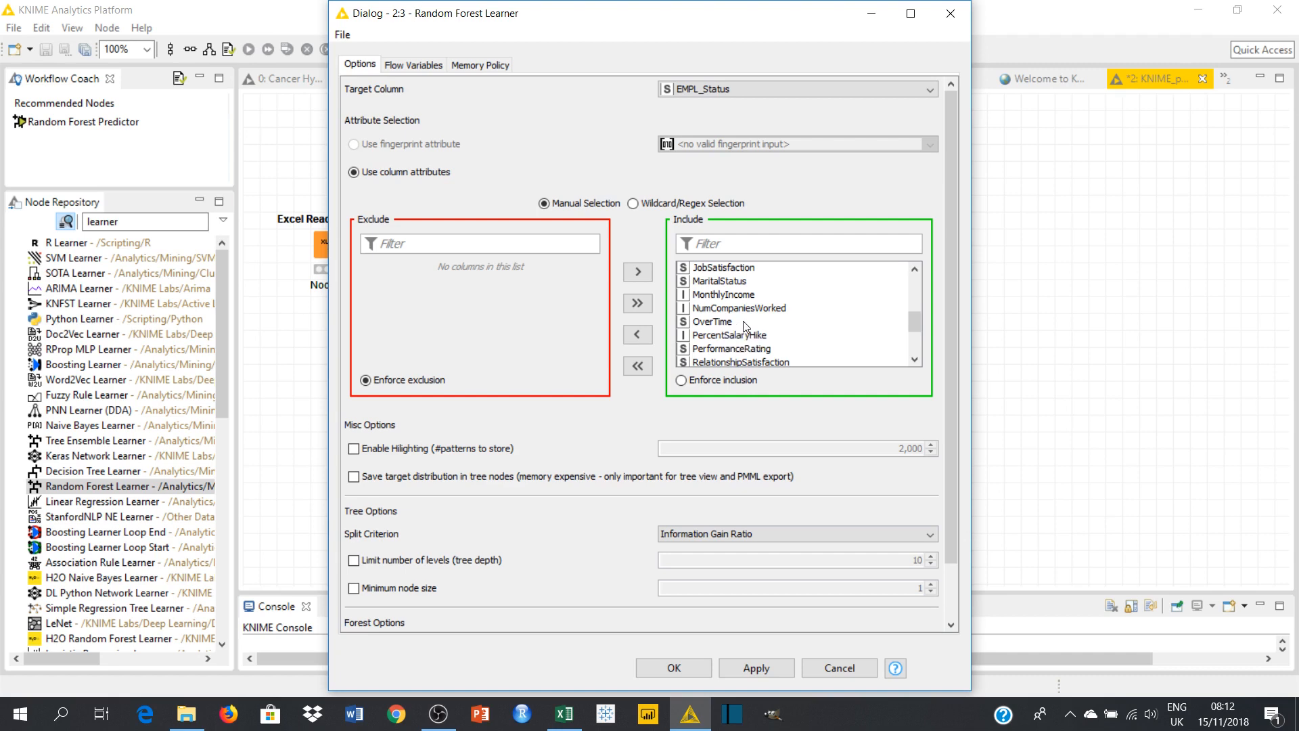
mouse_move(884, 346)
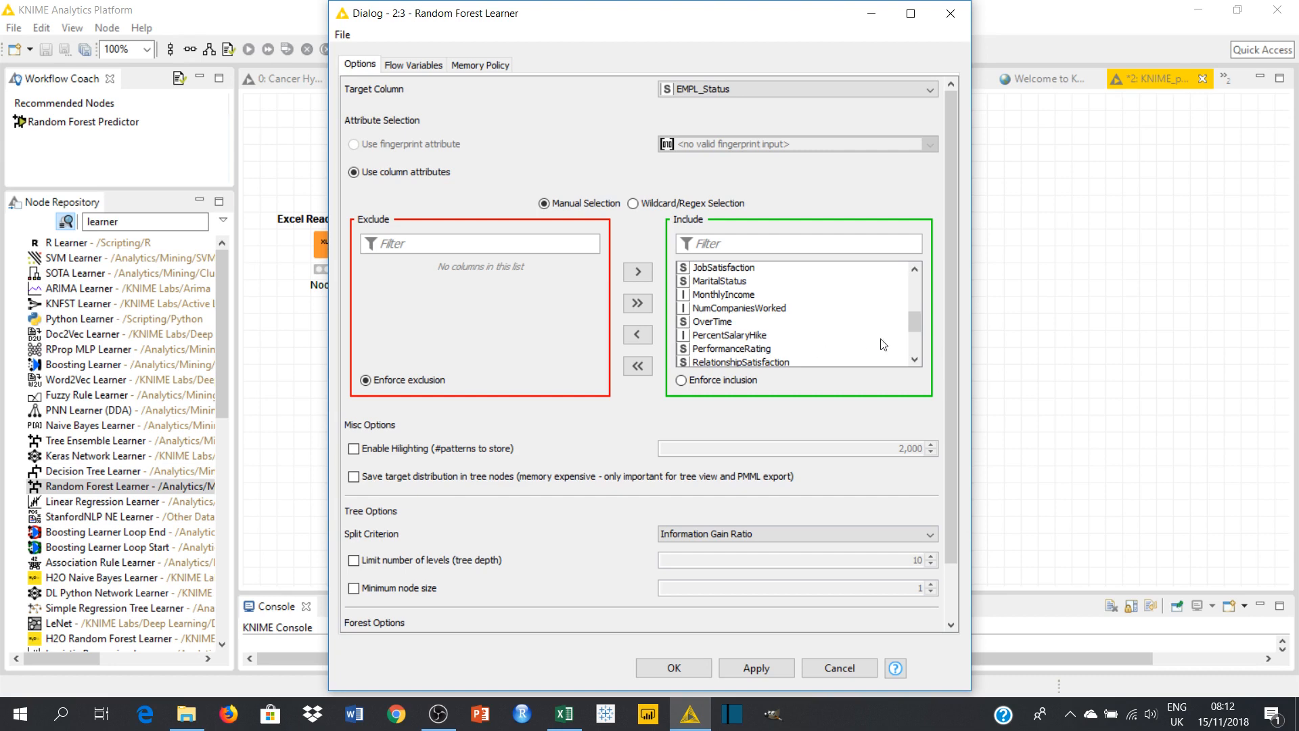
mouse_move(775, 324)
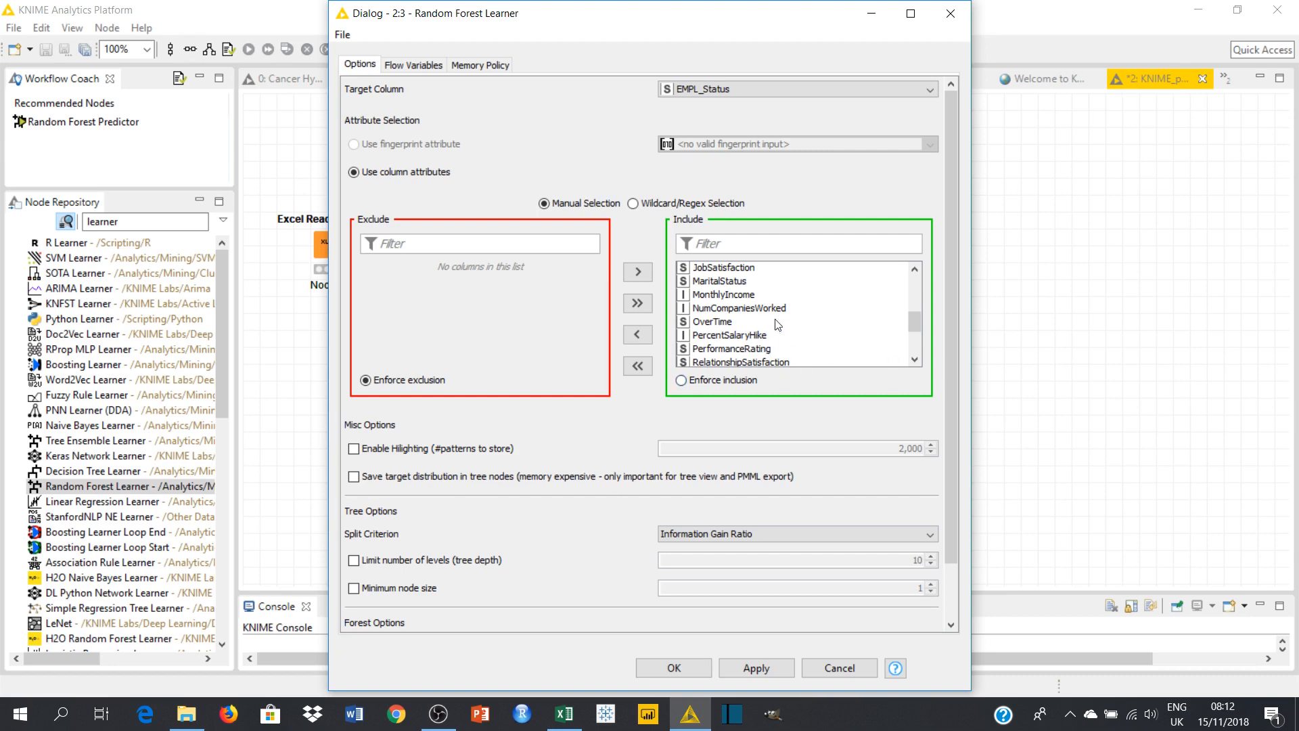
mouse_move(754, 363)
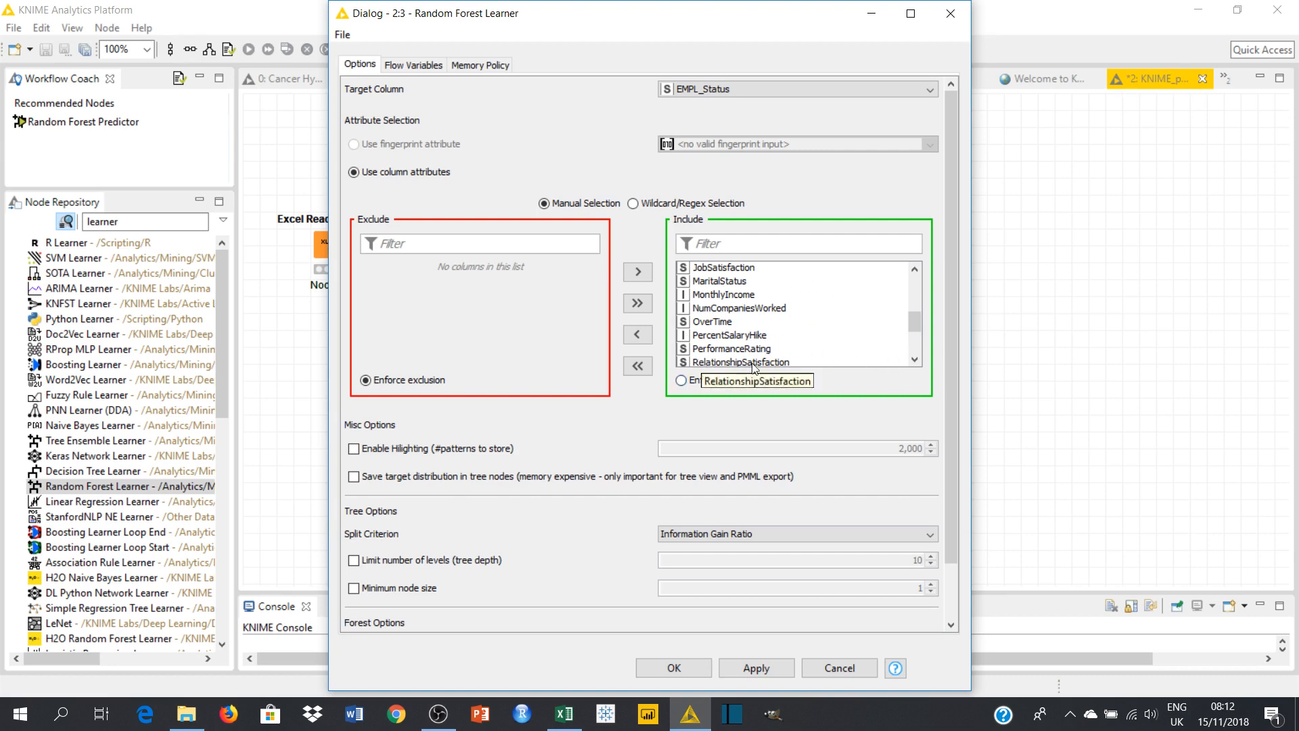
mouse_move(742, 309)
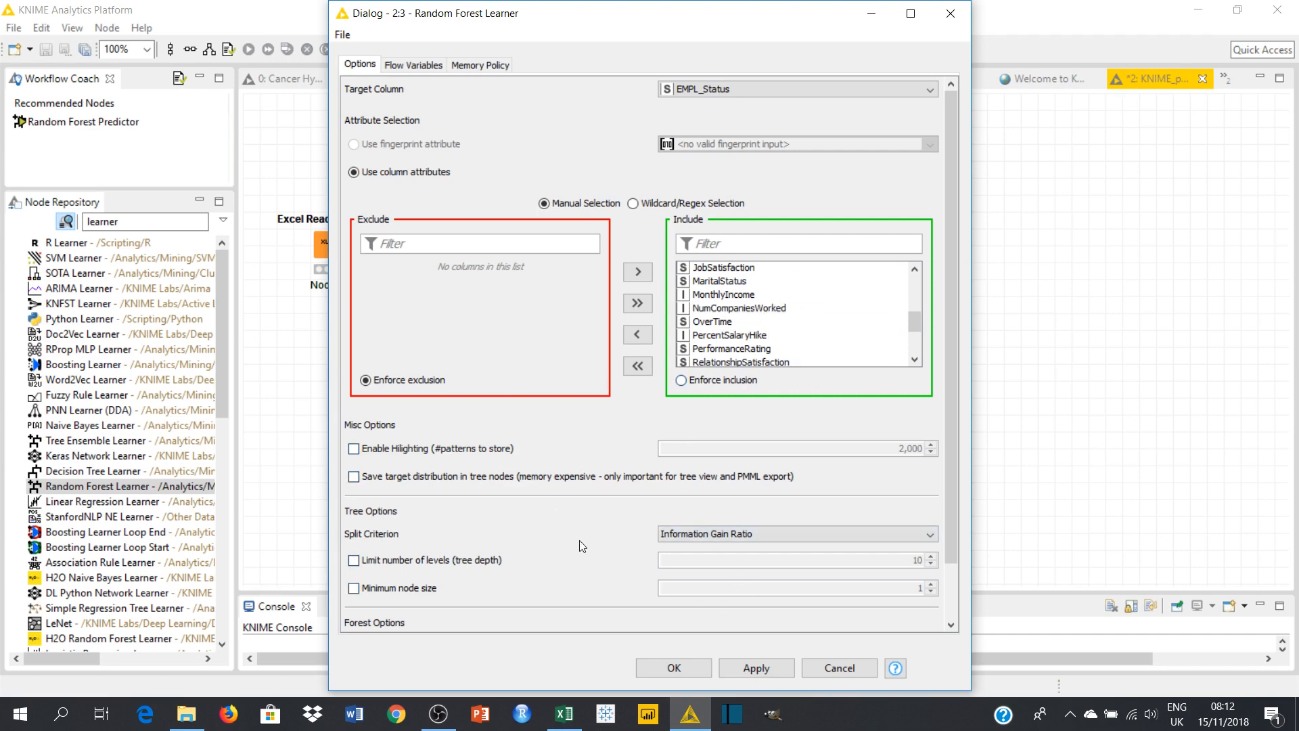
mouse_move(673, 668)
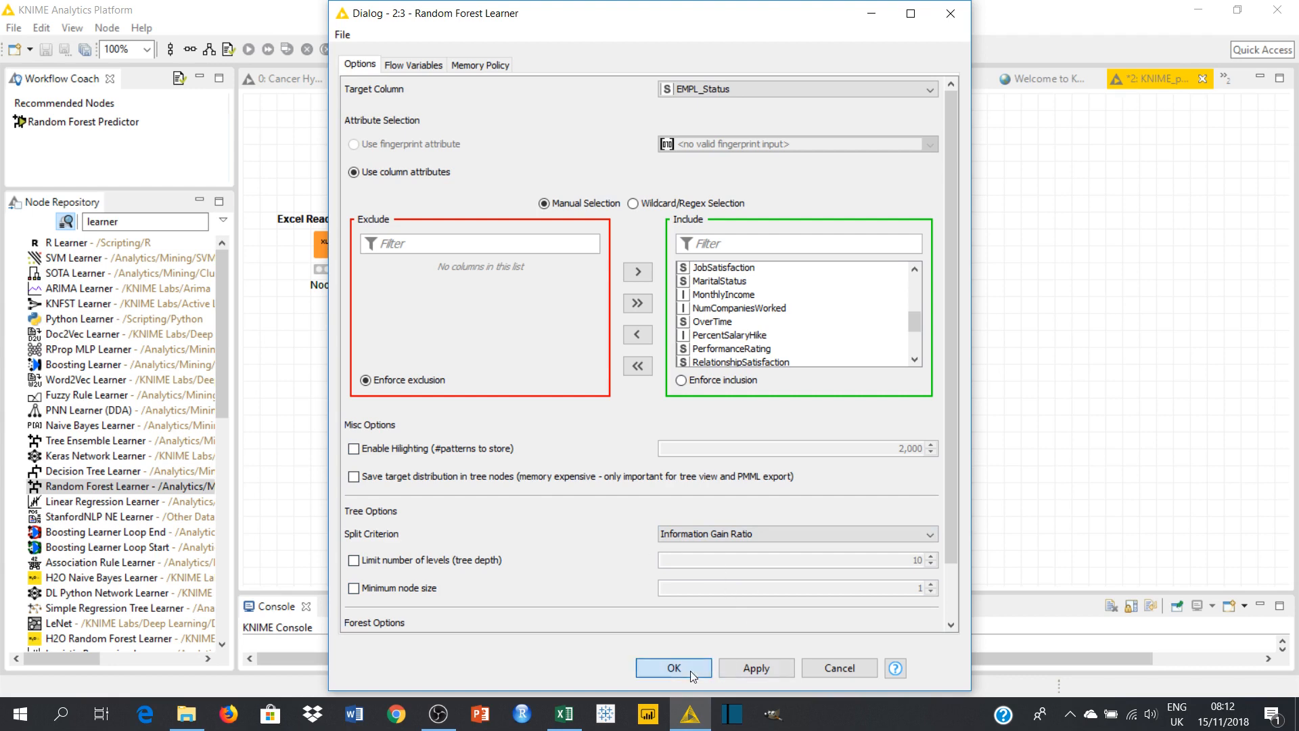
- Confirm the learner settings and execute the Random Forest Learner to train the model
click(673, 667)
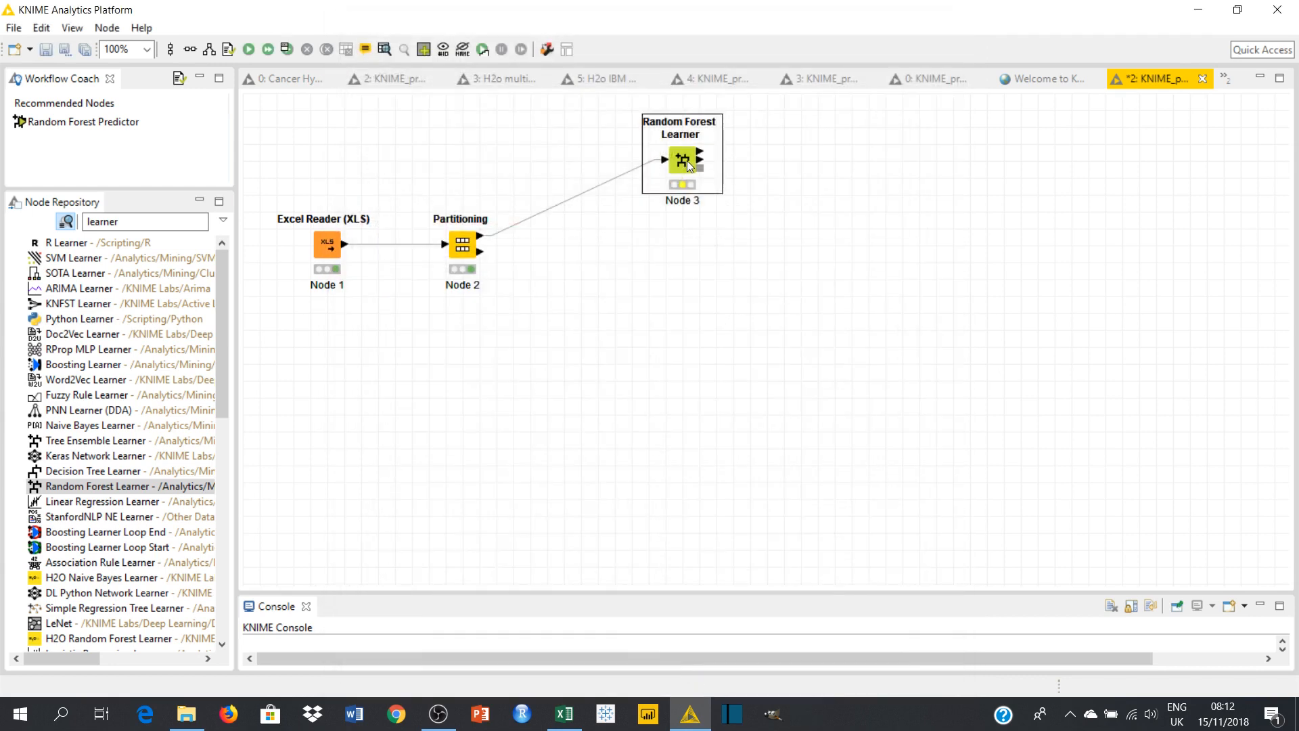
right_click(682, 160)
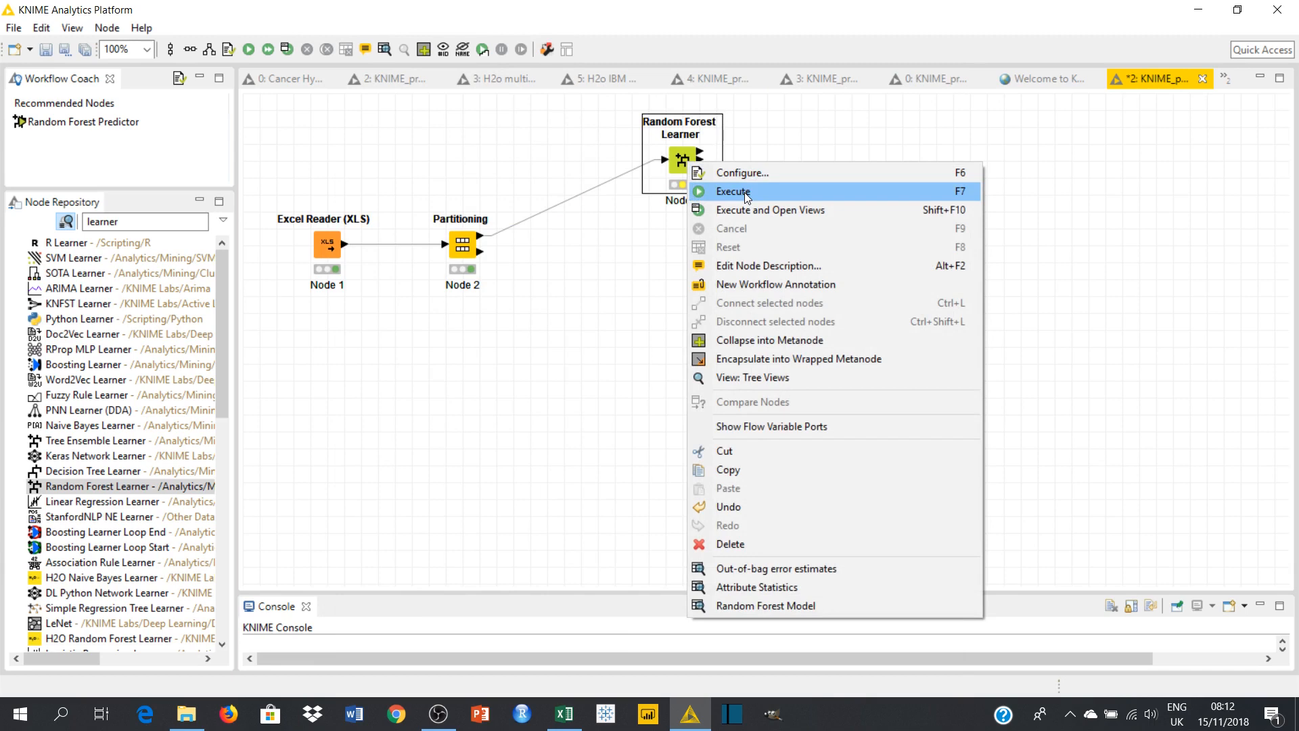
click(732, 190)
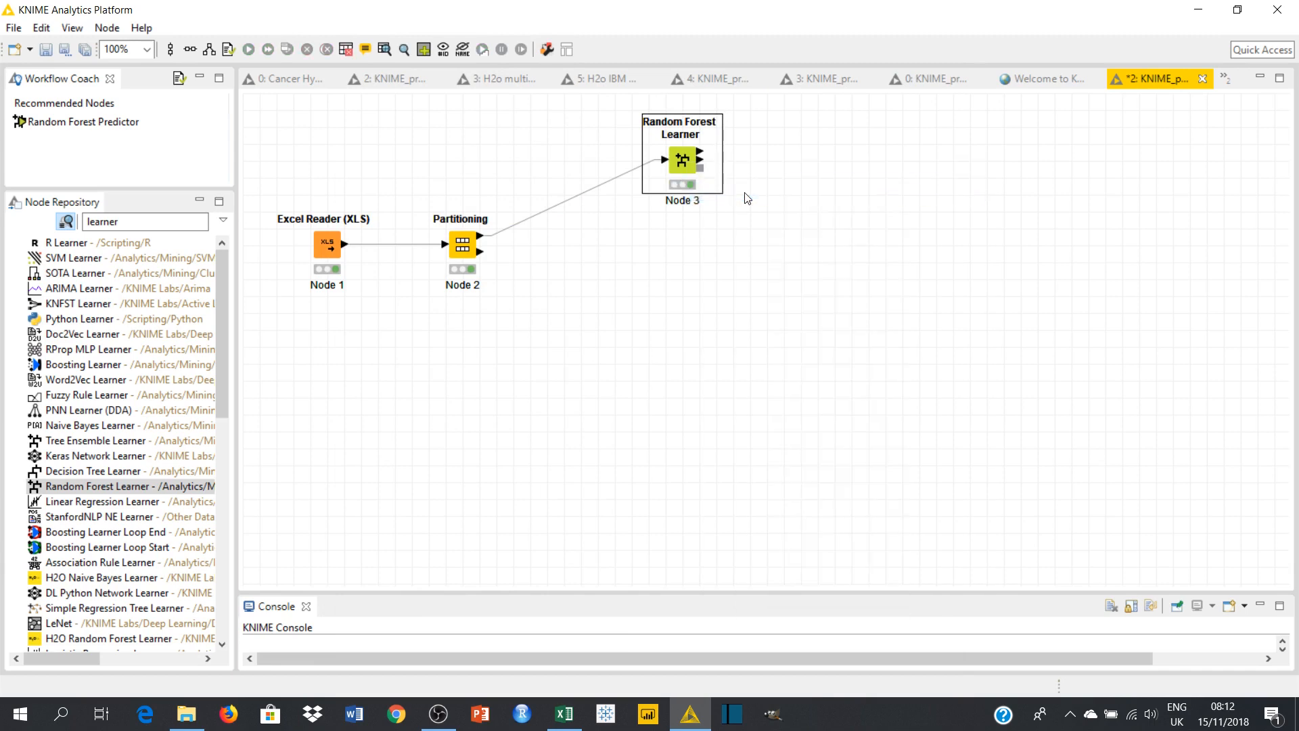
click(141, 222)
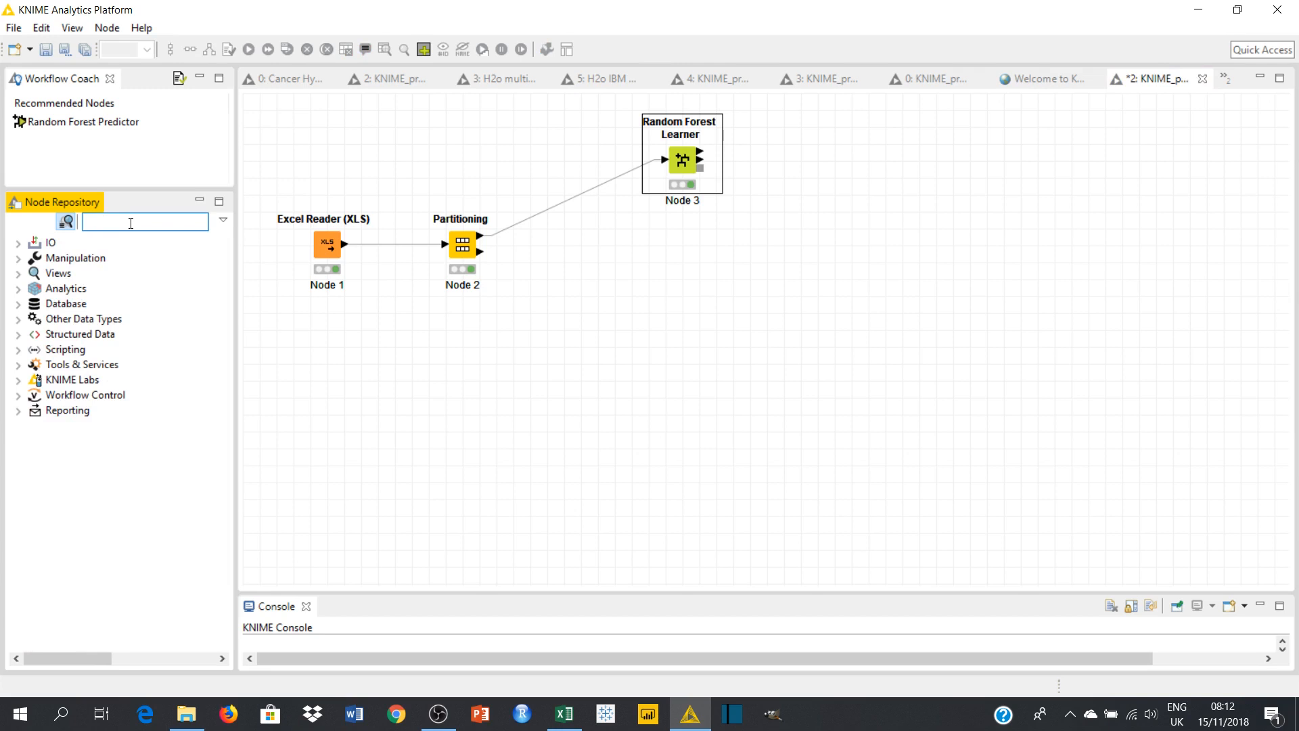
- Search the Node Repository for 'random forest' to locate the Random Forest Predictor
click(130, 223)
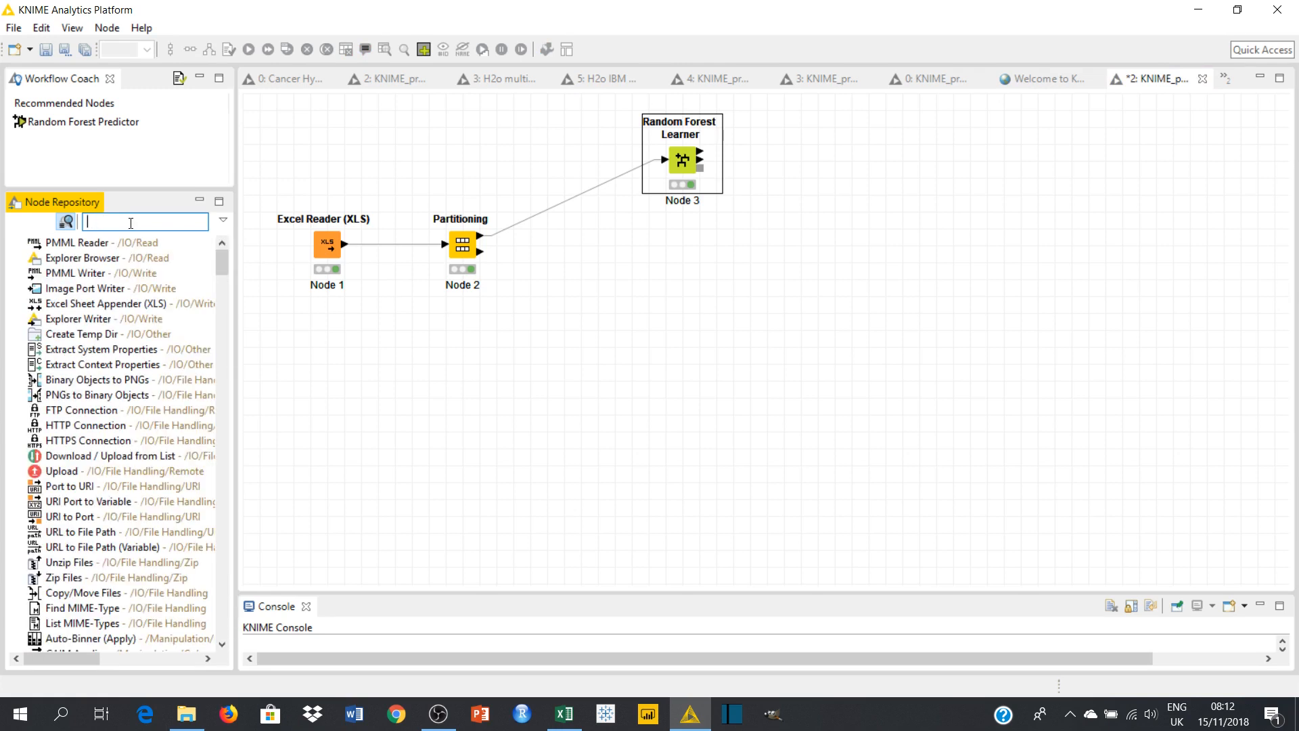
text(rando)
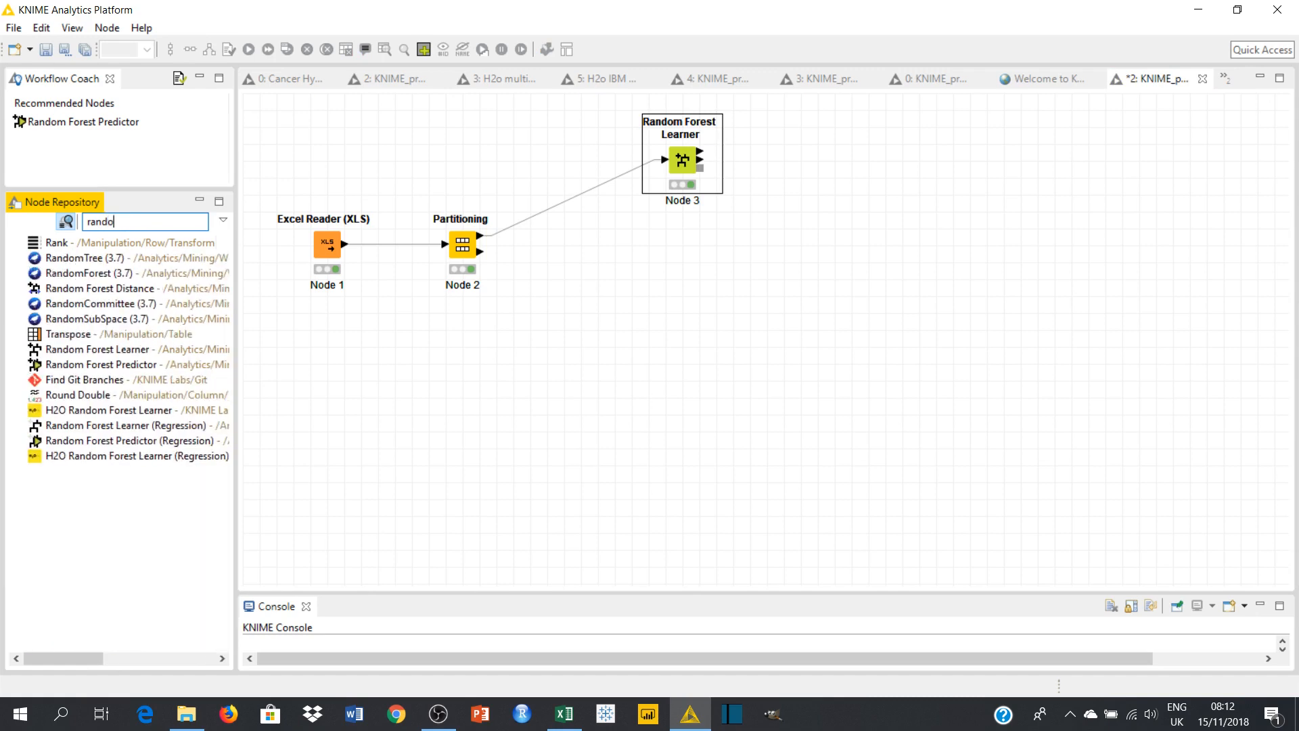
text(random fore)
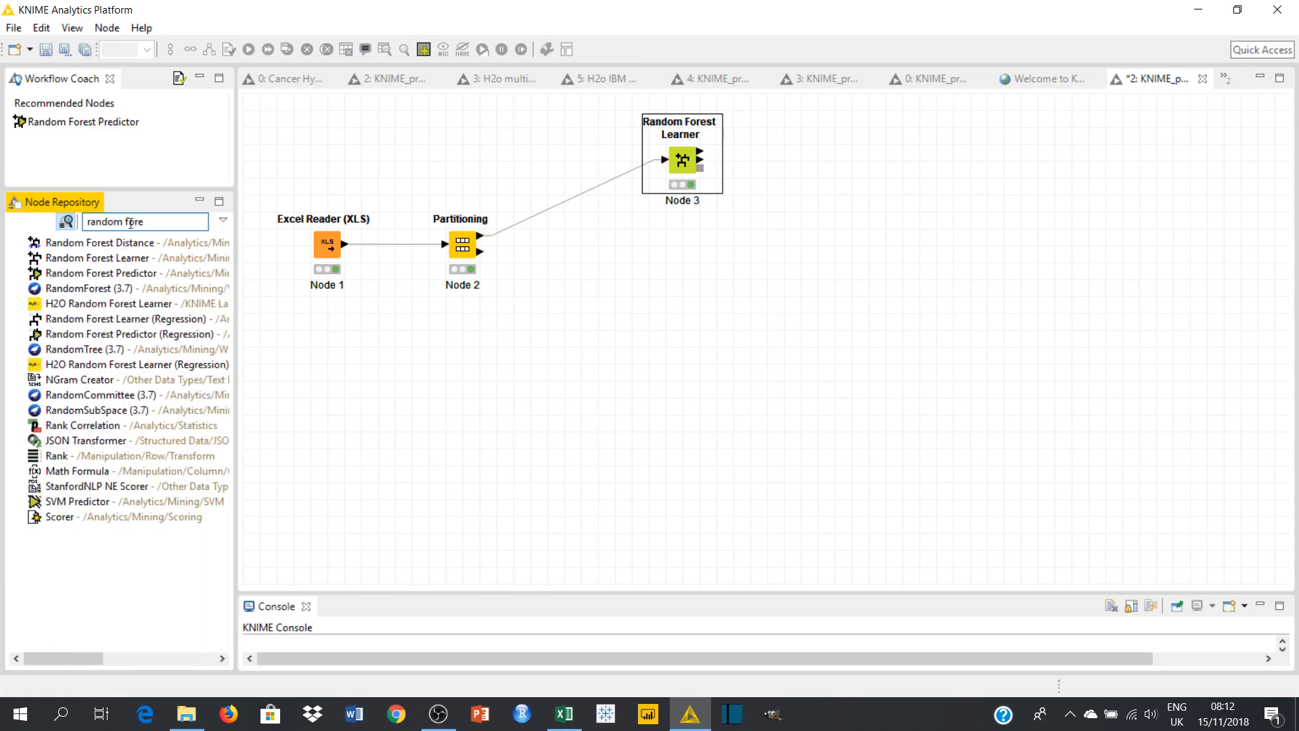
text(s)
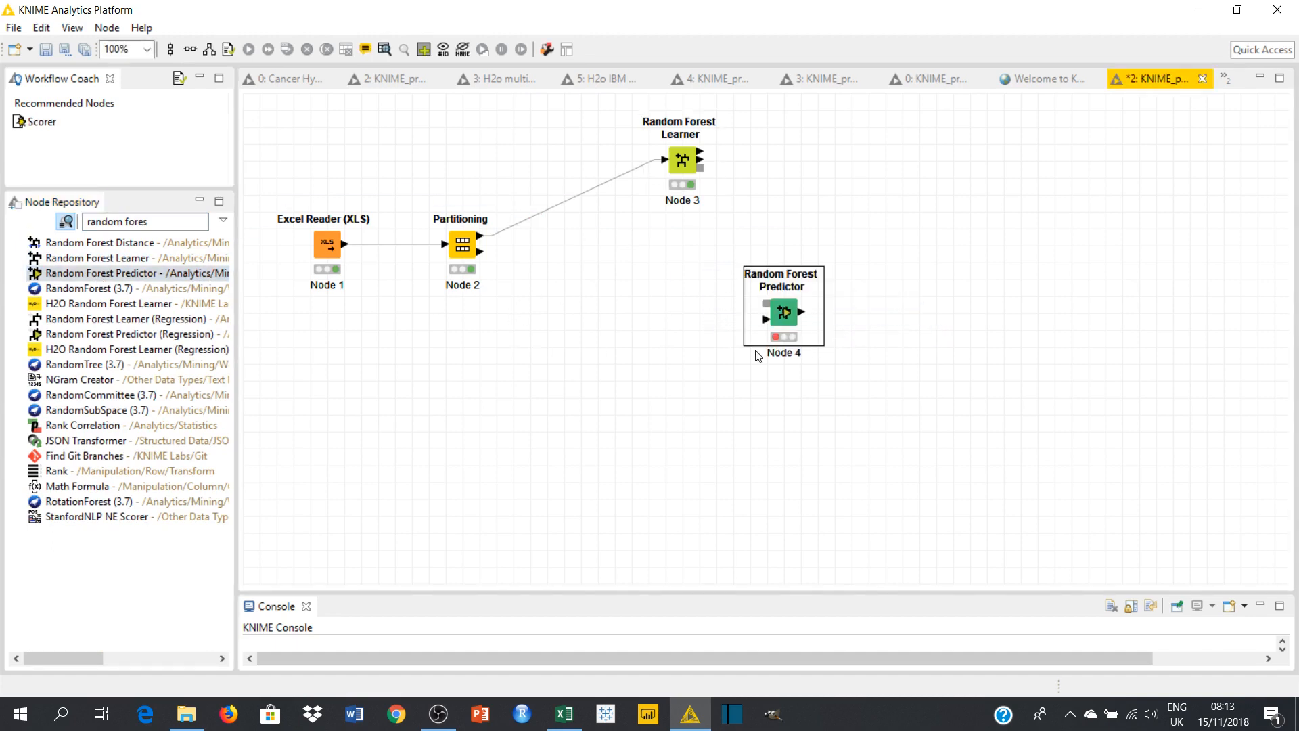
mouse_move(798, 316)
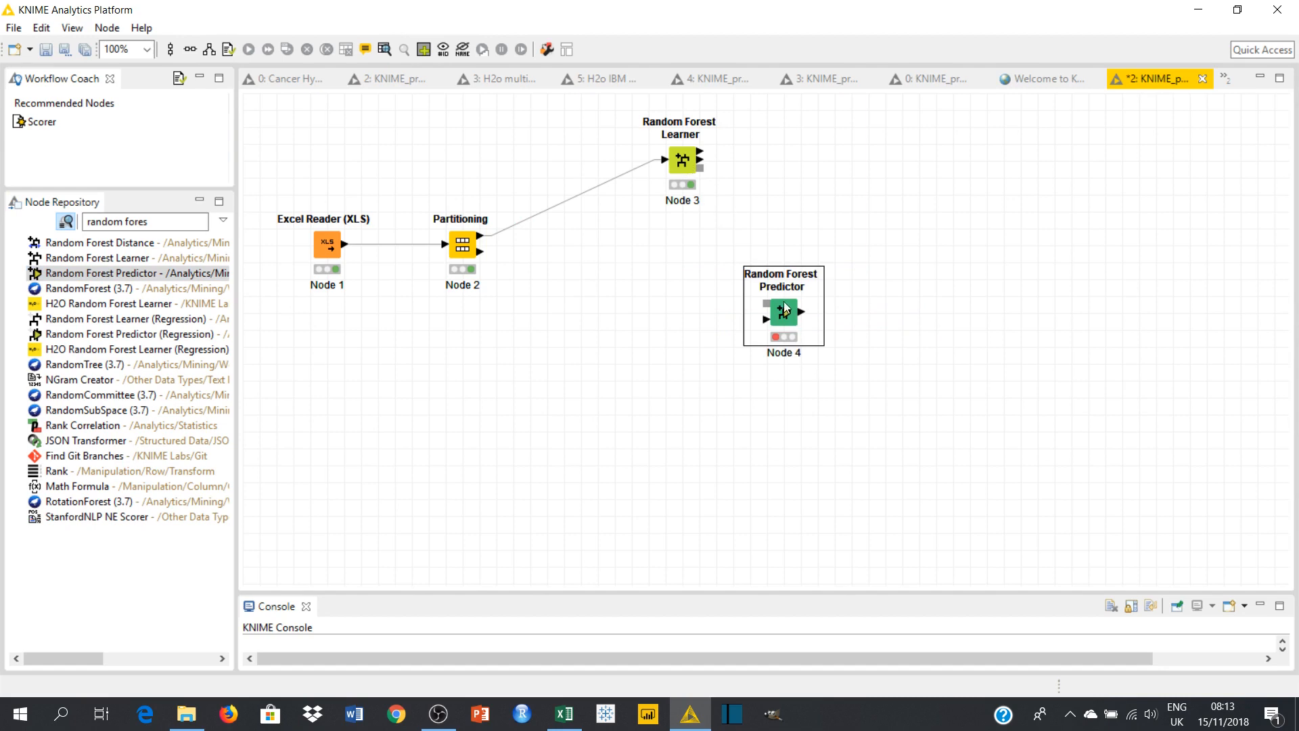
mouse_move(683, 160)
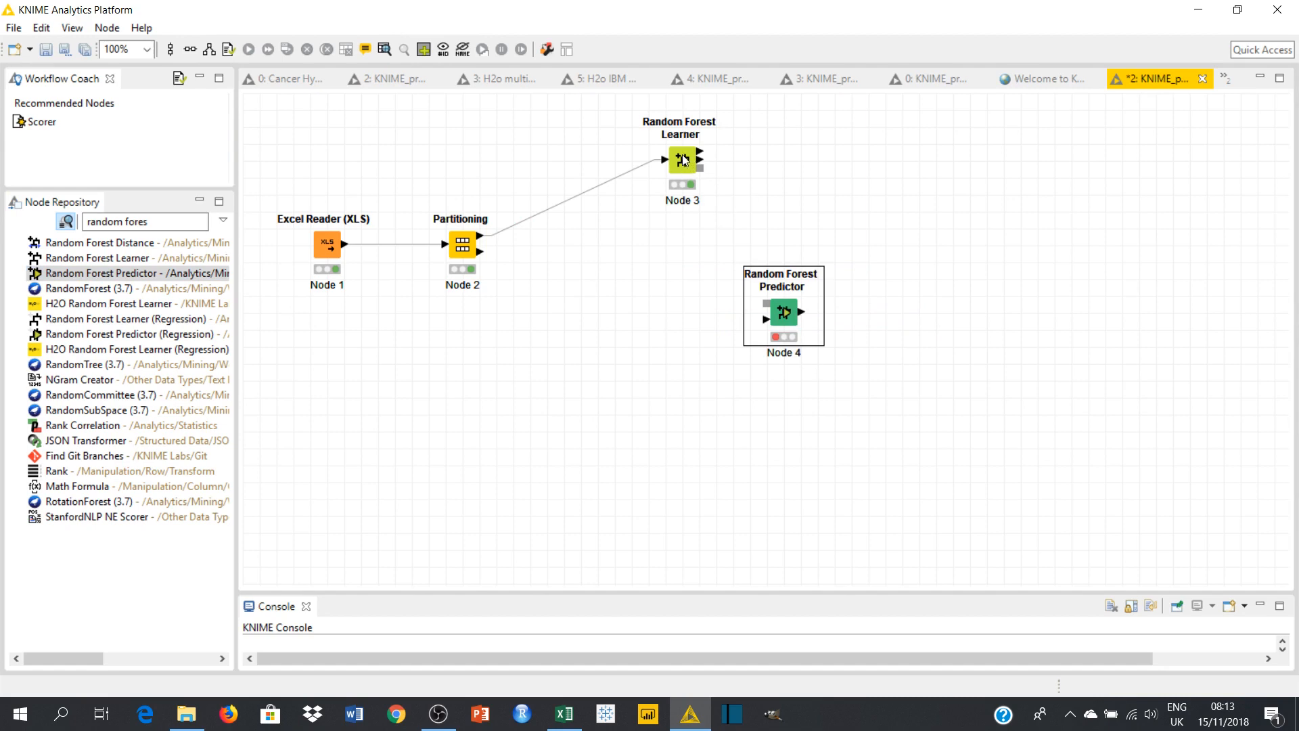
mouse_move(515, 292)
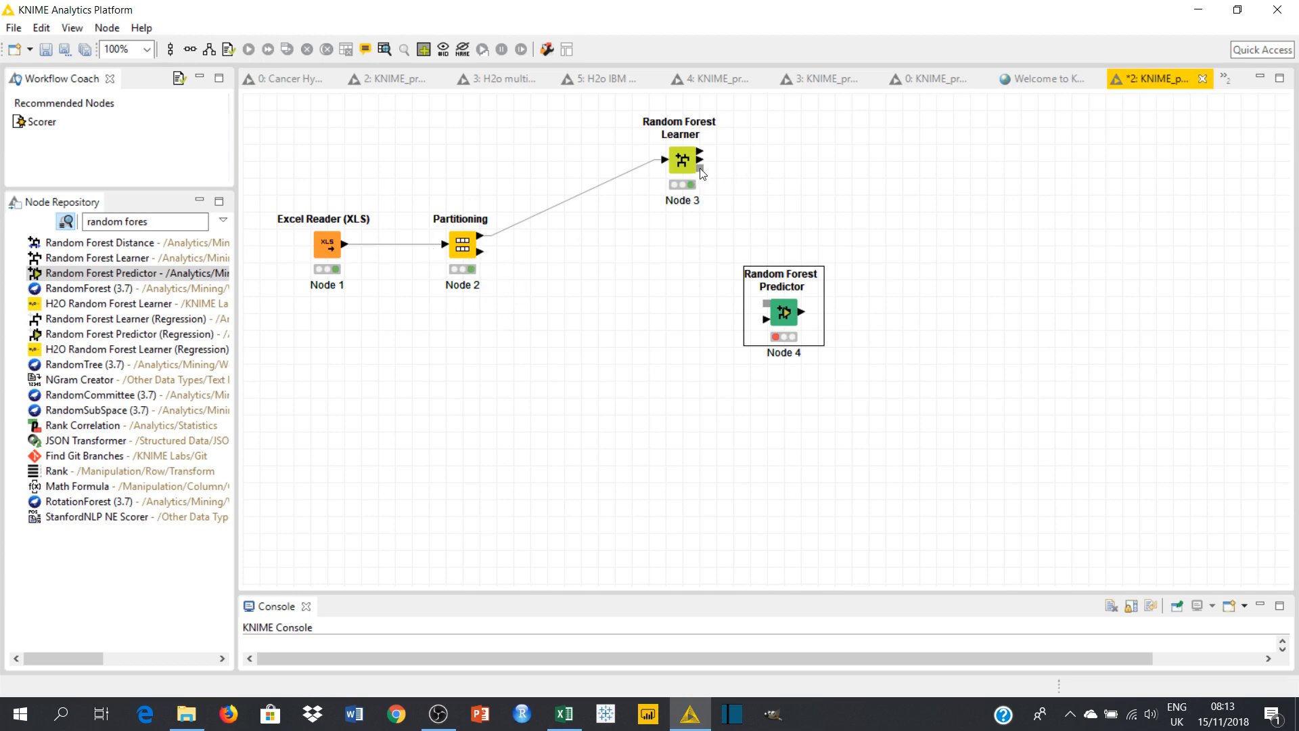
mouse_move(700, 172)
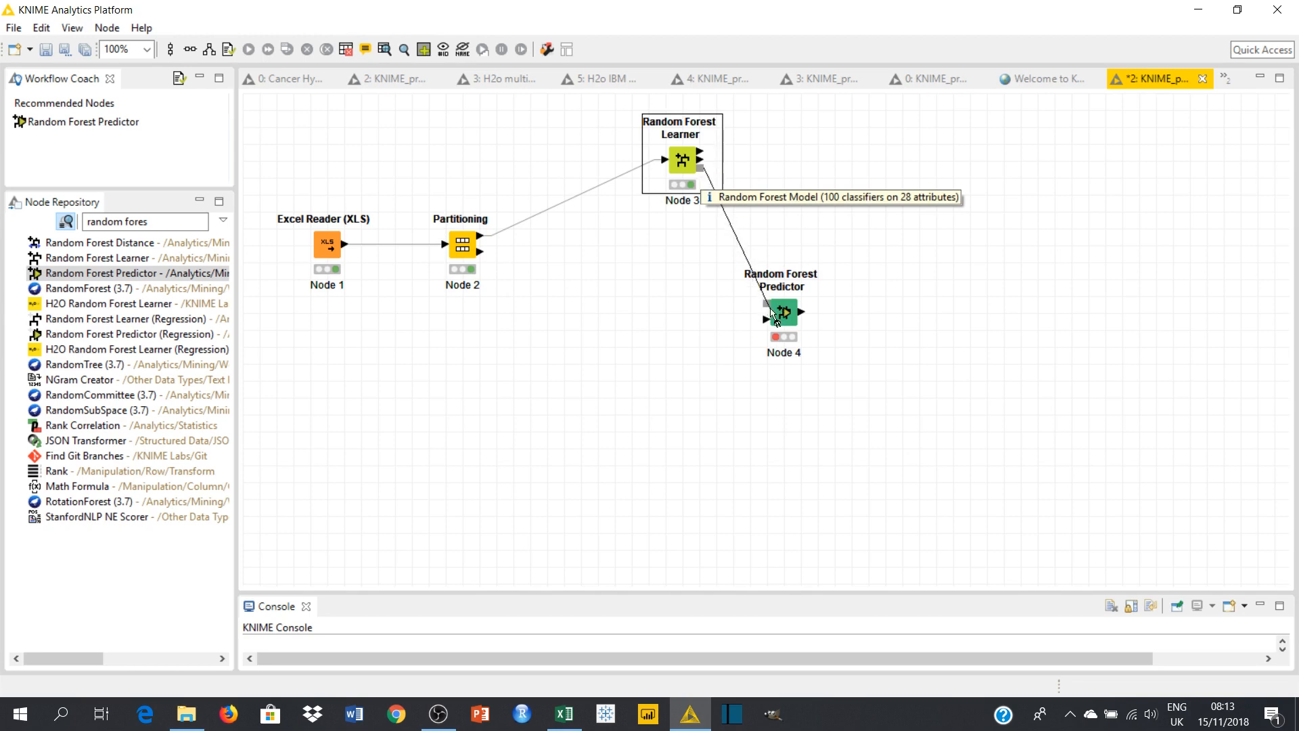
mouse_move(561, 272)
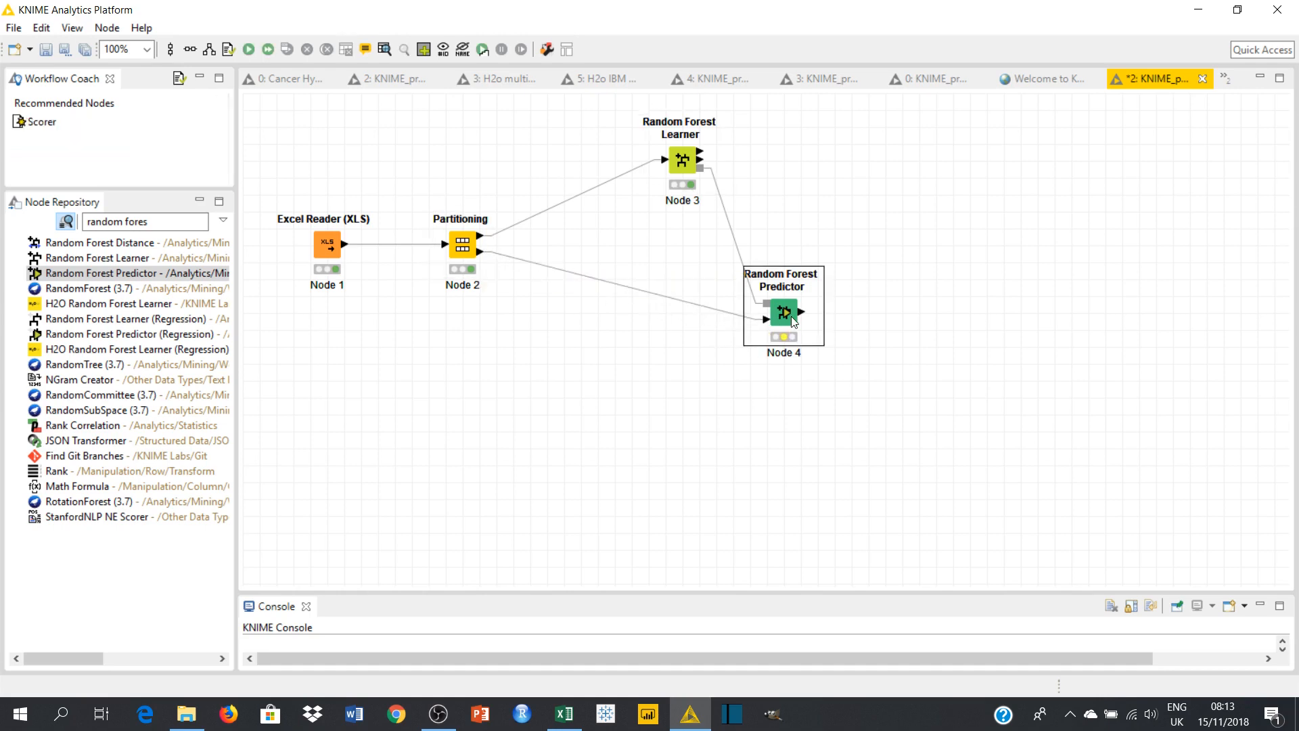
- Confirm the Random Forest Predictor settings with overall prediction confidence appended
right_click(783, 313)
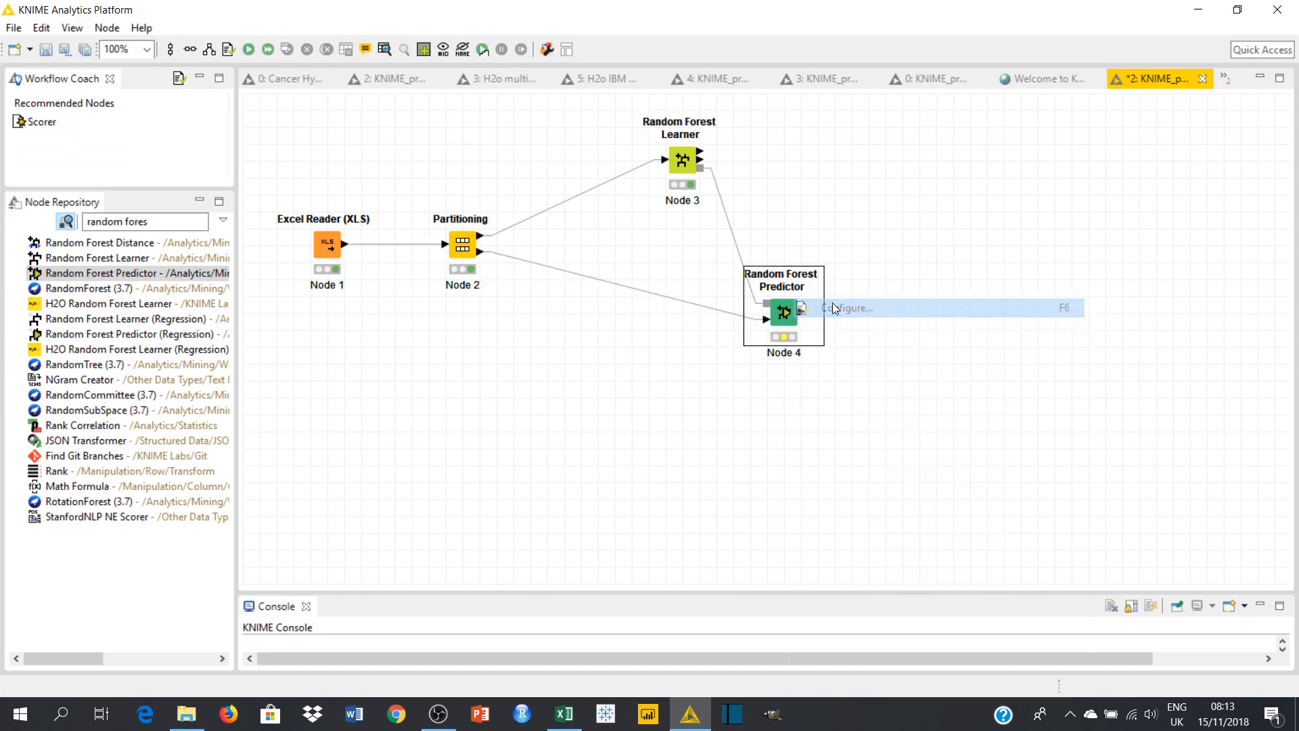
click(849, 308)
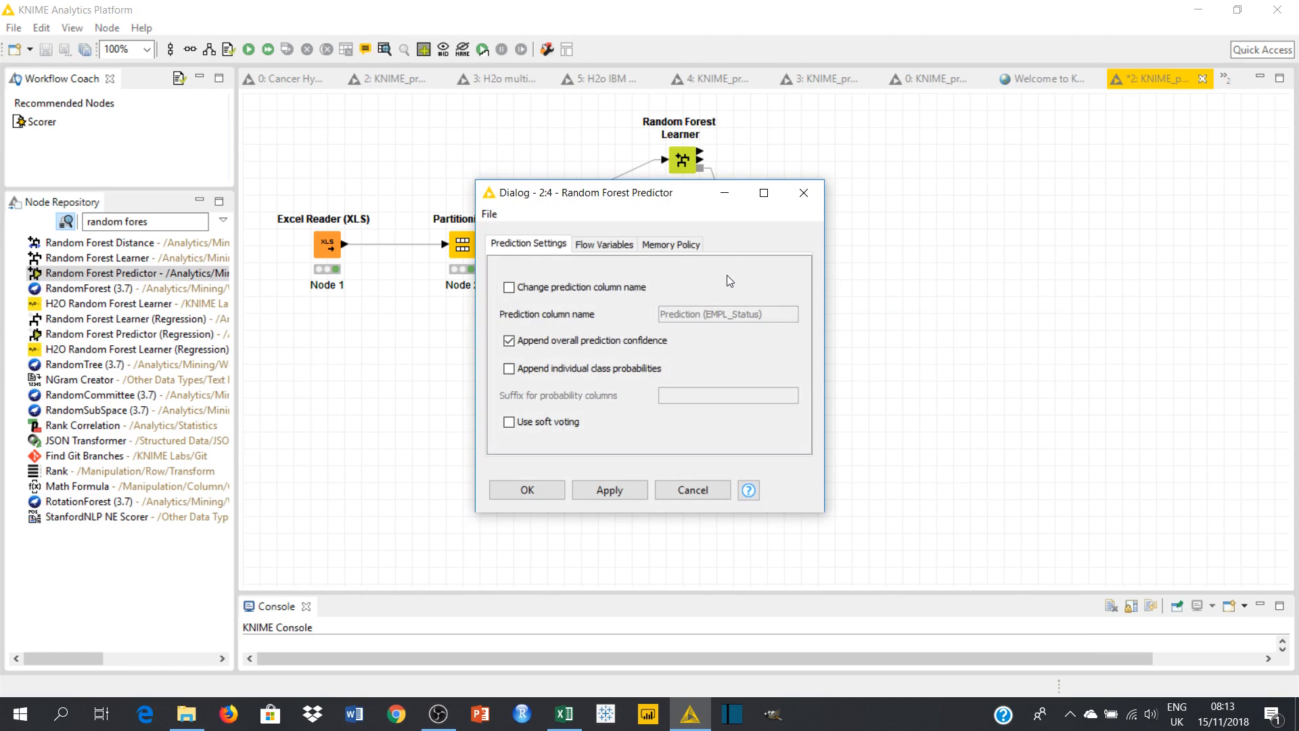
mouse_move(708, 276)
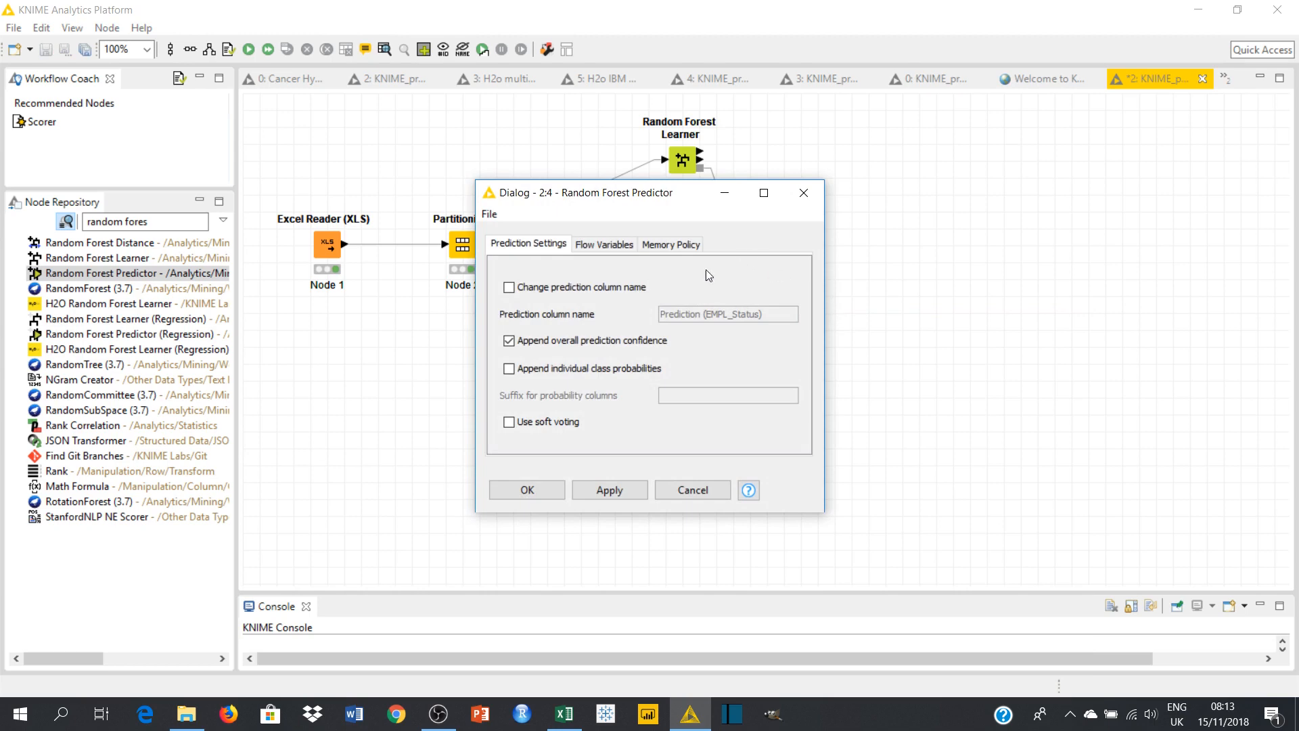
mouse_move(651, 322)
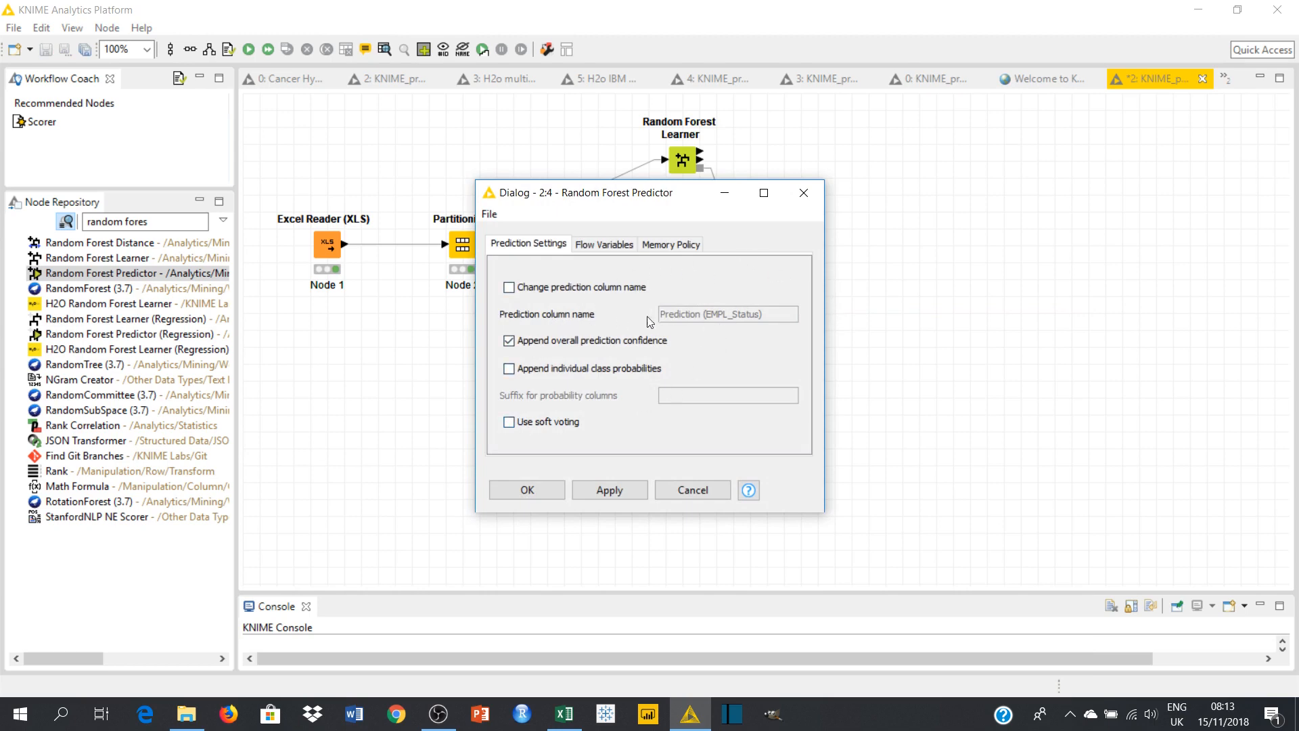
mouse_move(740, 324)
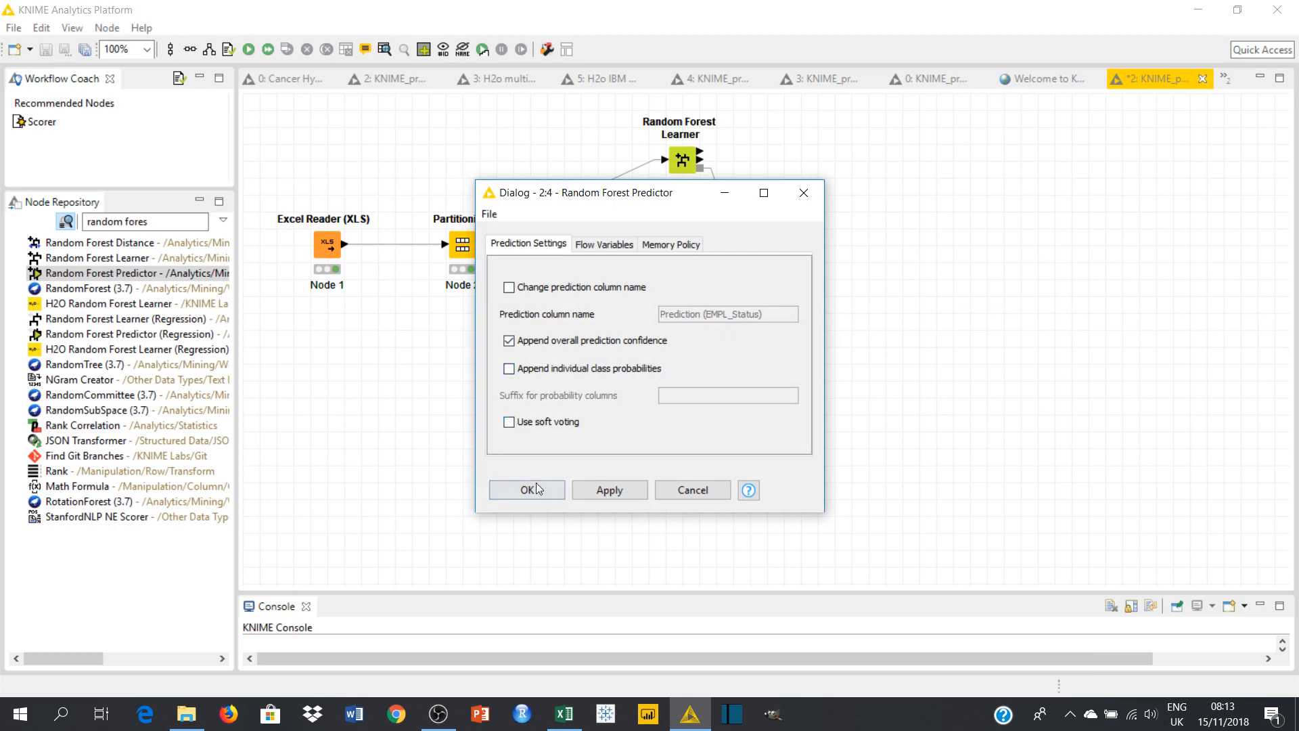
mouse_move(526, 490)
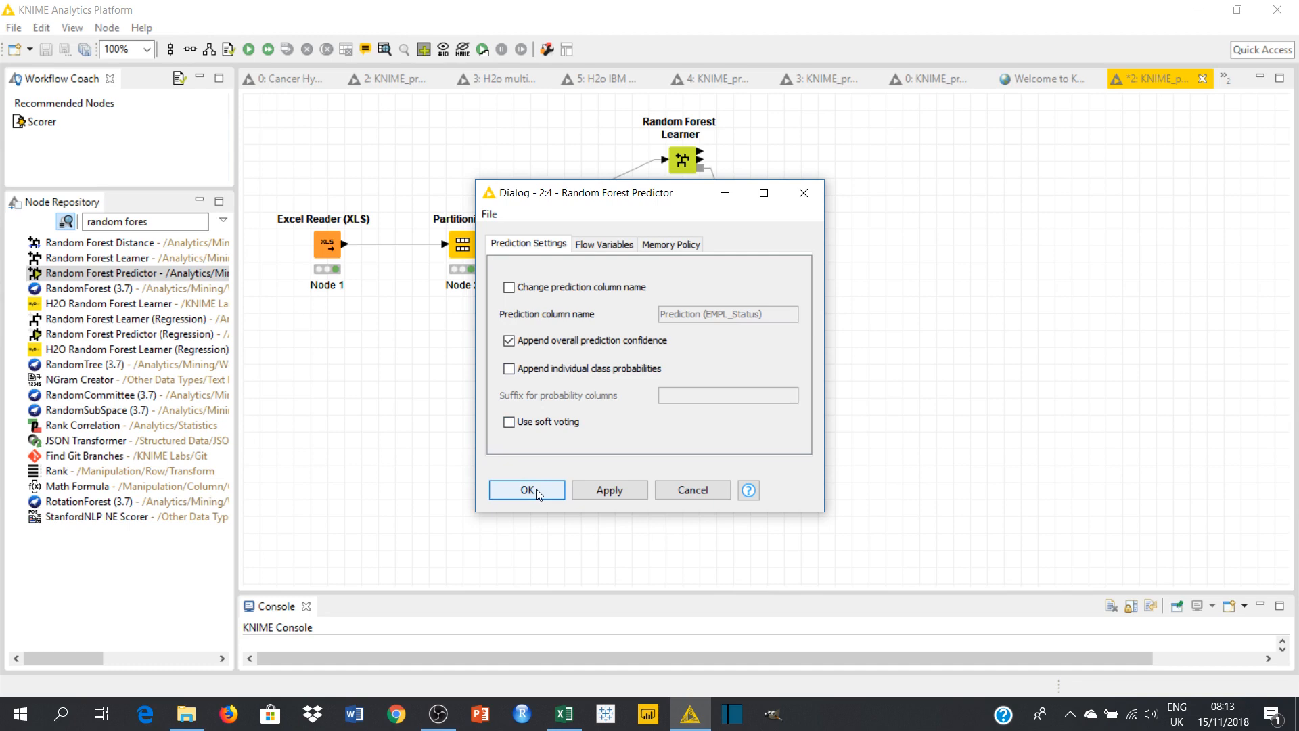
click(526, 490)
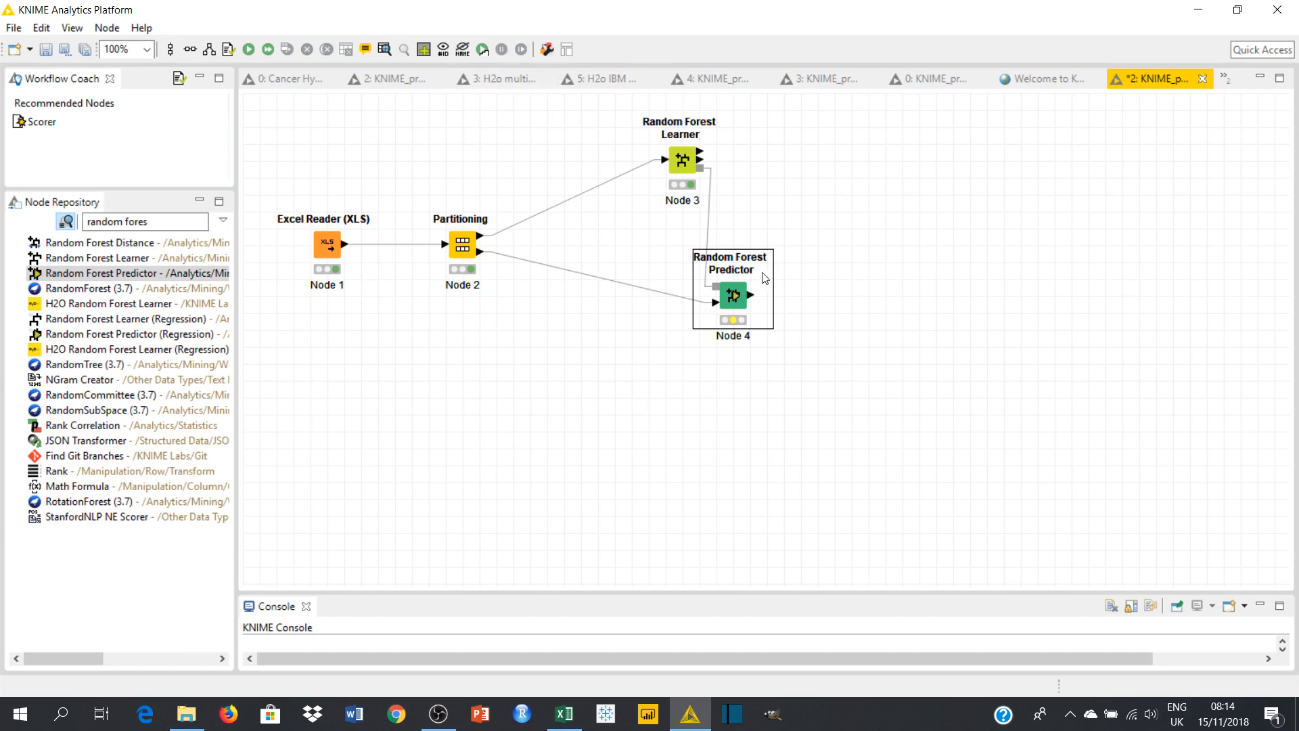
- Search the Node Repository for 'sco' to find the Scorer node
right_click(732, 295)
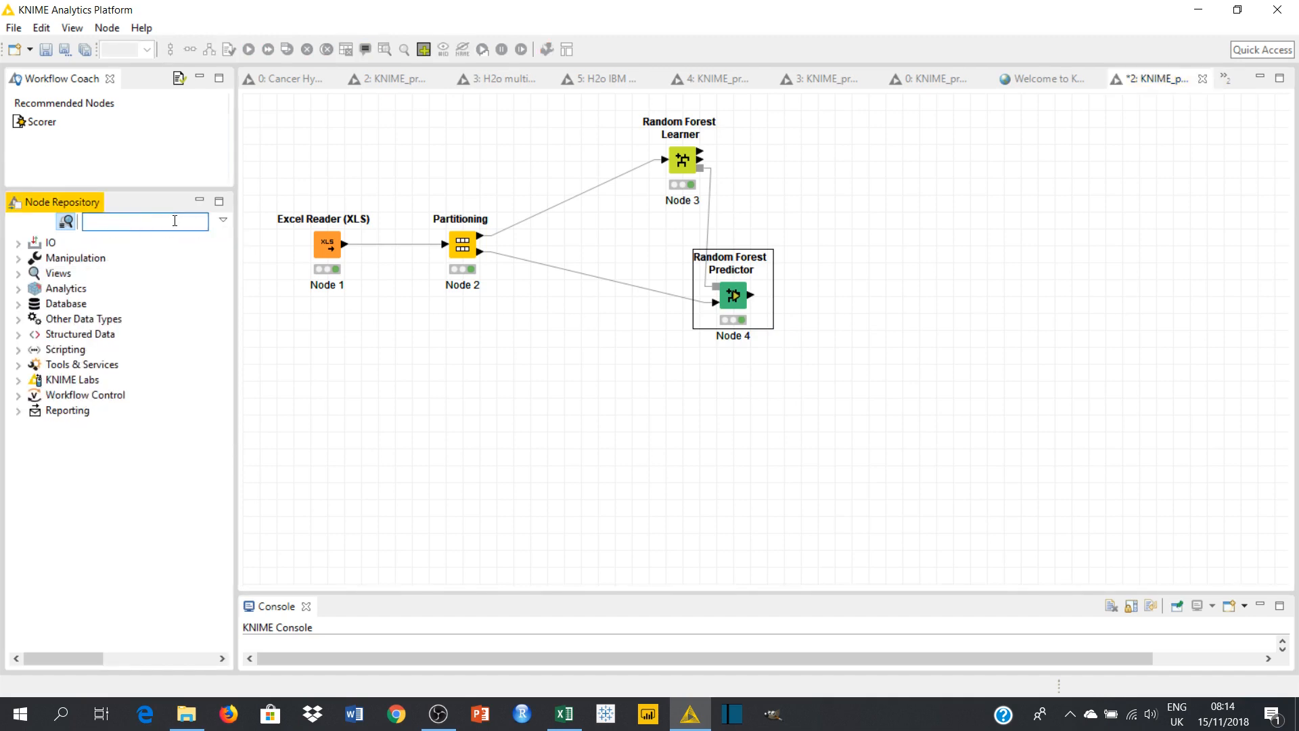
text(scorer)
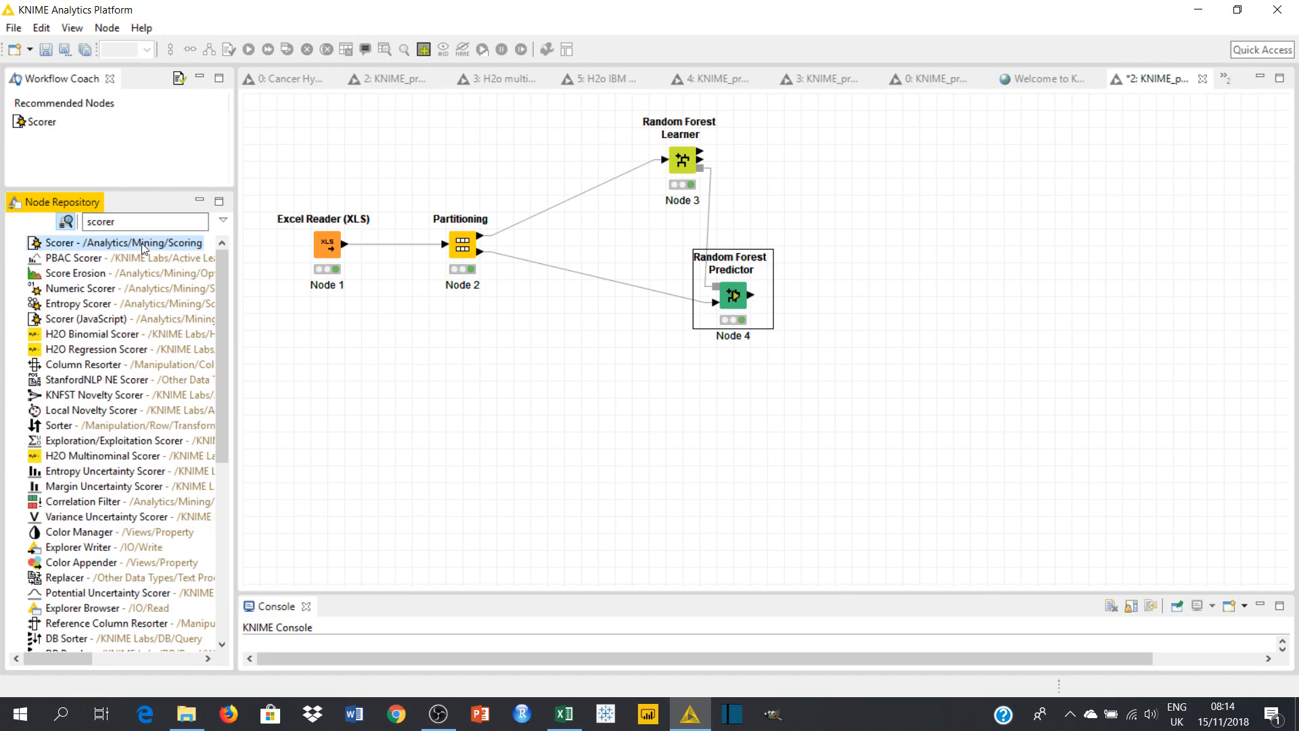
mouse_move(140, 249)
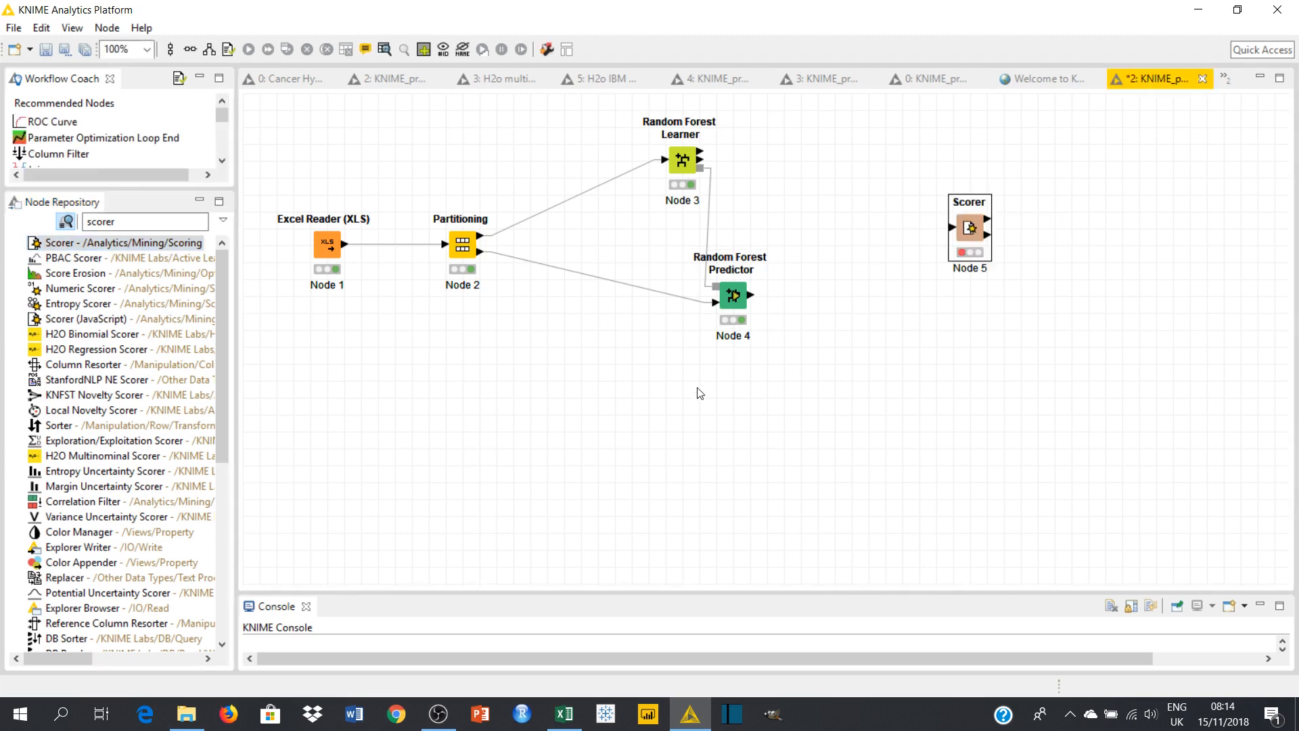
mouse_move(977, 228)
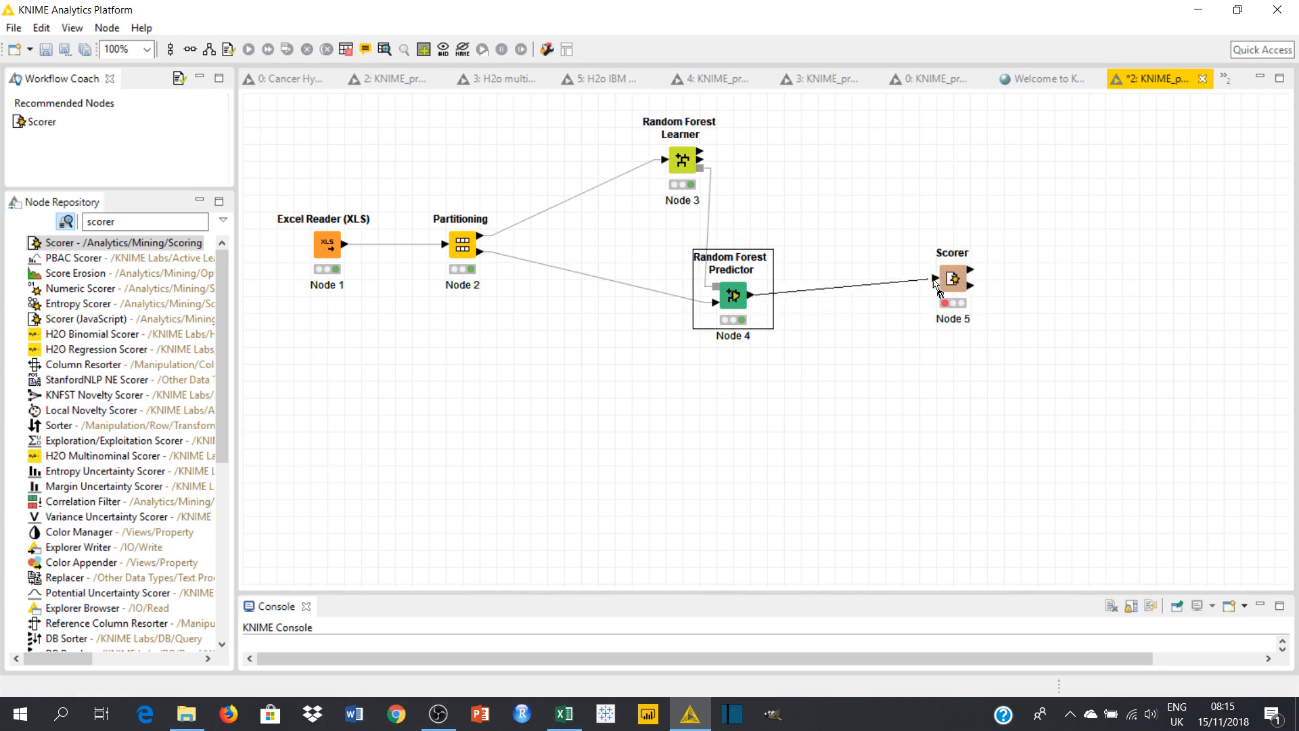
- Set the Scorer to compare EMPL_Status against Prediction (EMPL_Status)
right_click(952, 277)
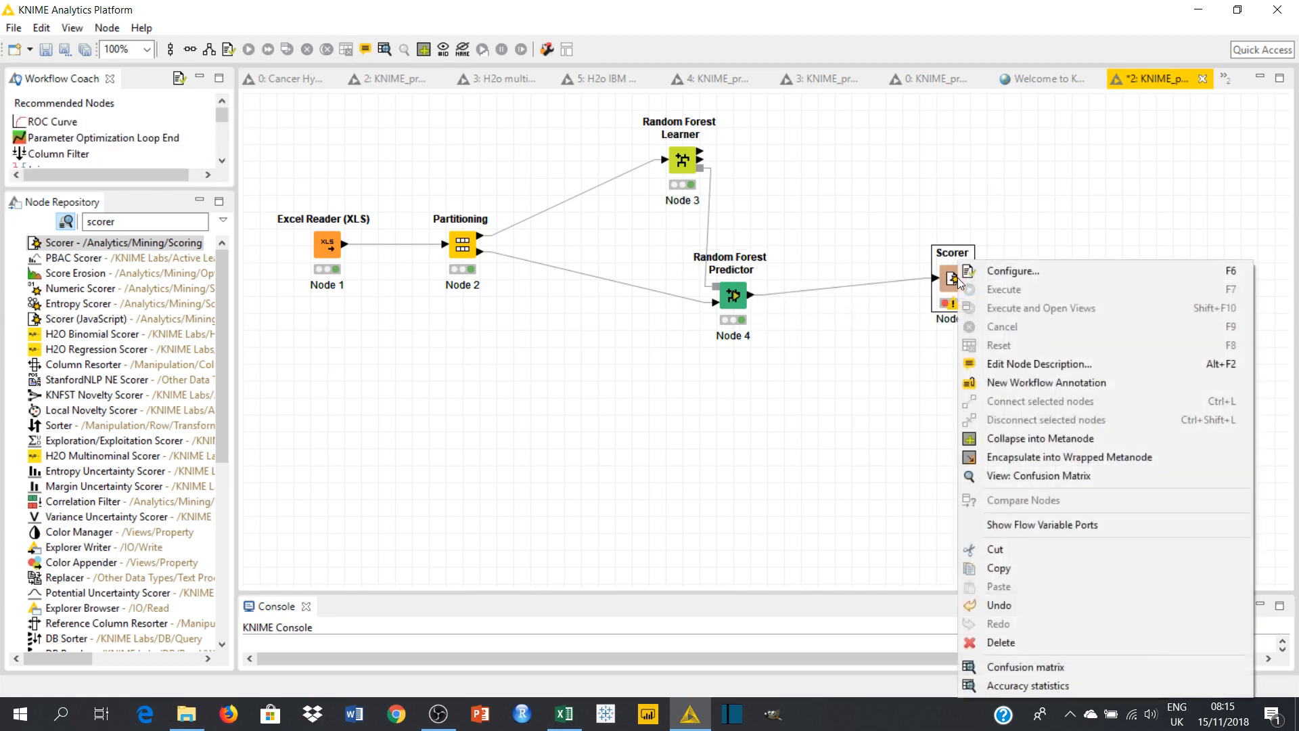
click(1013, 271)
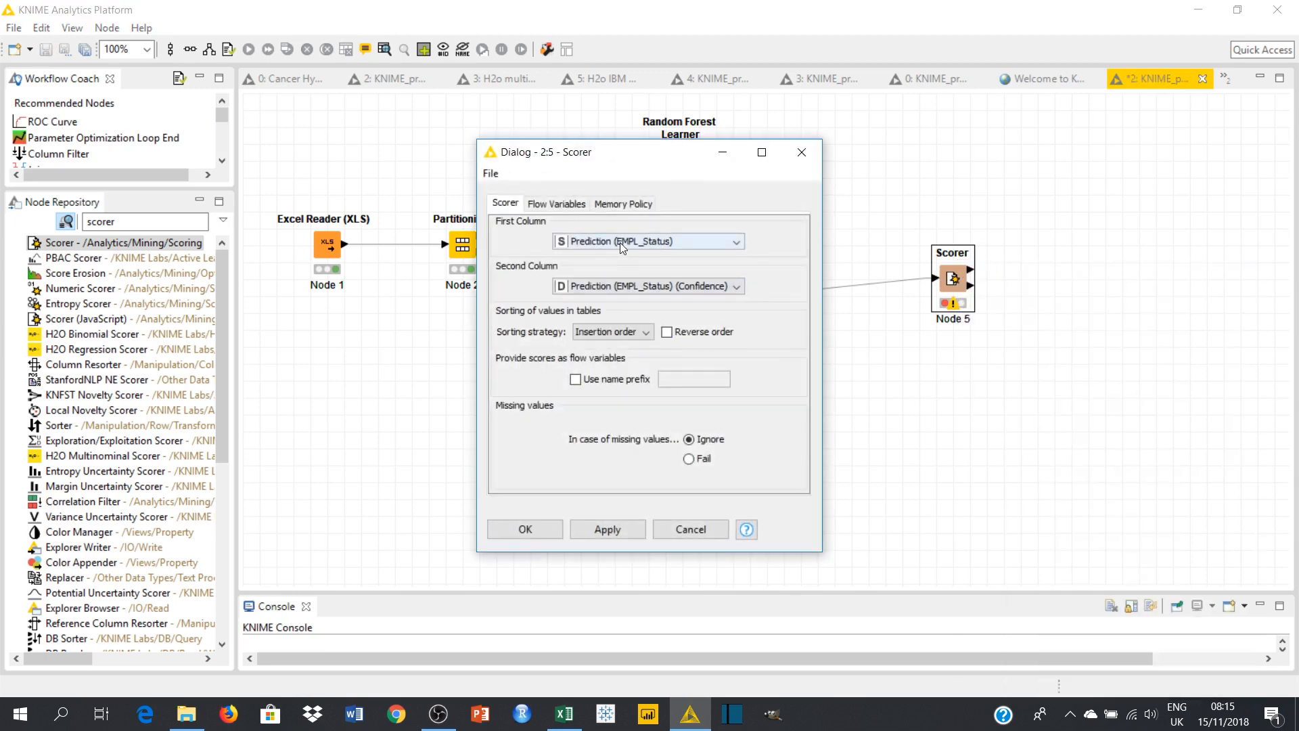
click(735, 241)
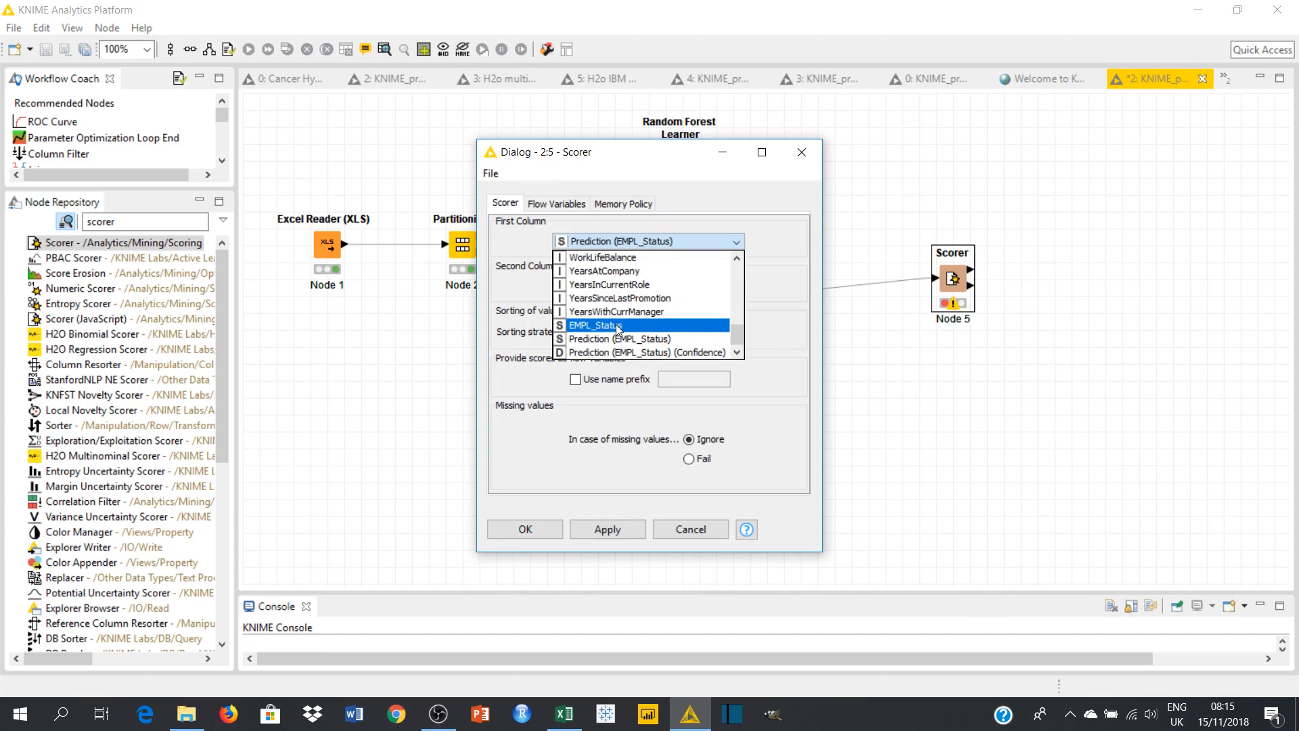
mouse_move(617, 325)
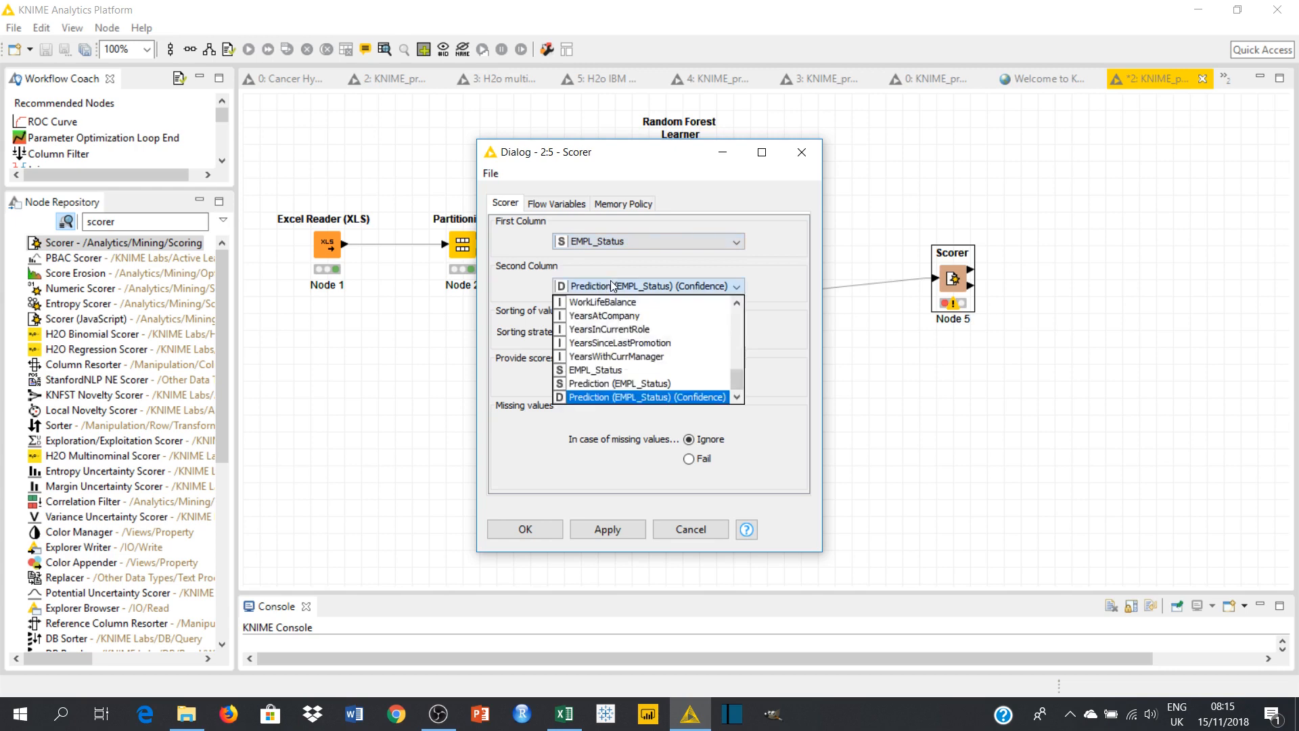
click(619, 383)
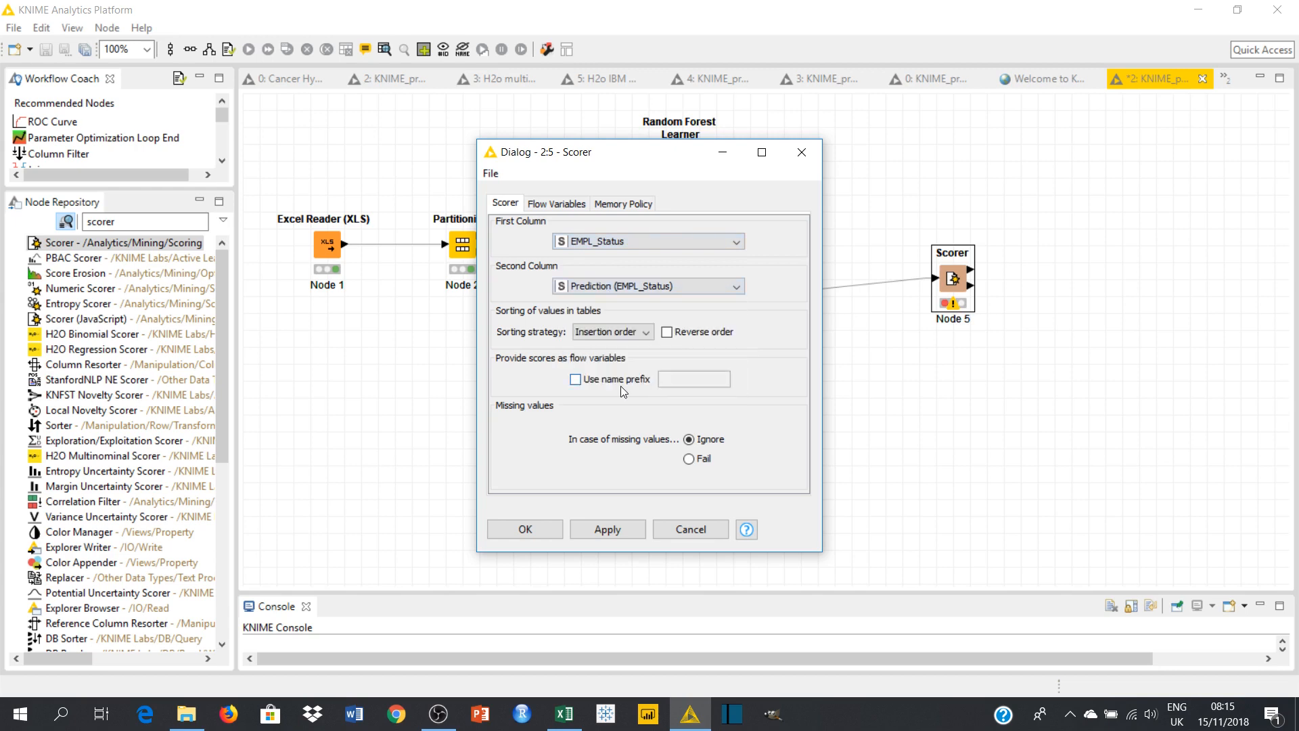
mouse_move(742, 278)
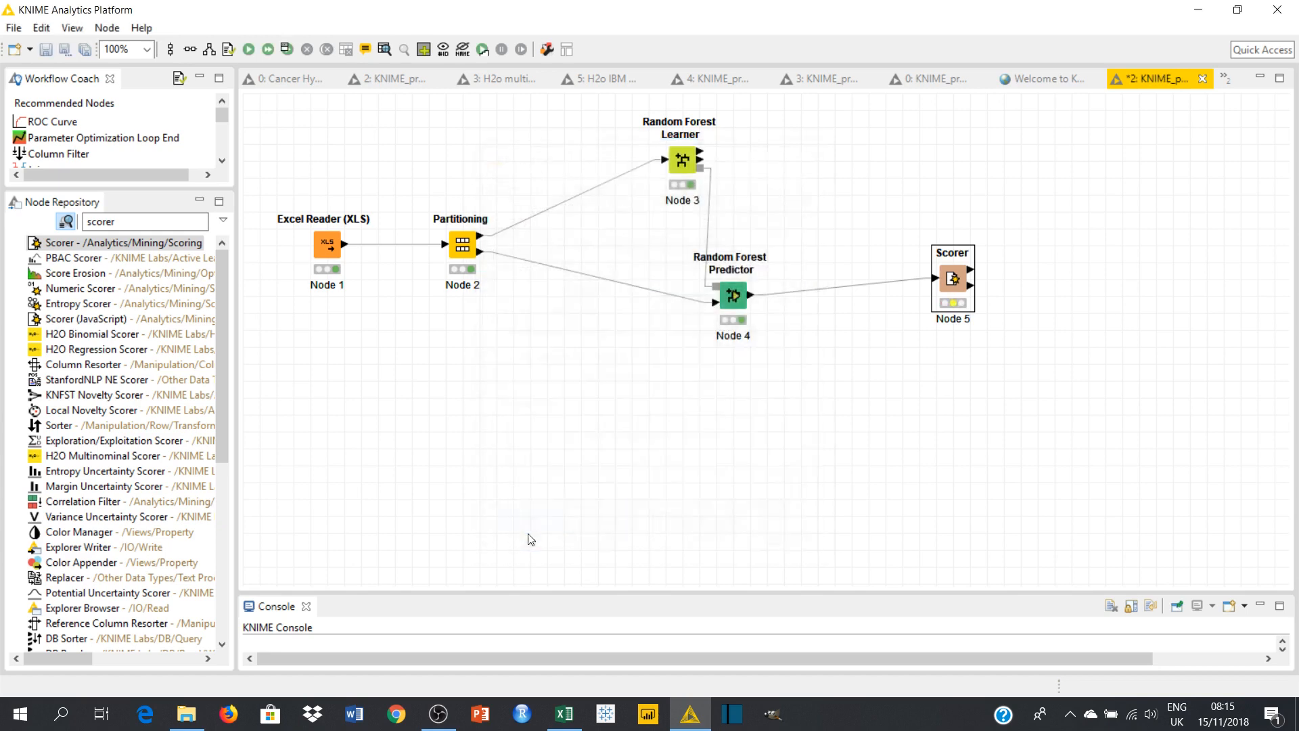
- Execute the Scorer and view its confusion matrix of Quit versus Active predictions
right_click(951, 277)
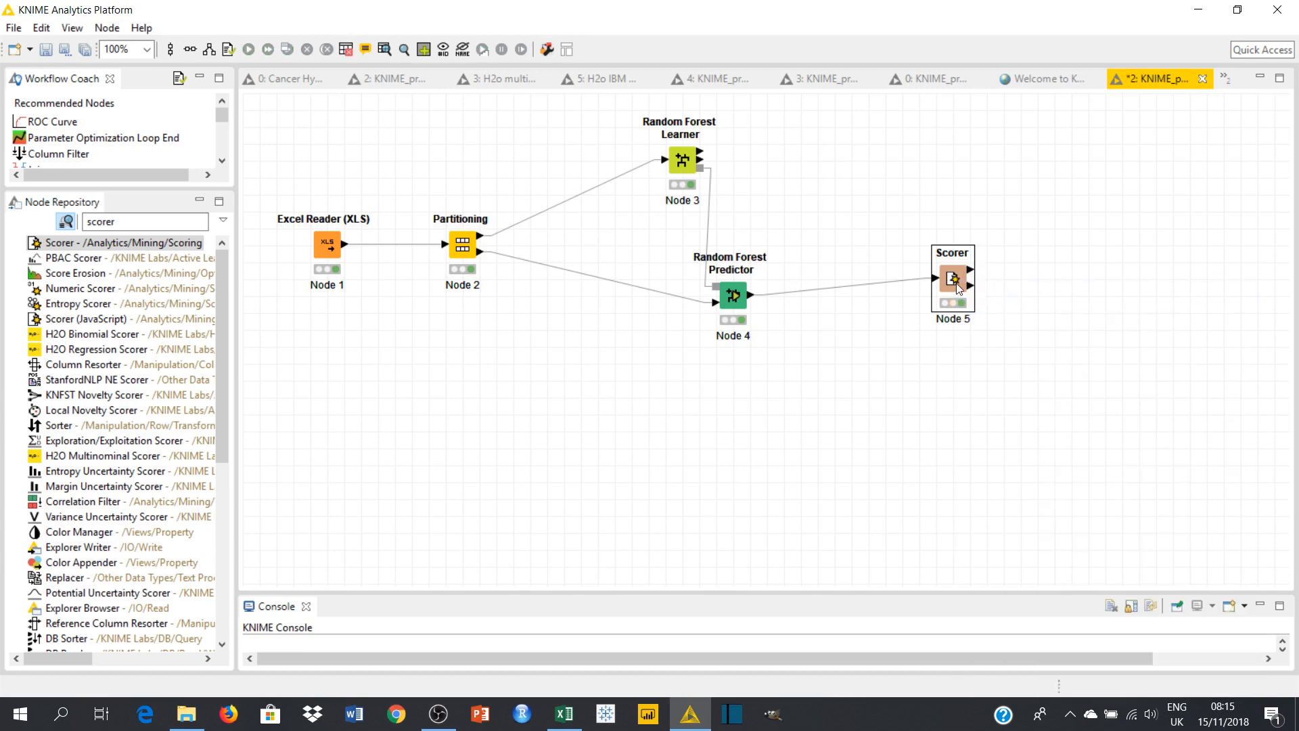
right_click(951, 277)
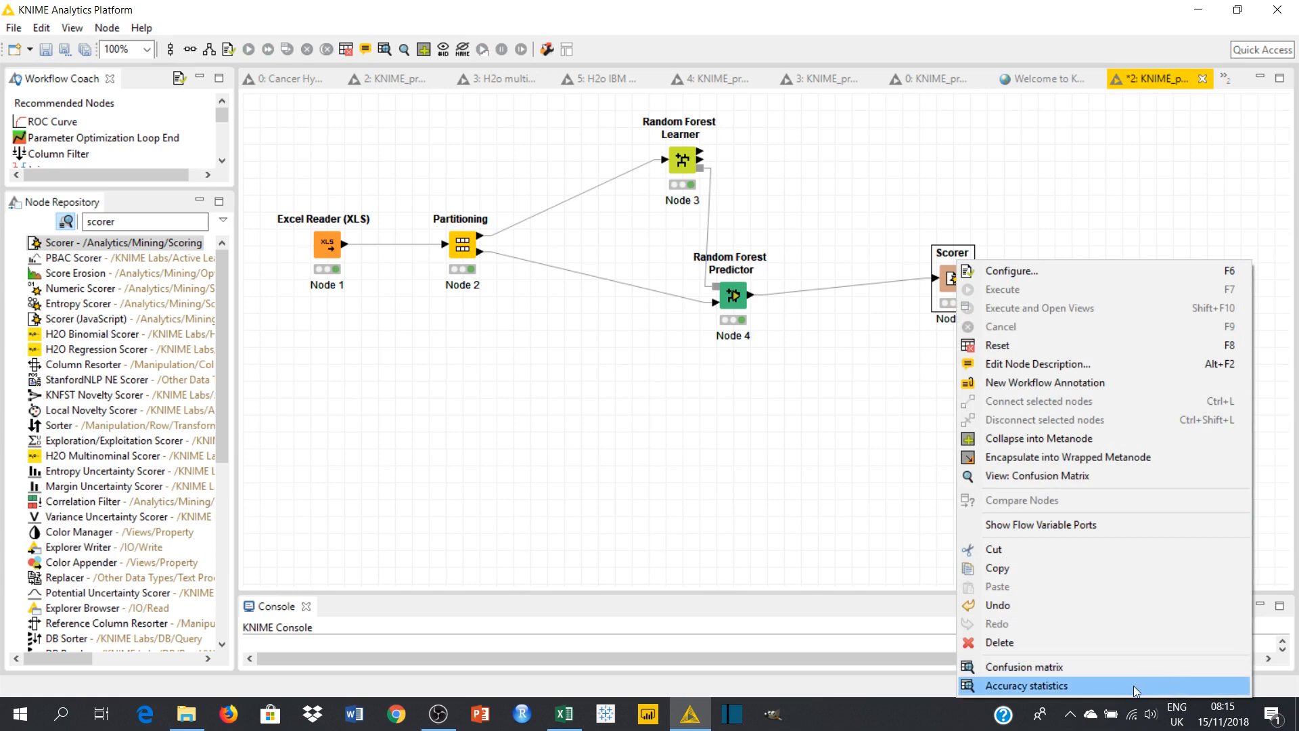
click(1023, 666)
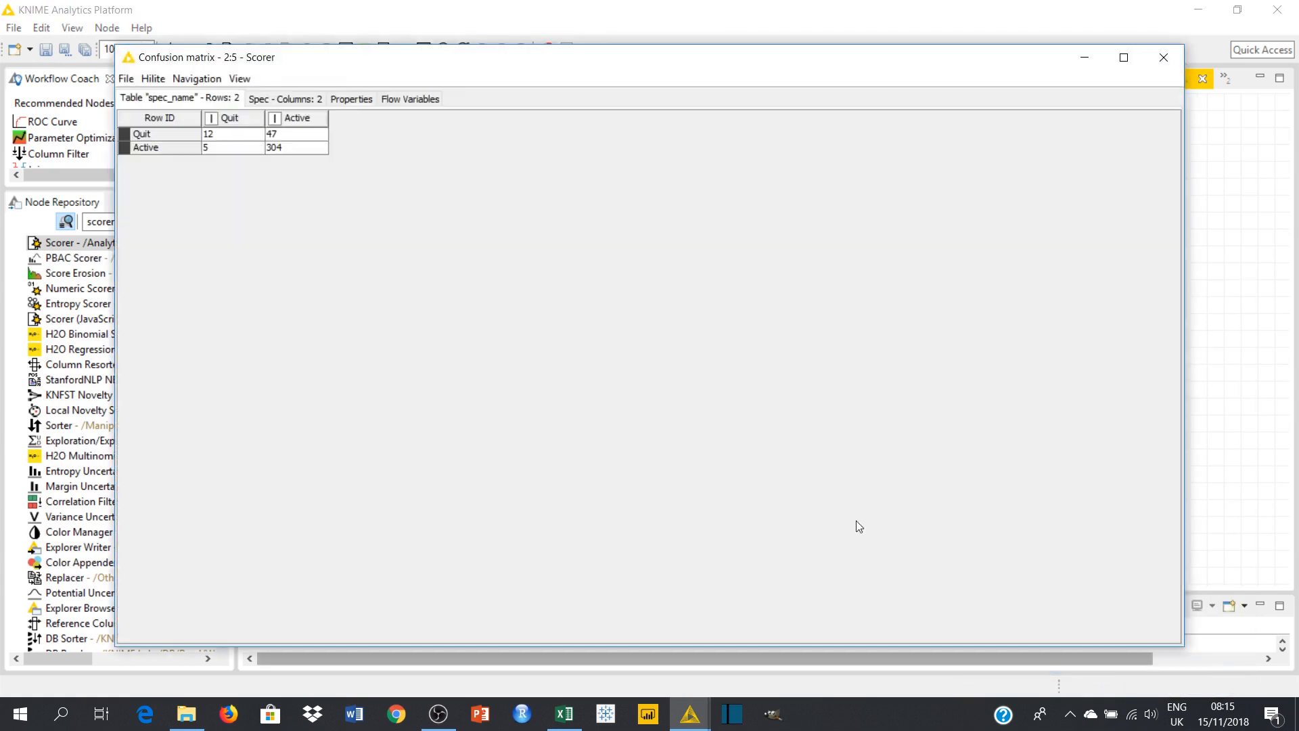
mouse_move(515, 348)
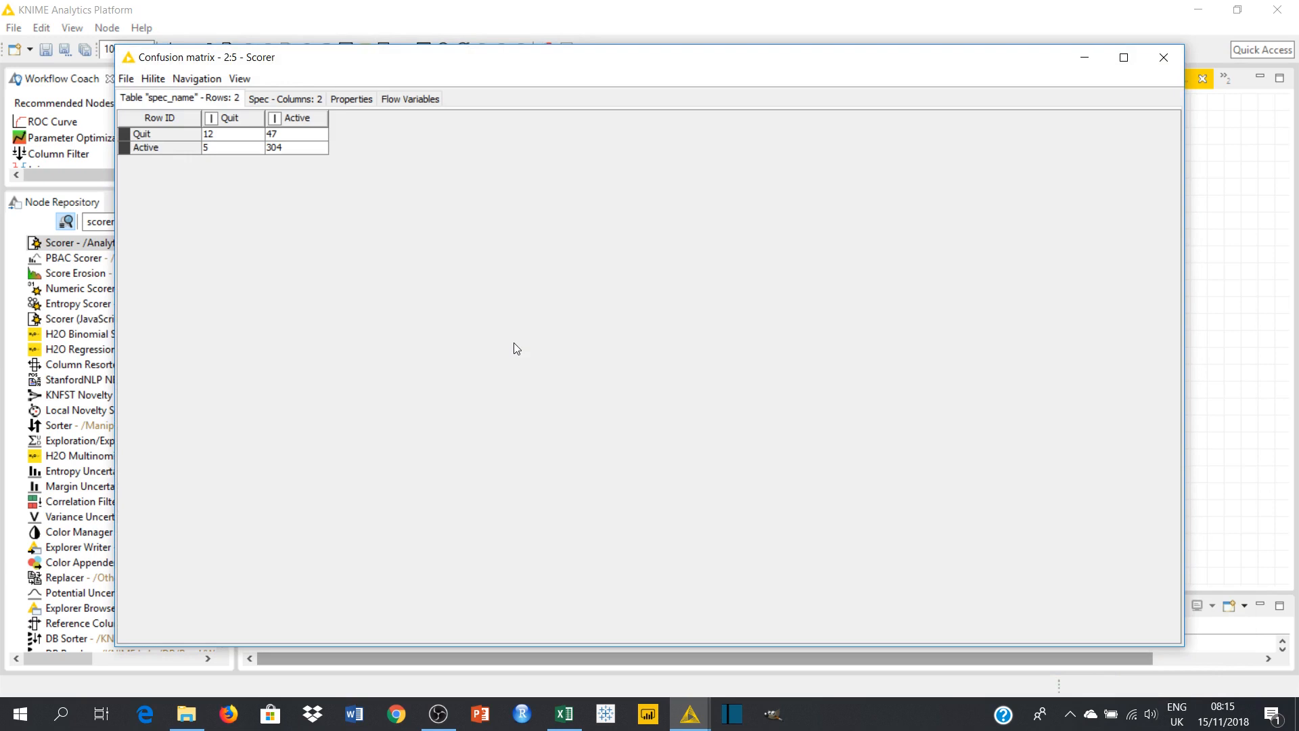
mouse_move(200, 243)
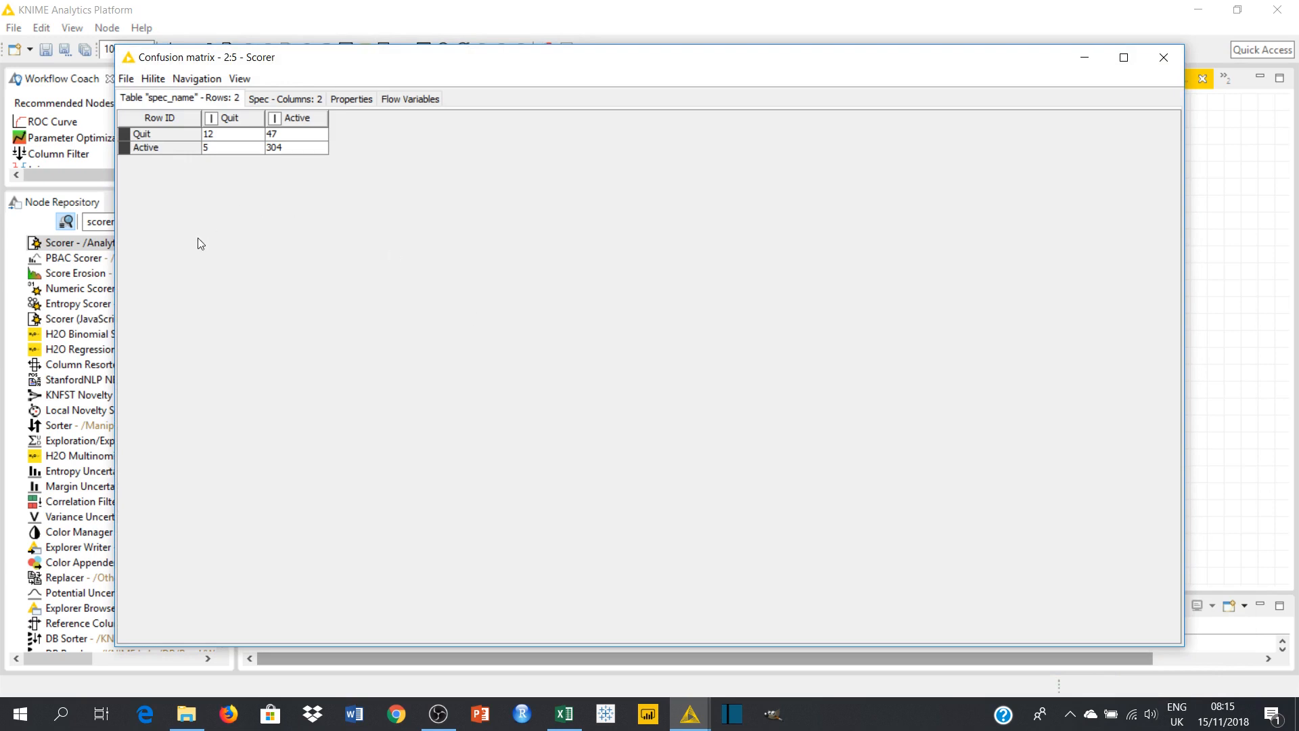
mouse_move(119, 143)
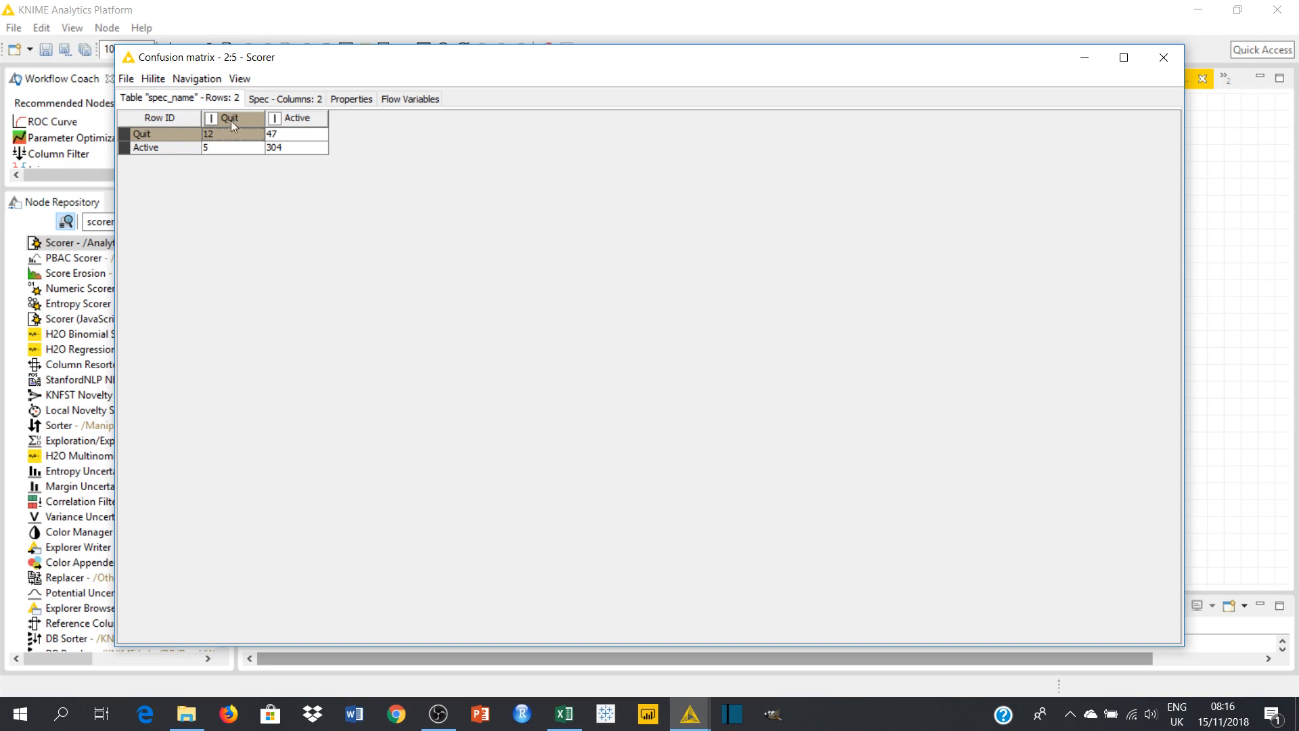
mouse_move(231, 134)
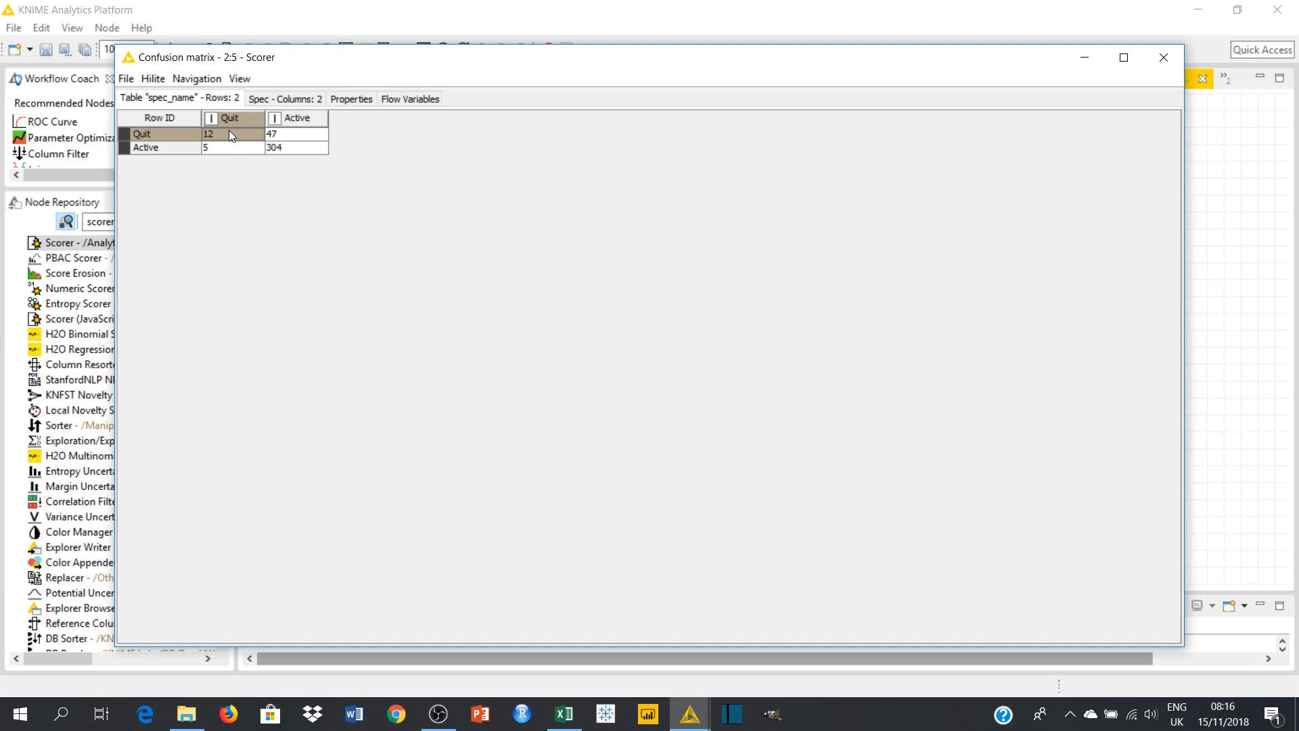
mouse_move(294, 137)
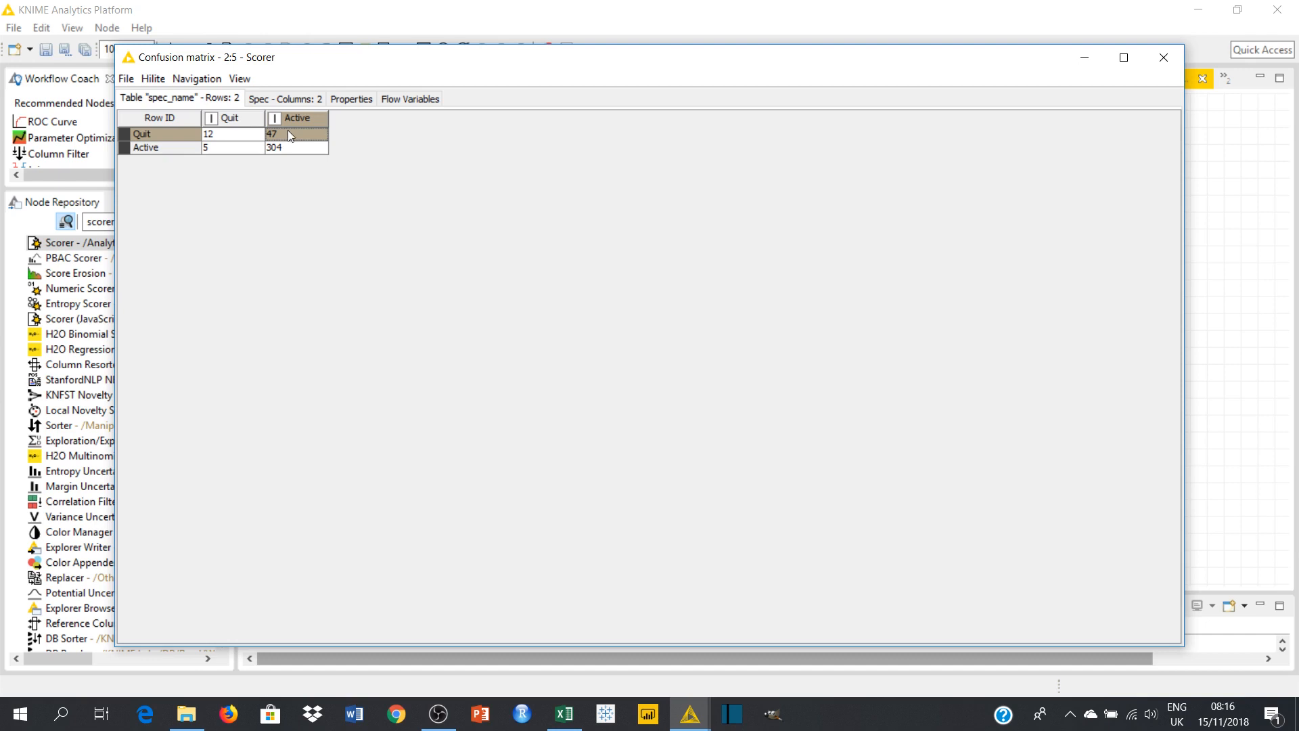
mouse_move(296, 139)
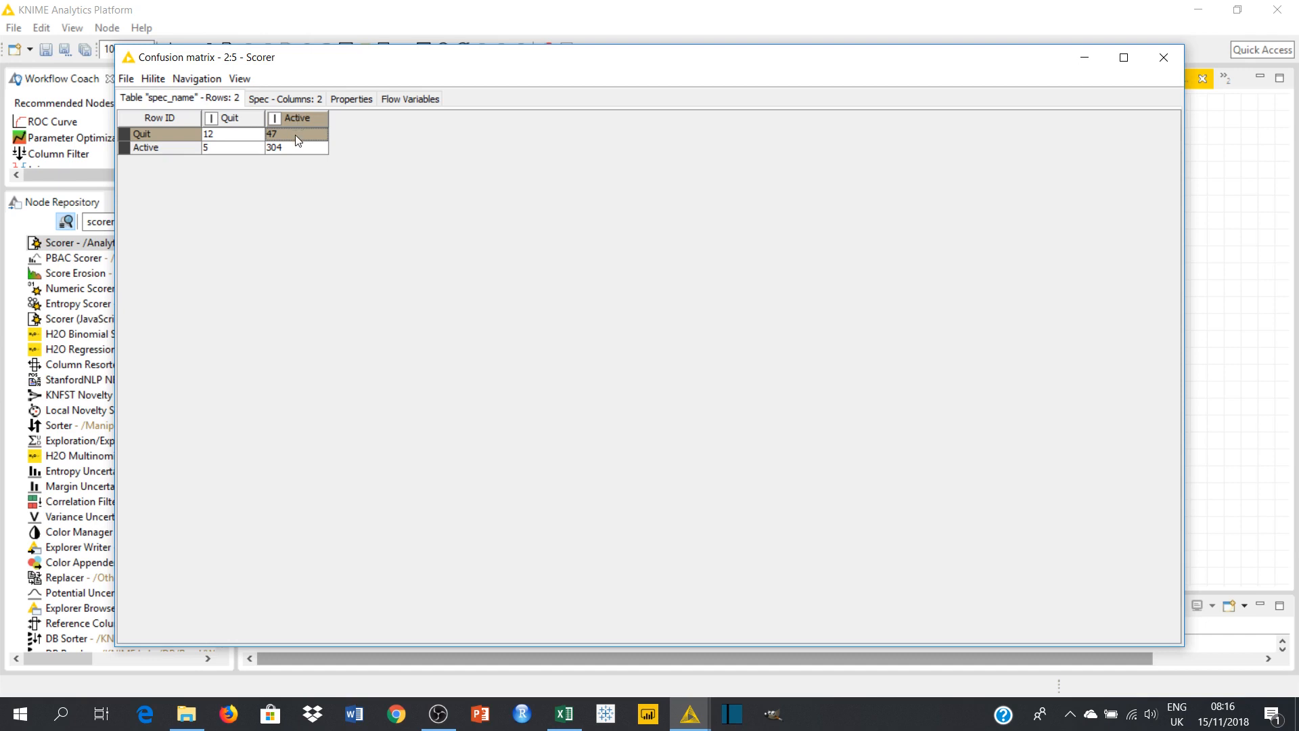
mouse_move(123, 168)
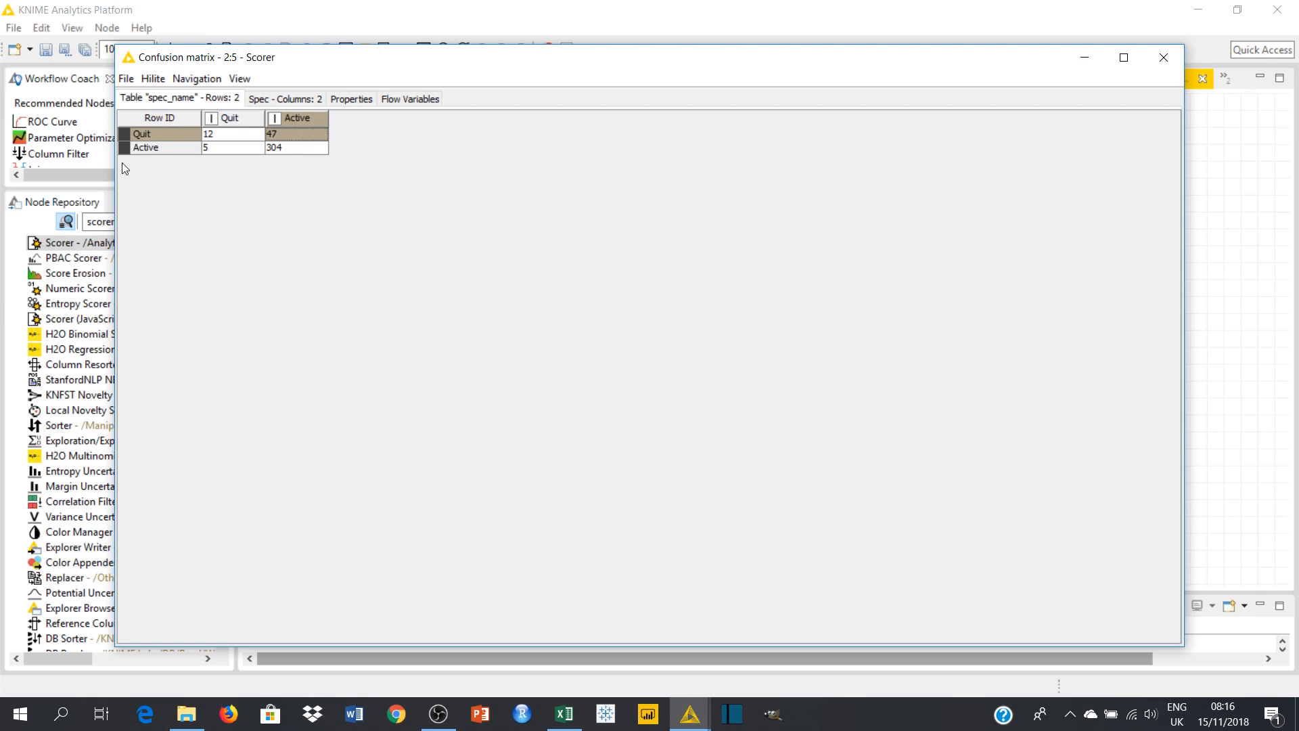
mouse_move(287, 138)
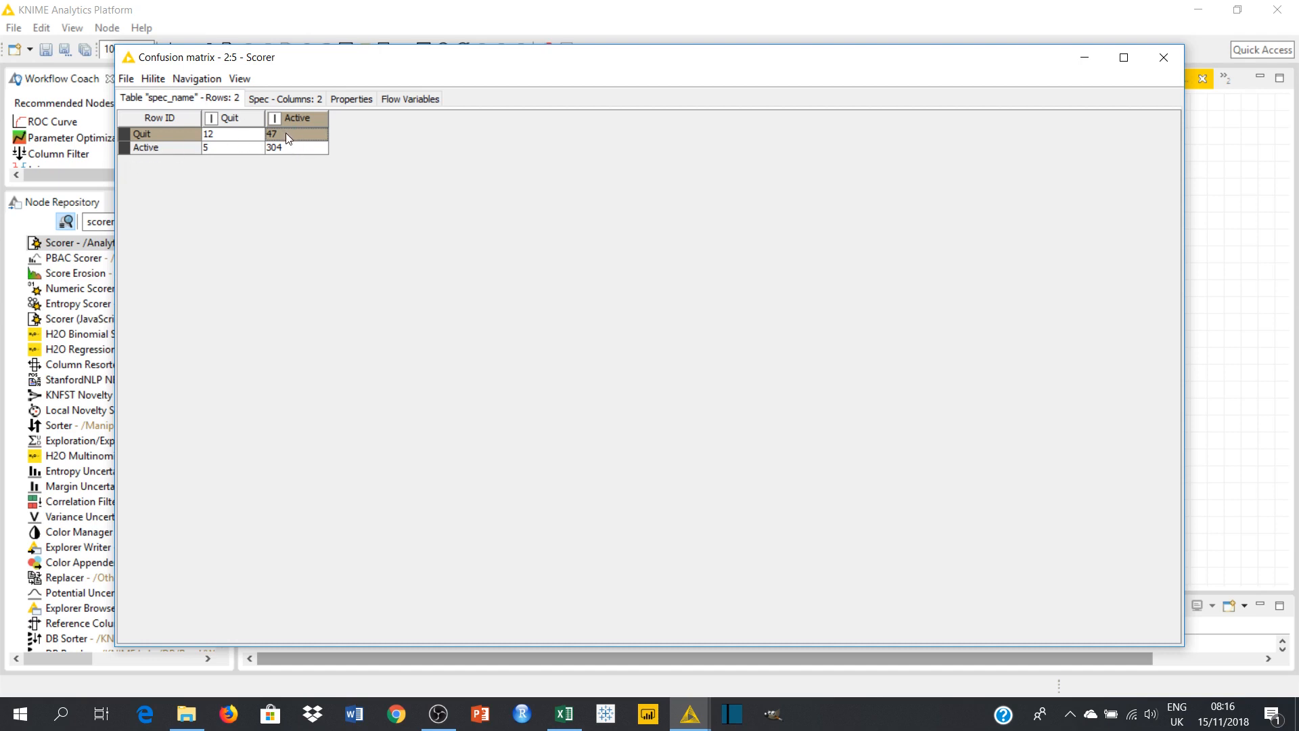
mouse_move(104, 161)
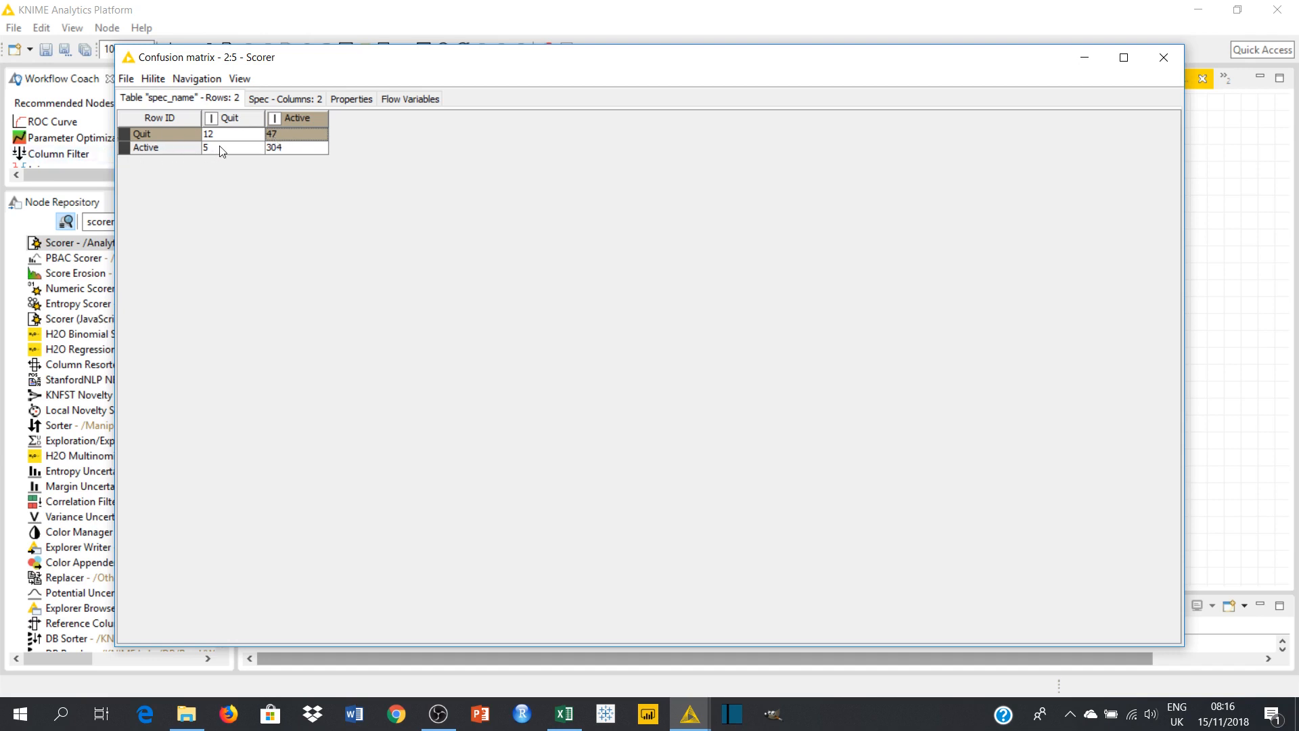
click(231, 146)
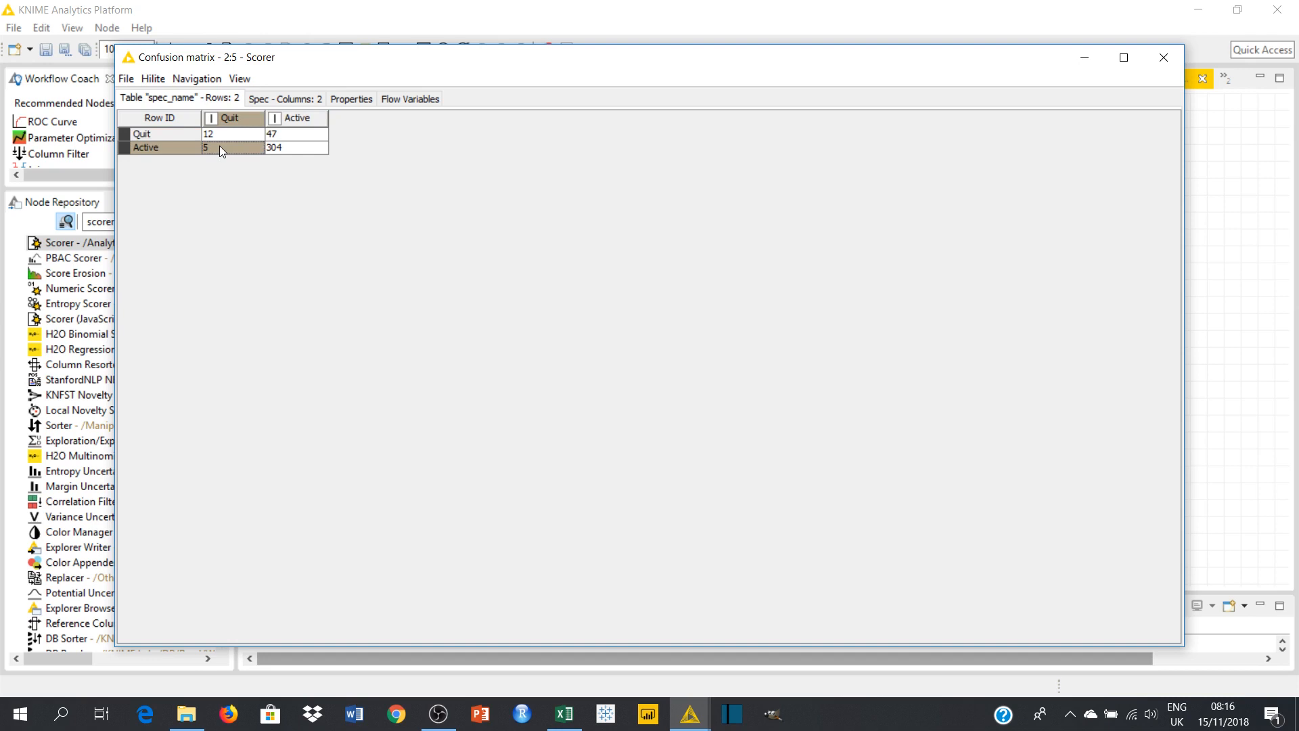
mouse_move(232, 119)
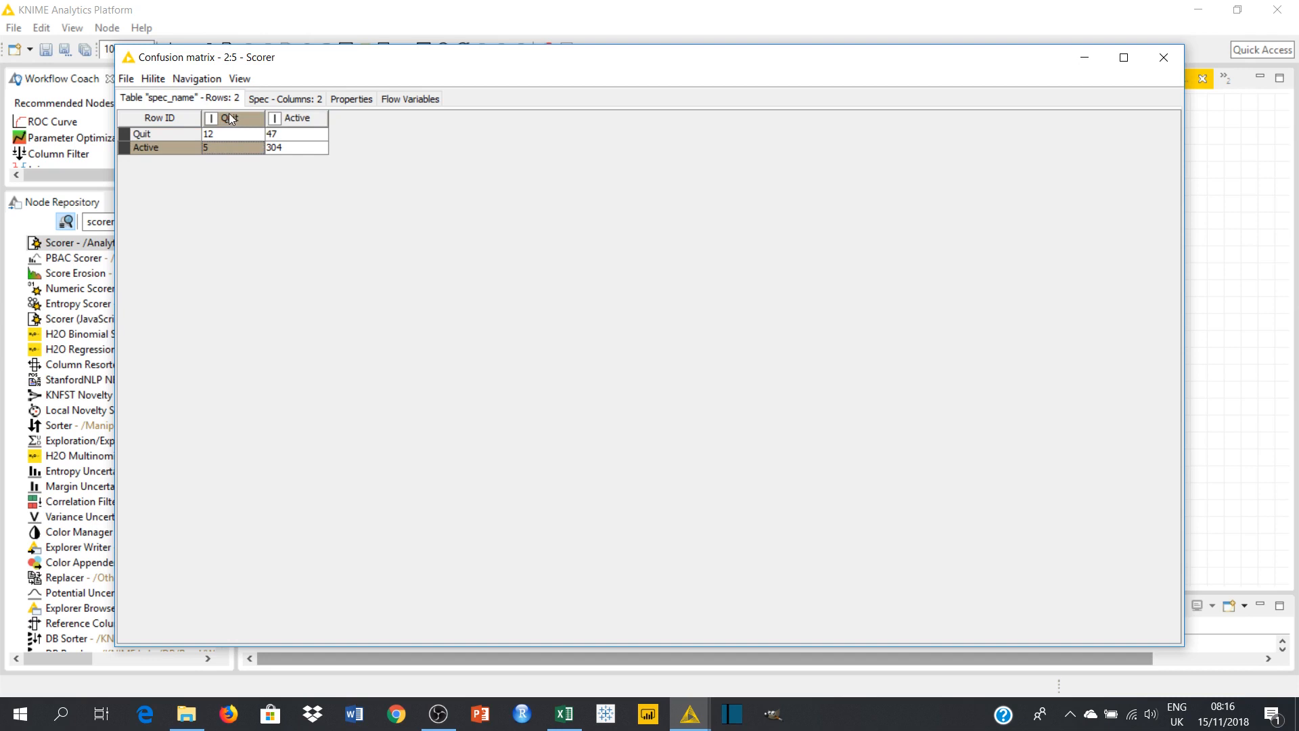
mouse_move(231, 153)
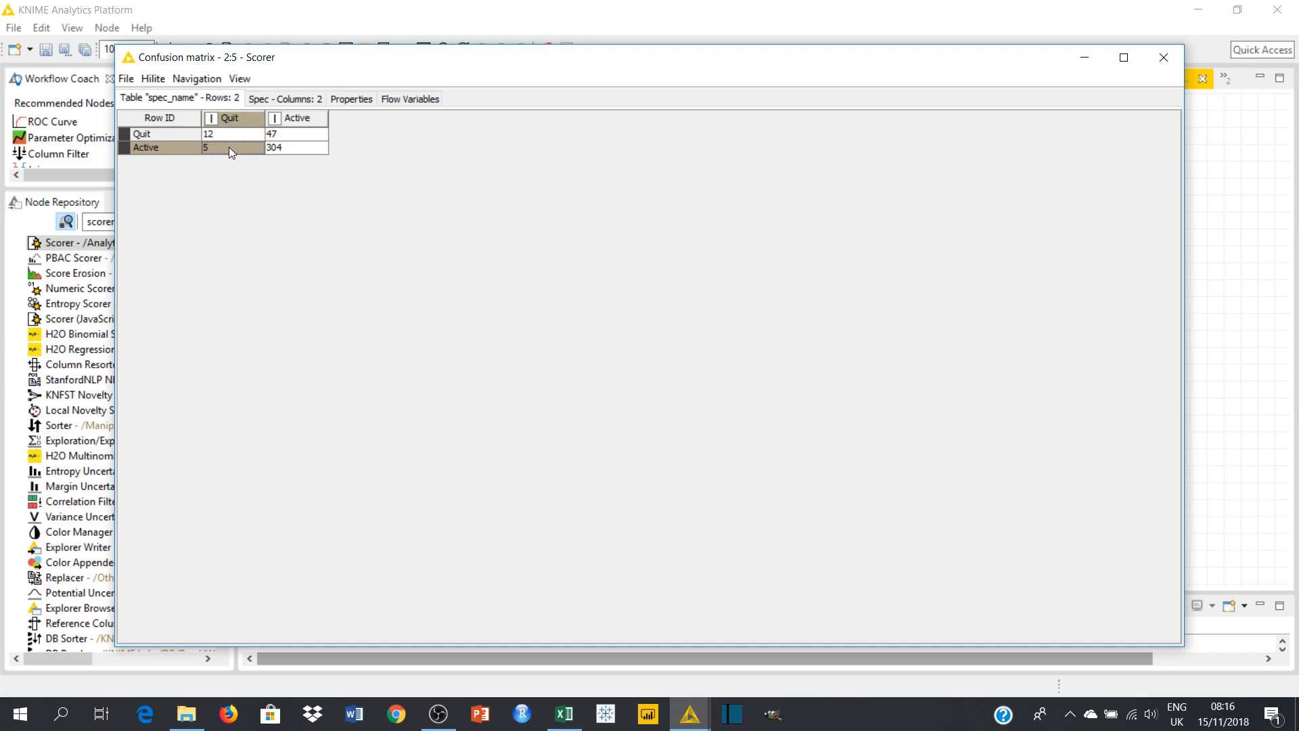
mouse_move(307, 152)
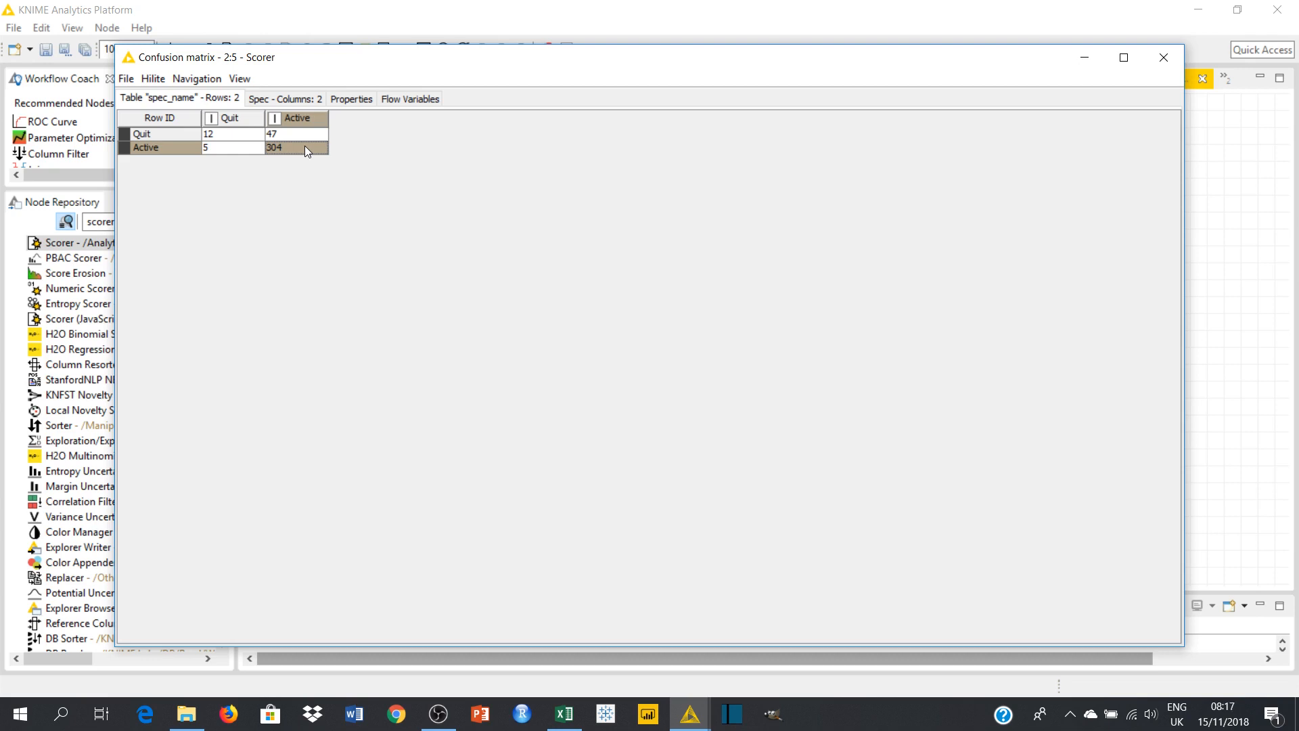
mouse_move(247, 149)
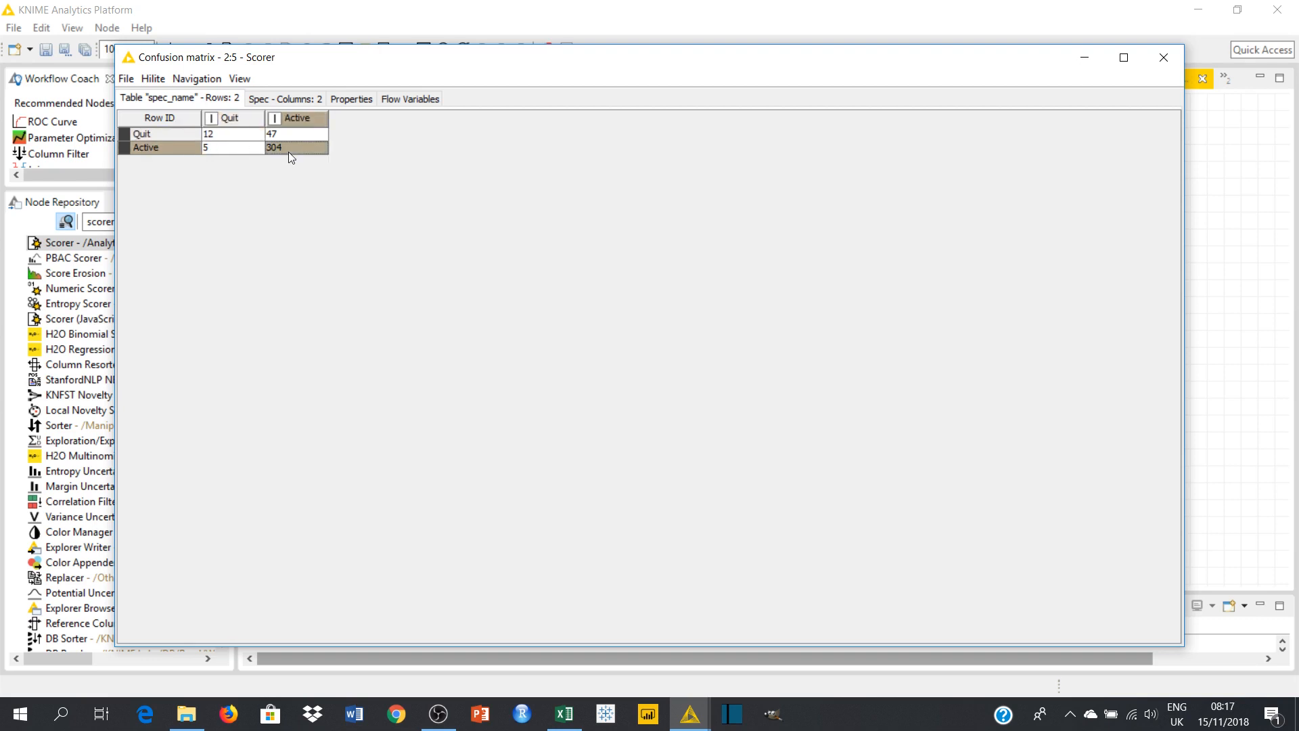
click(233, 146)
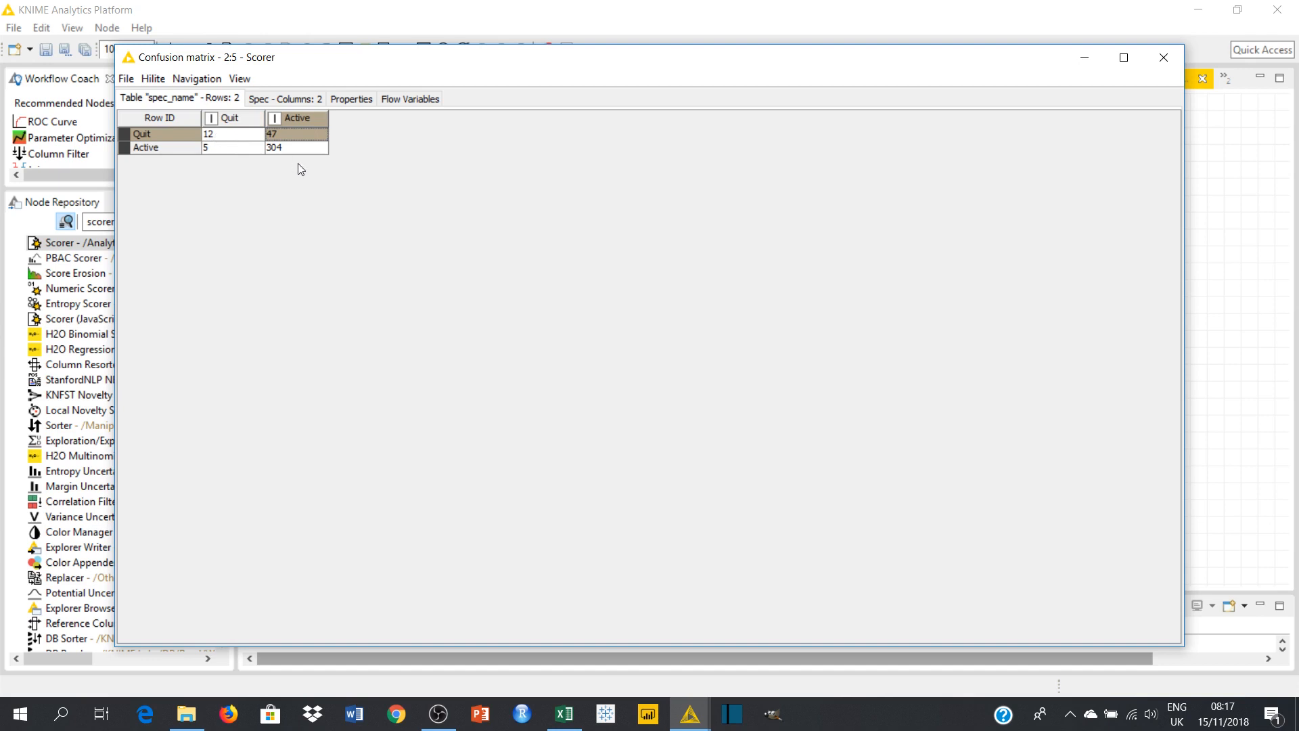
mouse_move(283, 154)
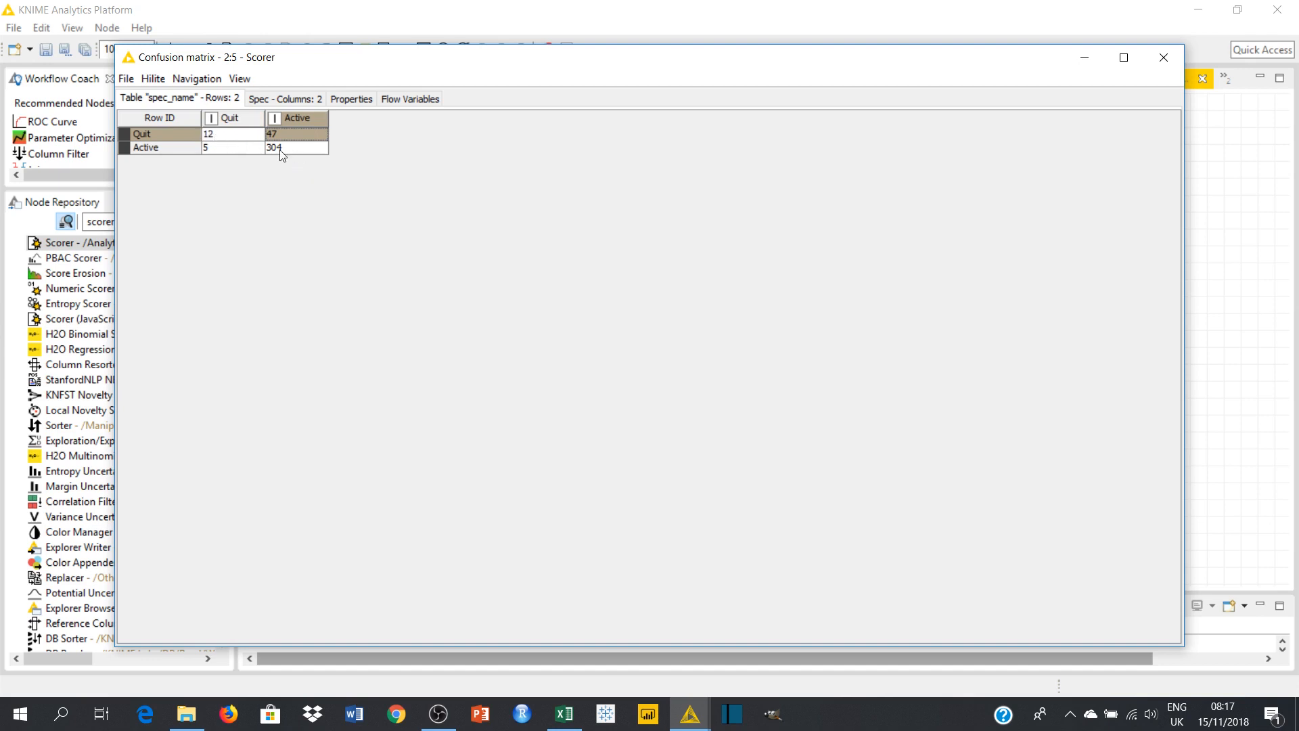
mouse_move(1185, 72)
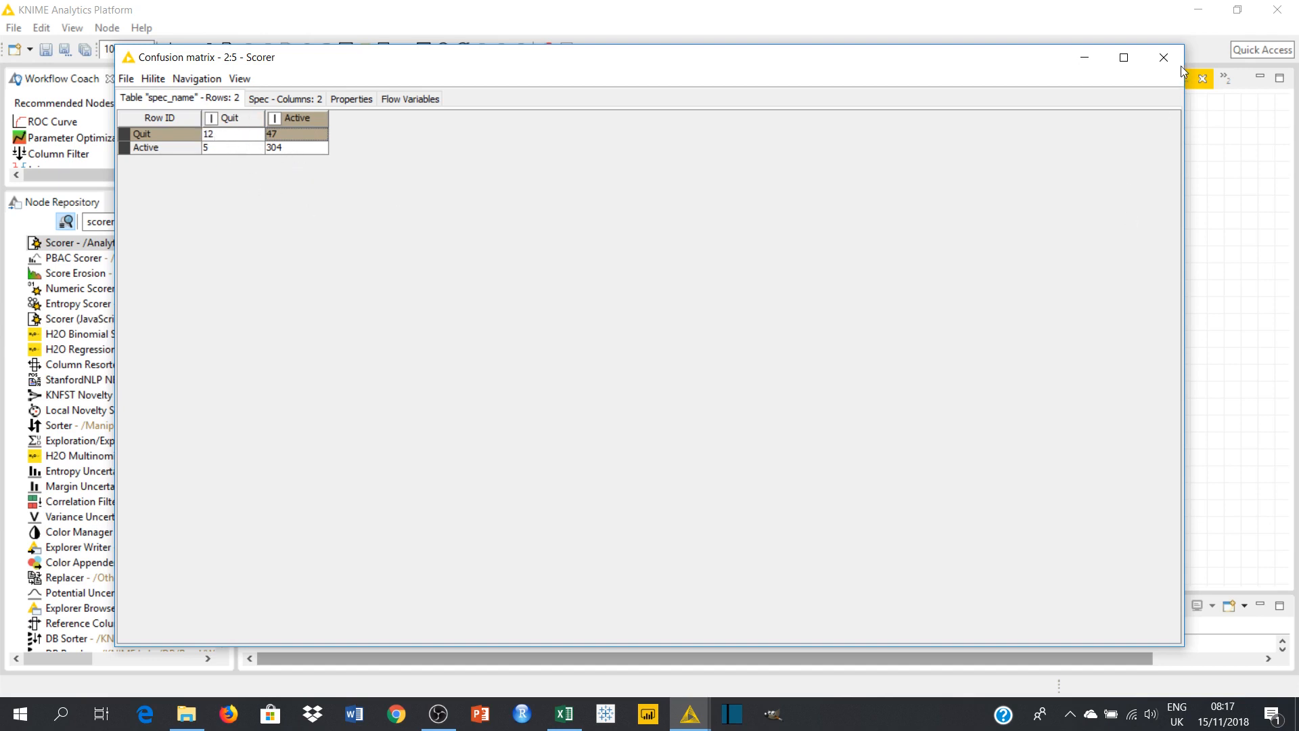
- Close the confusion matrix and view the Scorer's accuracy statistics (accuracy 0.859, kappa 0.263)
click(1164, 57)
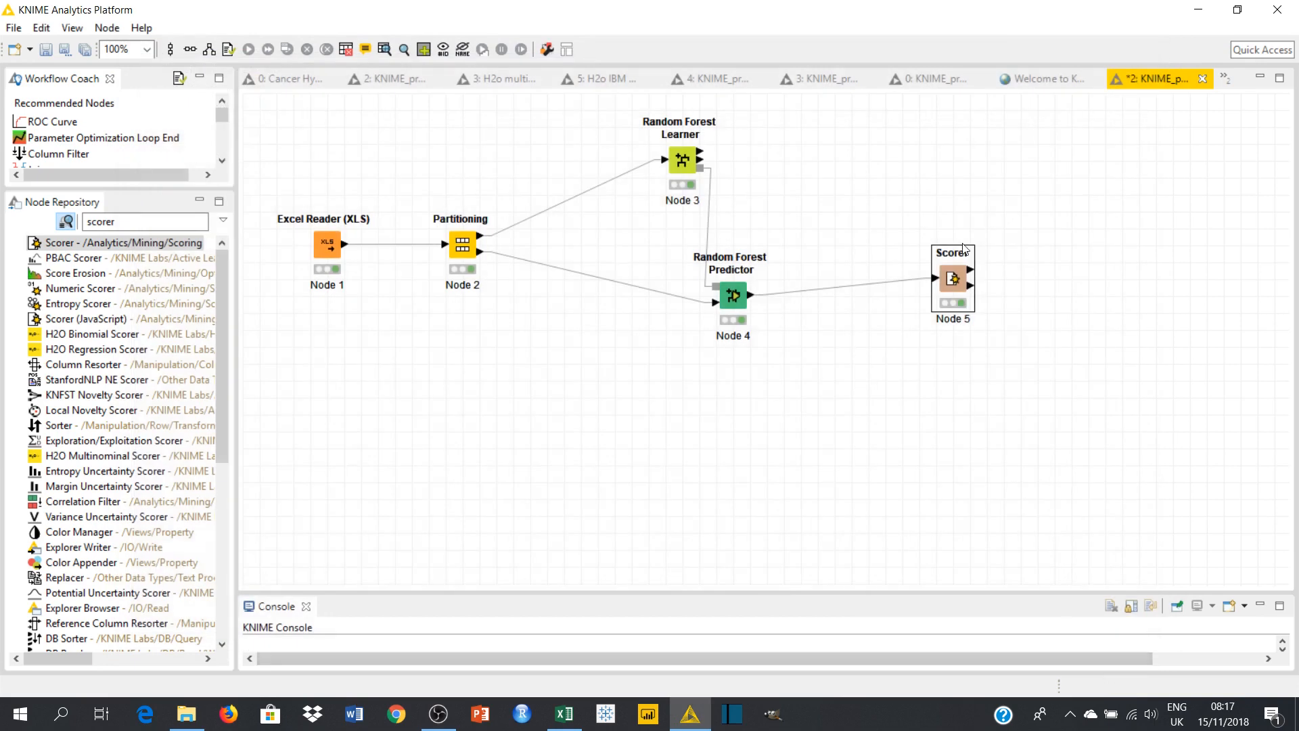
right_click(952, 277)
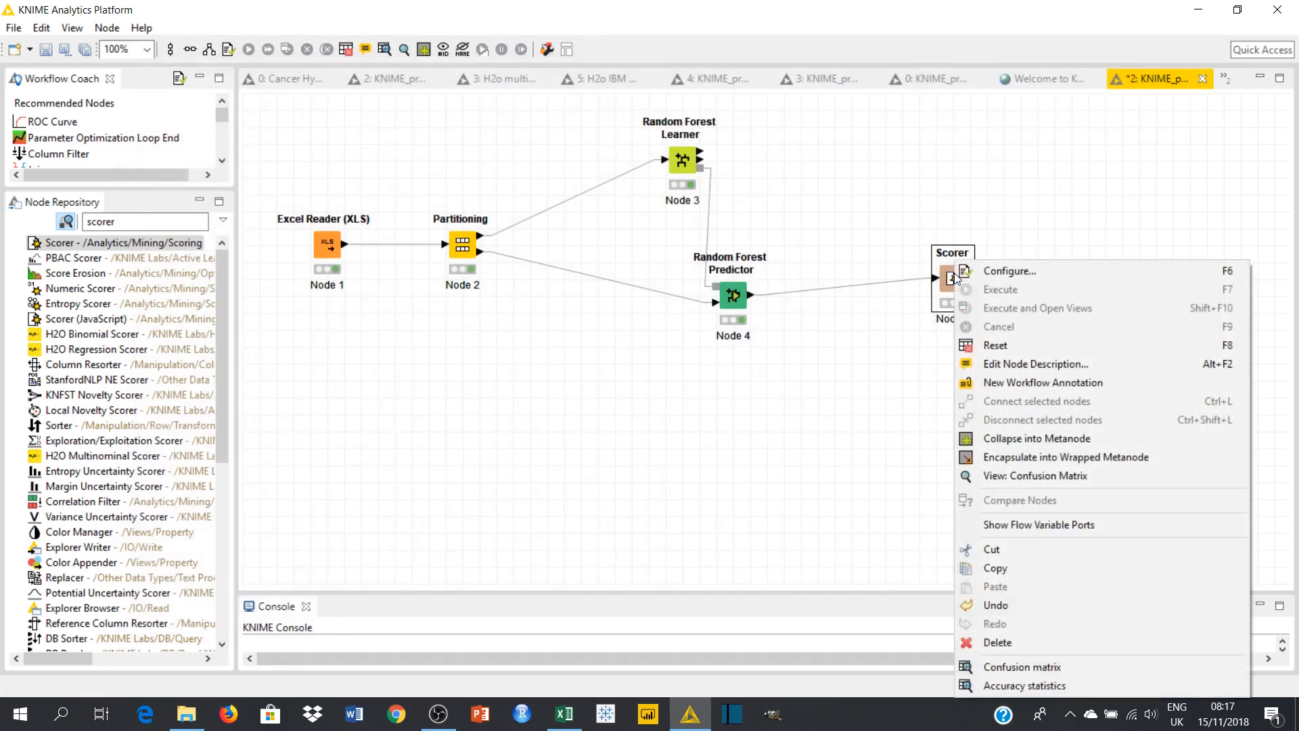
click(1023, 685)
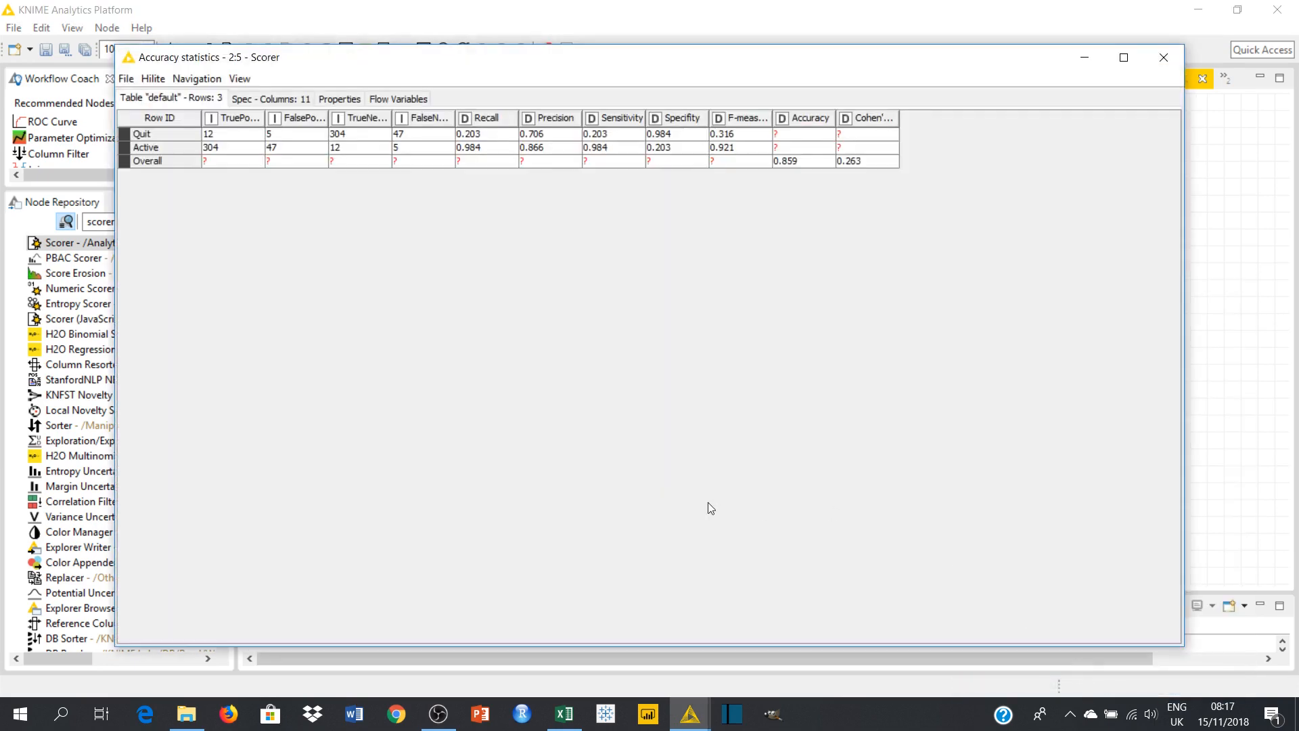
mouse_move(819, 142)
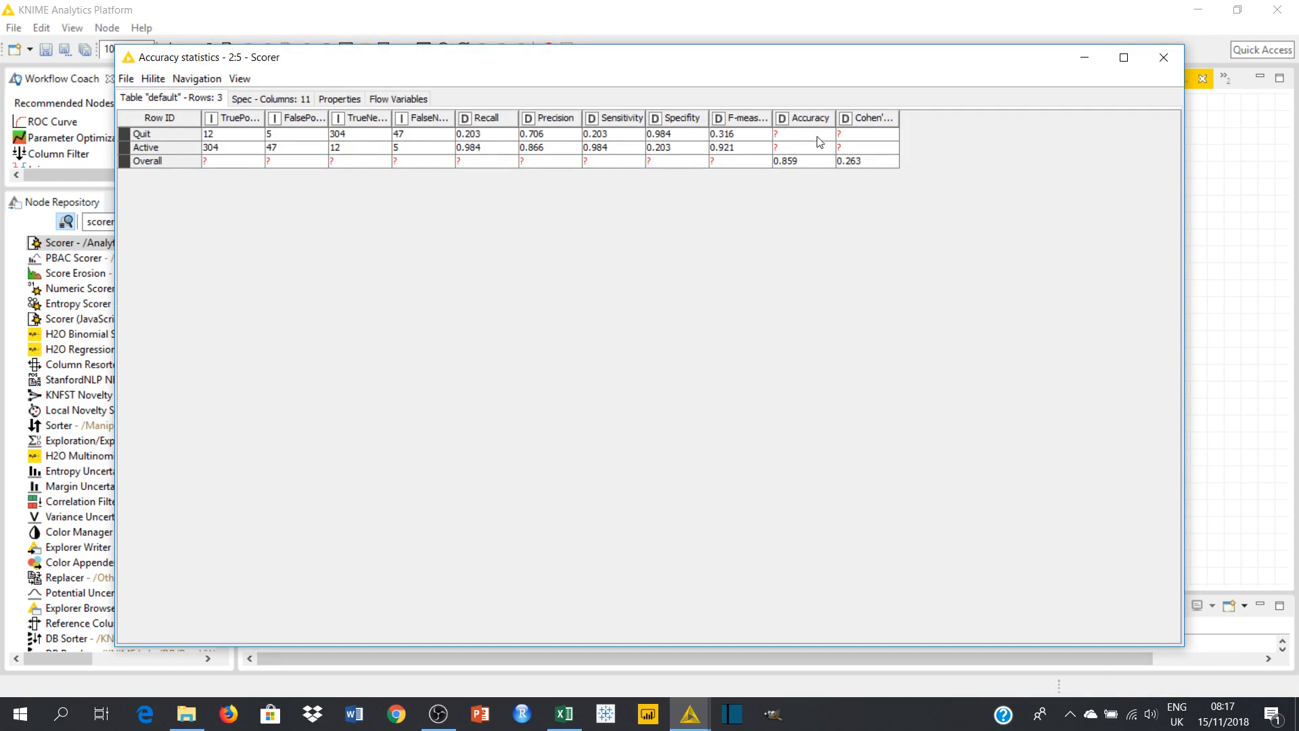
mouse_move(804, 172)
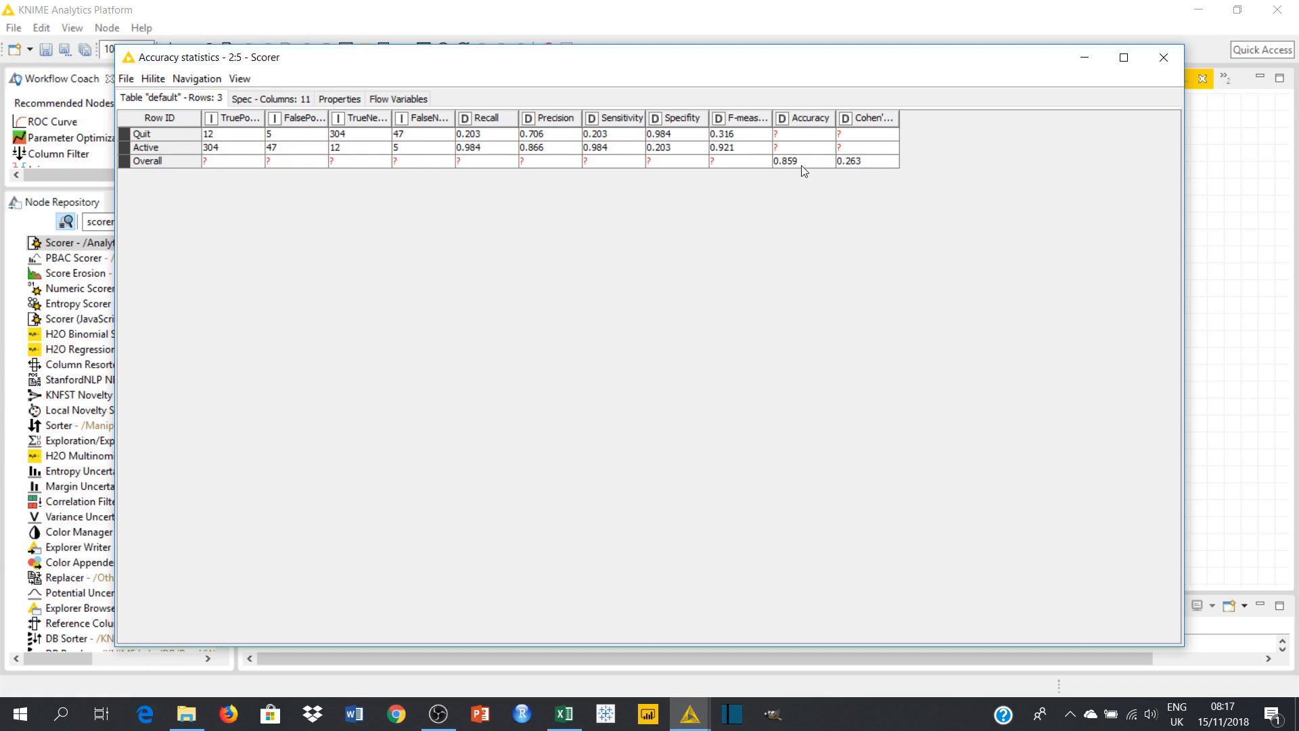
mouse_move(795, 170)
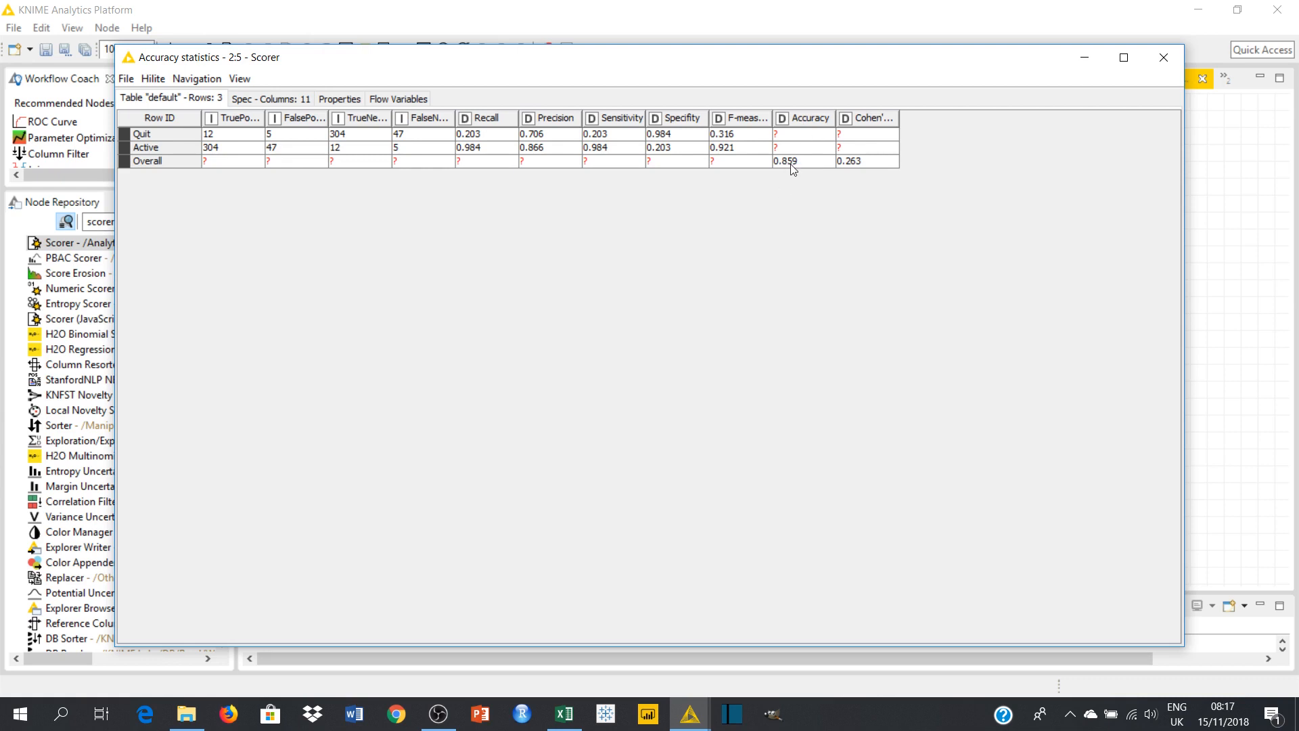
mouse_move(434, 200)
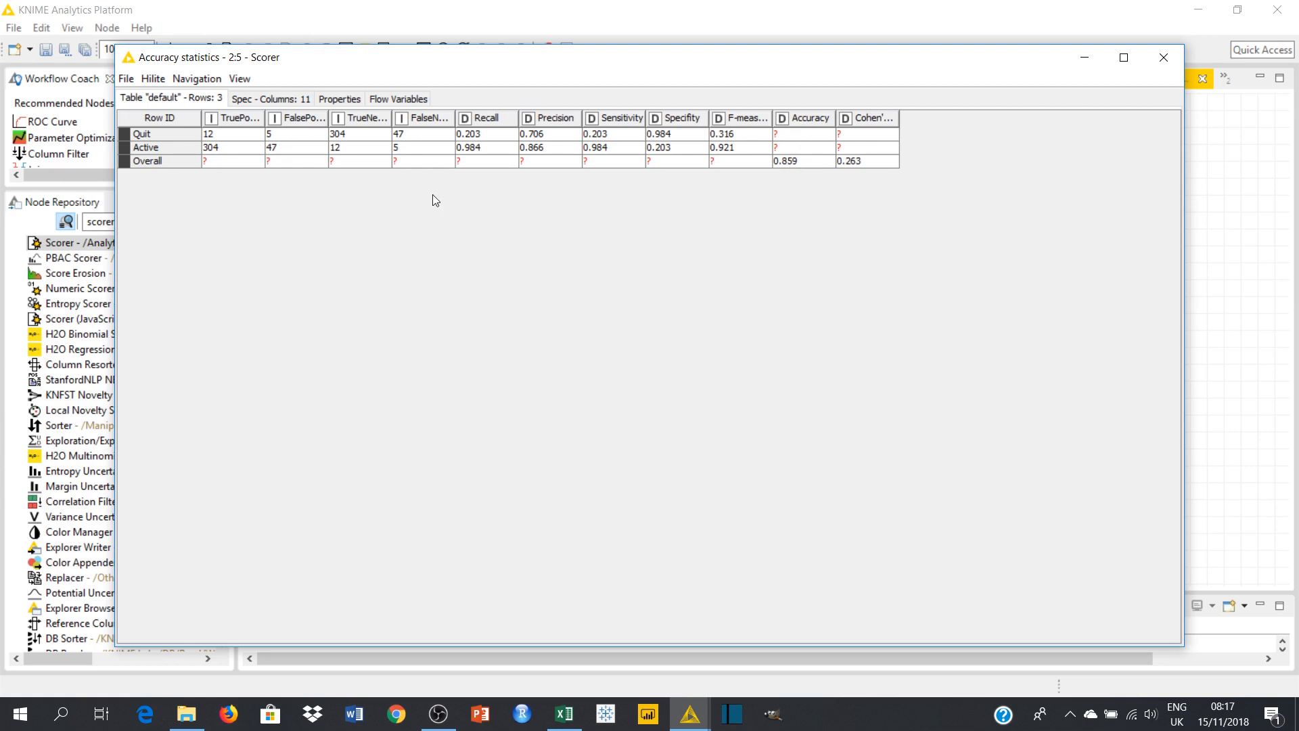
mouse_move(489, 136)
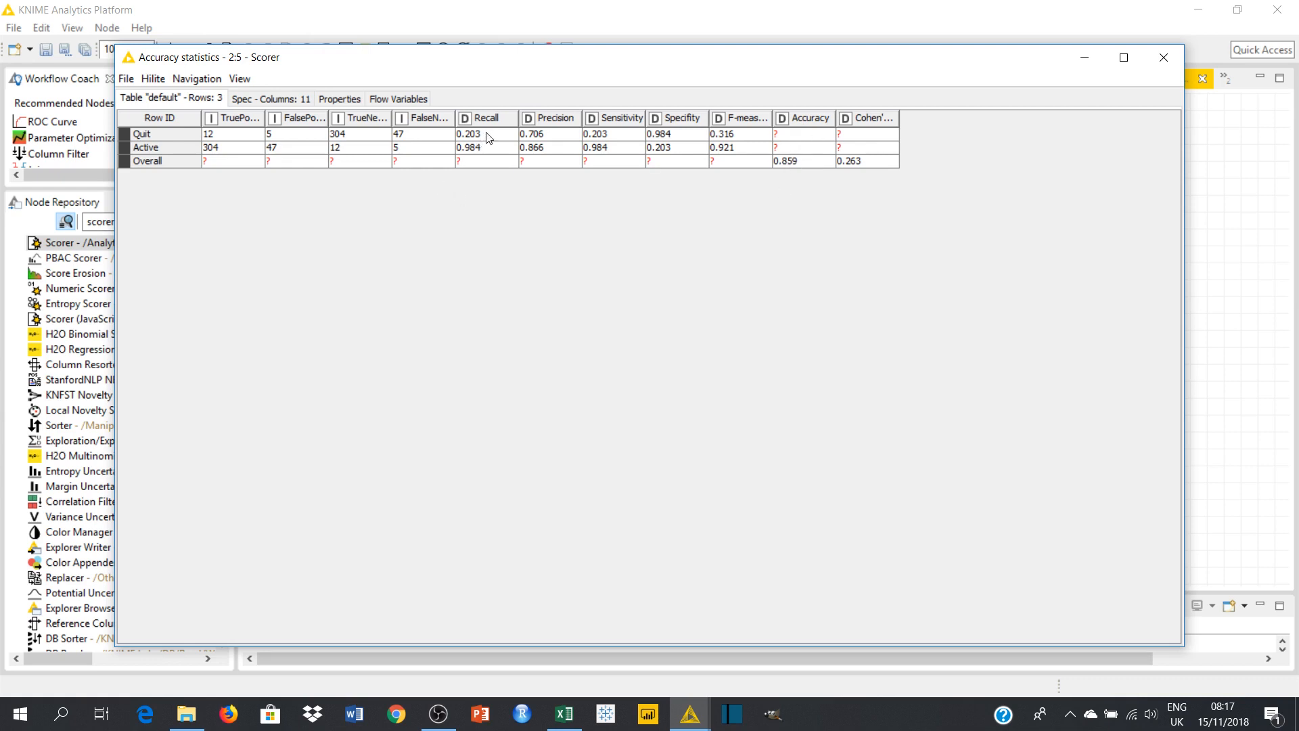
mouse_move(489, 150)
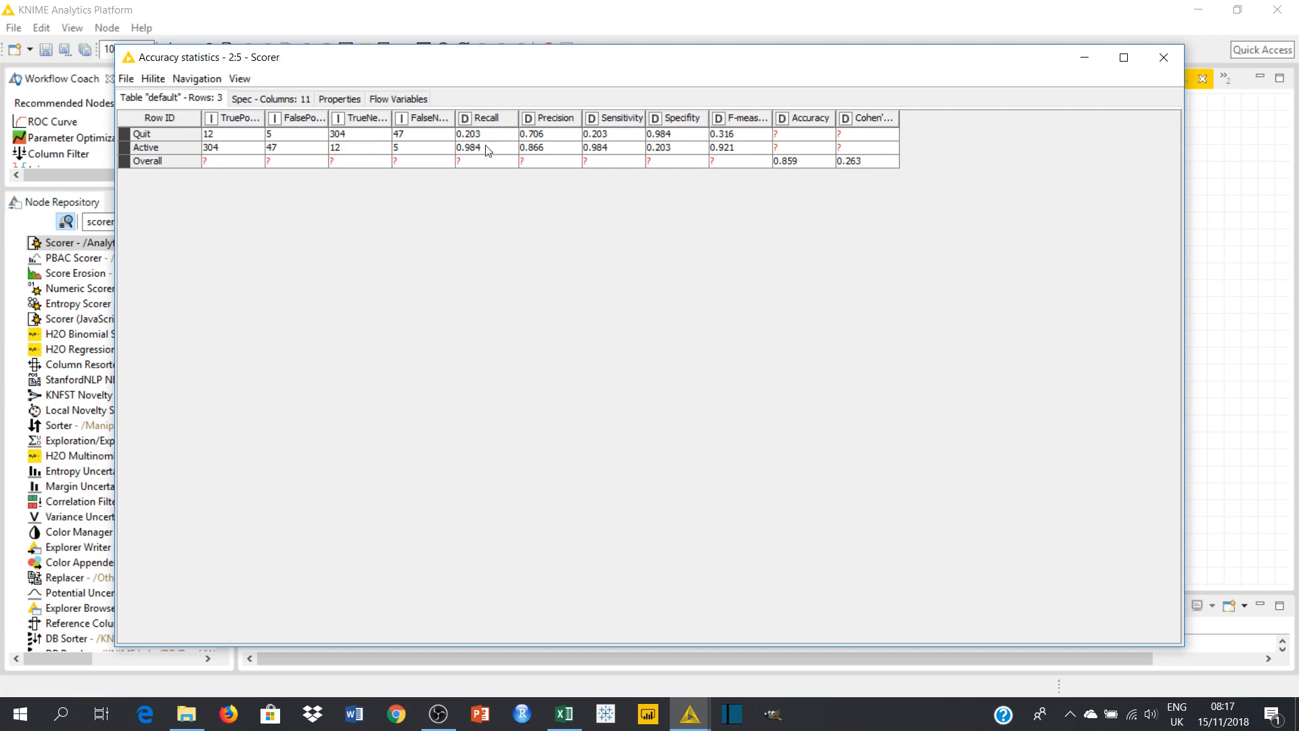
mouse_move(487, 142)
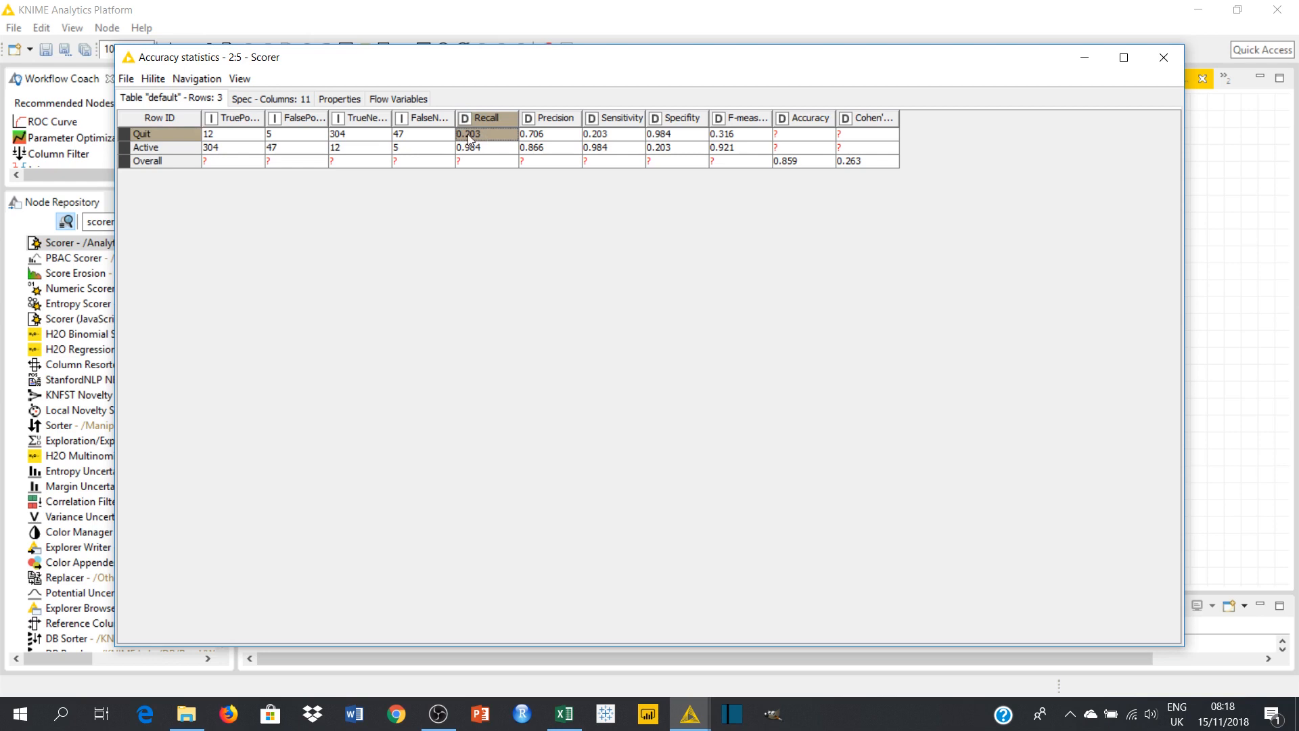
mouse_move(485, 142)
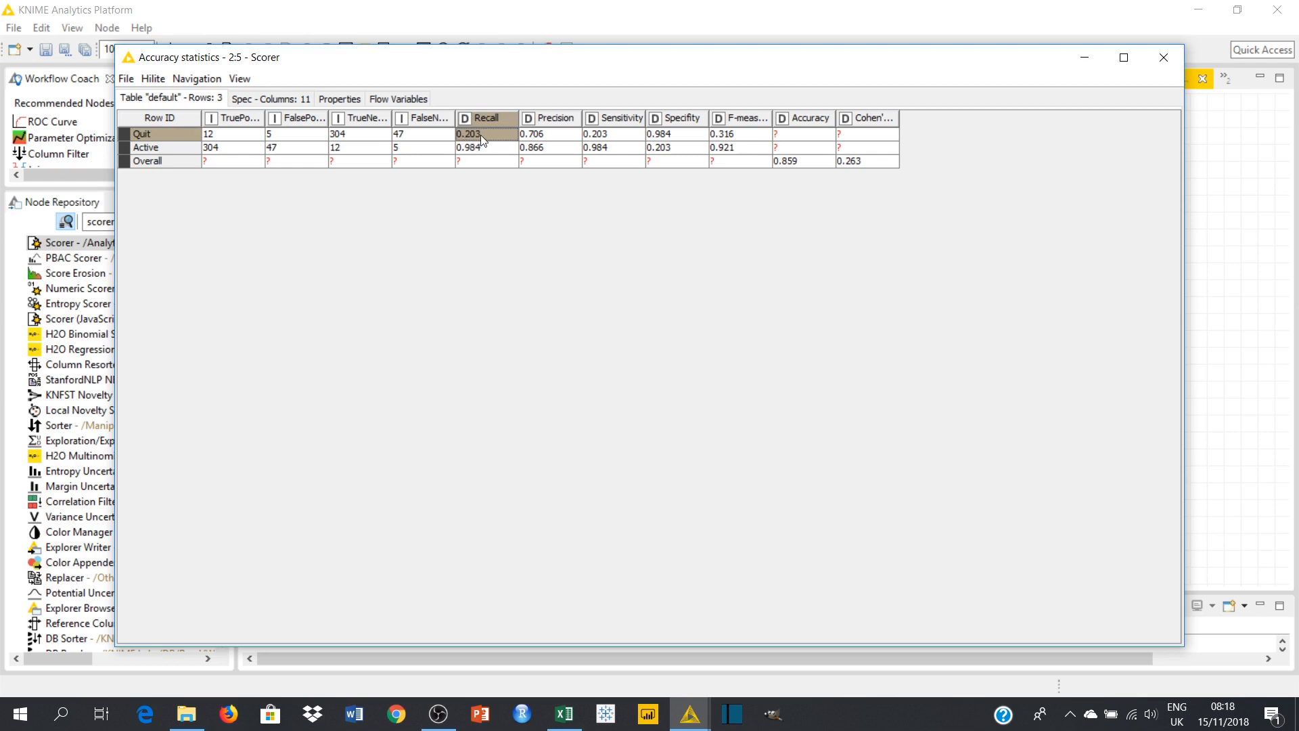
mouse_move(489, 137)
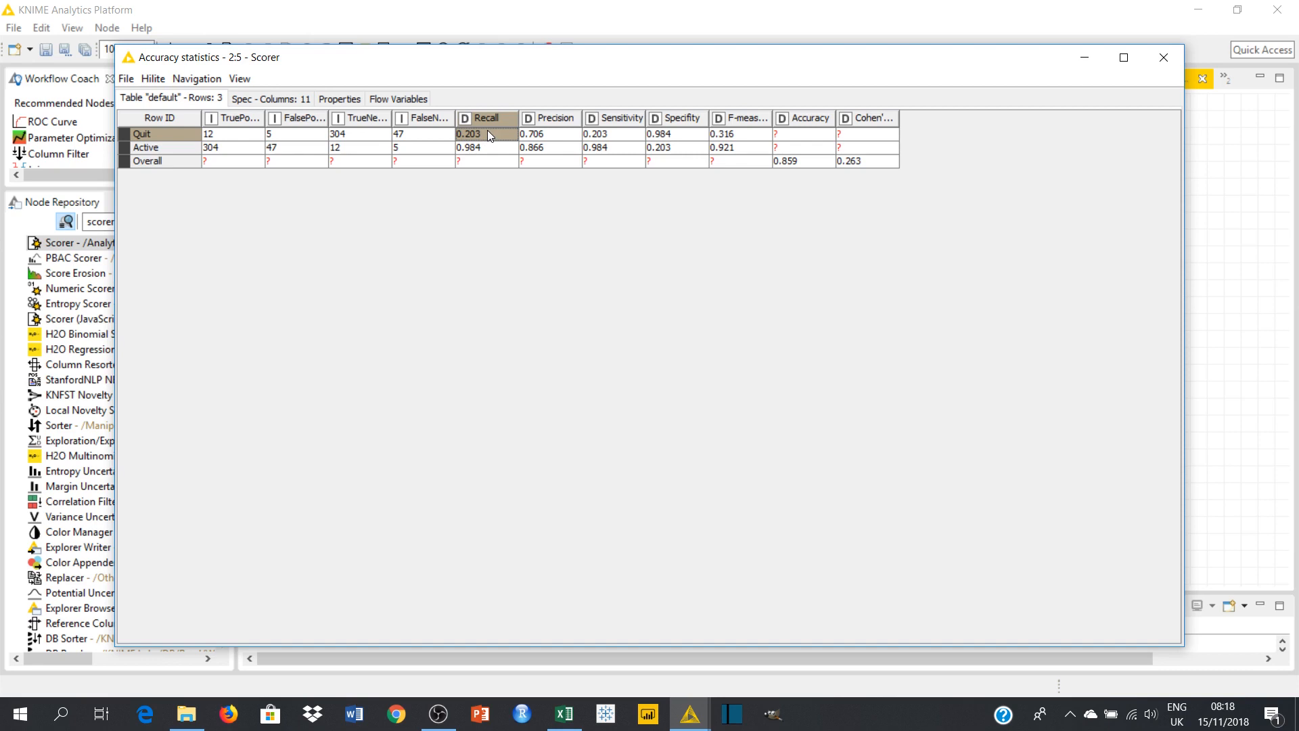
mouse_move(465, 143)
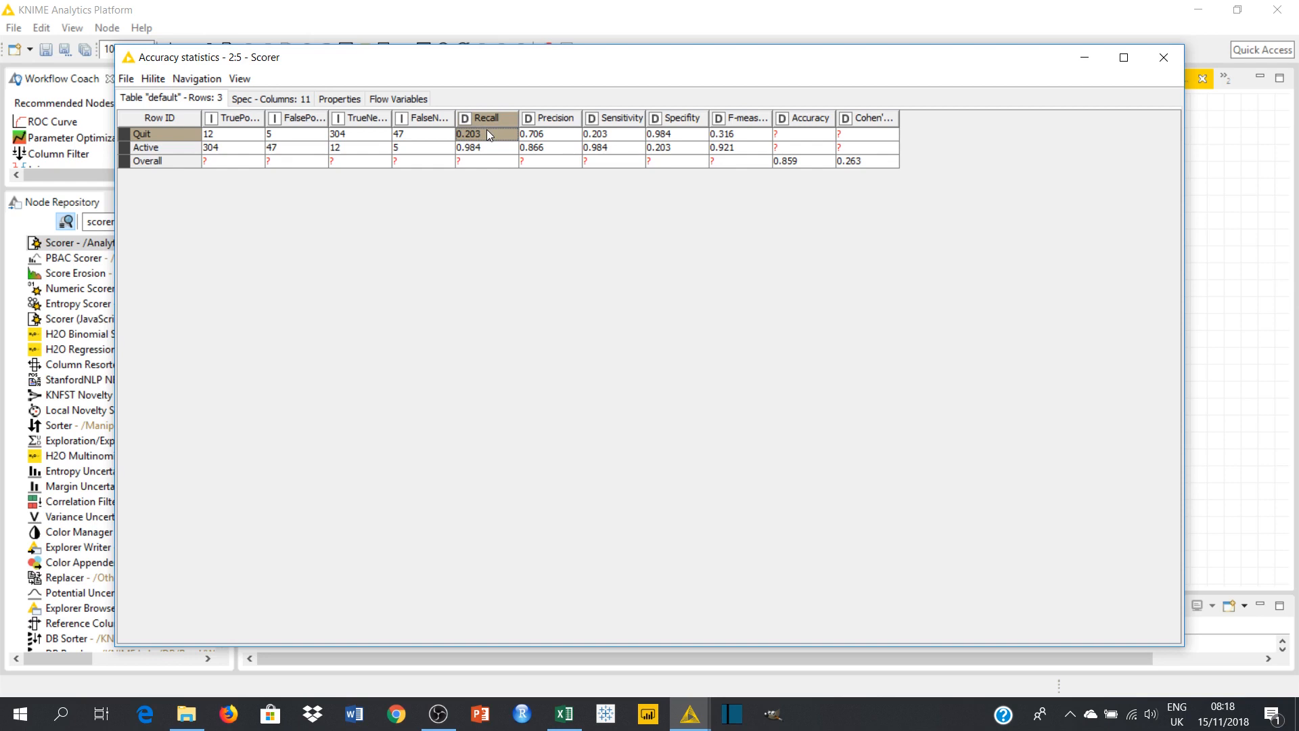
mouse_move(478, 142)
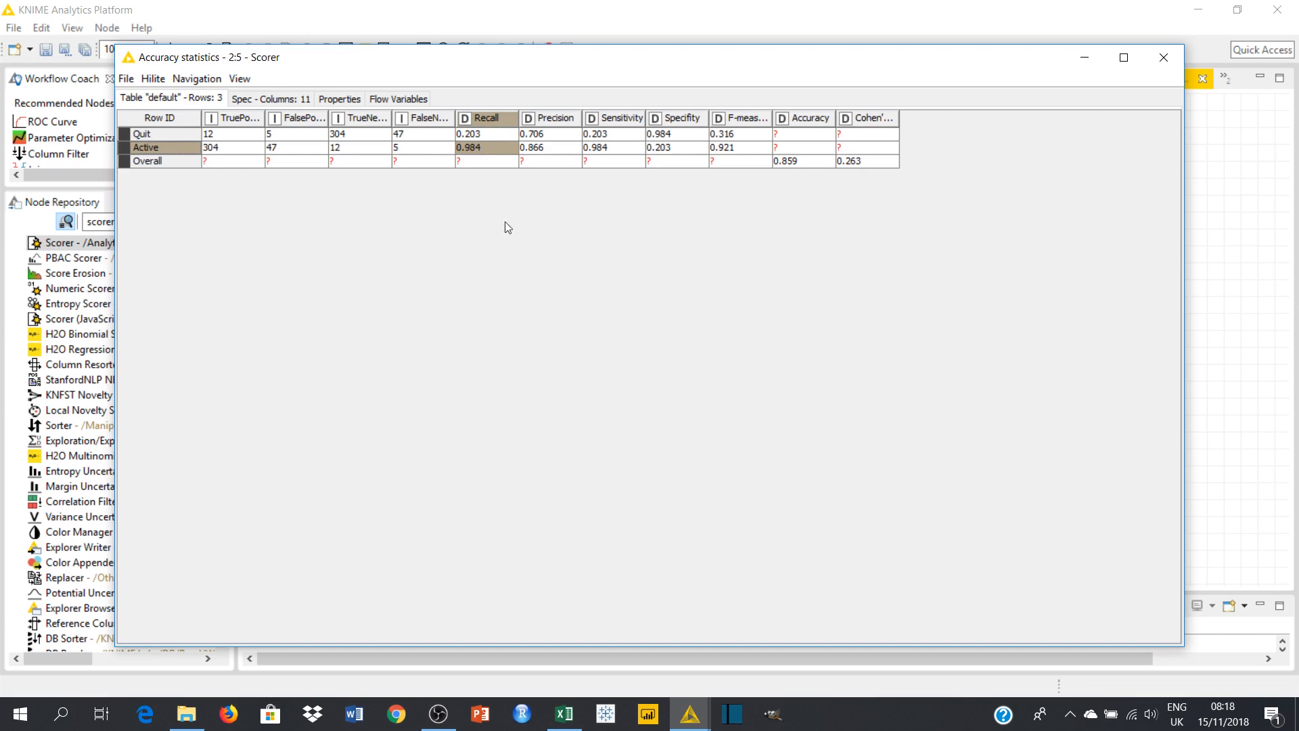
mouse_move(490, 158)
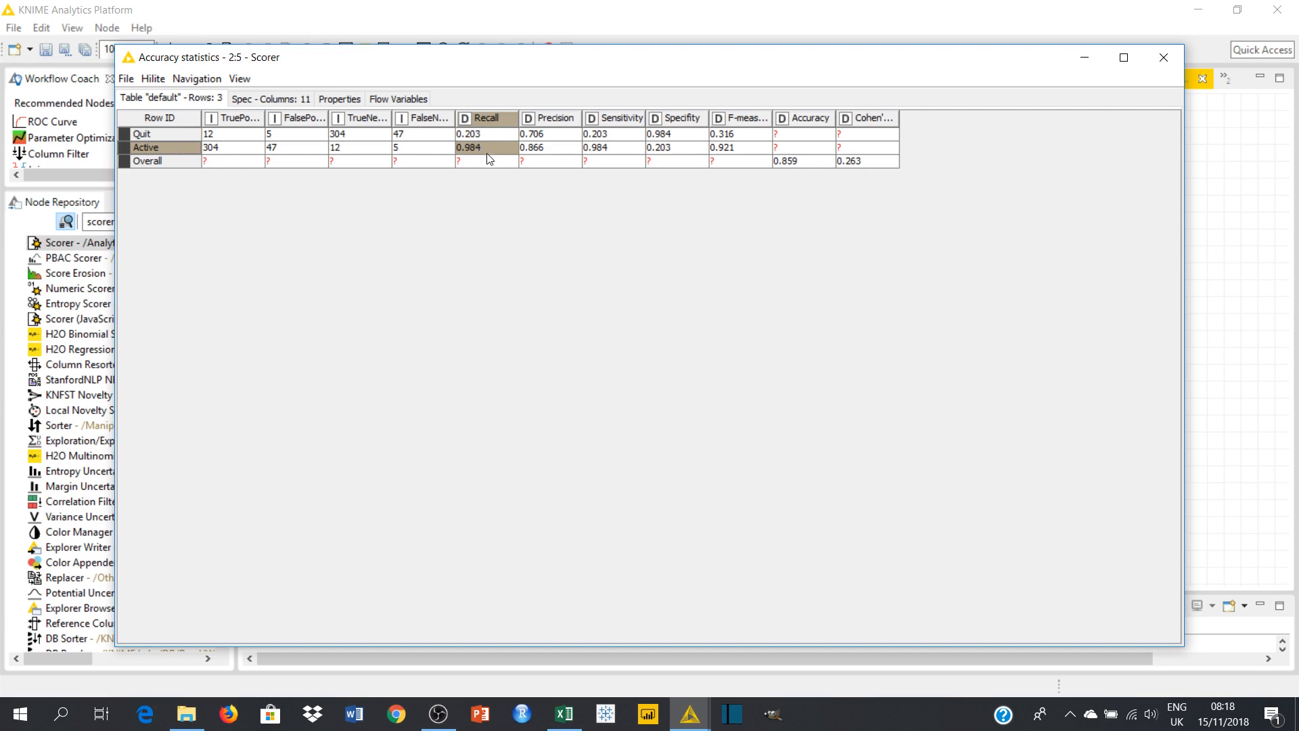
mouse_move(488, 154)
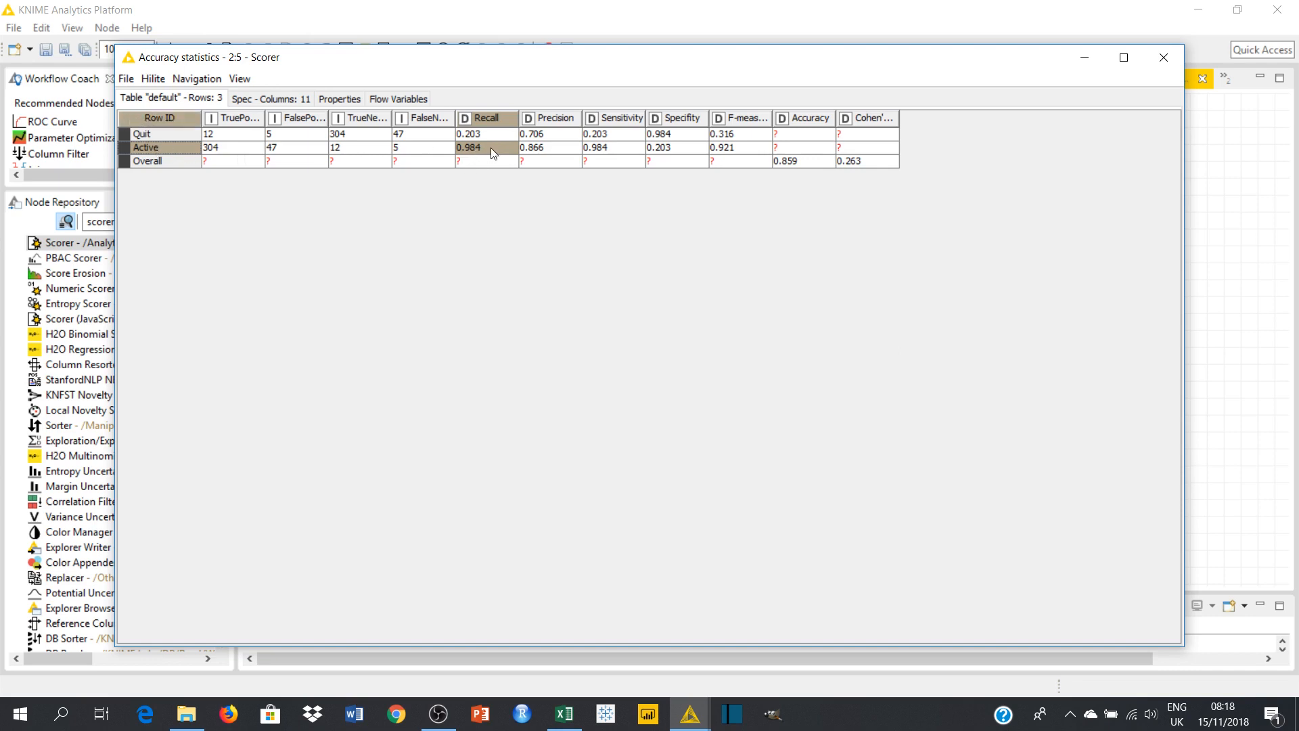
mouse_move(484, 154)
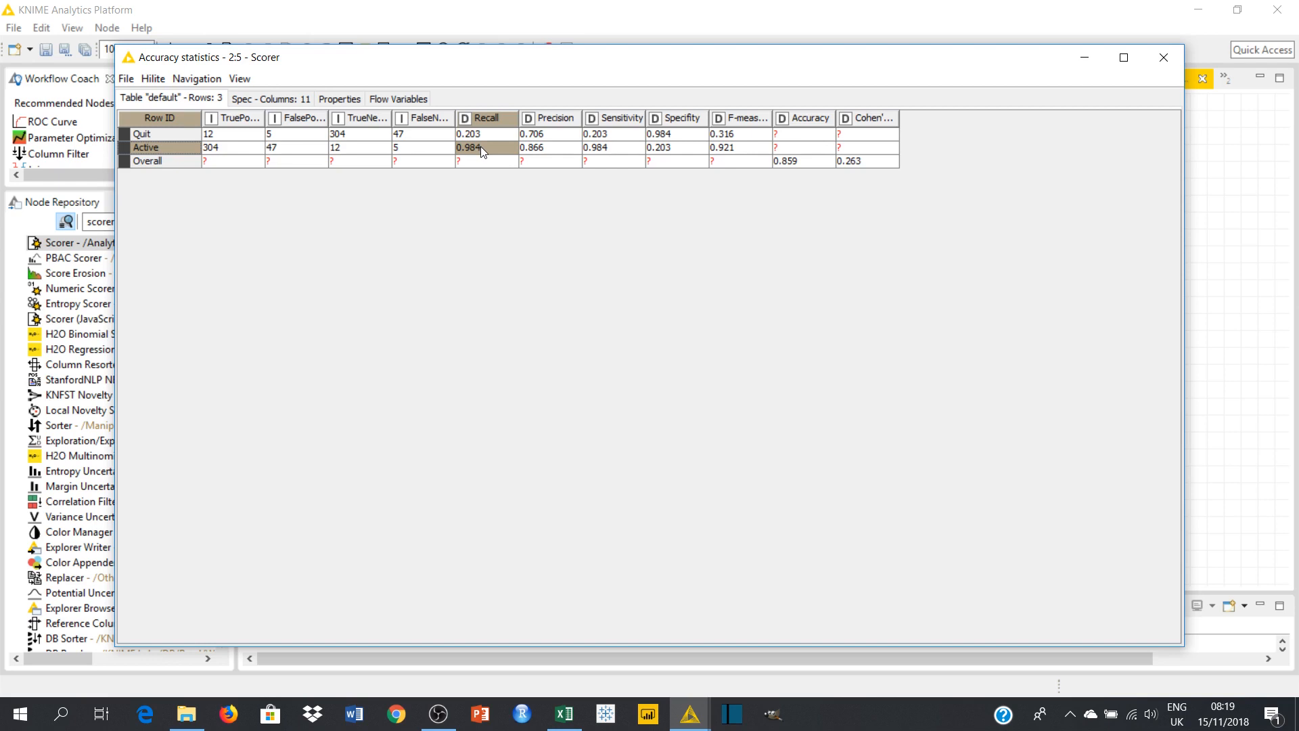
mouse_move(496, 174)
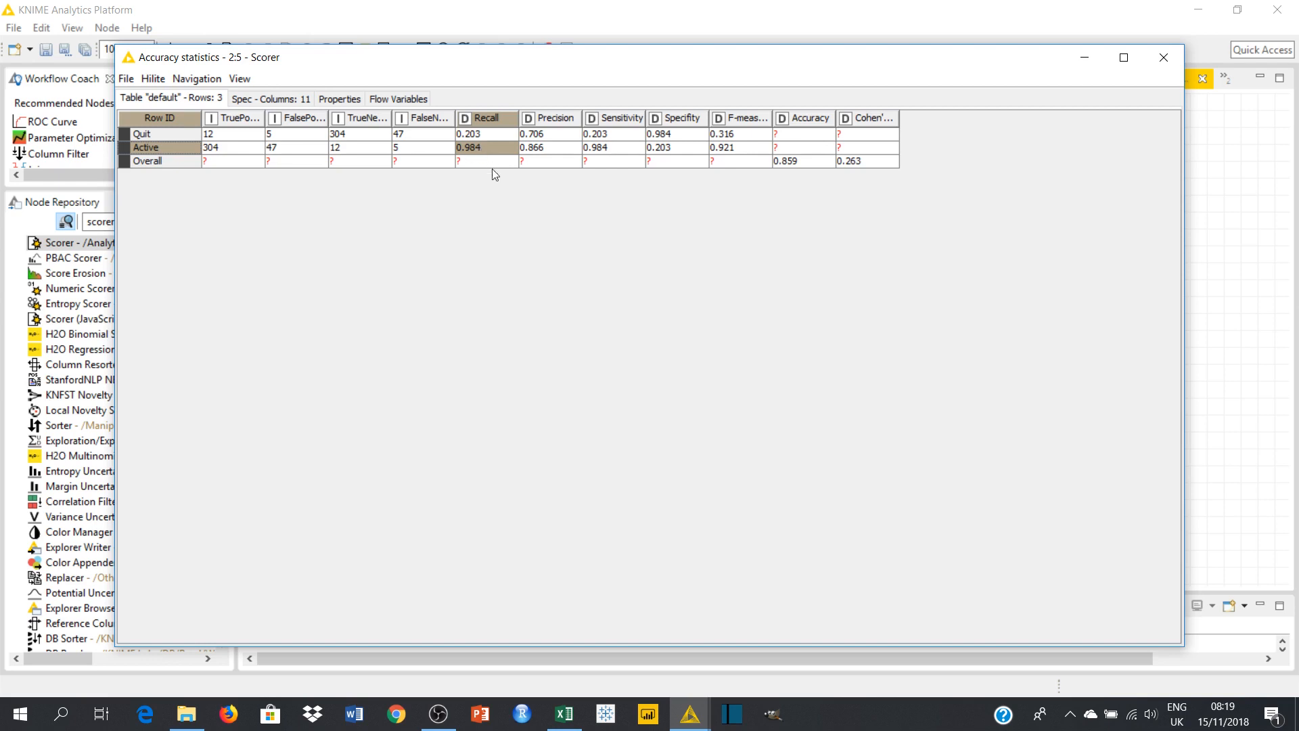
- Close the accuracy statistics window to return to the workflow canvas
click(1164, 57)
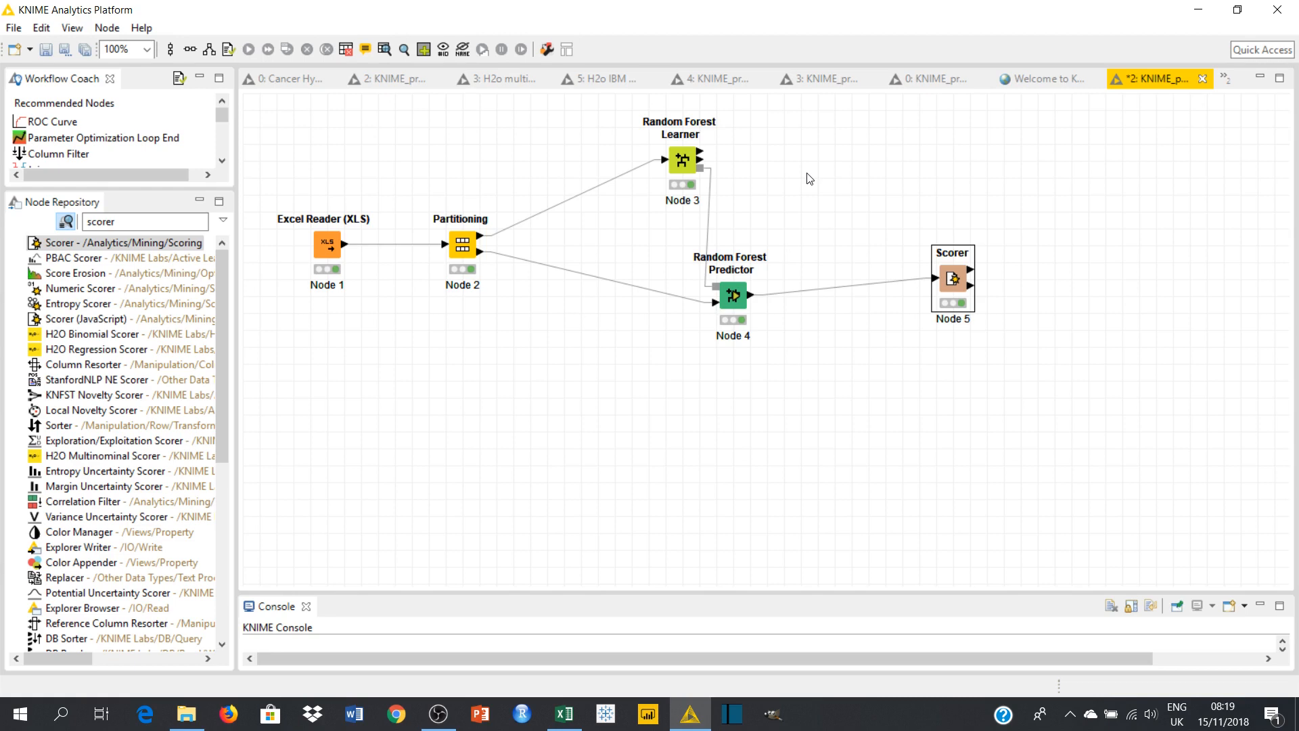
mouse_move(714, 98)
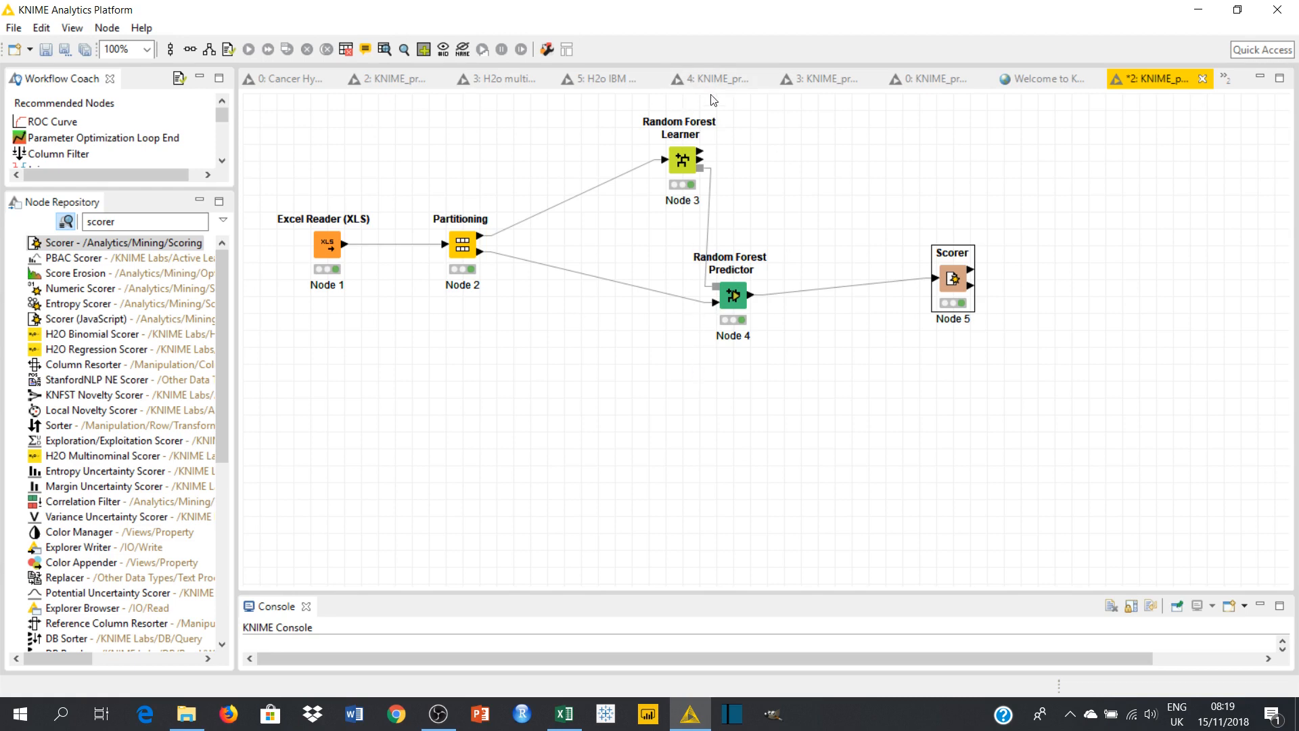